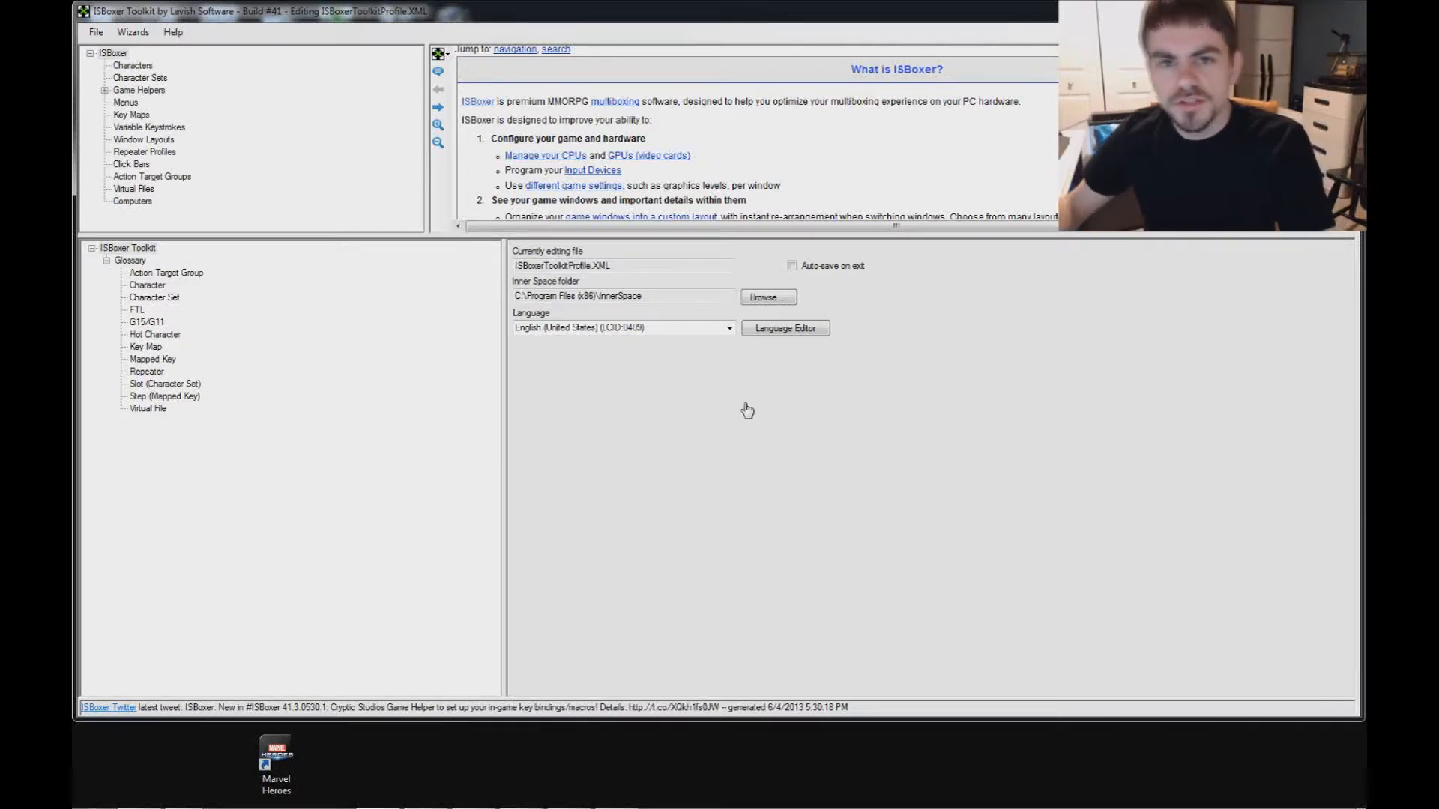
mouse_move(639, 397)
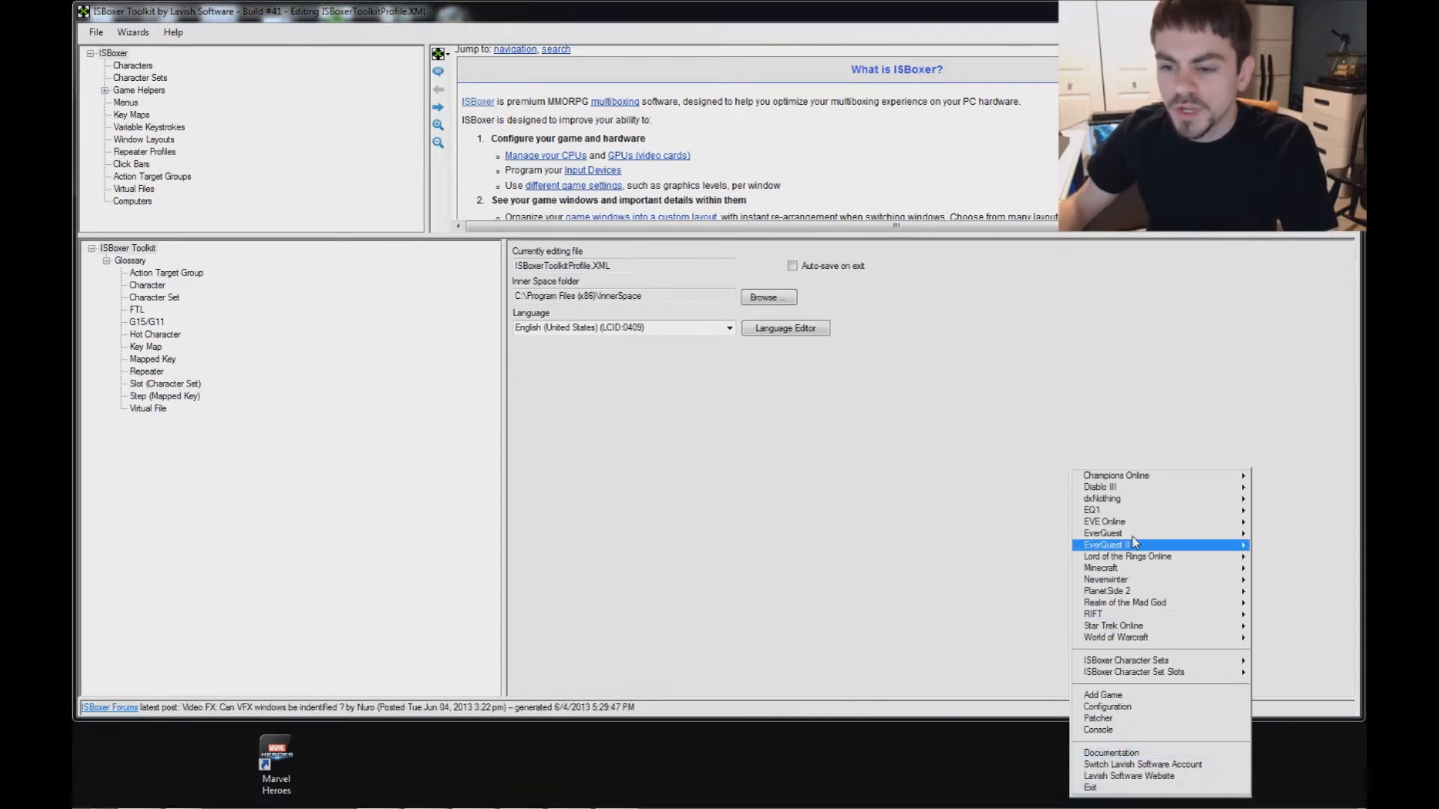
mouse_move(1103, 694)
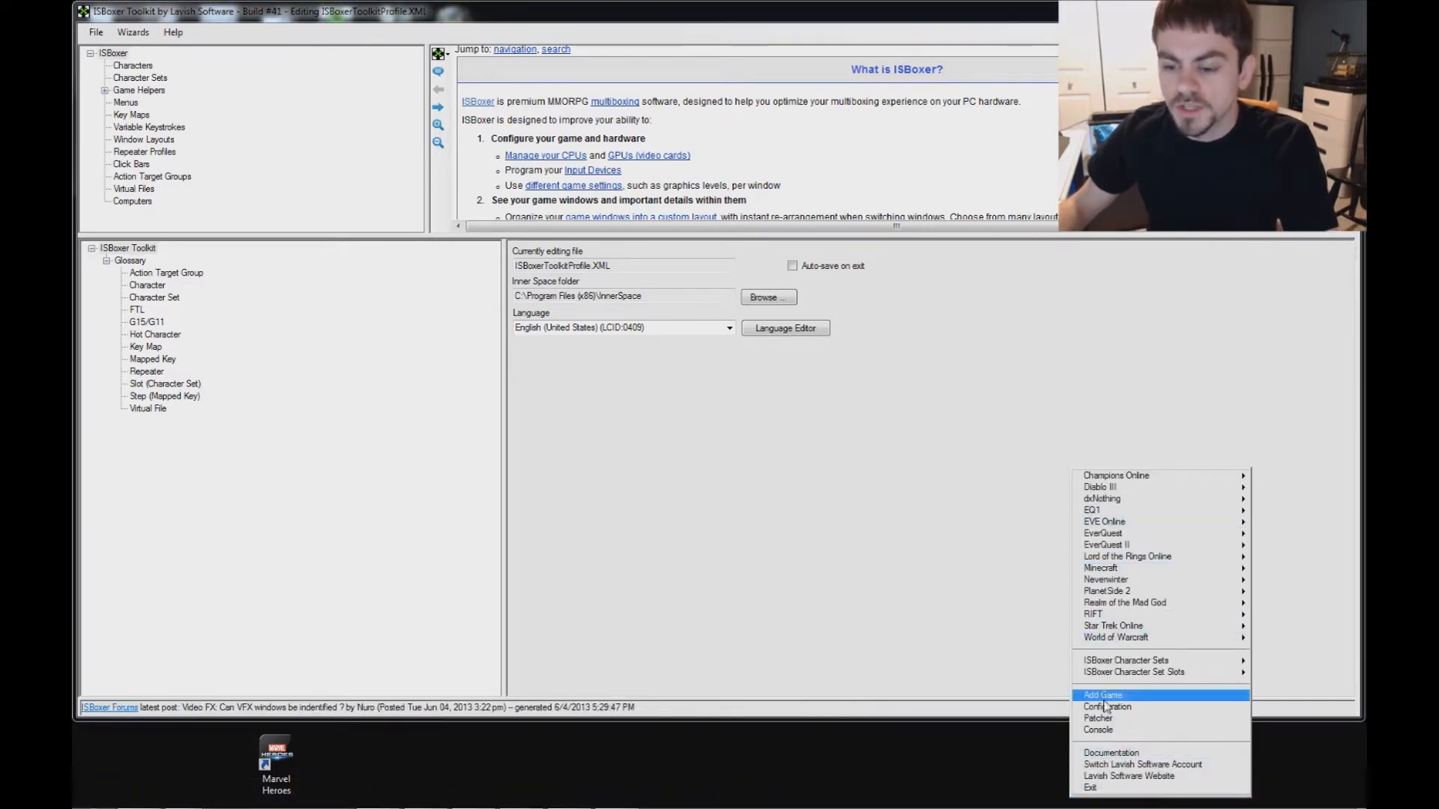
Step: Add Marvel Heroes to Inner Space with its executable and launch parameters
left_click(1102, 695)
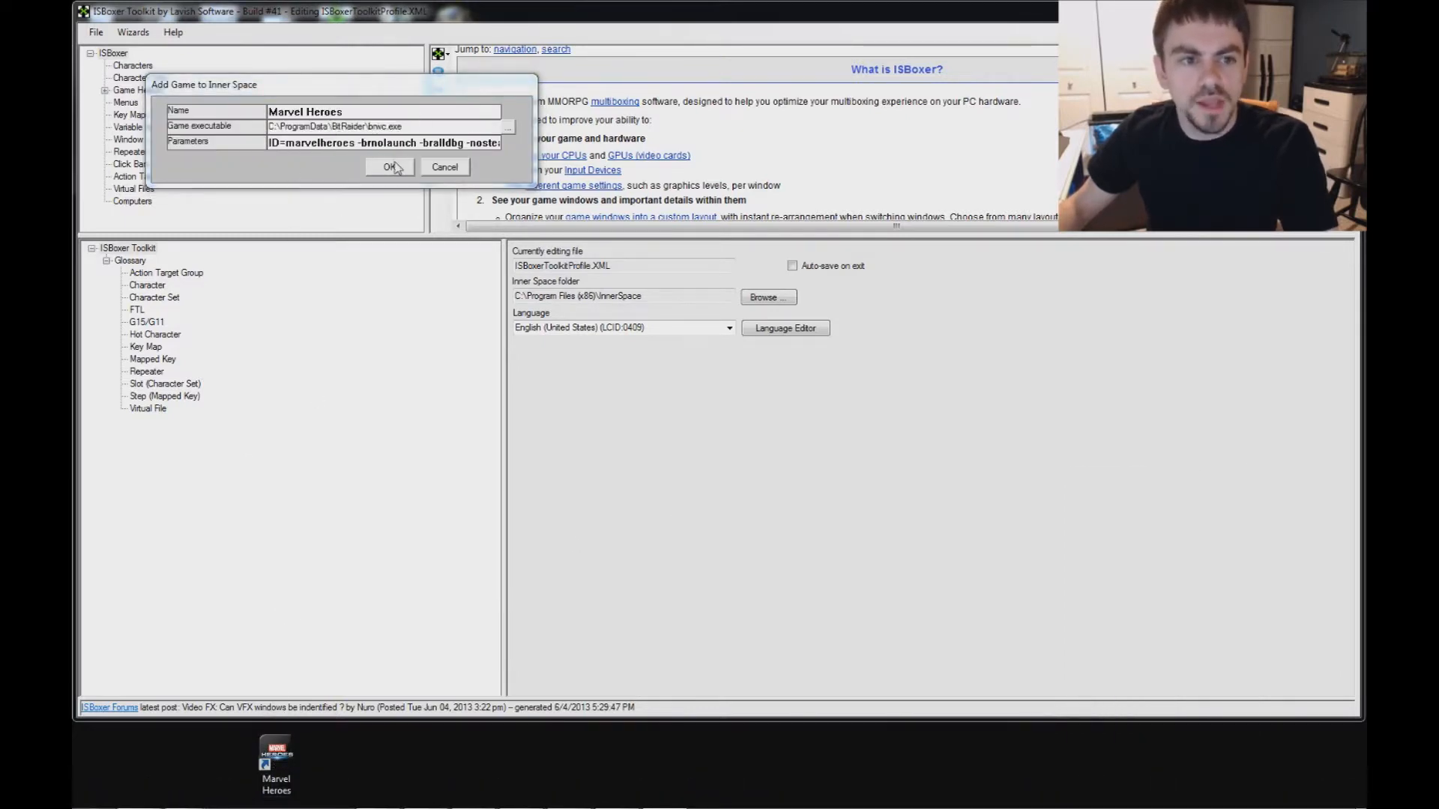
left_click(389, 166)
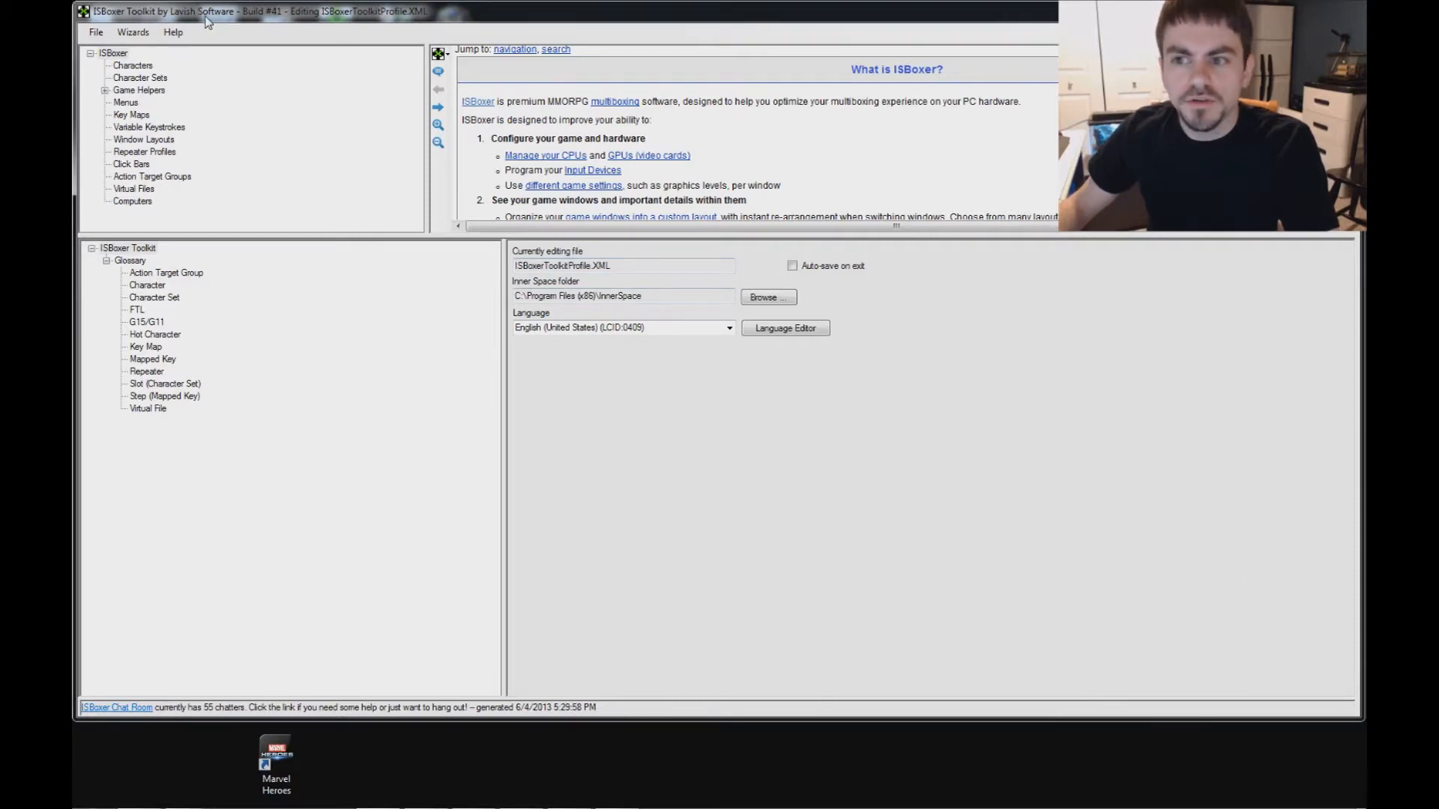
Step: Run the Quick Setup Wizard for Marvel Heroes, adding characters mh1, mh2 and mh3
left_click(127, 25)
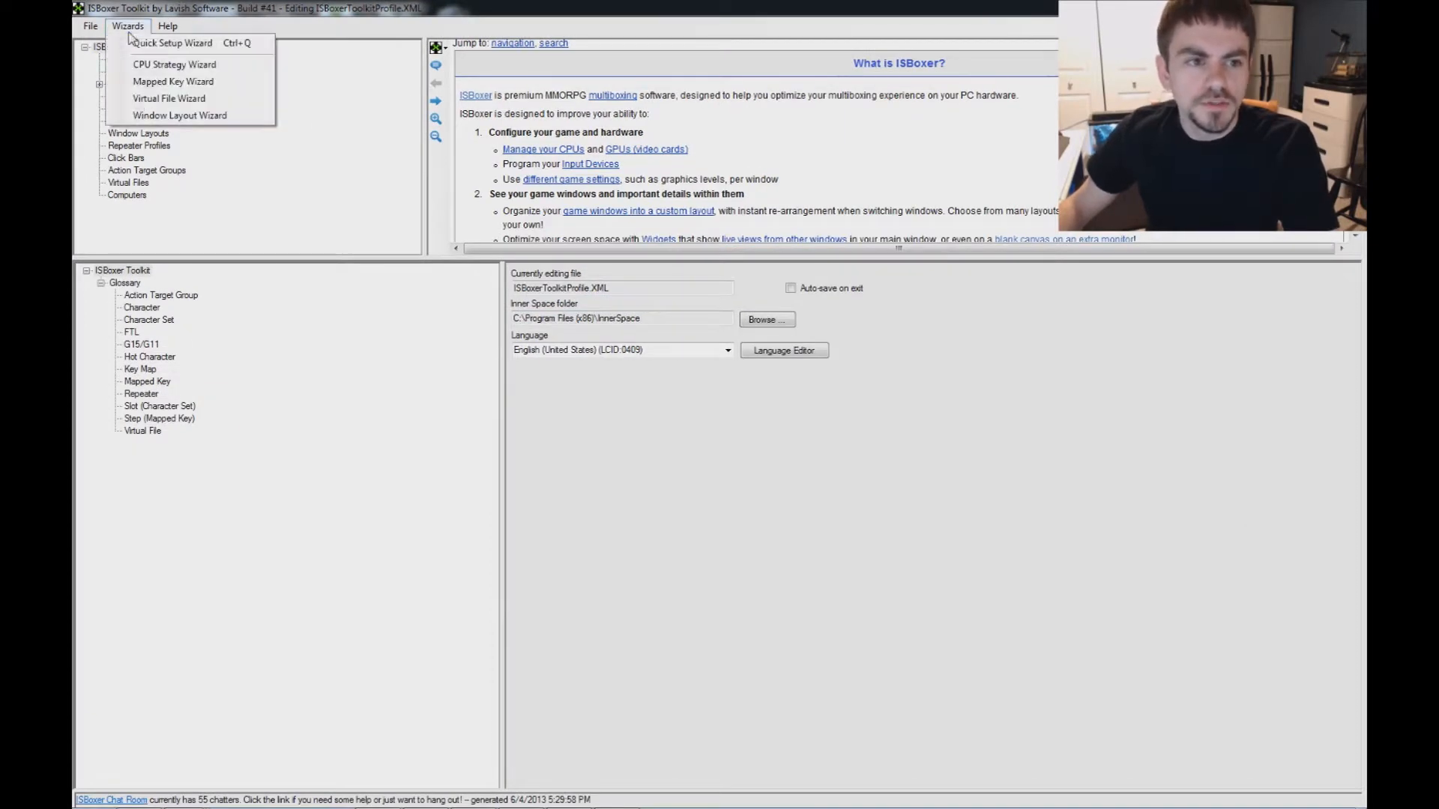
left_click(175, 42)
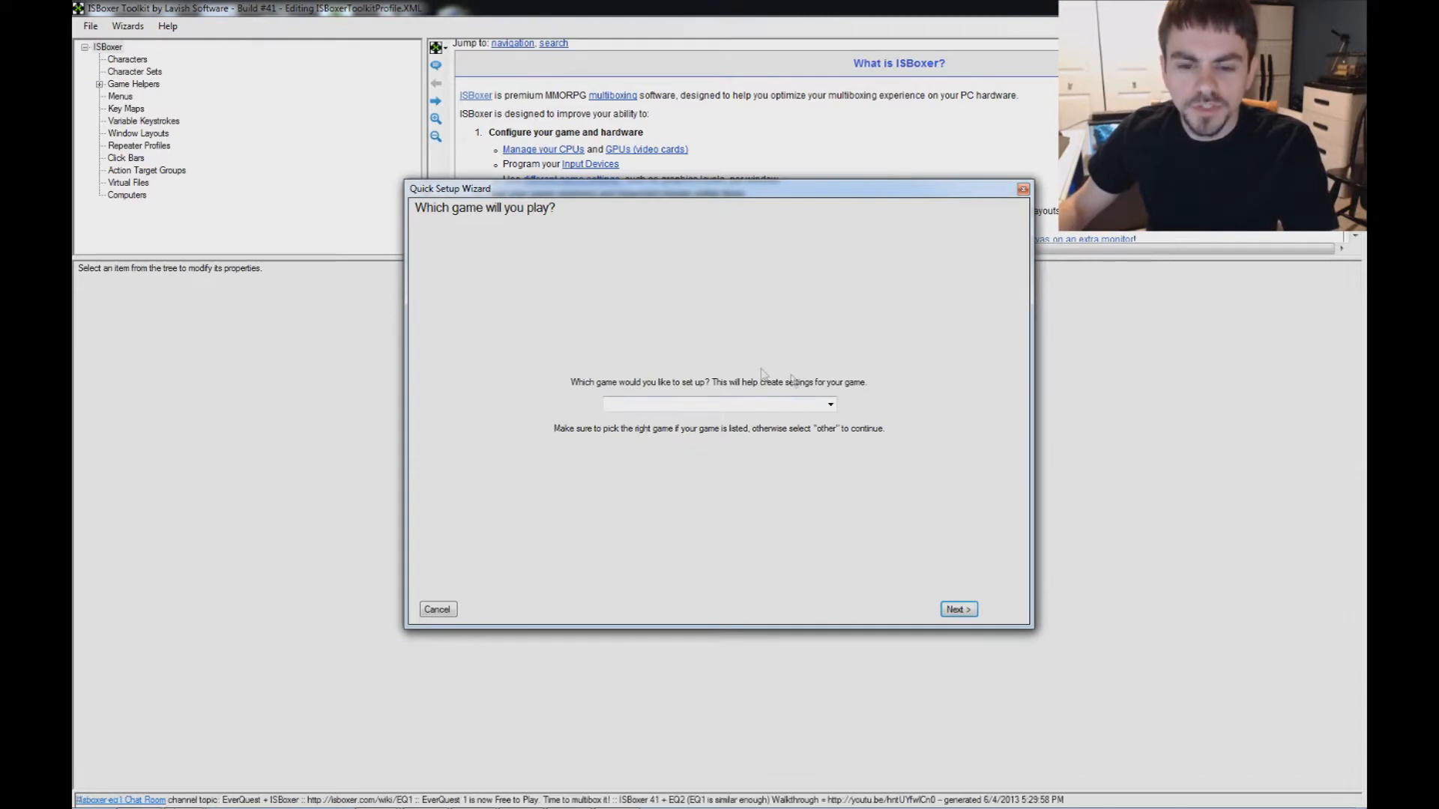
left_click(718, 404)
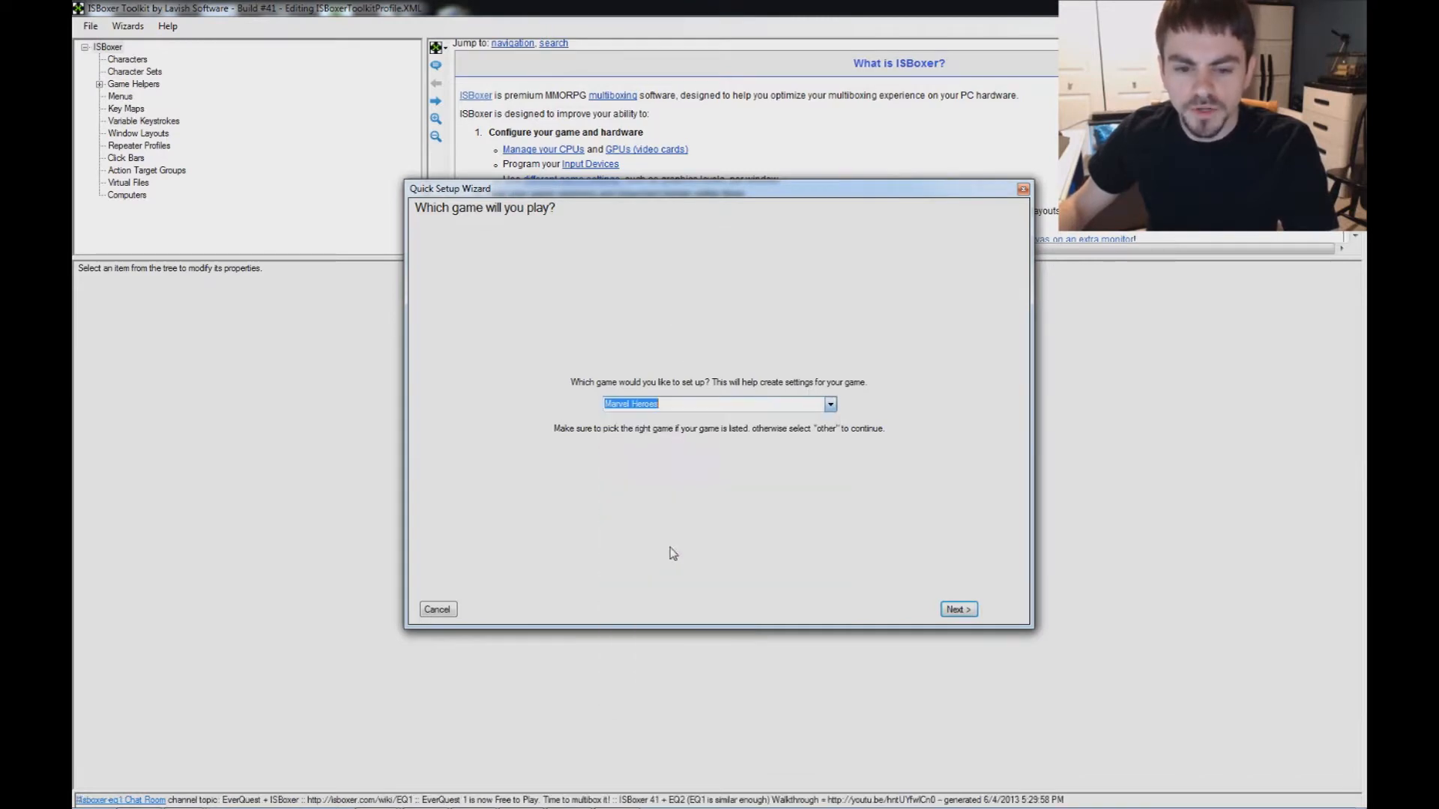
left_click(957, 608)
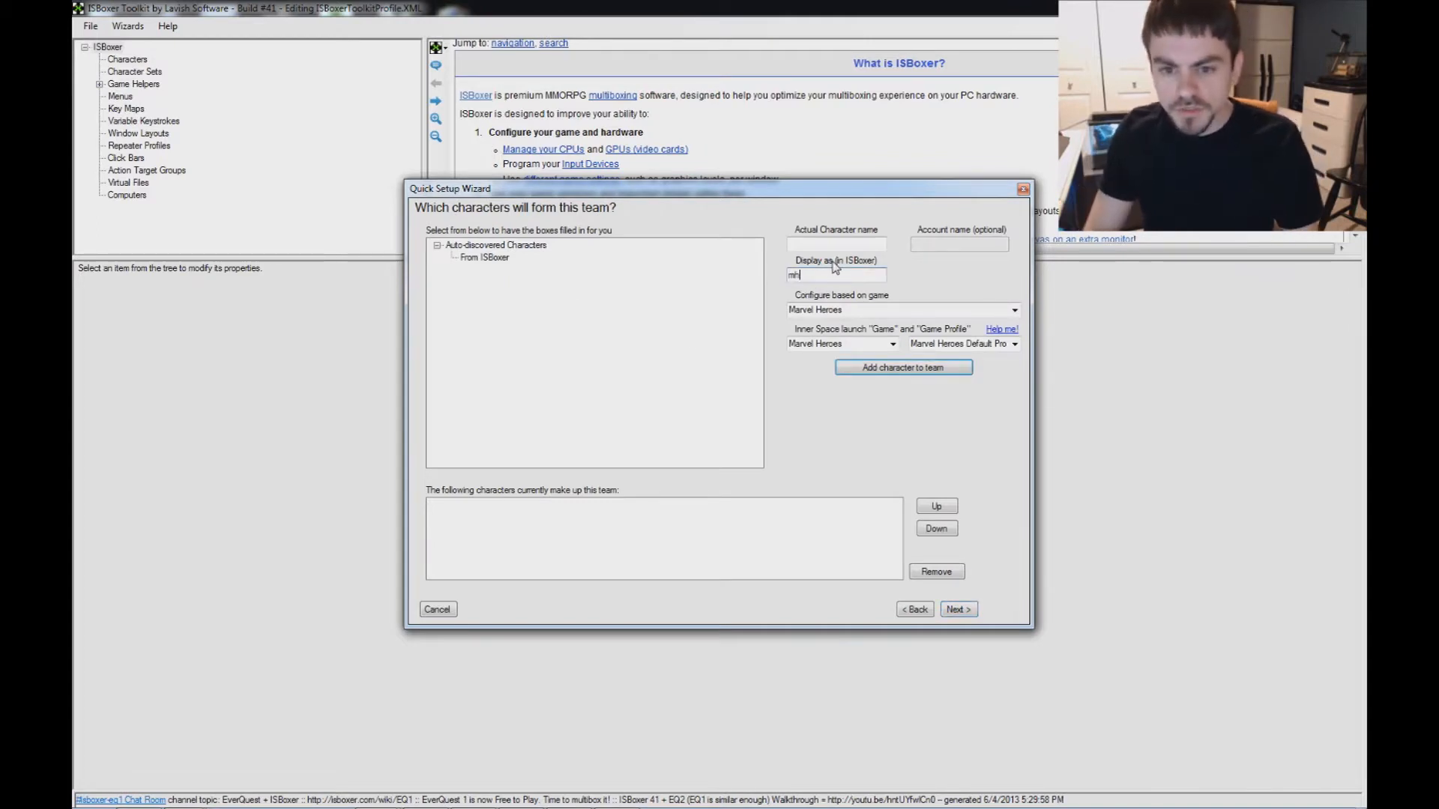
left_click(903, 367)
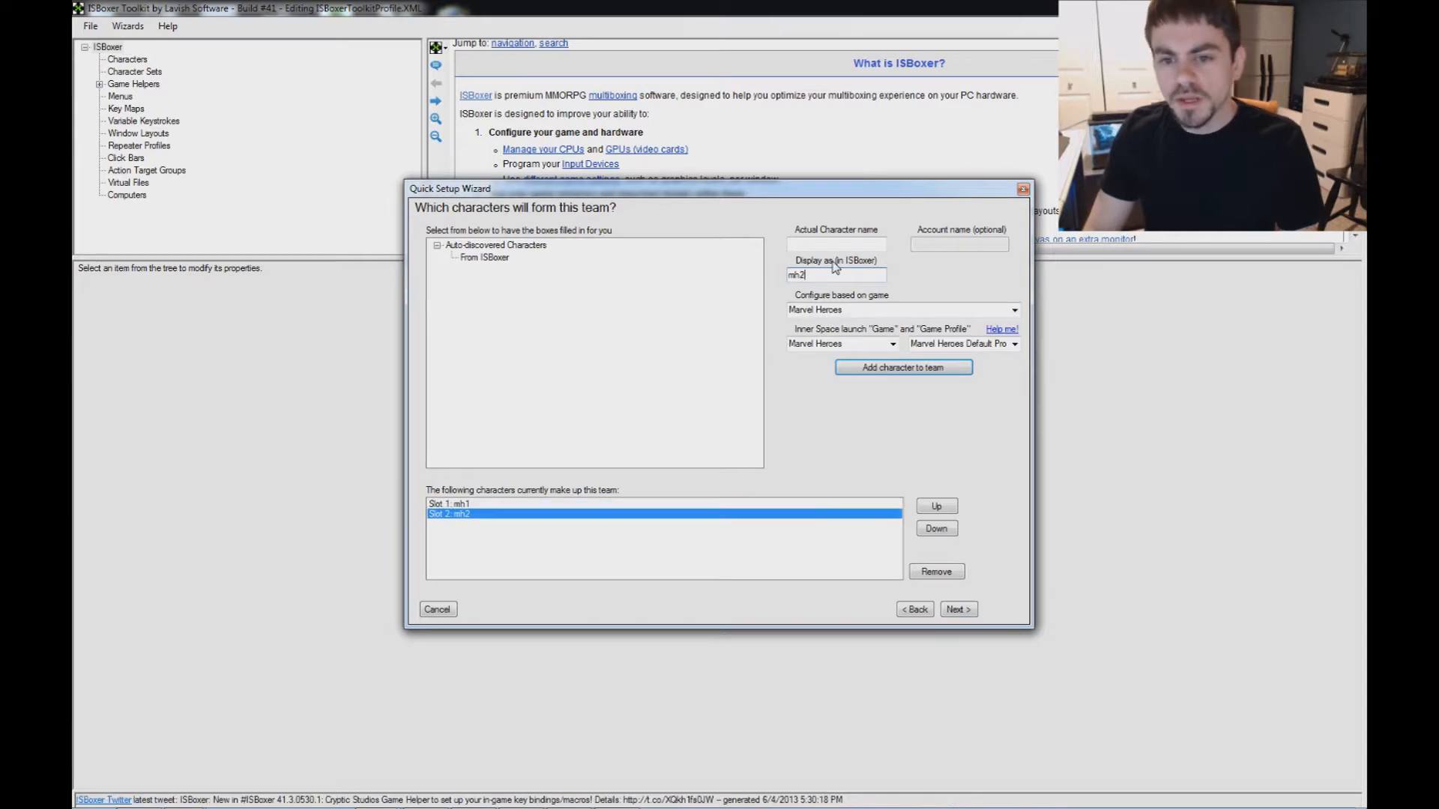
left_click(902, 367)
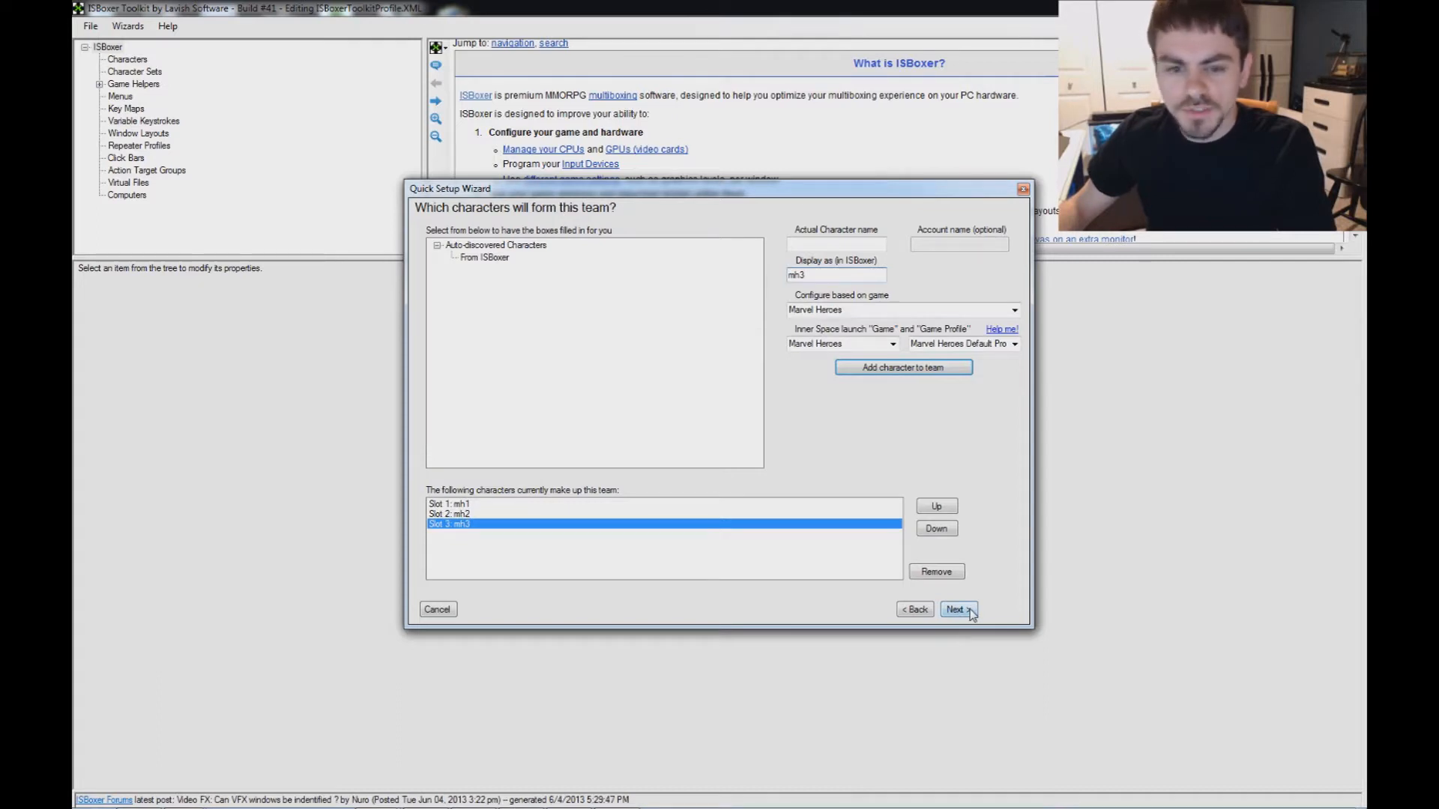
Step: Name the team 'marvel heroes trio'
left_click(957, 609)
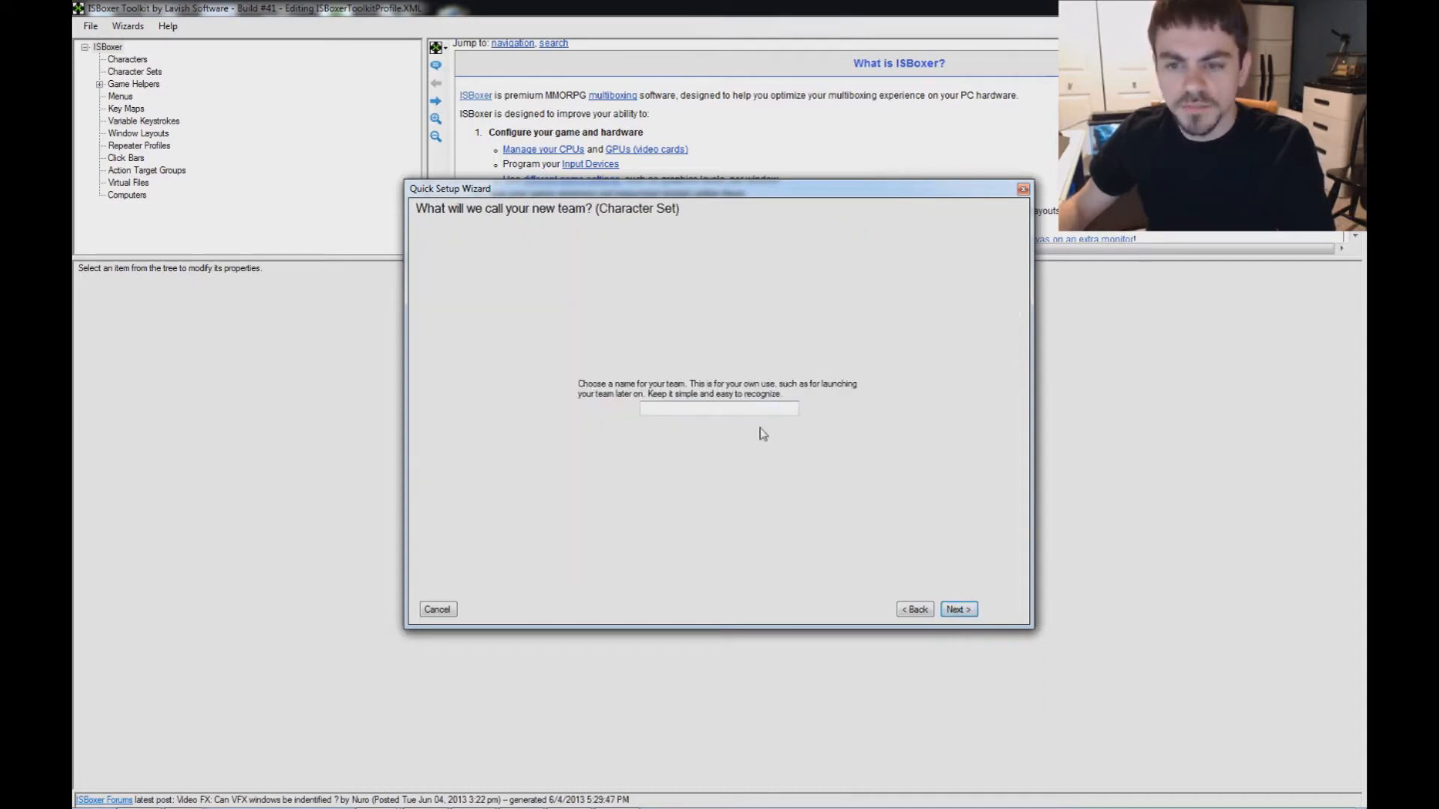
mouse_move(679, 410)
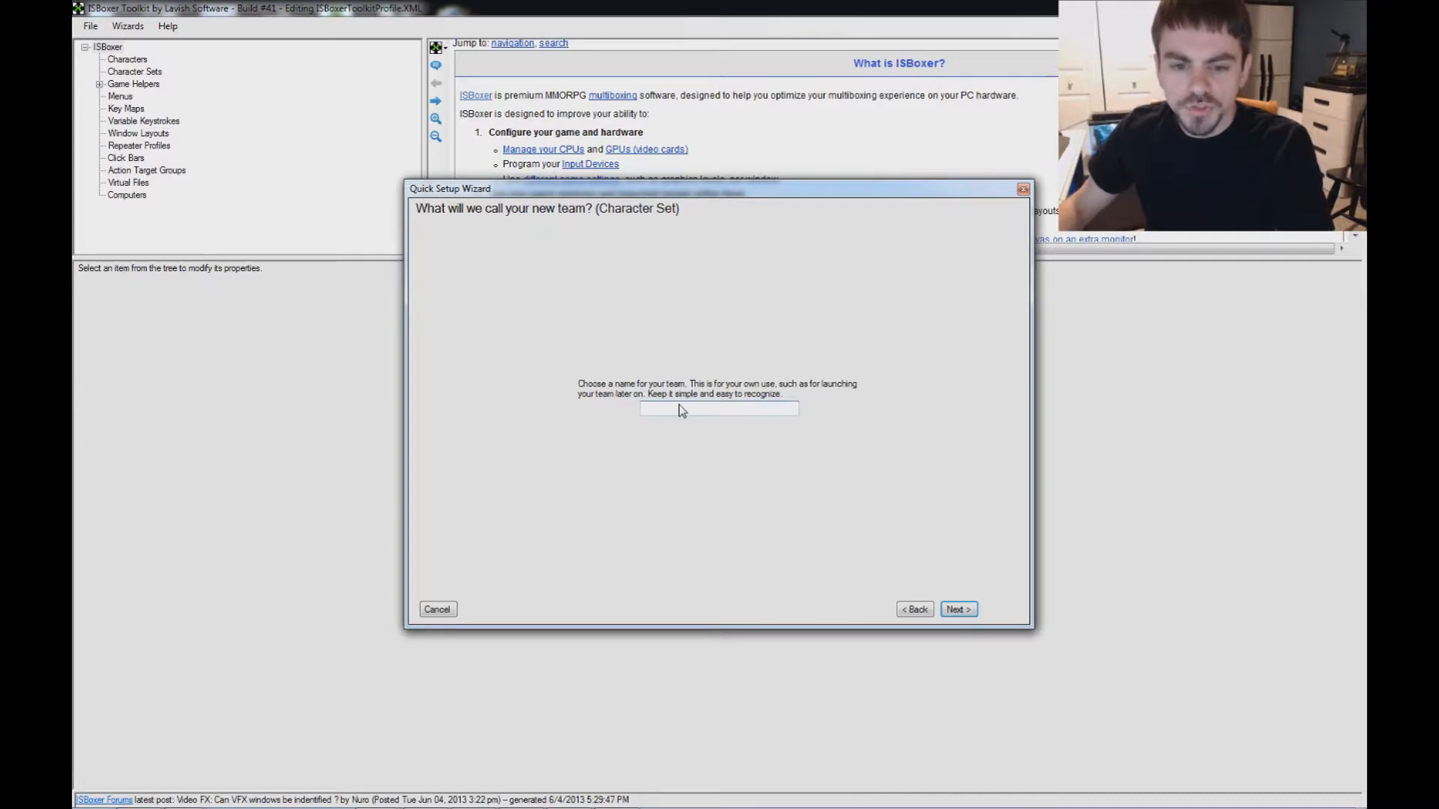
type("marvel heroes t")
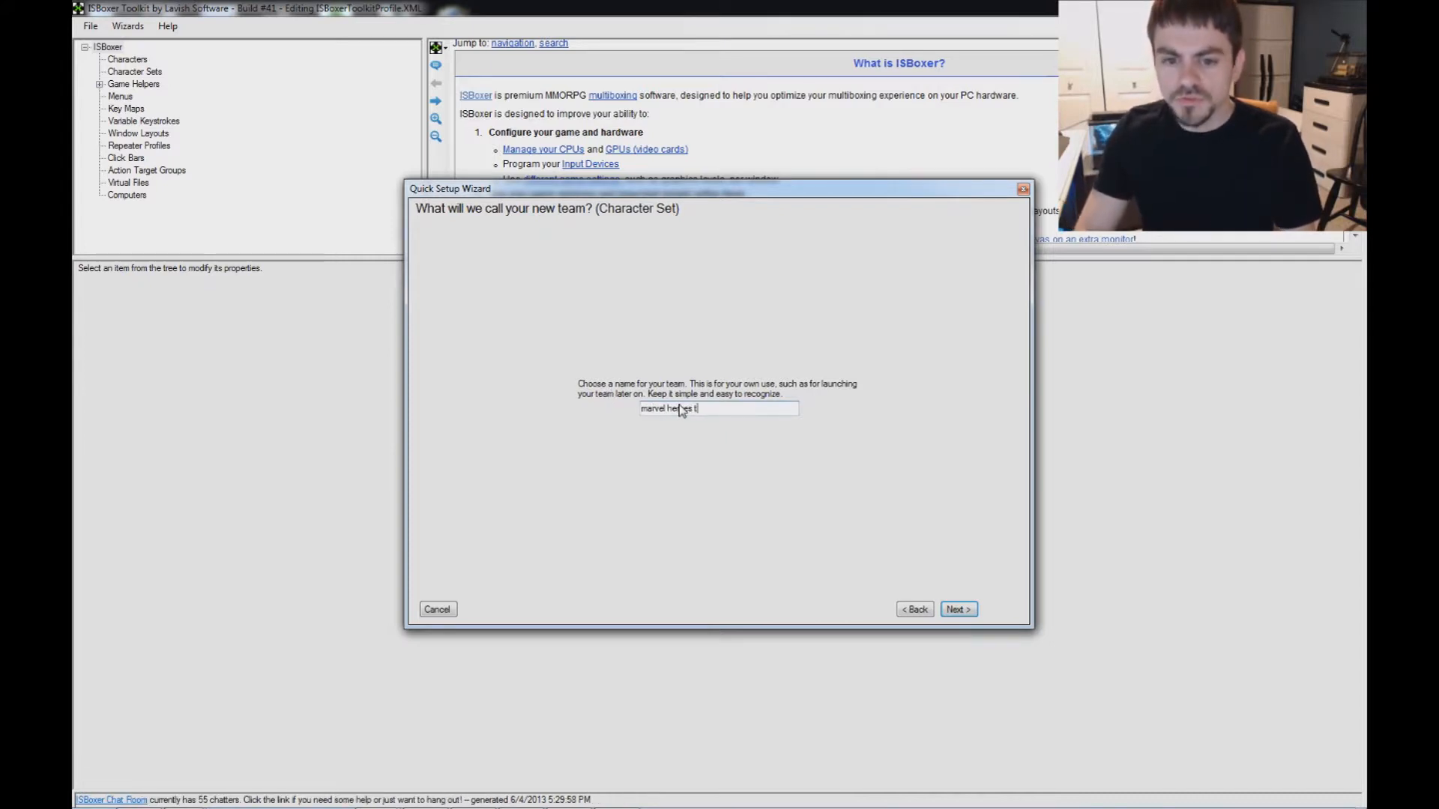
type("rio")
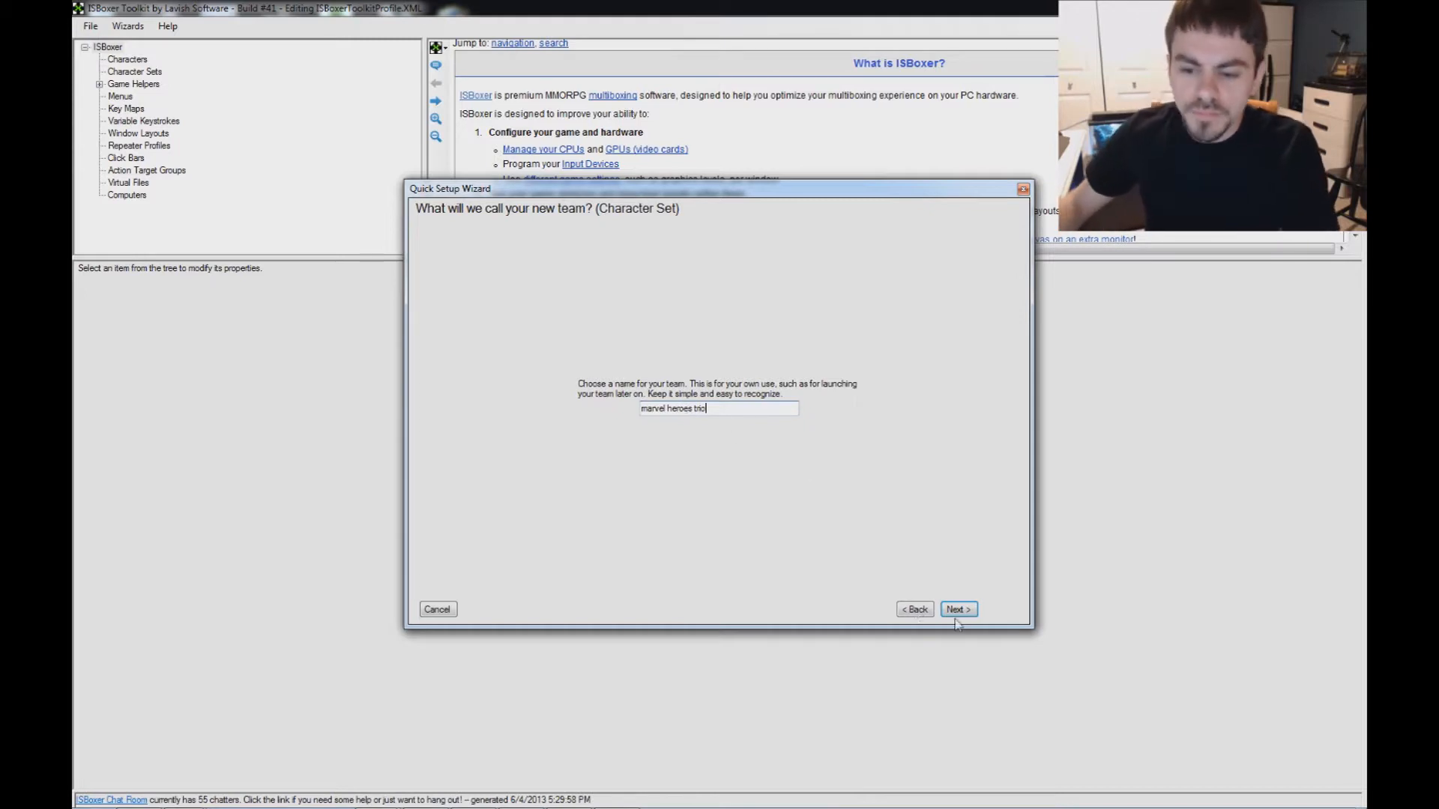
Step: Choose 'Single monitor layout on \\.\DISPLAY1' as the window layout
left_click(957, 608)
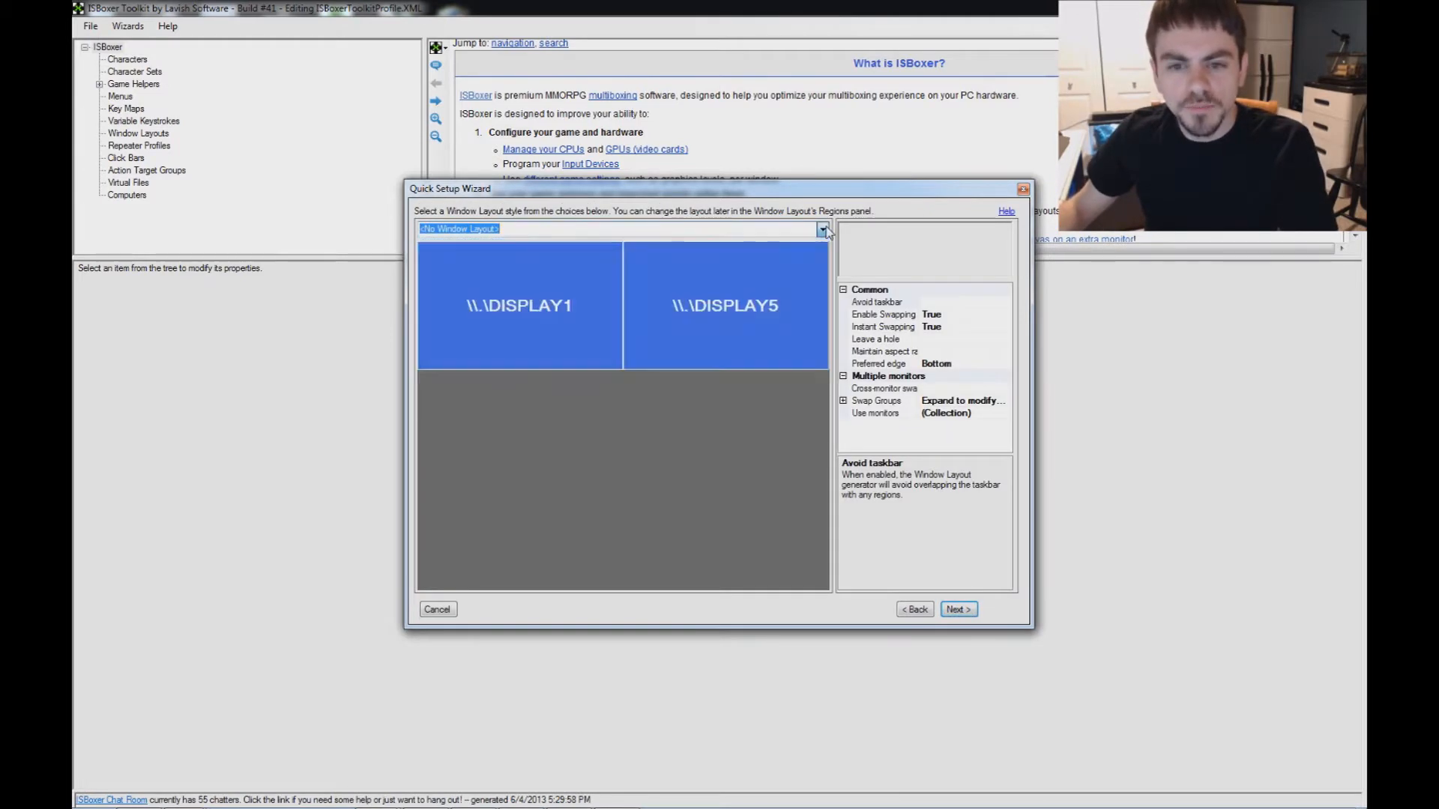
left_click(821, 229)
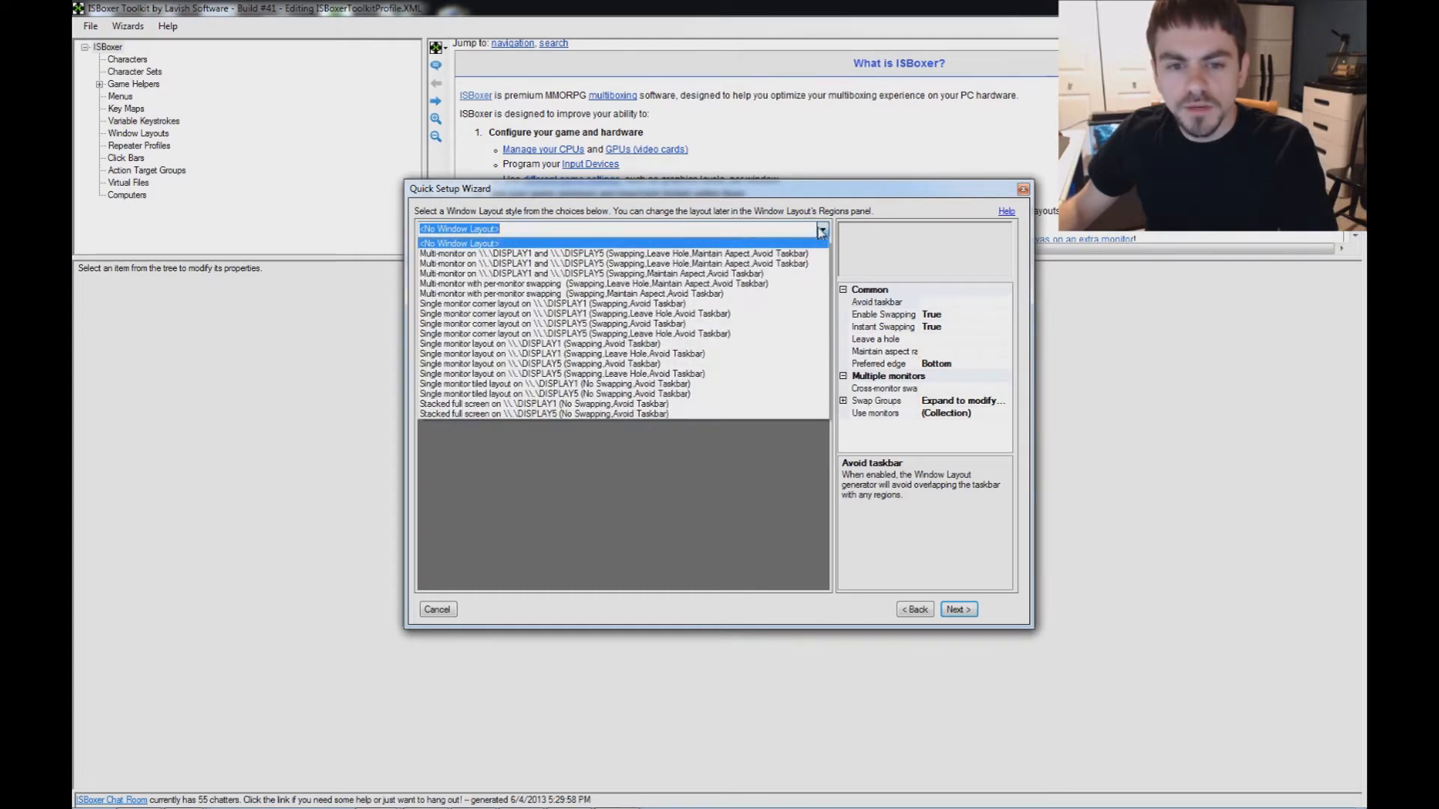
left_click(613, 253)
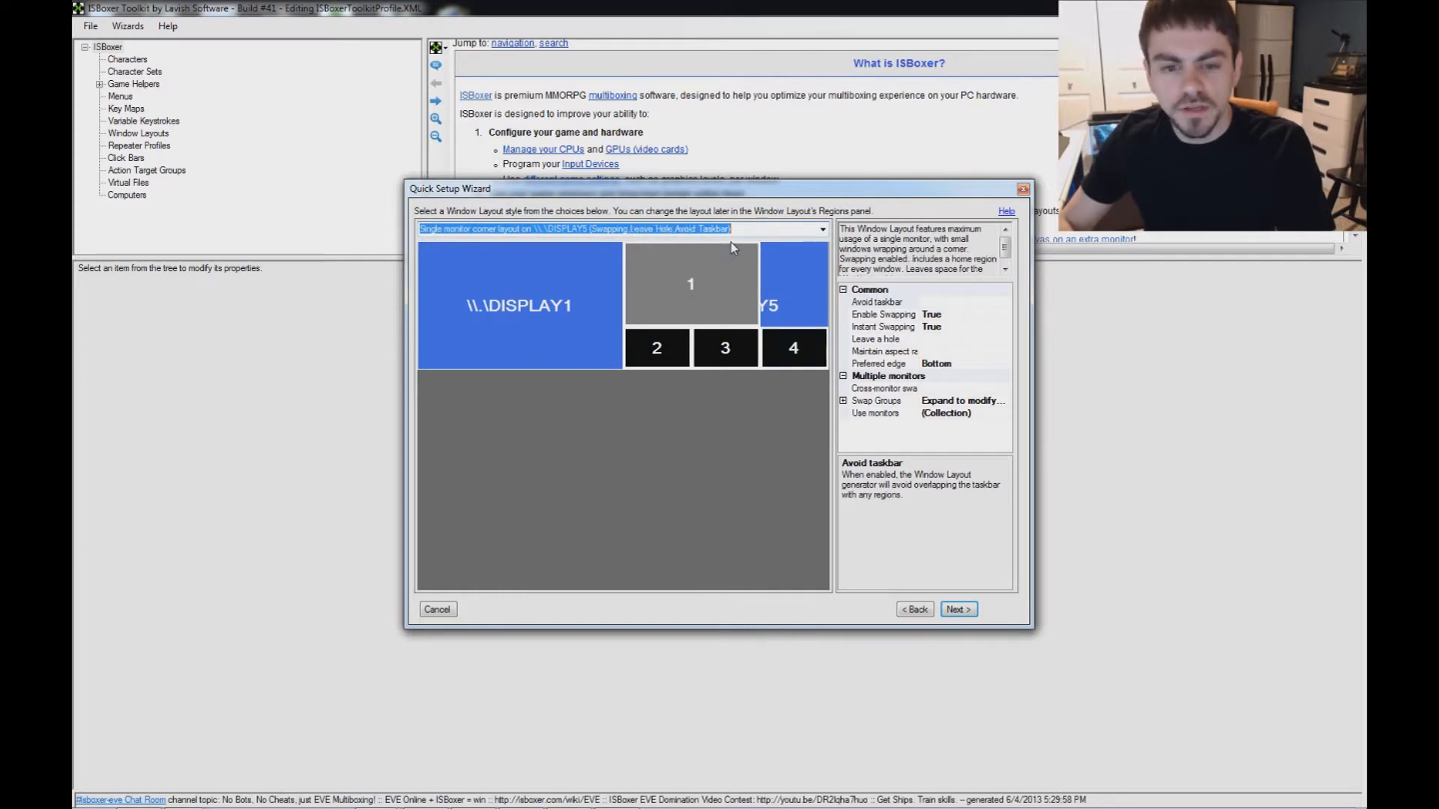
left_click(821, 228)
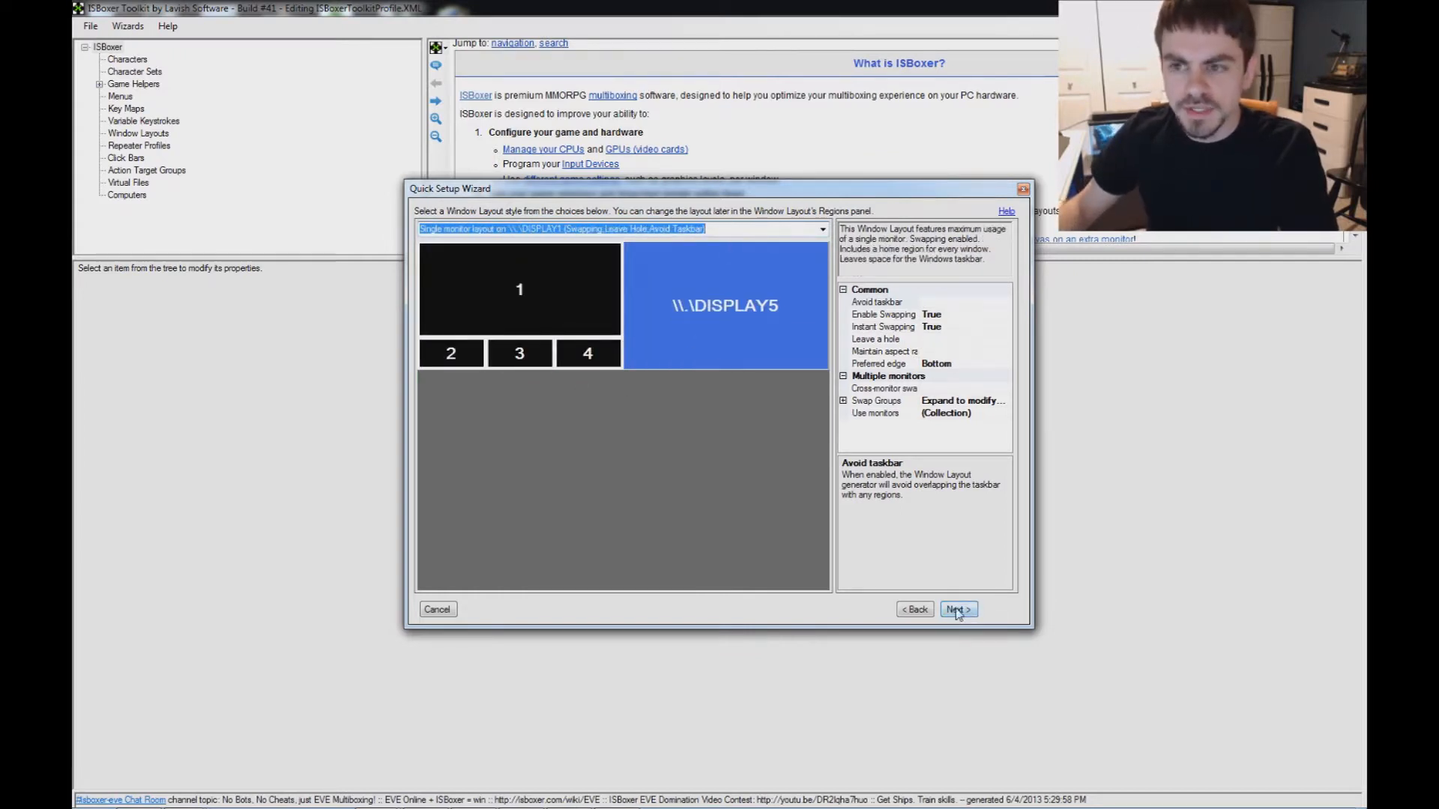
Step: Keep the 'Select all CPUs with every window (HyperThreading)' CPU strategy and continue
left_click(956, 609)
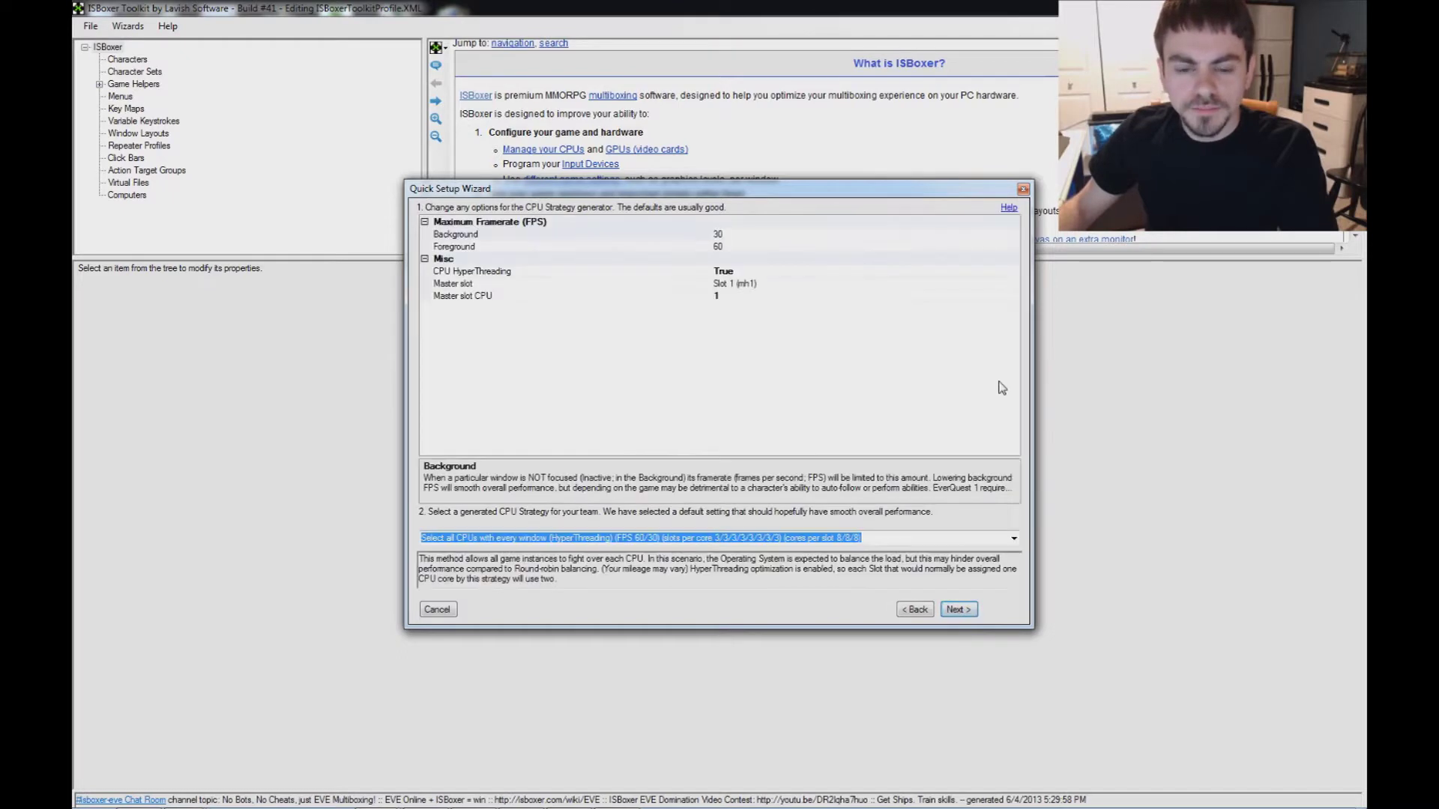
mouse_move(555, 528)
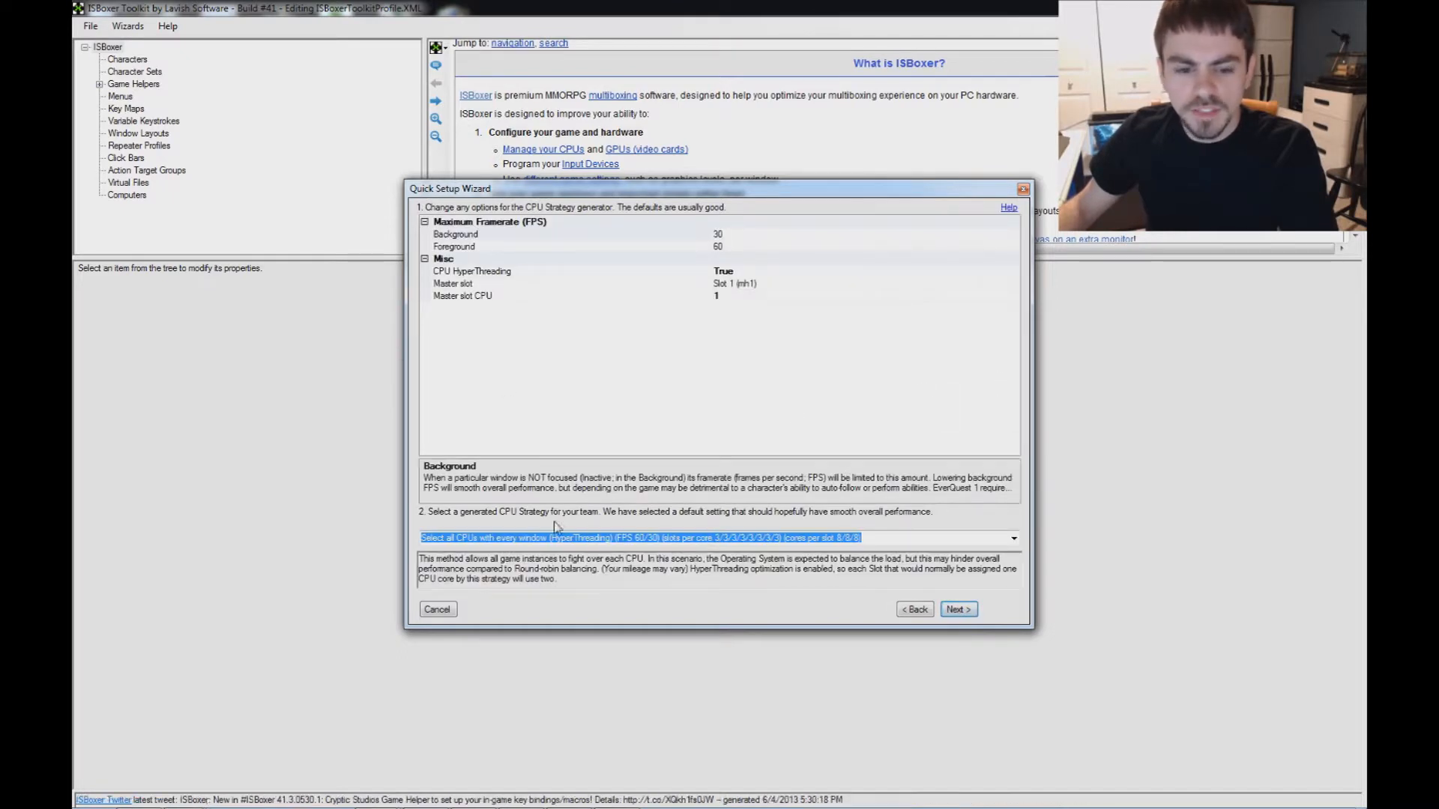
left_click(1013, 538)
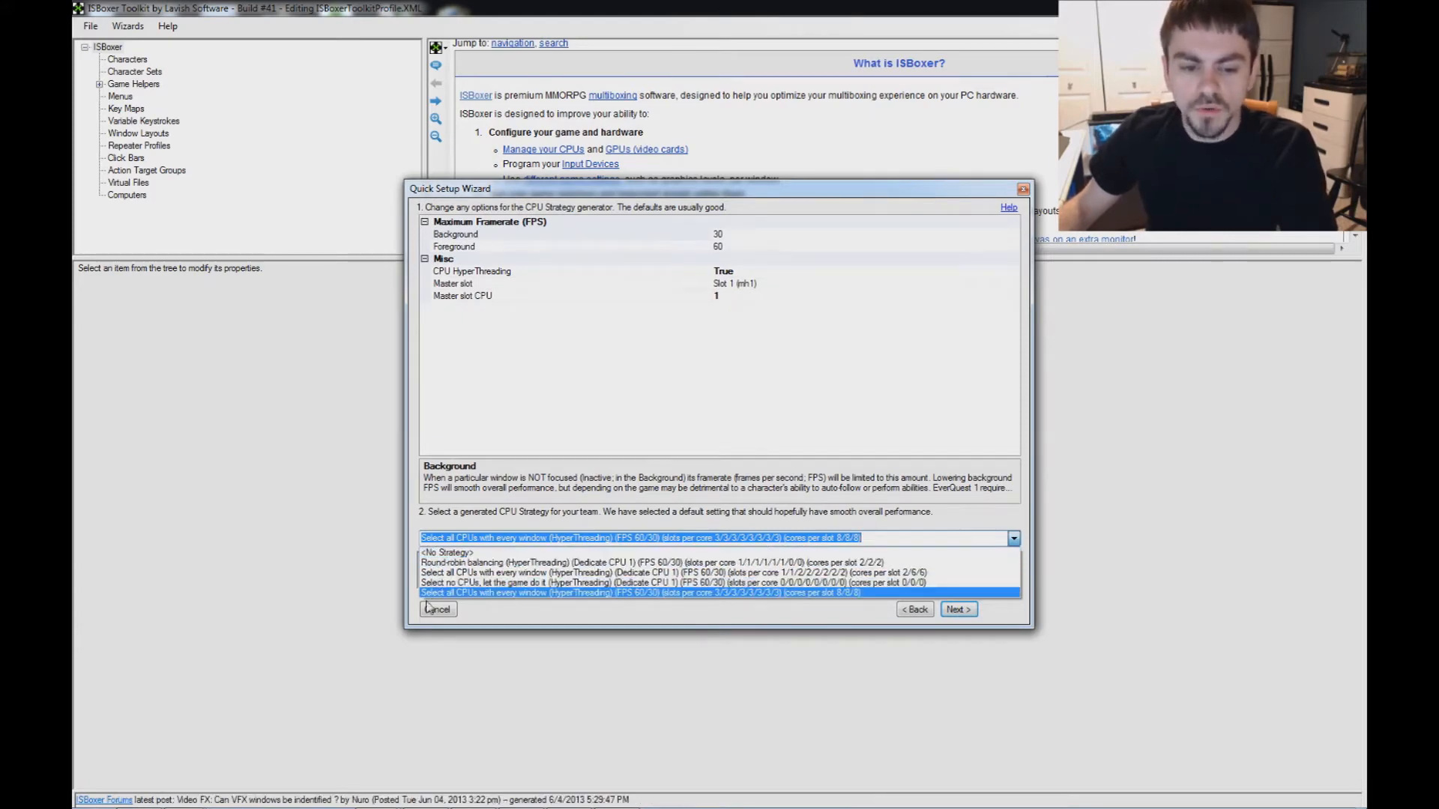
mouse_move(711, 593)
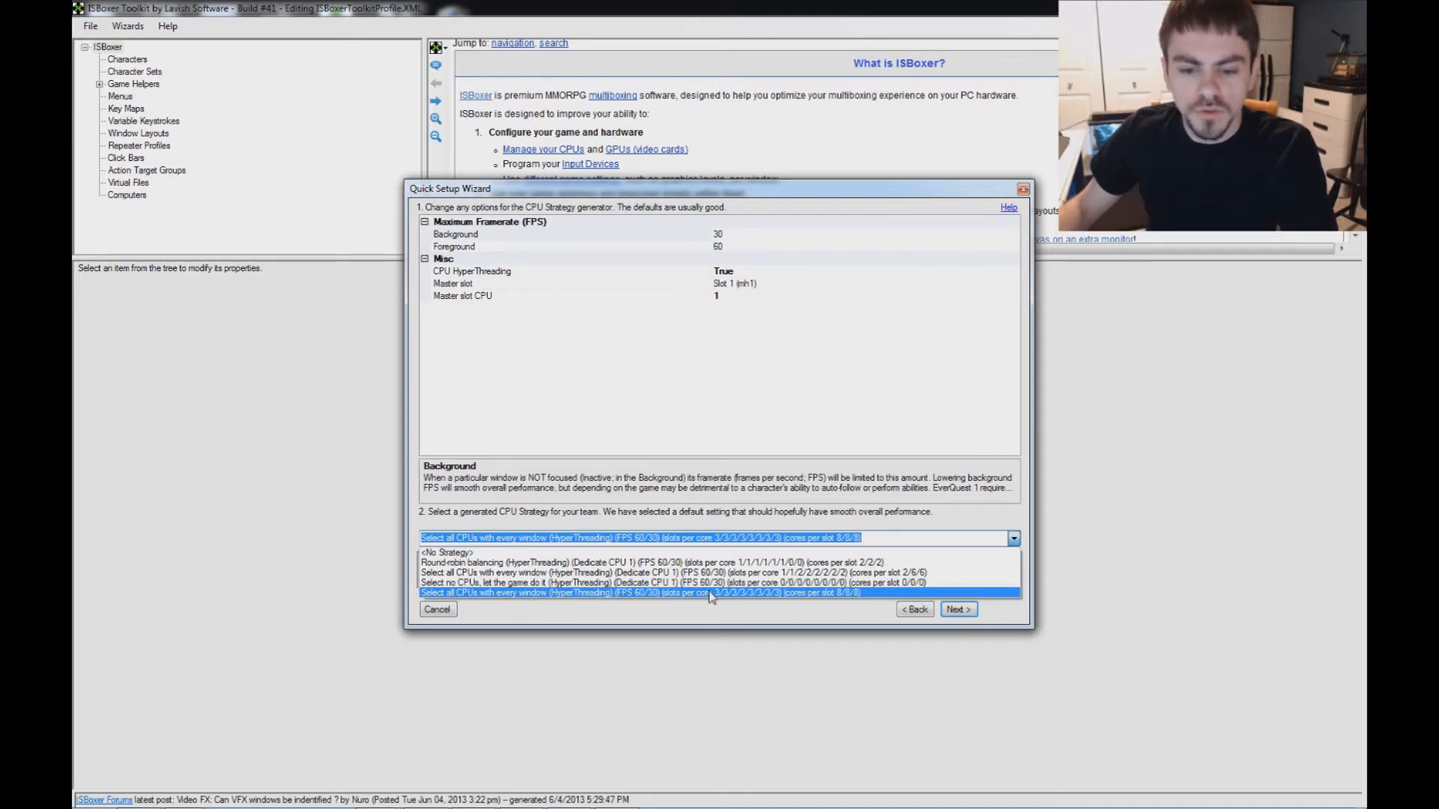
mouse_move(530, 604)
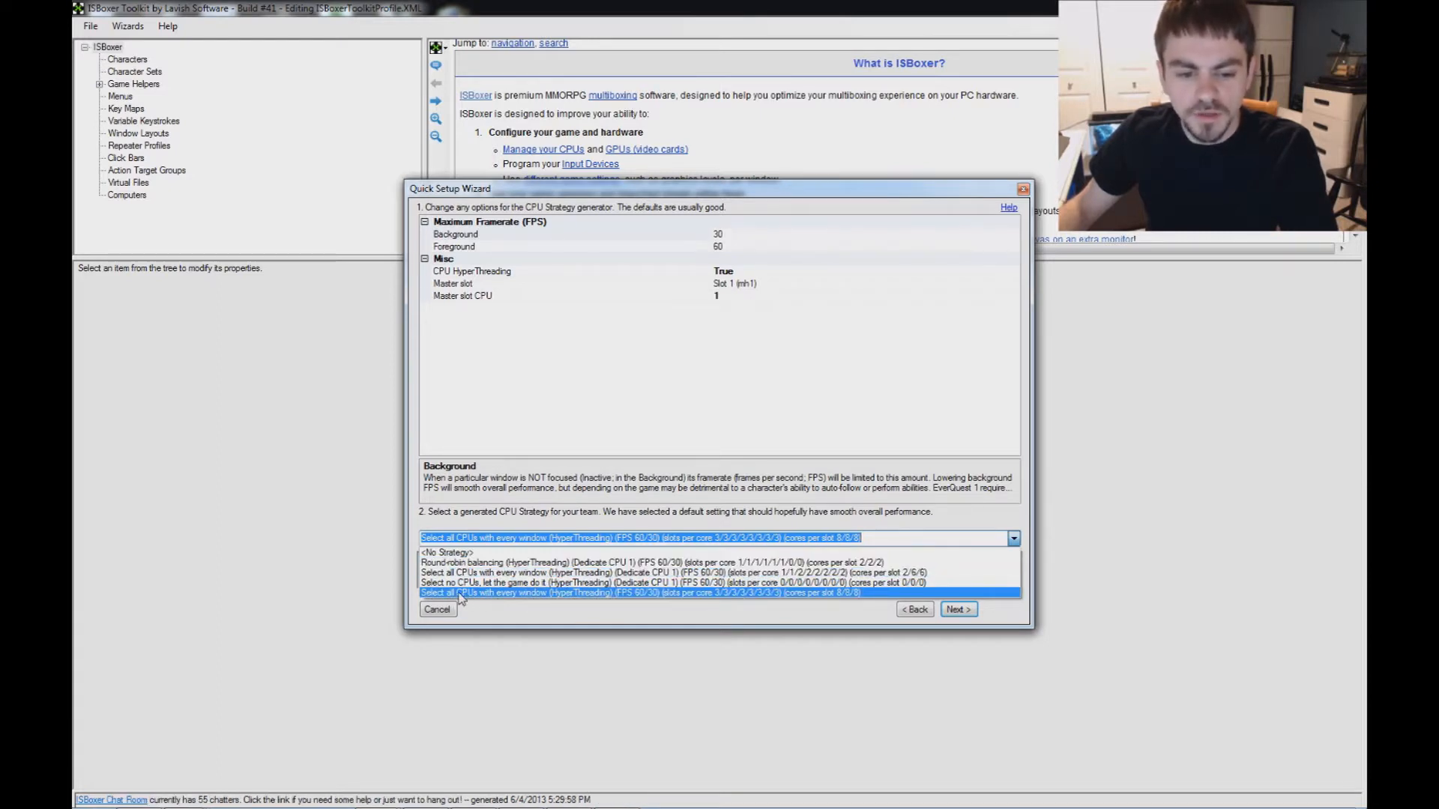
left_click(957, 608)
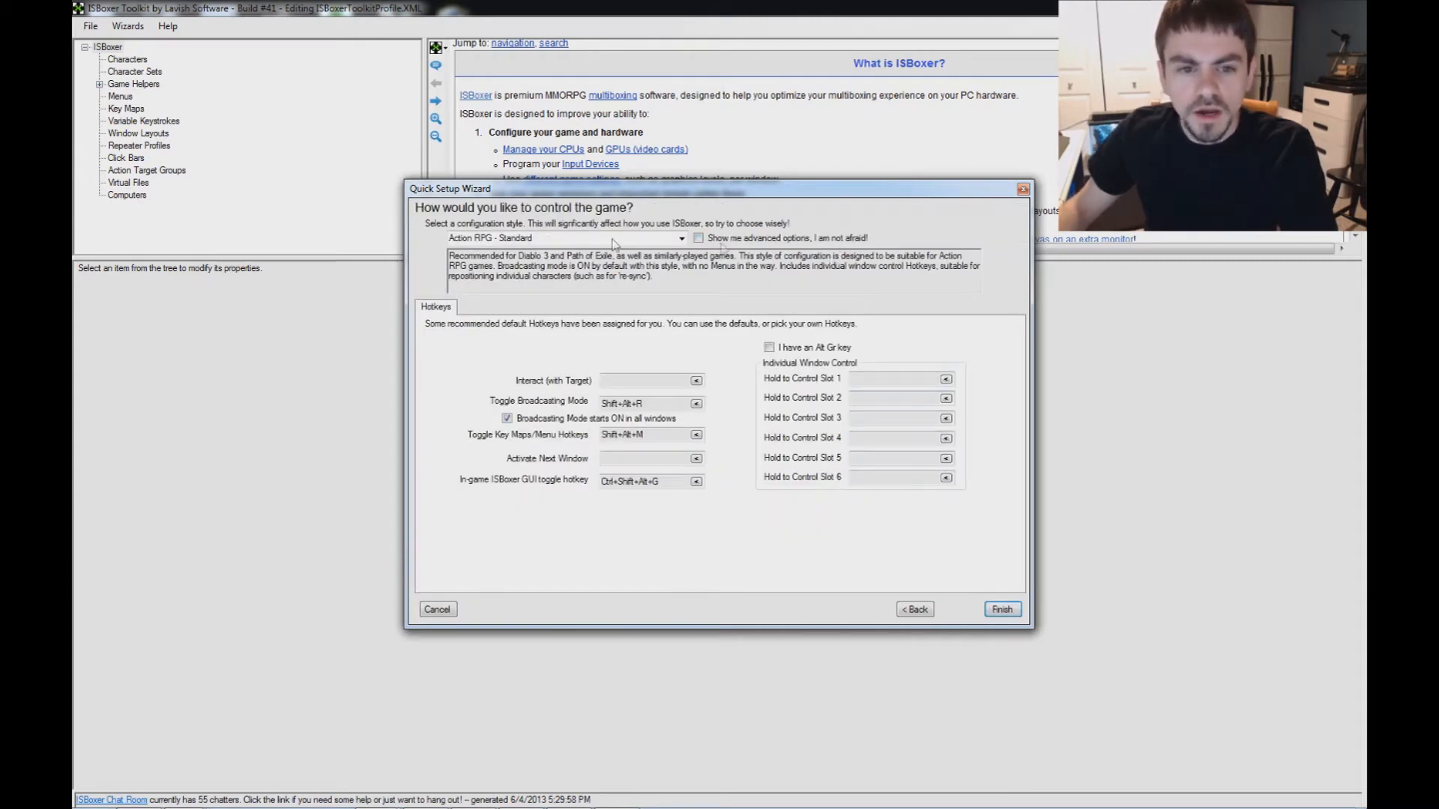
left_click(679, 238)
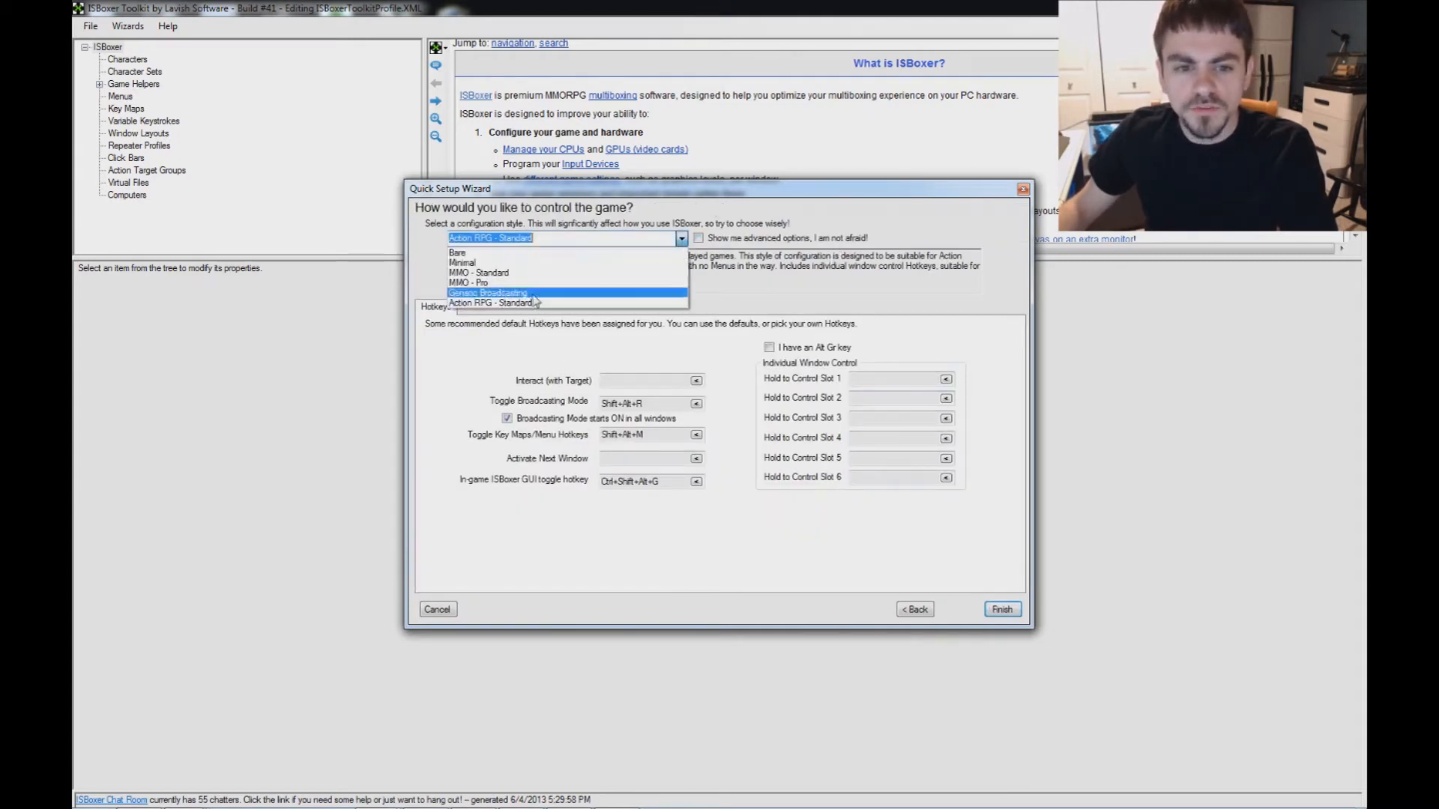
left_click(493, 303)
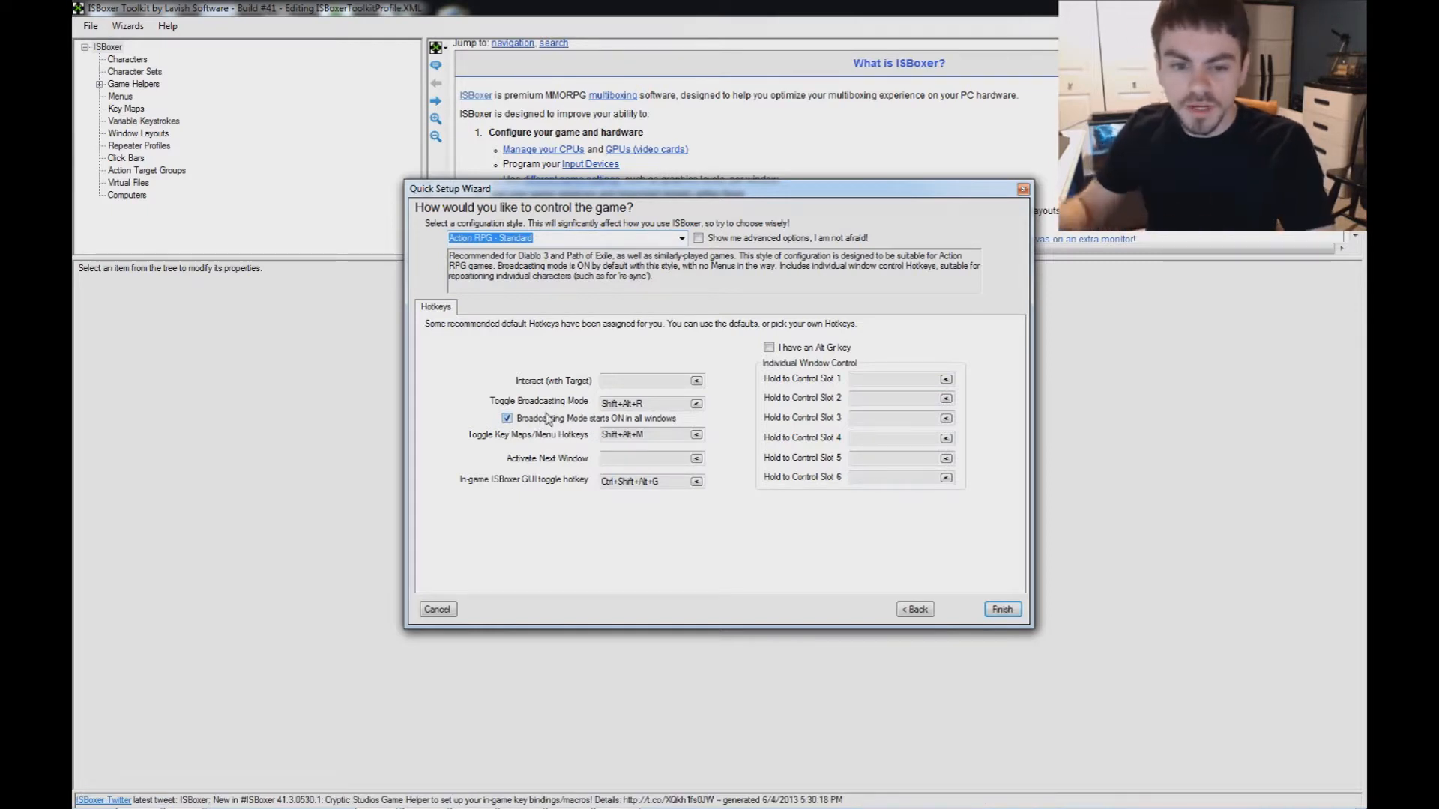
left_click(507, 418)
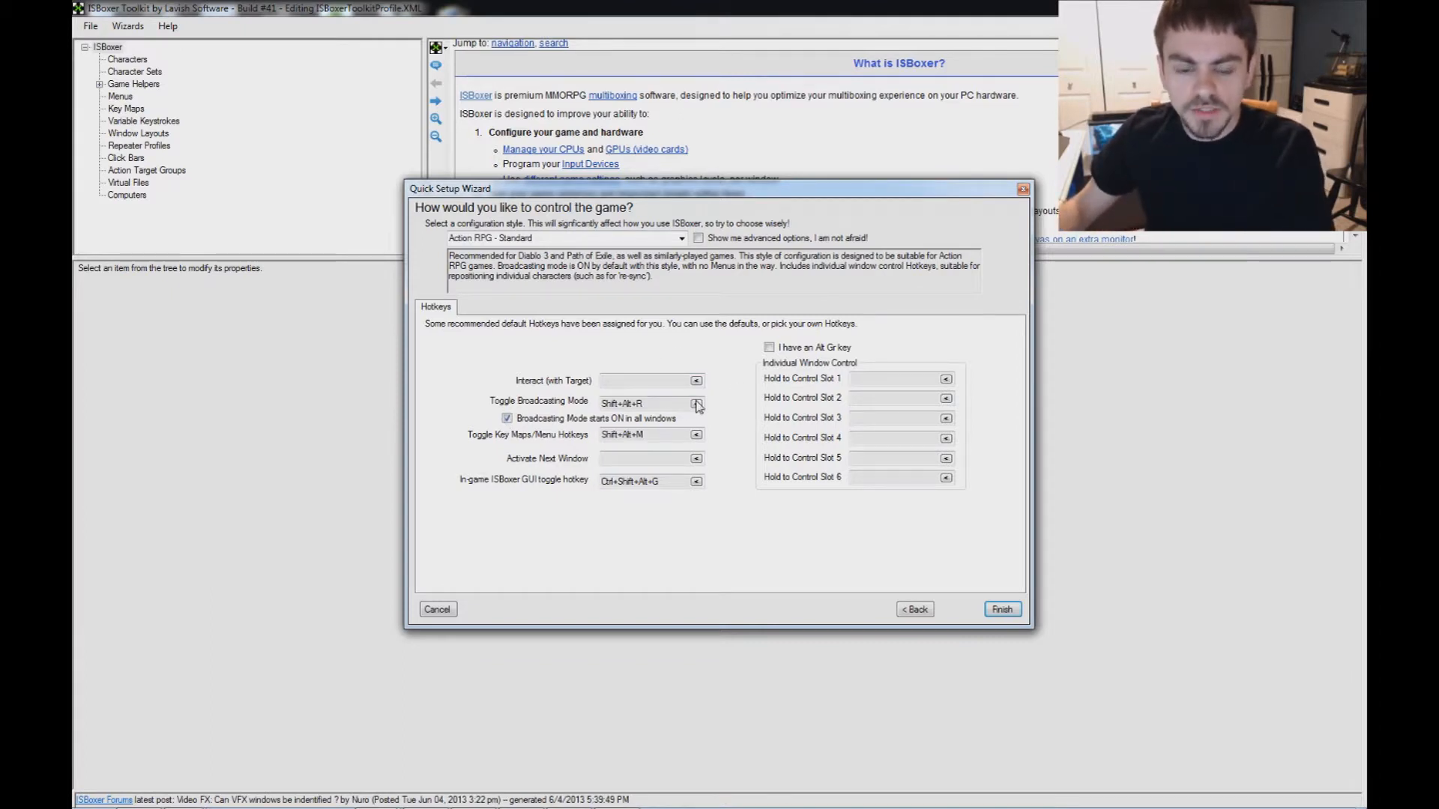
Step: Set the broadcasting toggle hotkey to G510-MR
left_click(696, 403)
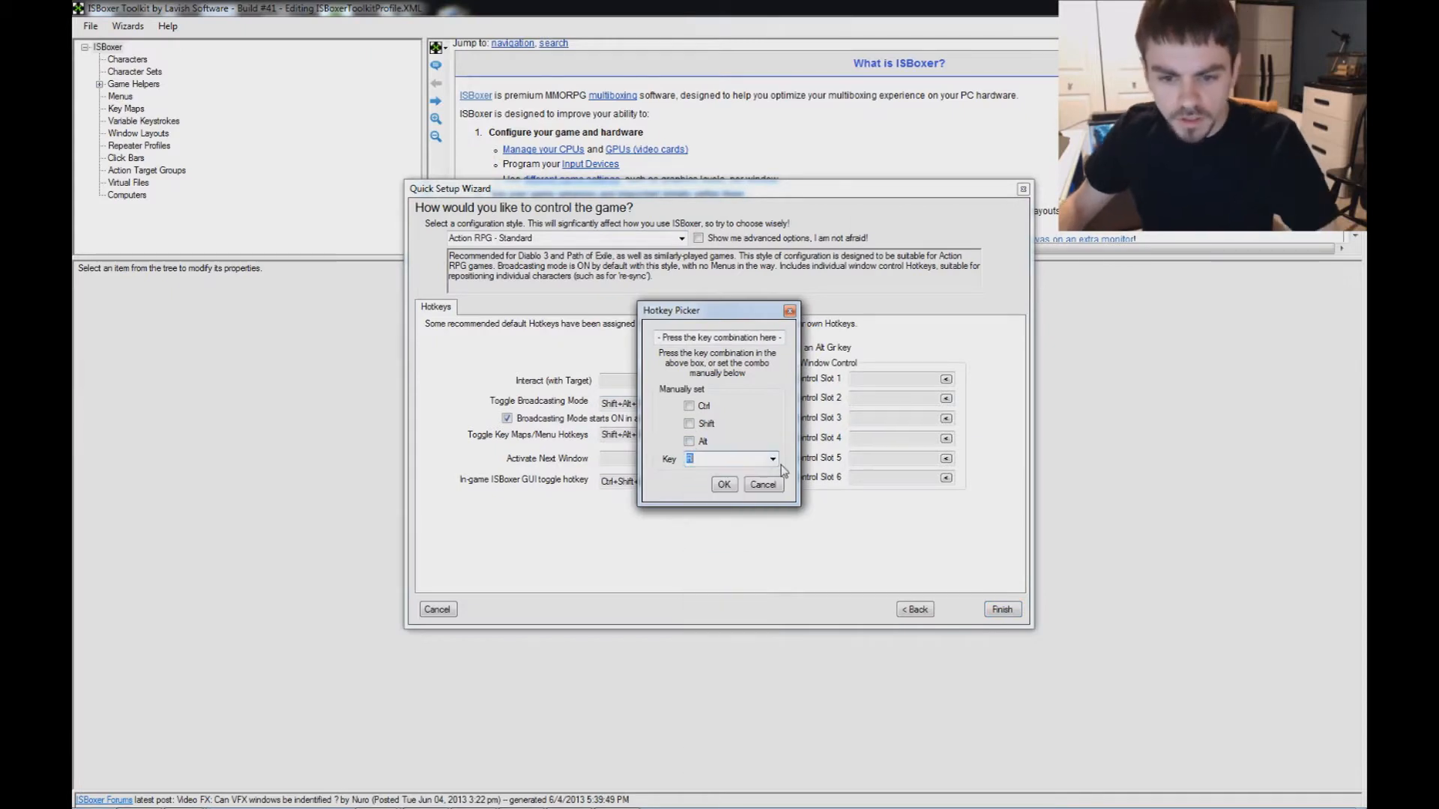
left_click(771, 459)
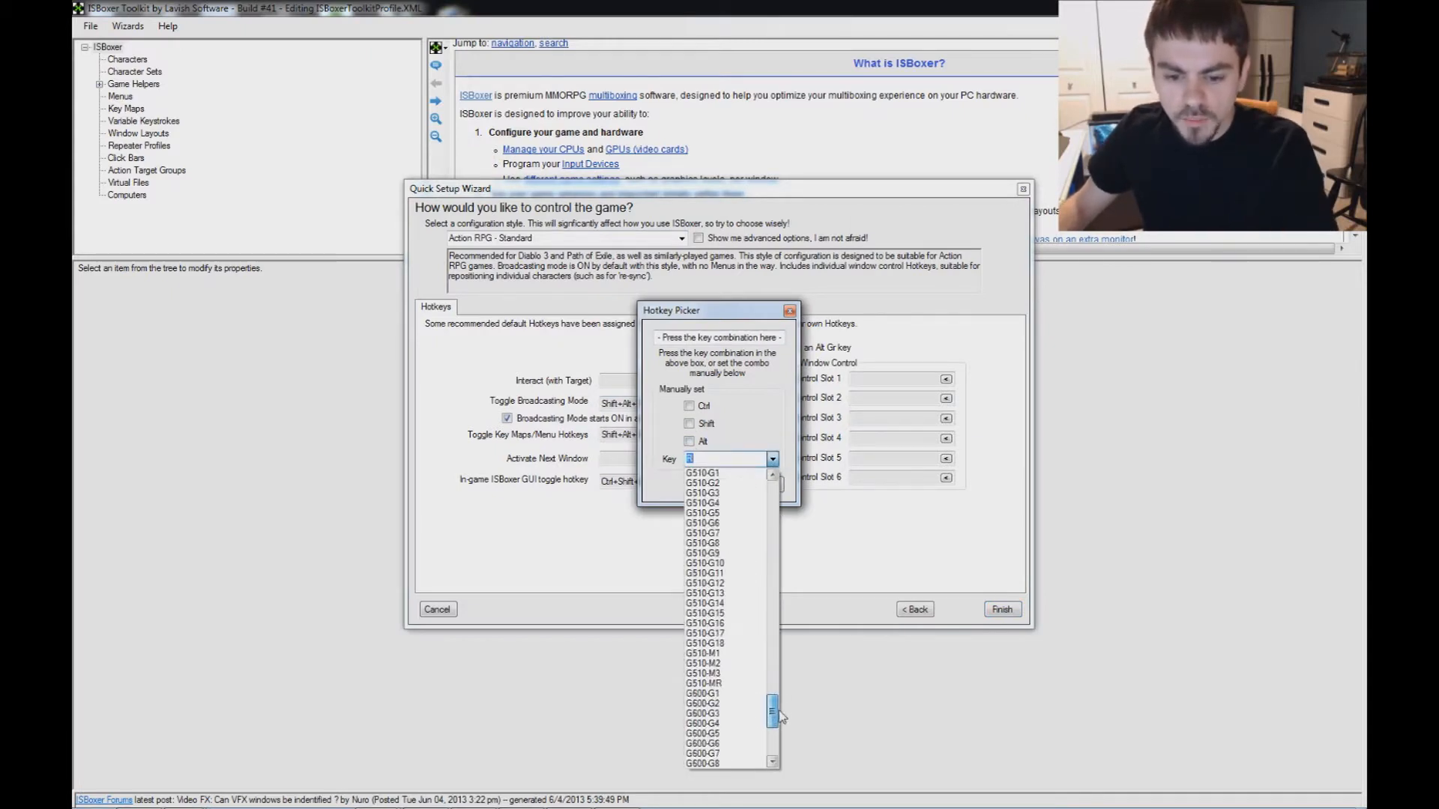
left_click(704, 673)
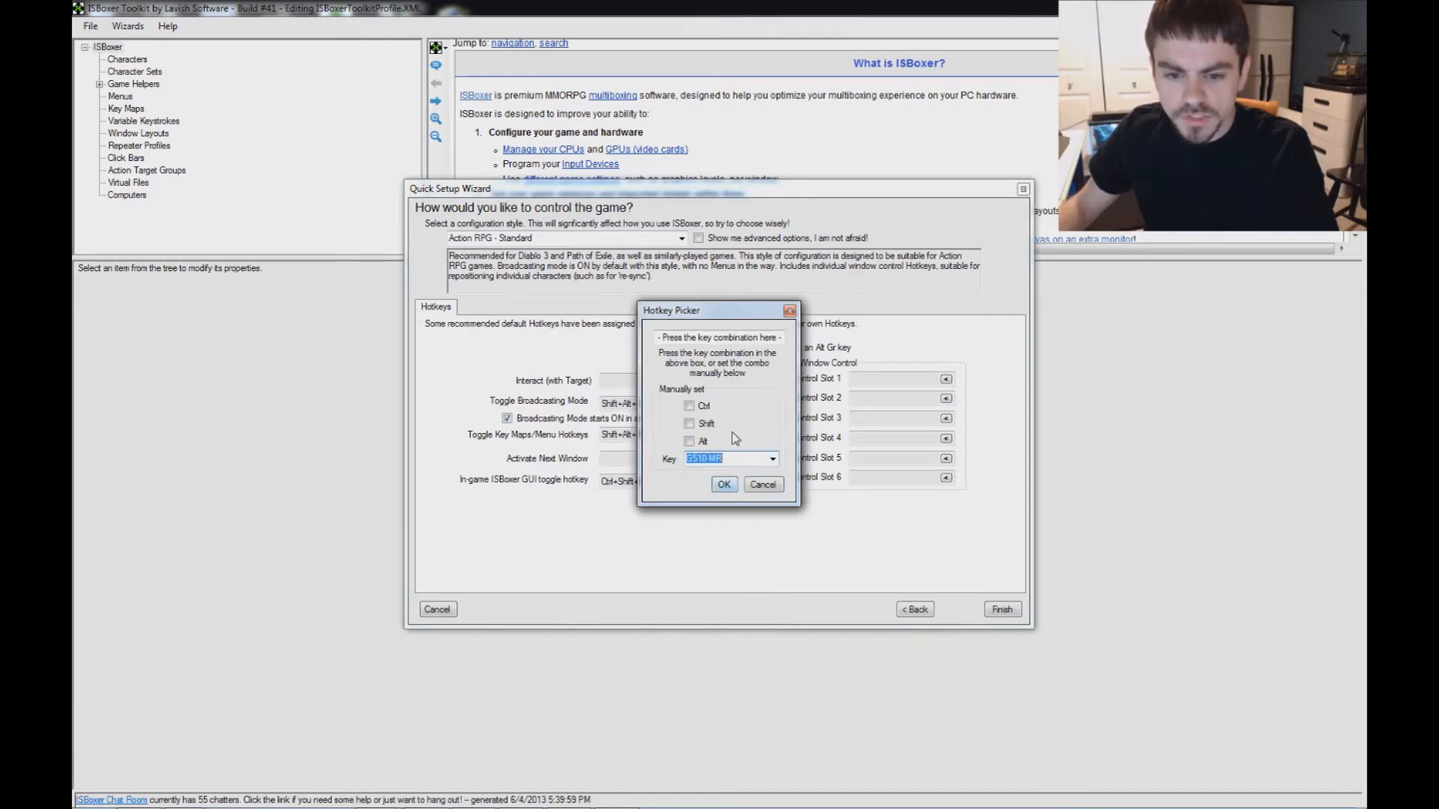
left_click(723, 484)
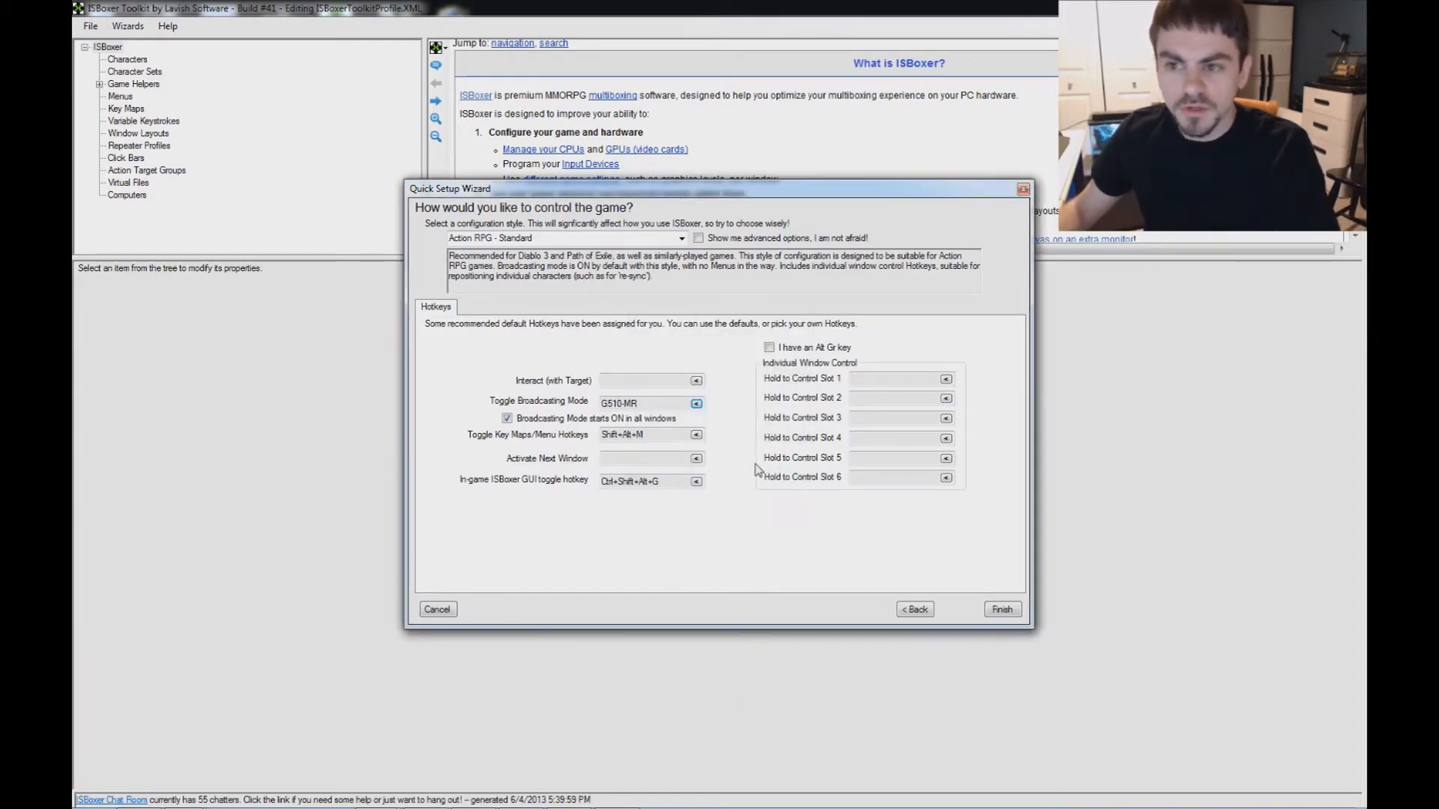
mouse_move(532, 461)
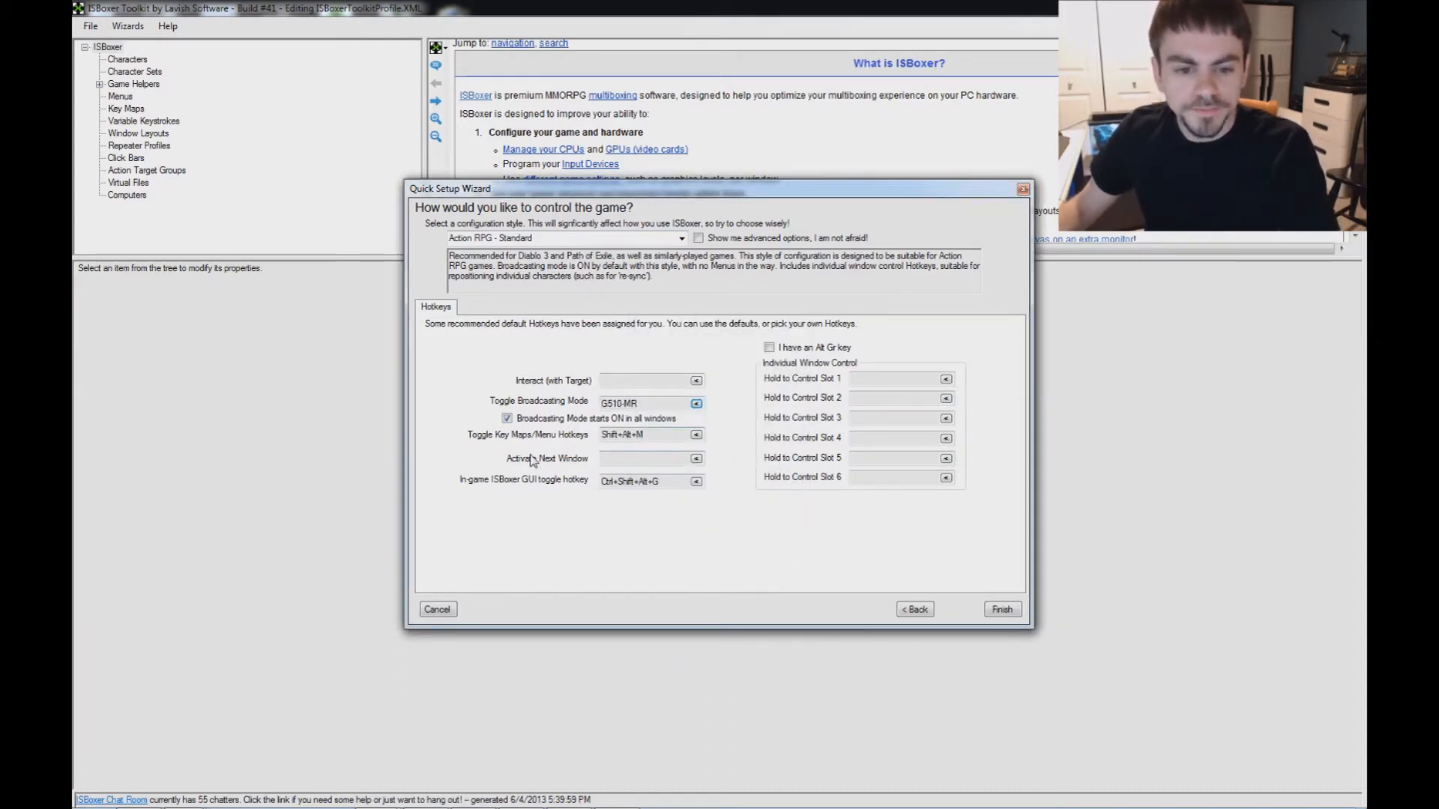
Step: Capture and confirm new key combinations for the next-window and window-slot hotkeys
left_click(695, 458)
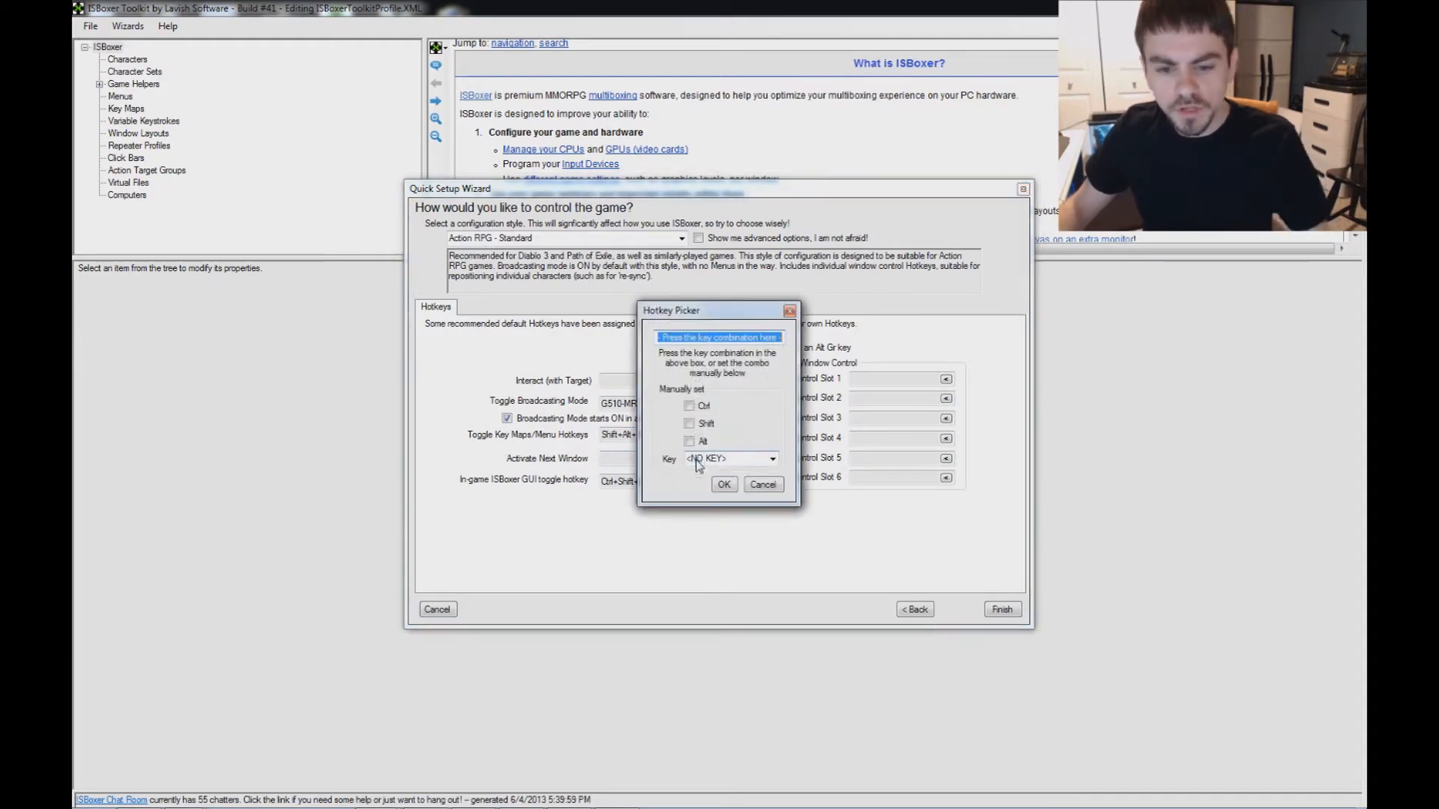
left_click(723, 484)
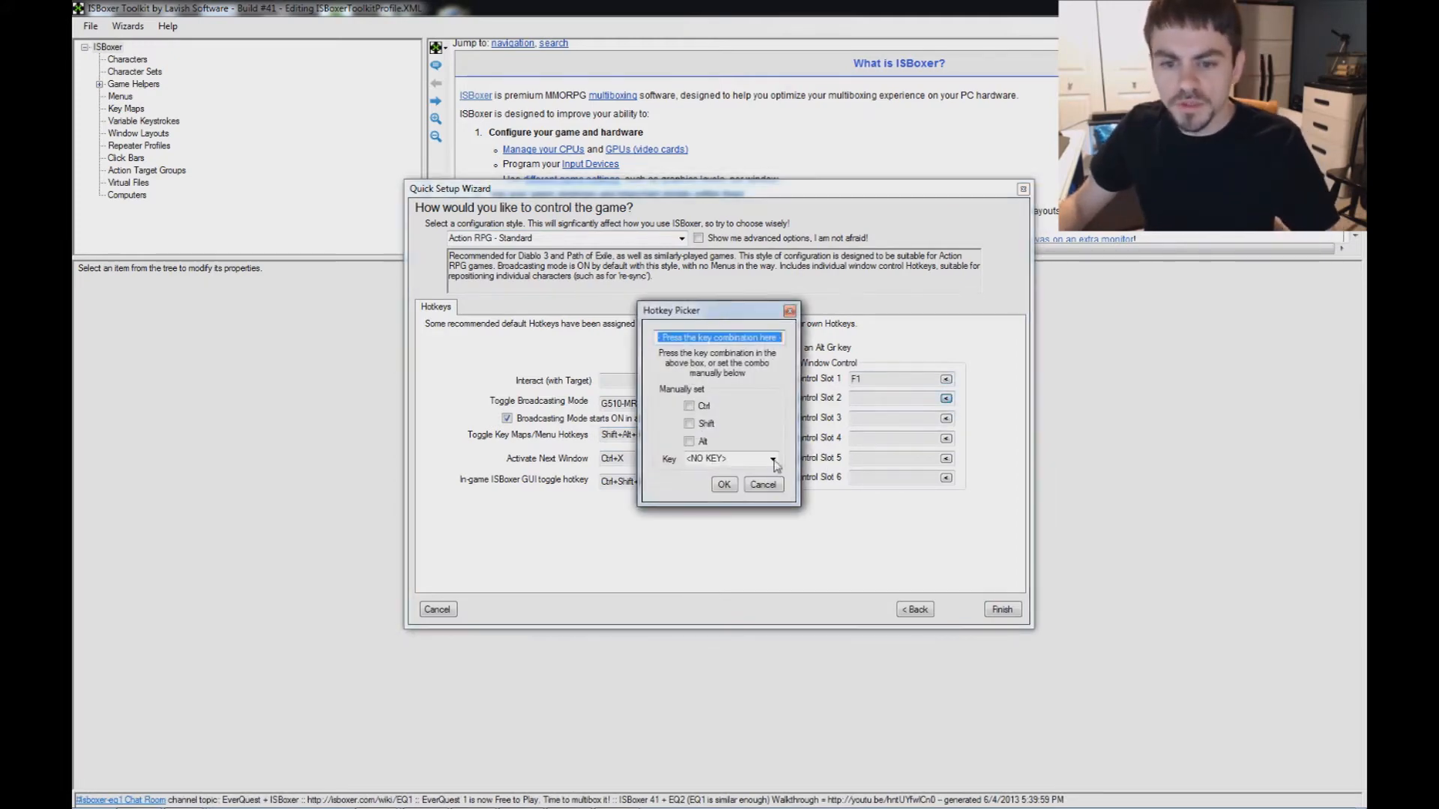
left_click(724, 483)
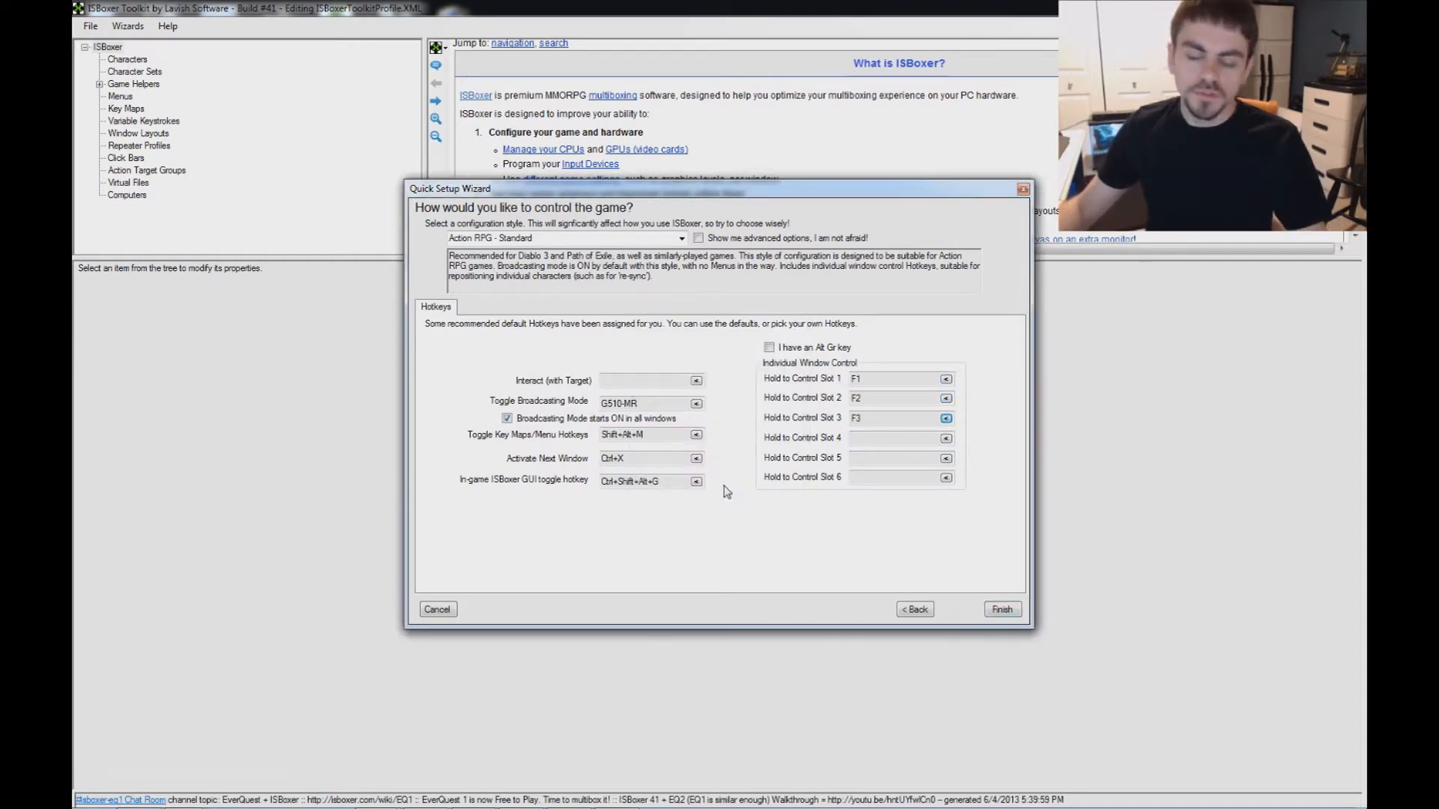
mouse_move(881, 377)
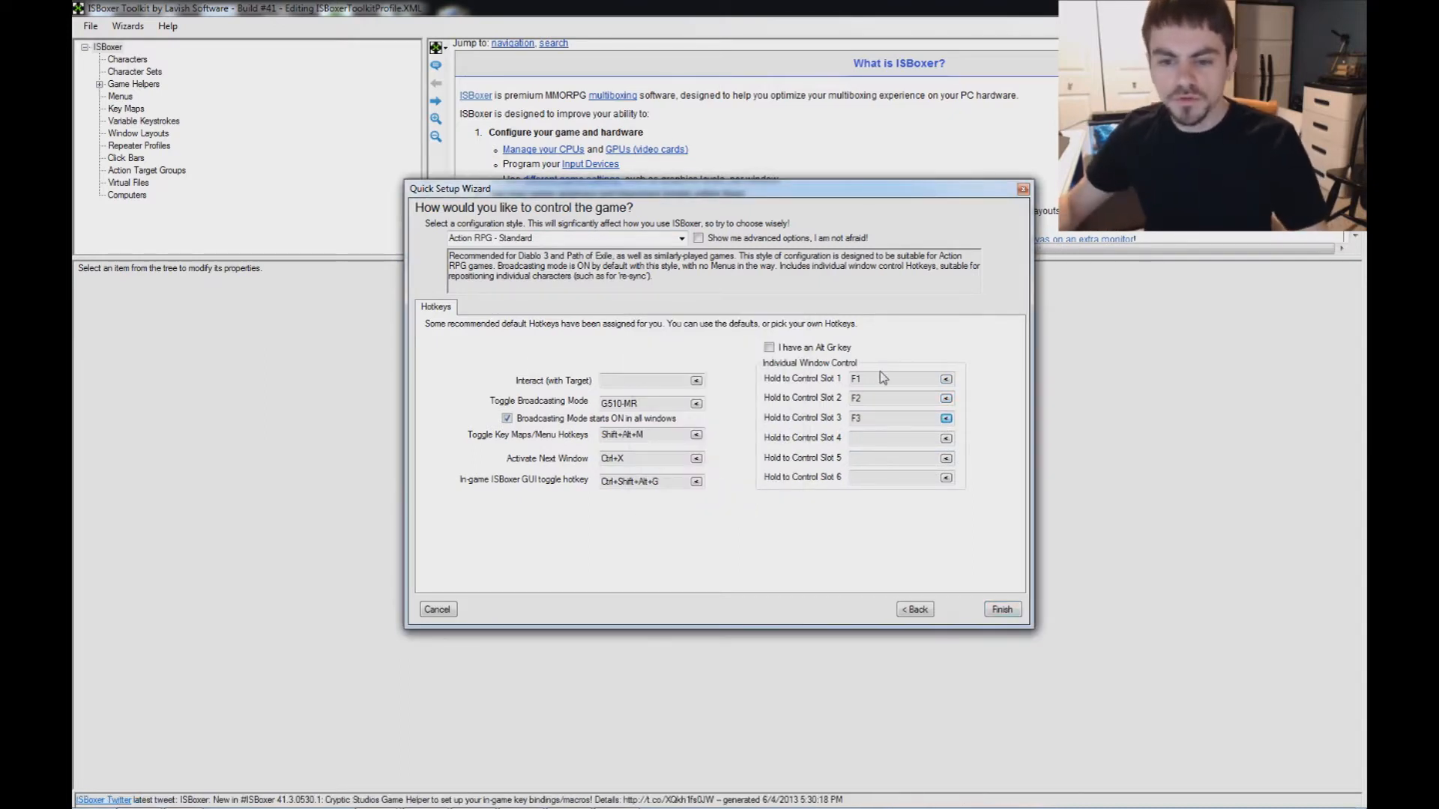
mouse_move(911, 377)
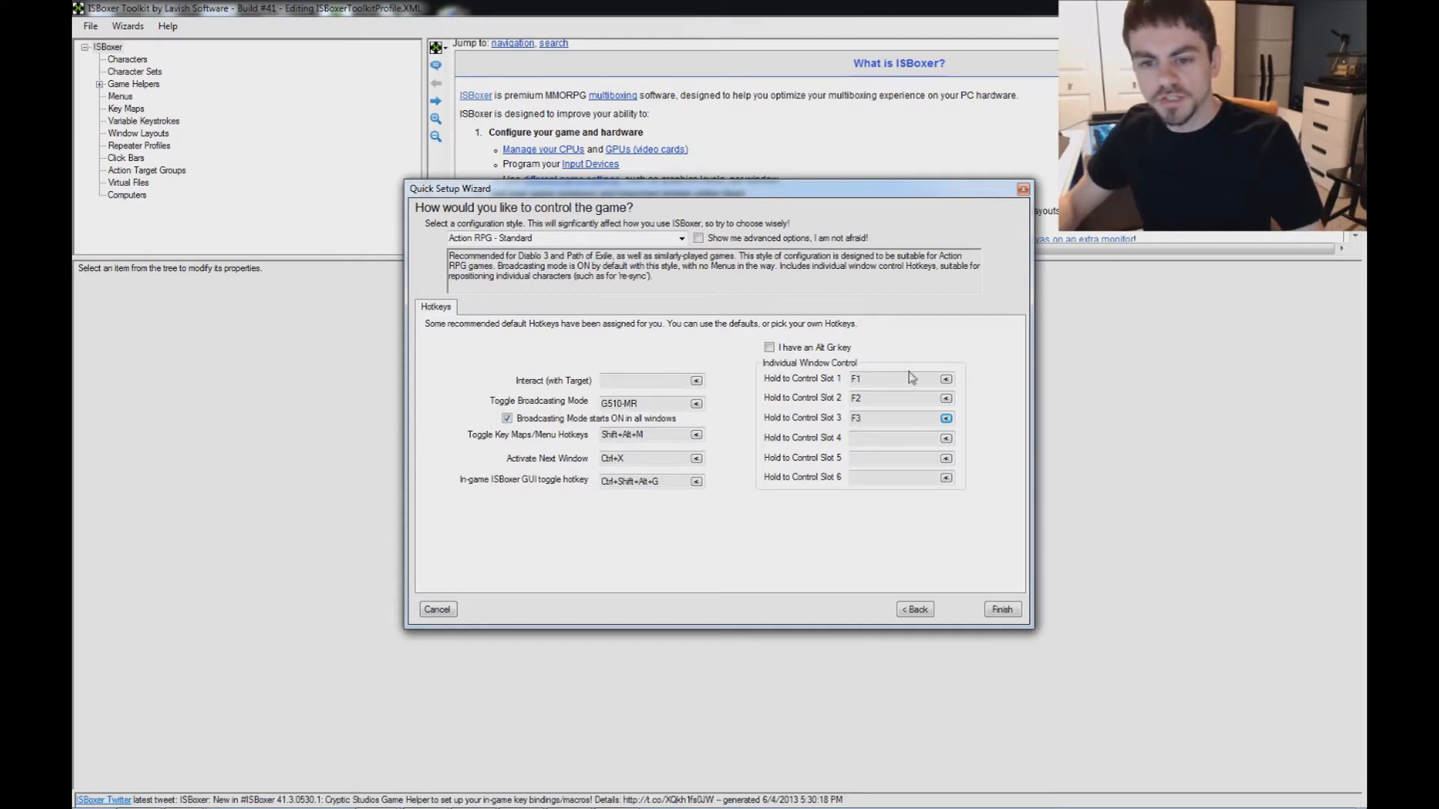
mouse_move(973, 466)
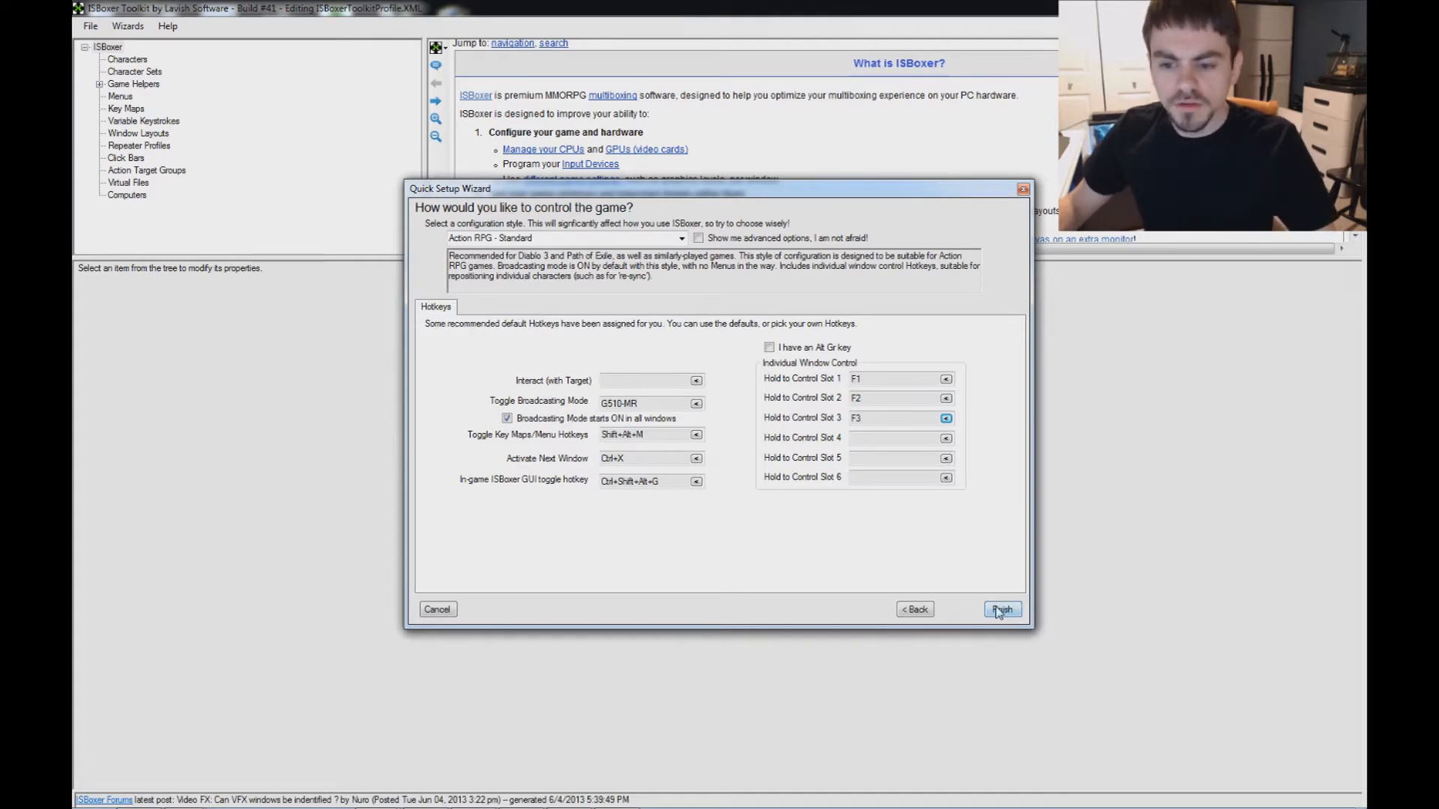
Step: Finish the wizard and open the Always On key map's hold-to-control mapped keys
left_click(1001, 609)
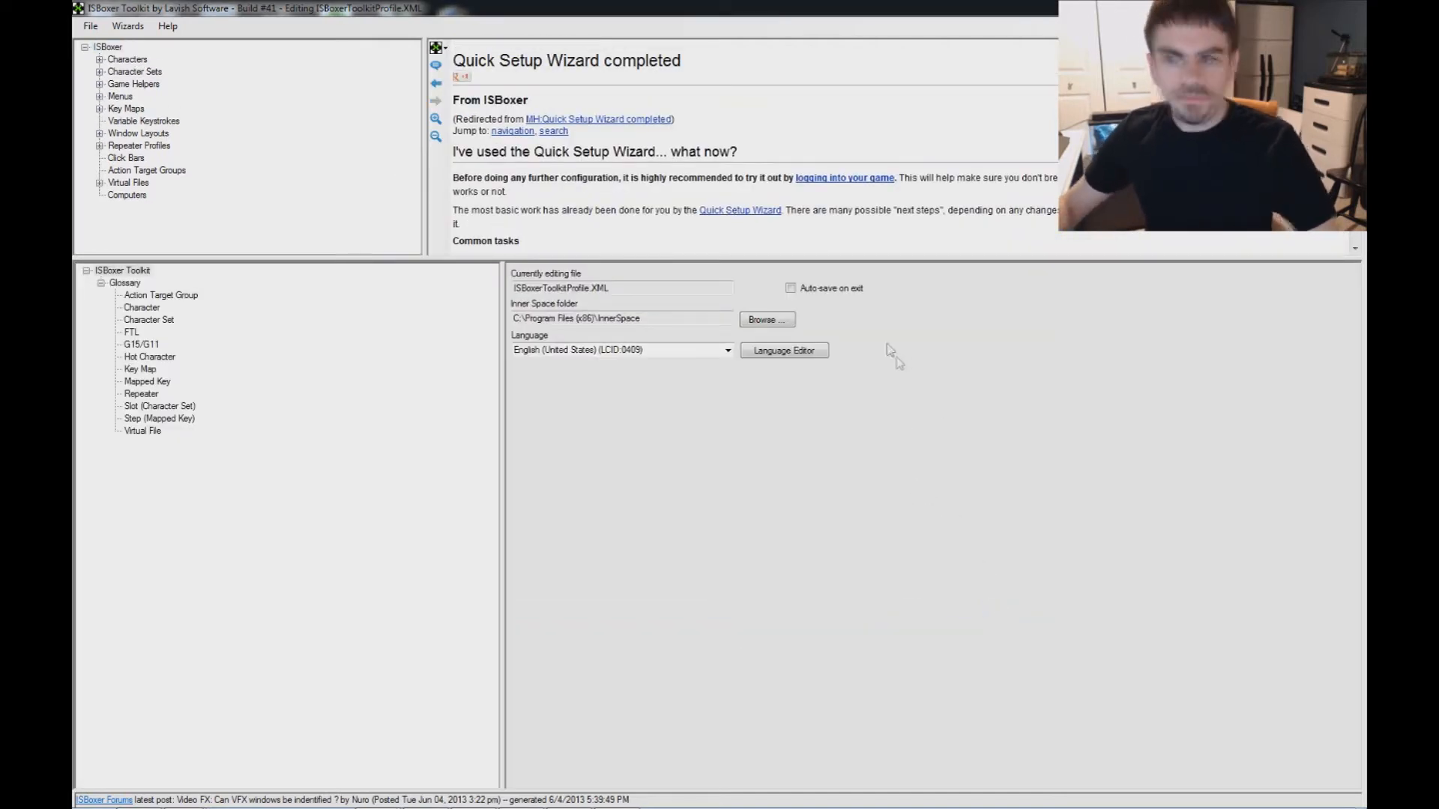
left_click(125, 108)
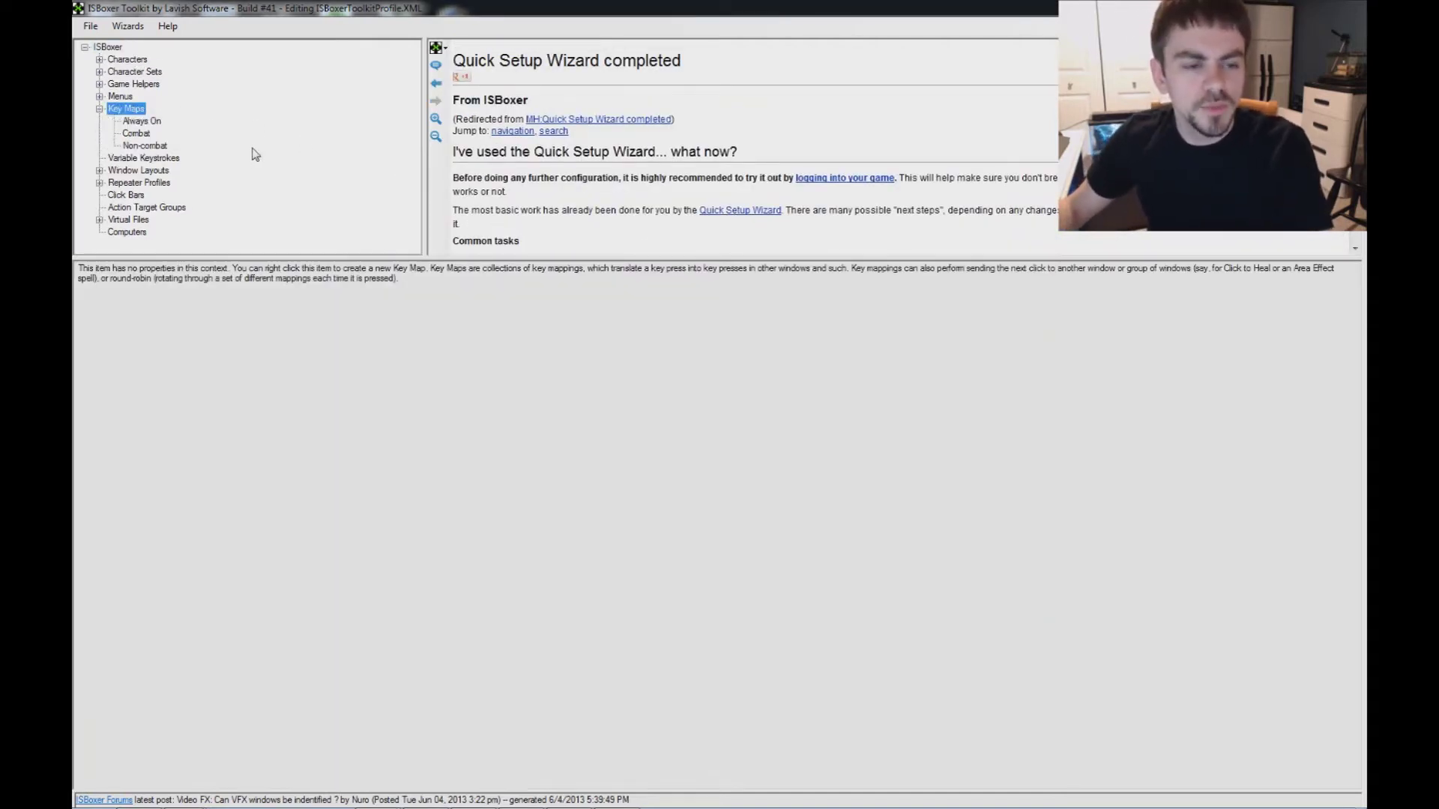
left_click(141, 120)
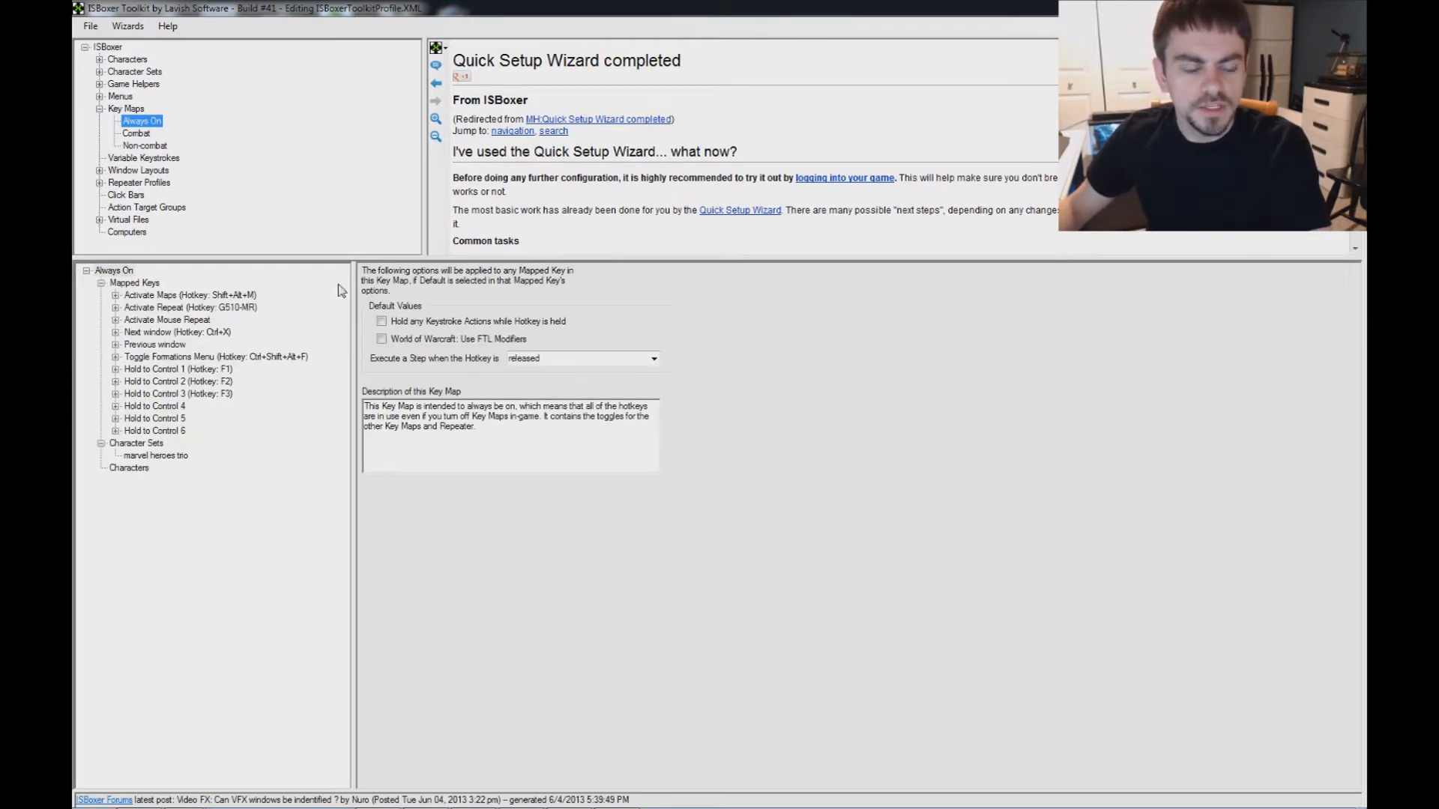
left_click(177, 368)
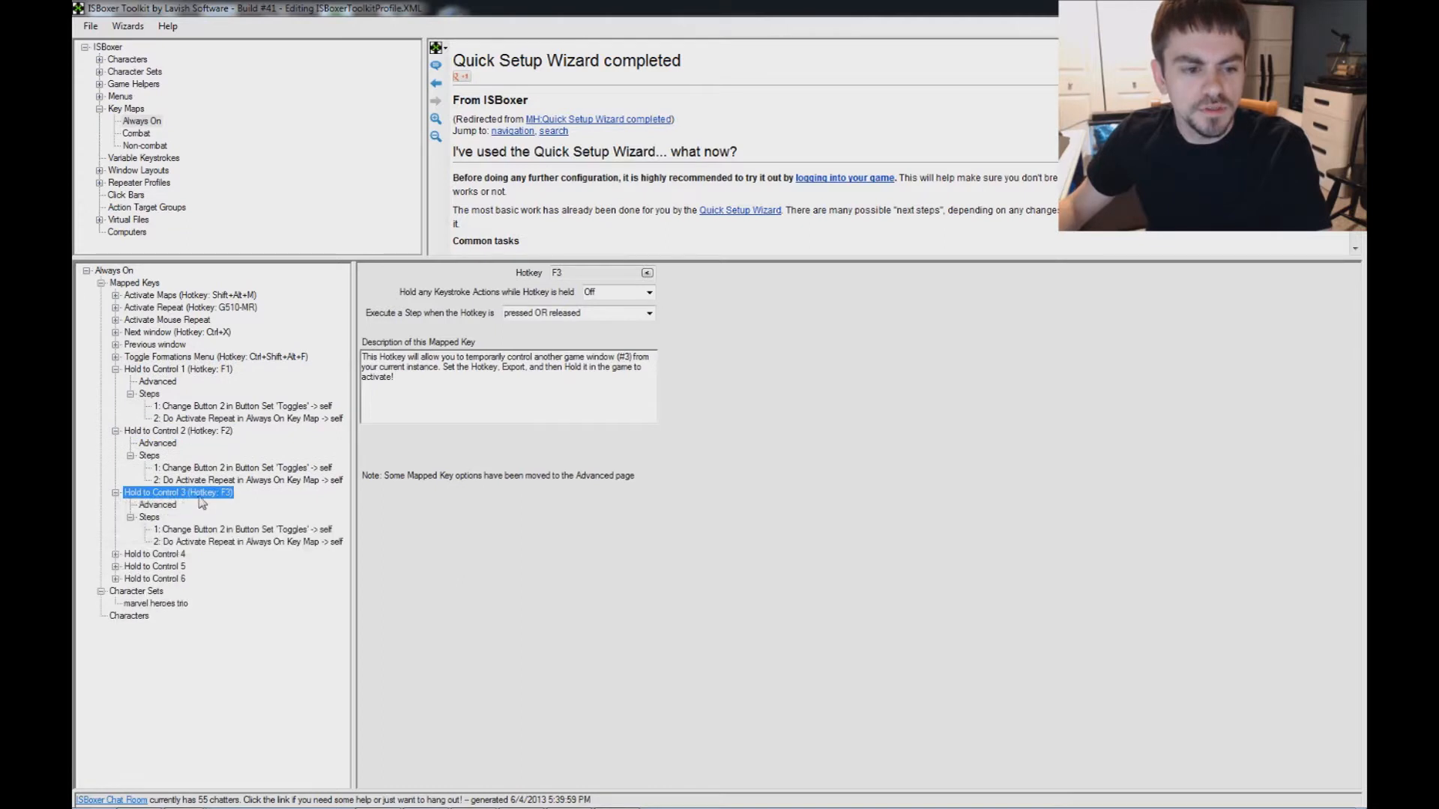
left_click(116, 491)
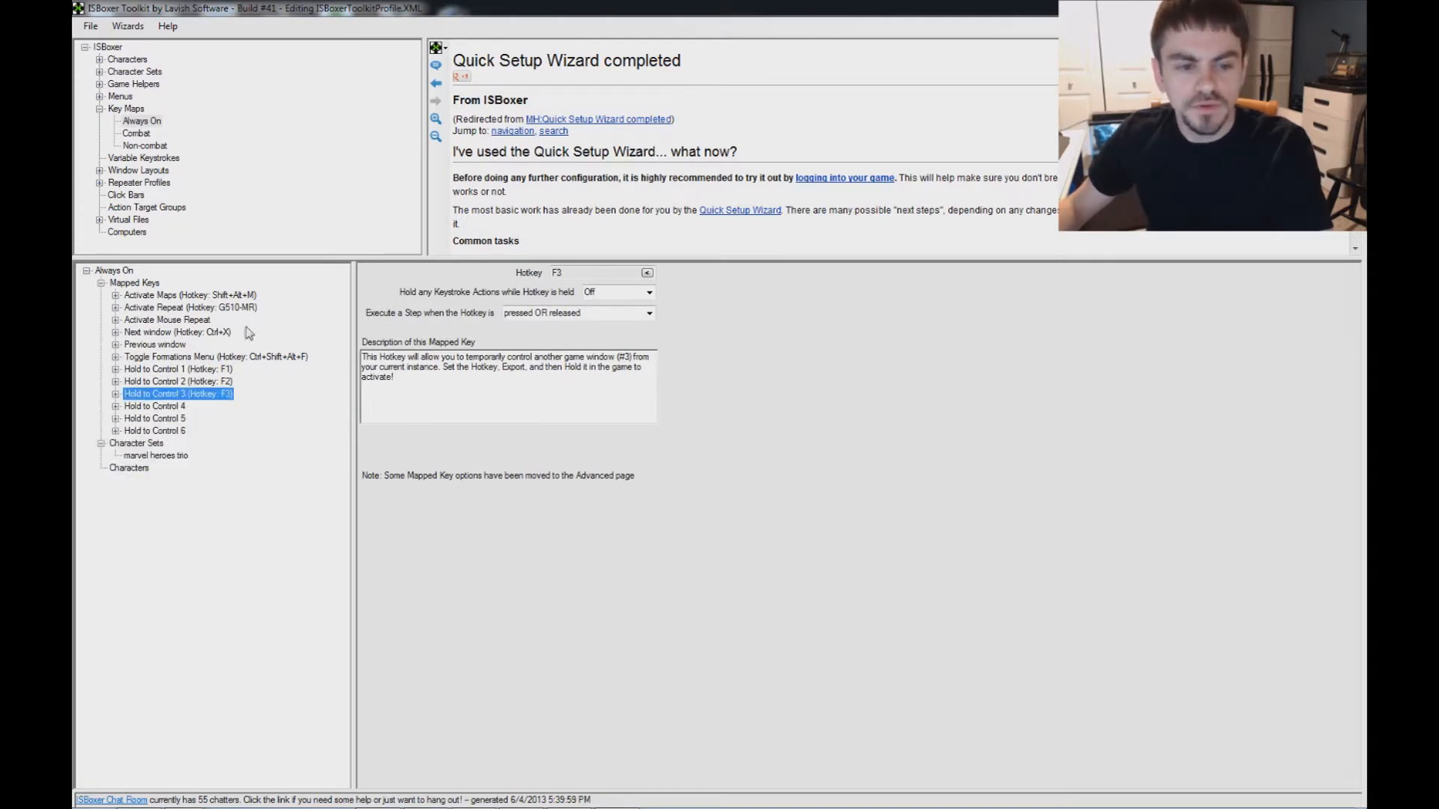
mouse_move(123, 337)
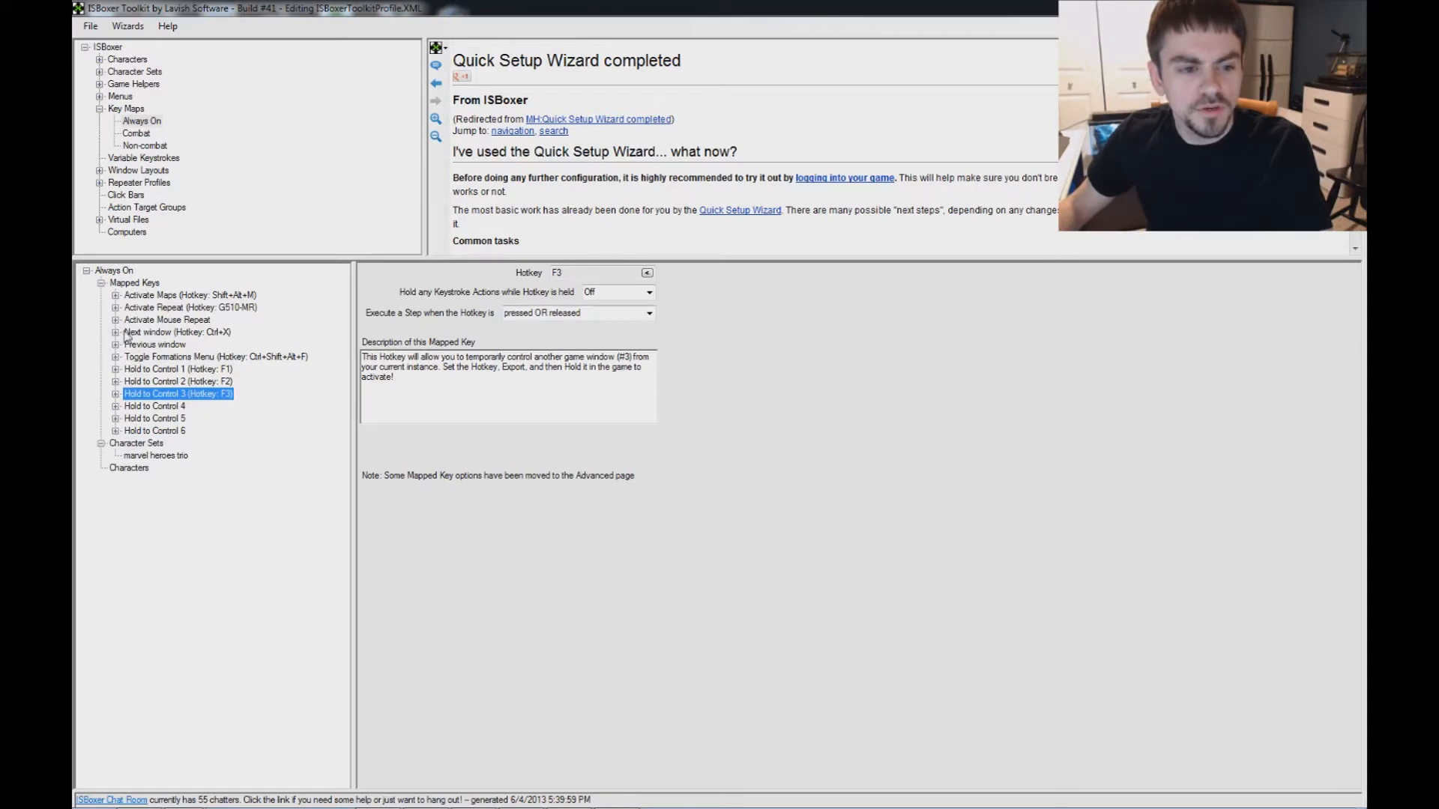
Step: Inspect the Next window, Activate Repeat and Activate Maps hotkeys, then view Combat
left_click(176, 331)
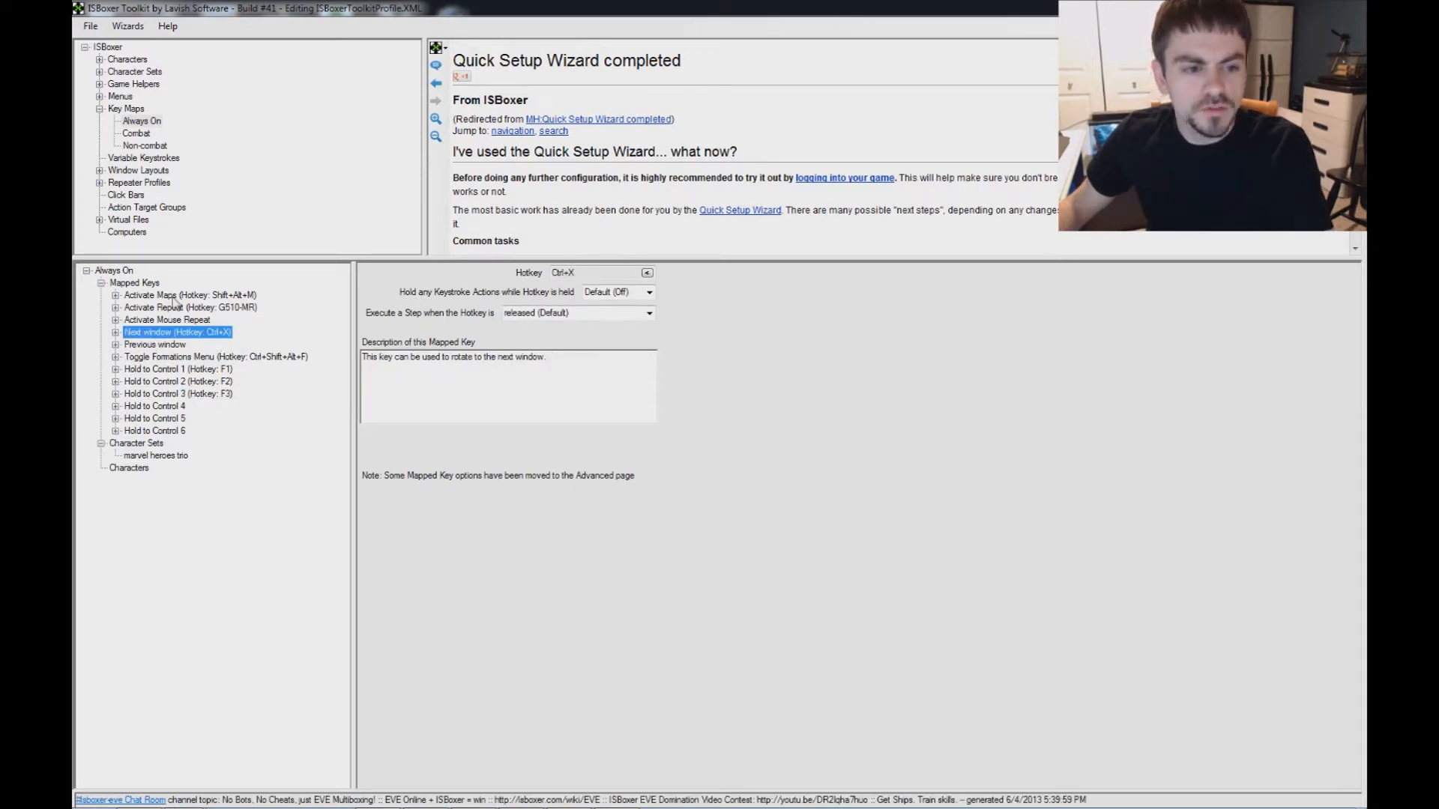
left_click(191, 307)
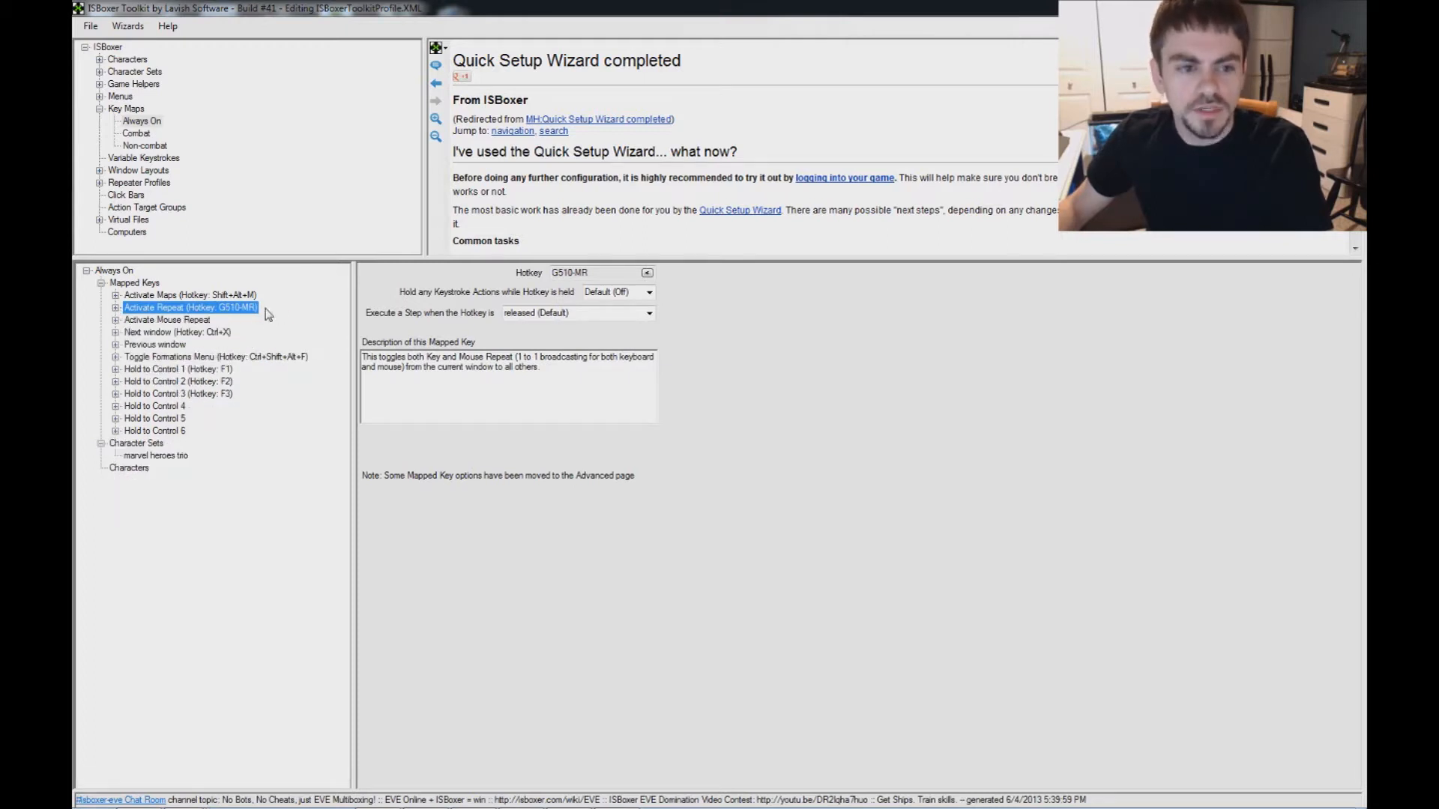
left_click(152, 295)
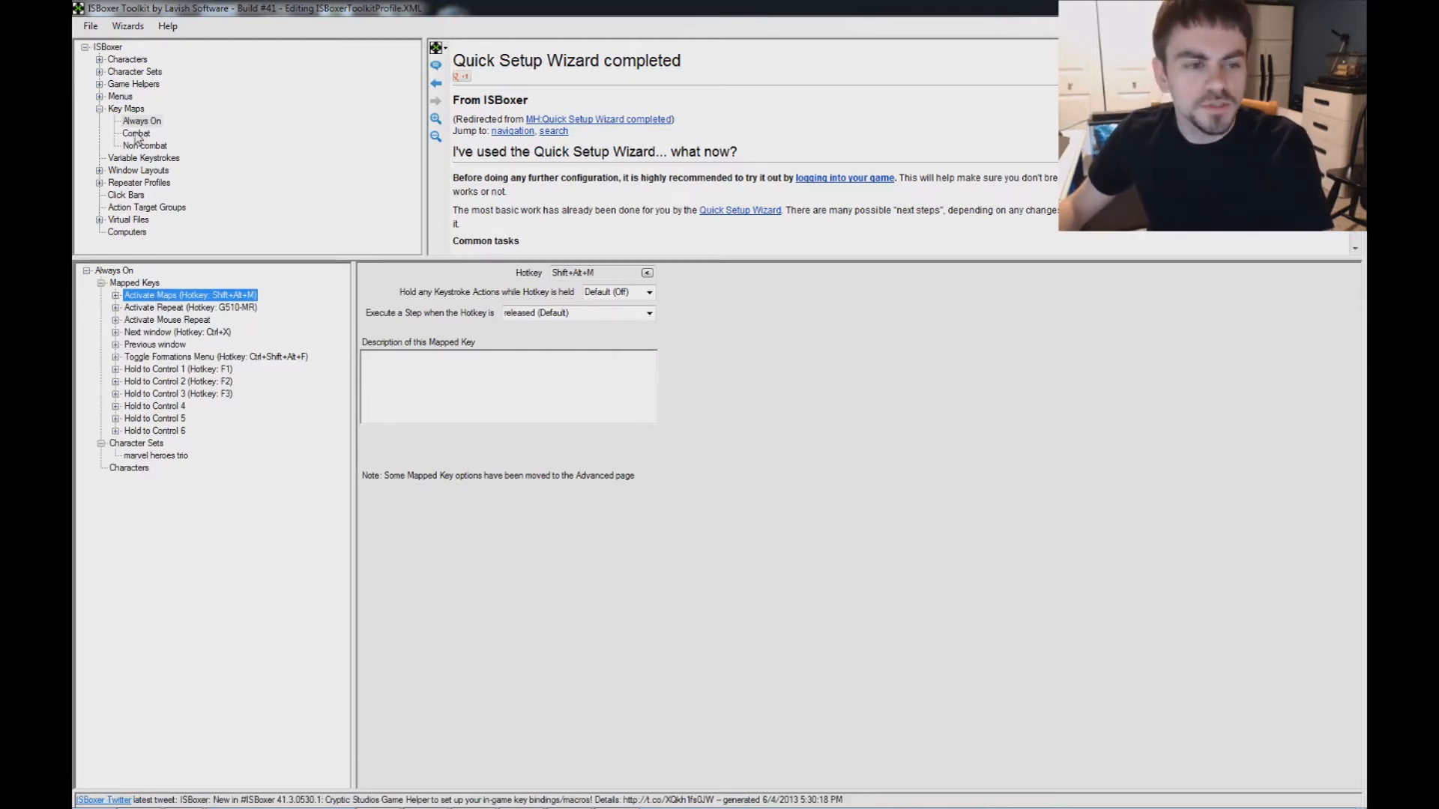
left_click(135, 133)
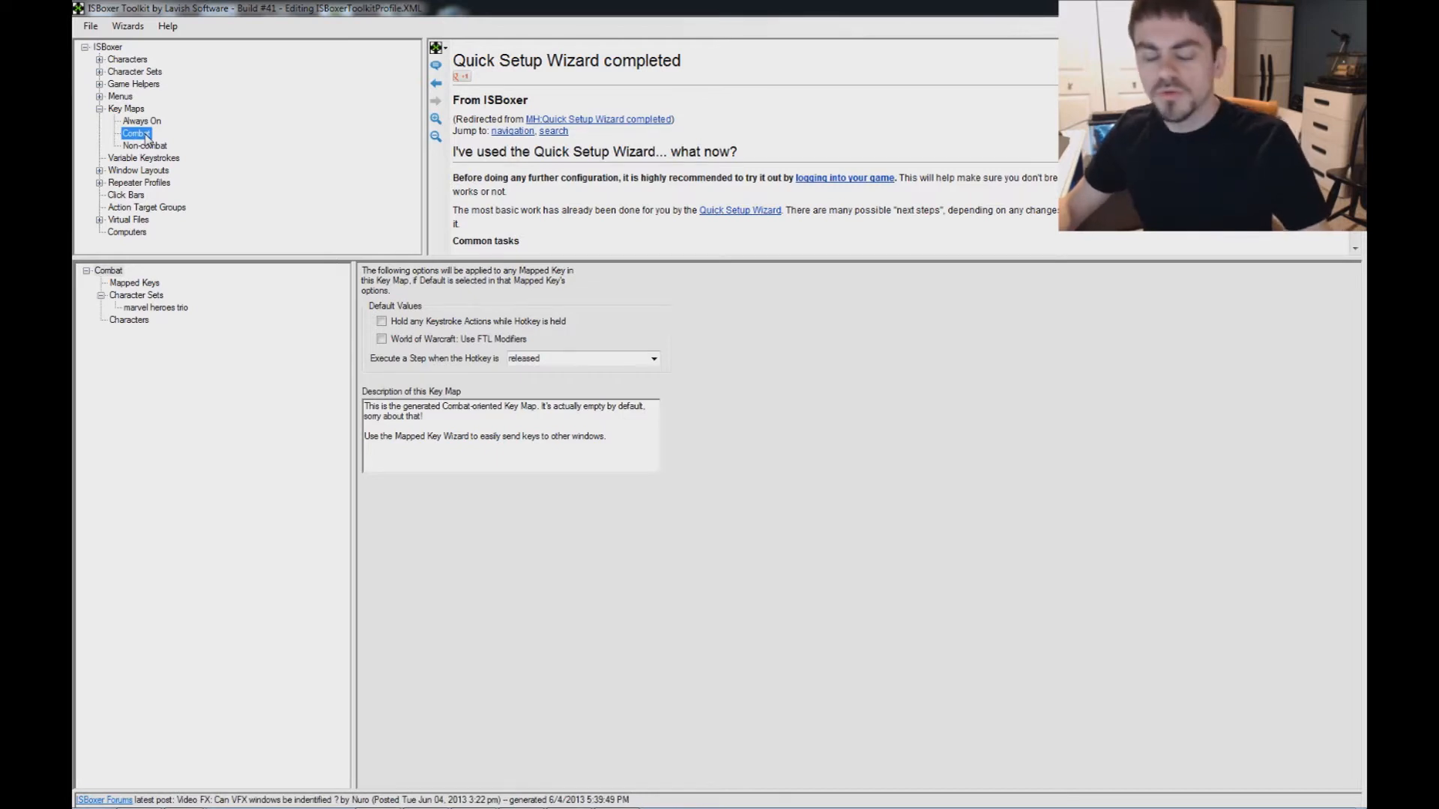
mouse_move(164, 122)
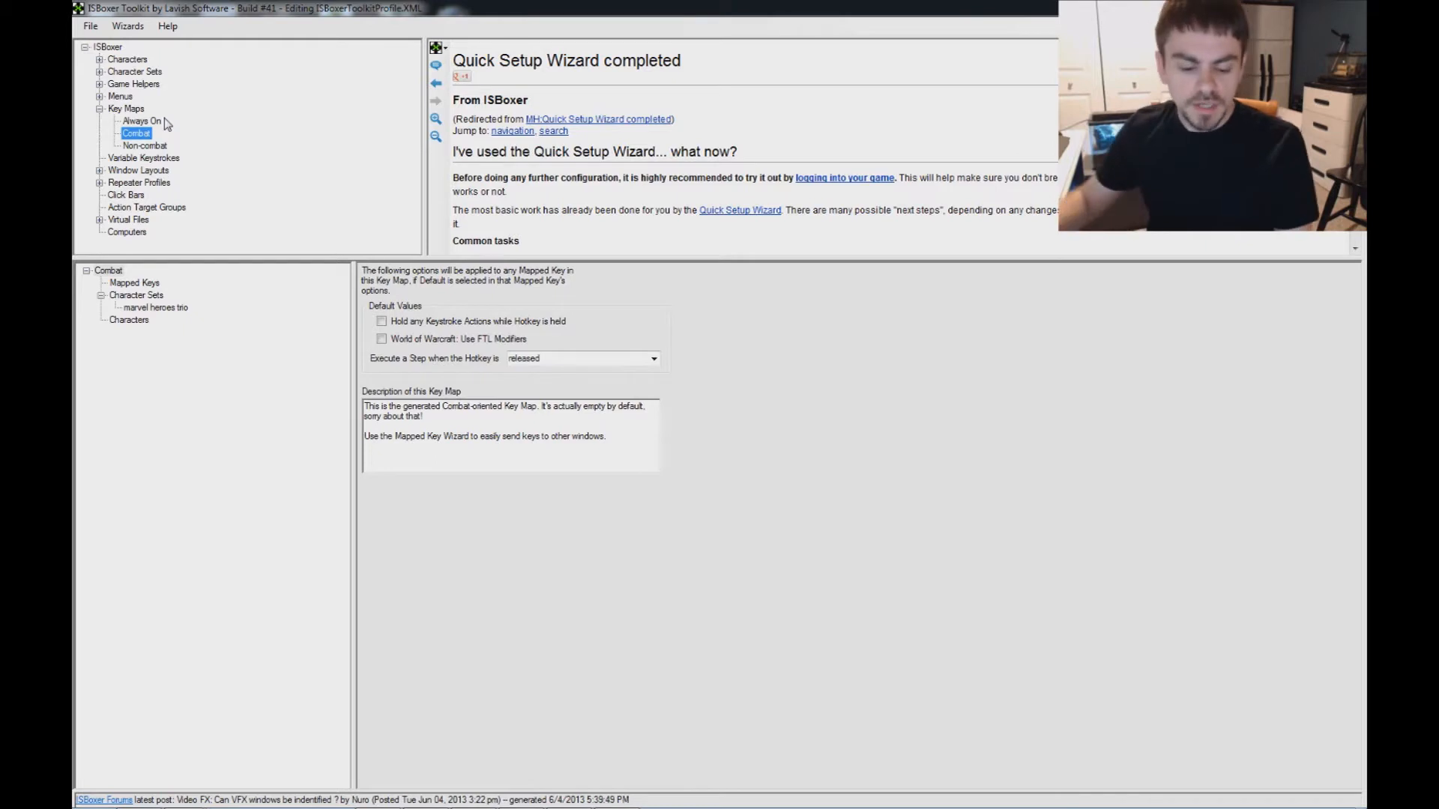
mouse_move(151, 284)
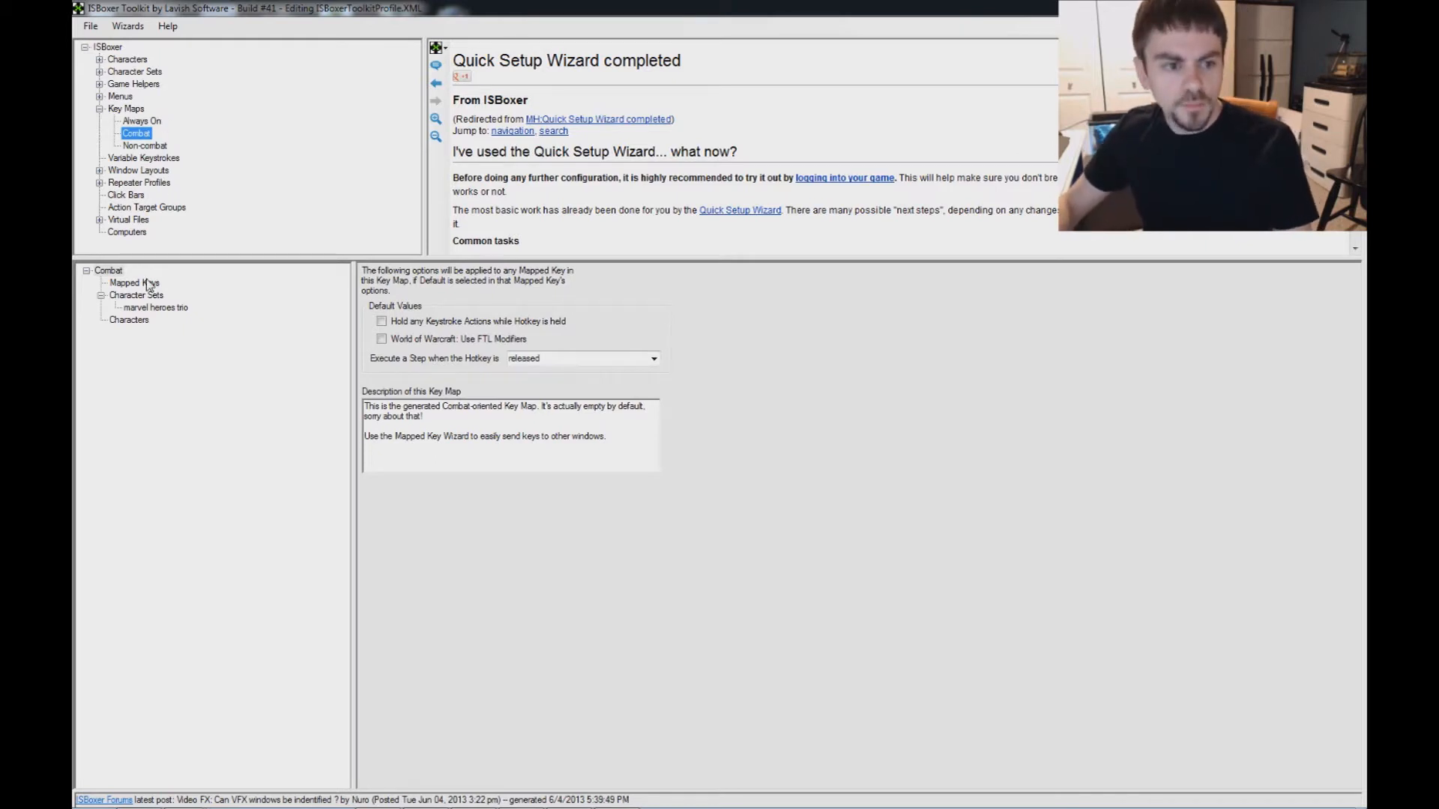
Step: Create a Round-Robin Key Broadcast mapped key on Q in the Combat key map
right_click(134, 283)
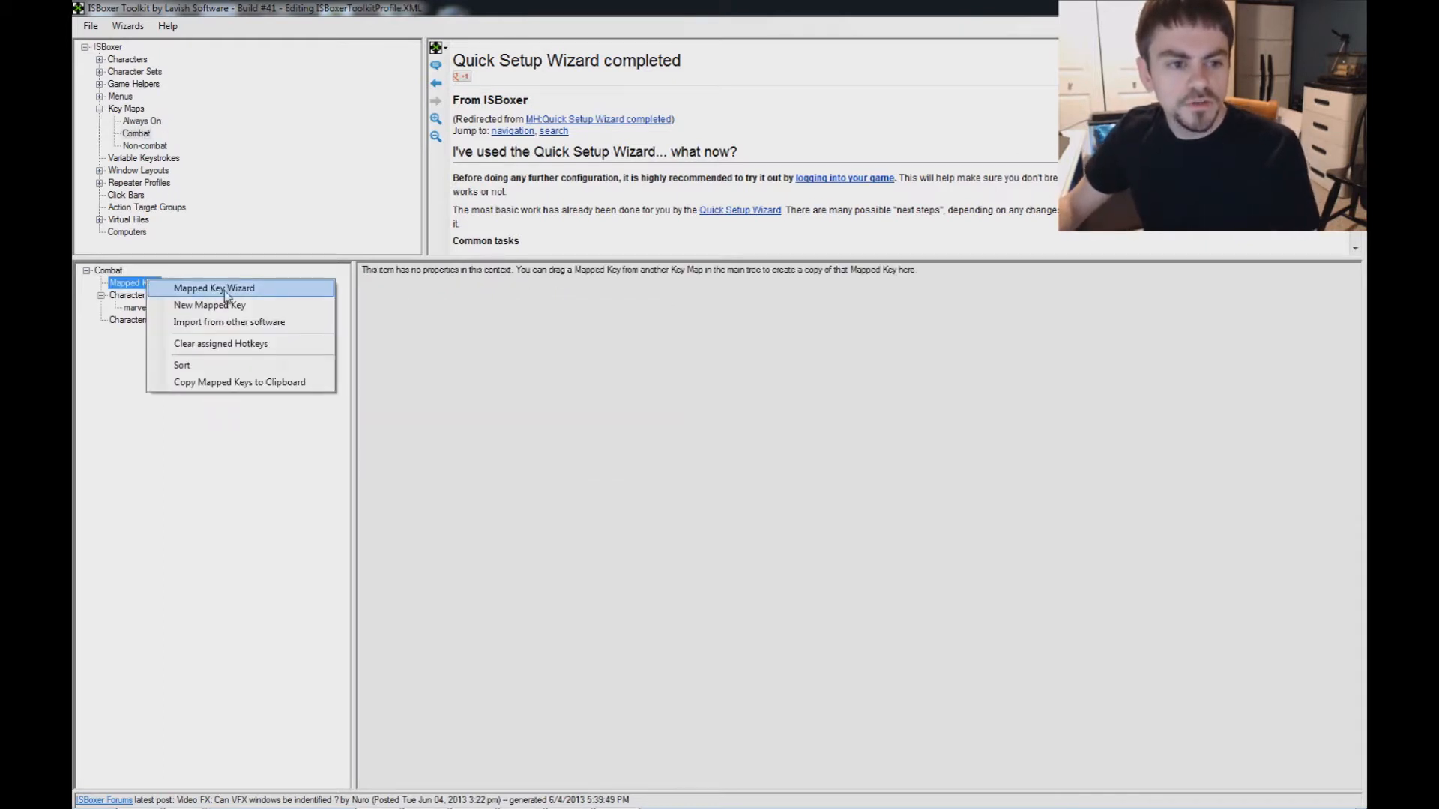
left_click(214, 287)
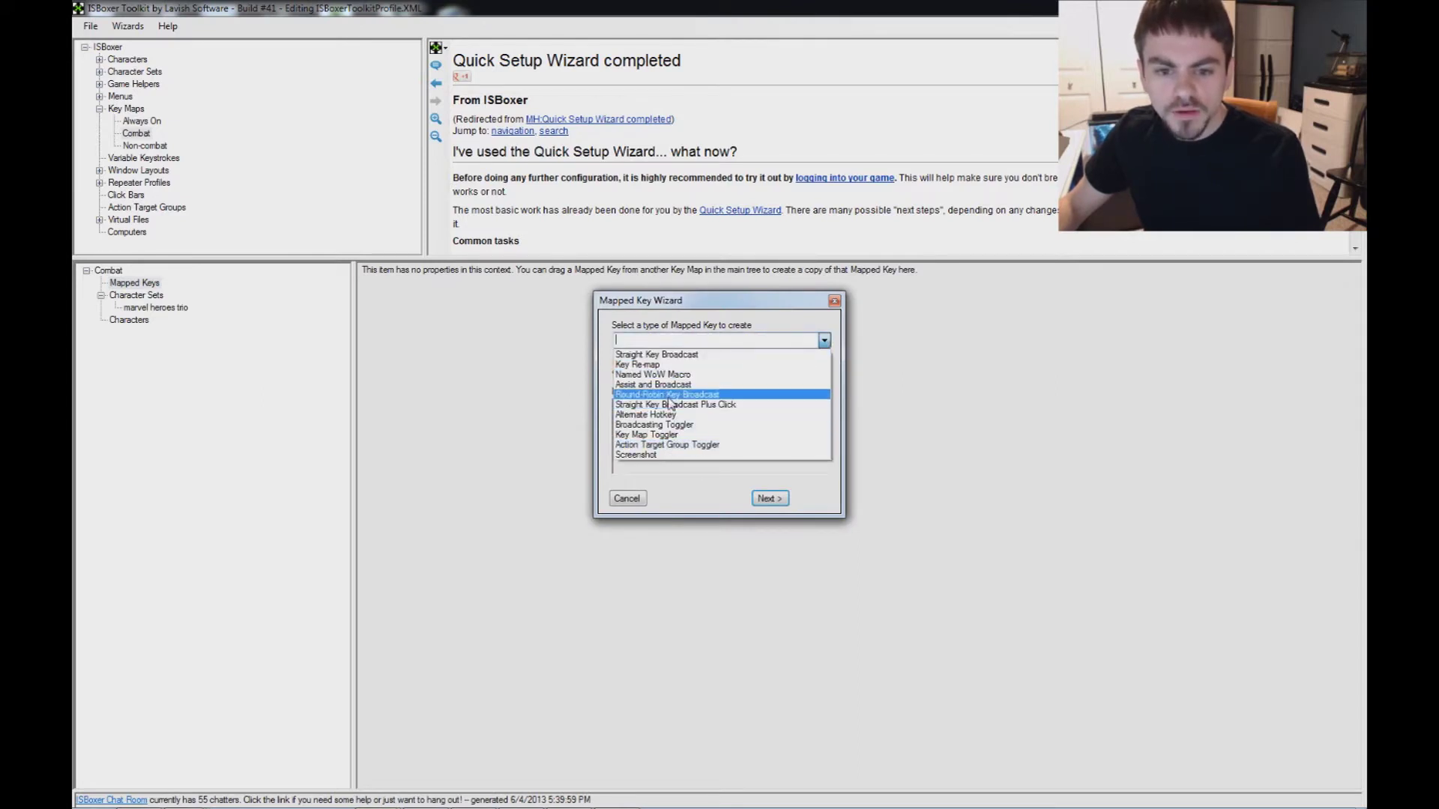
left_click(667, 395)
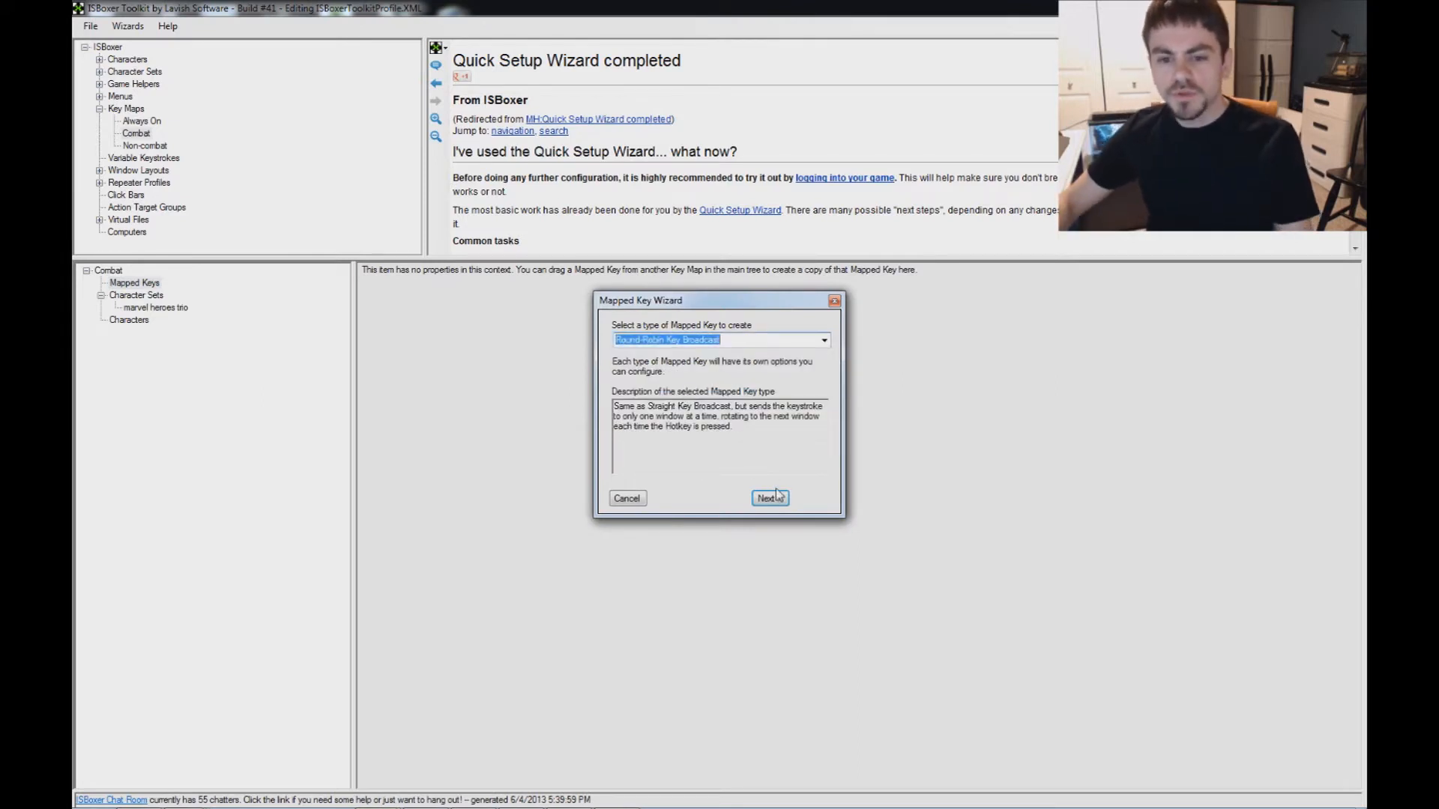
left_click(767, 498)
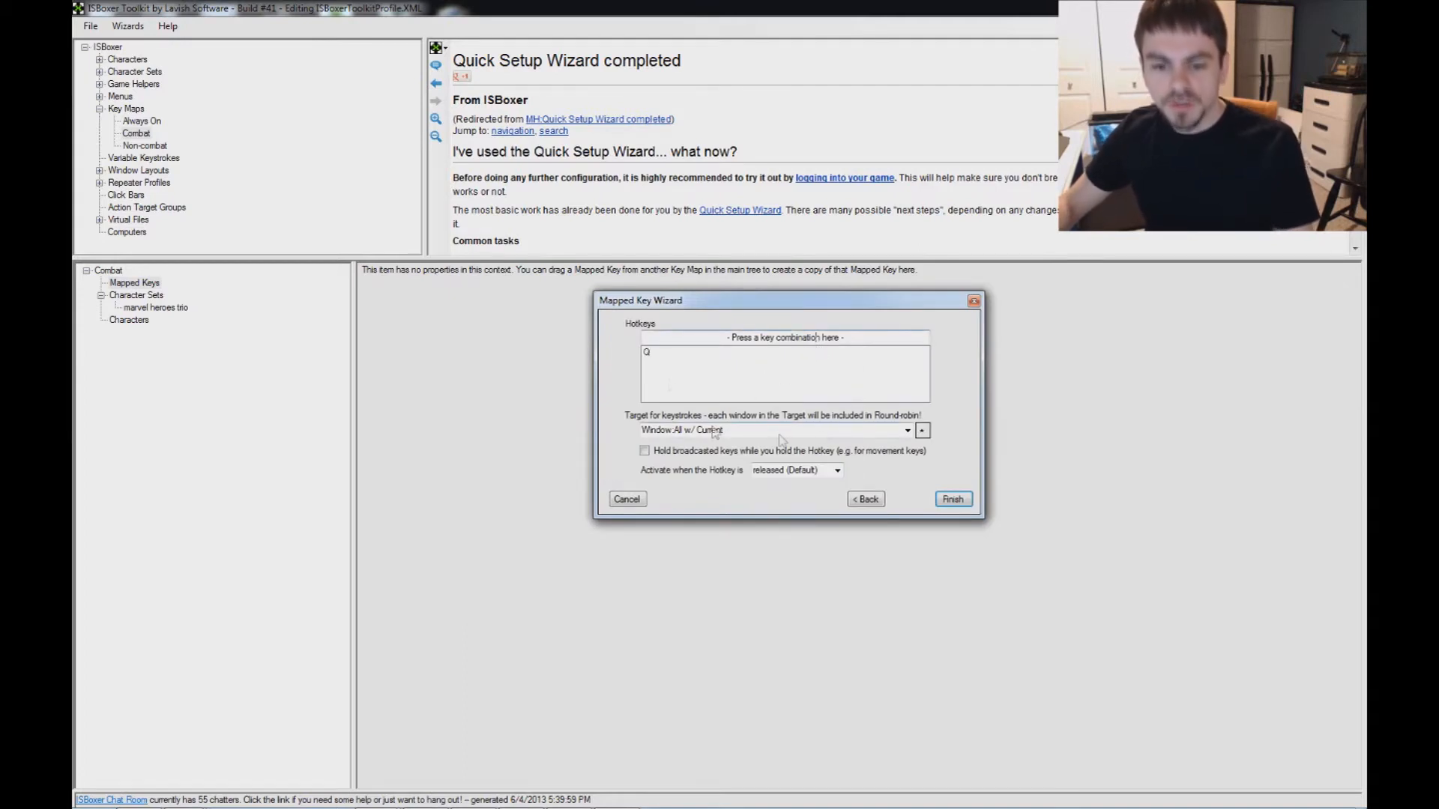
left_click(952, 498)
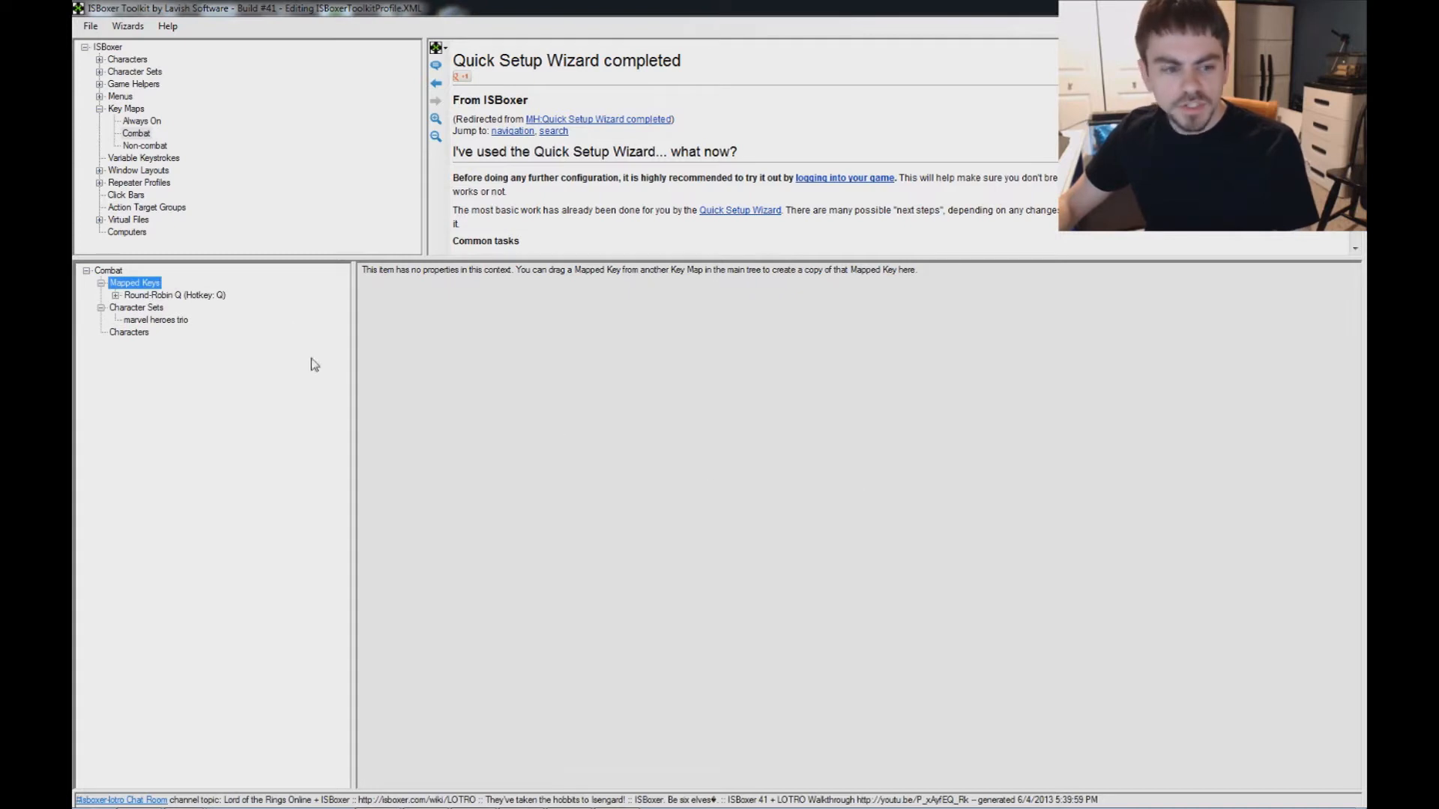
left_click(175, 295)
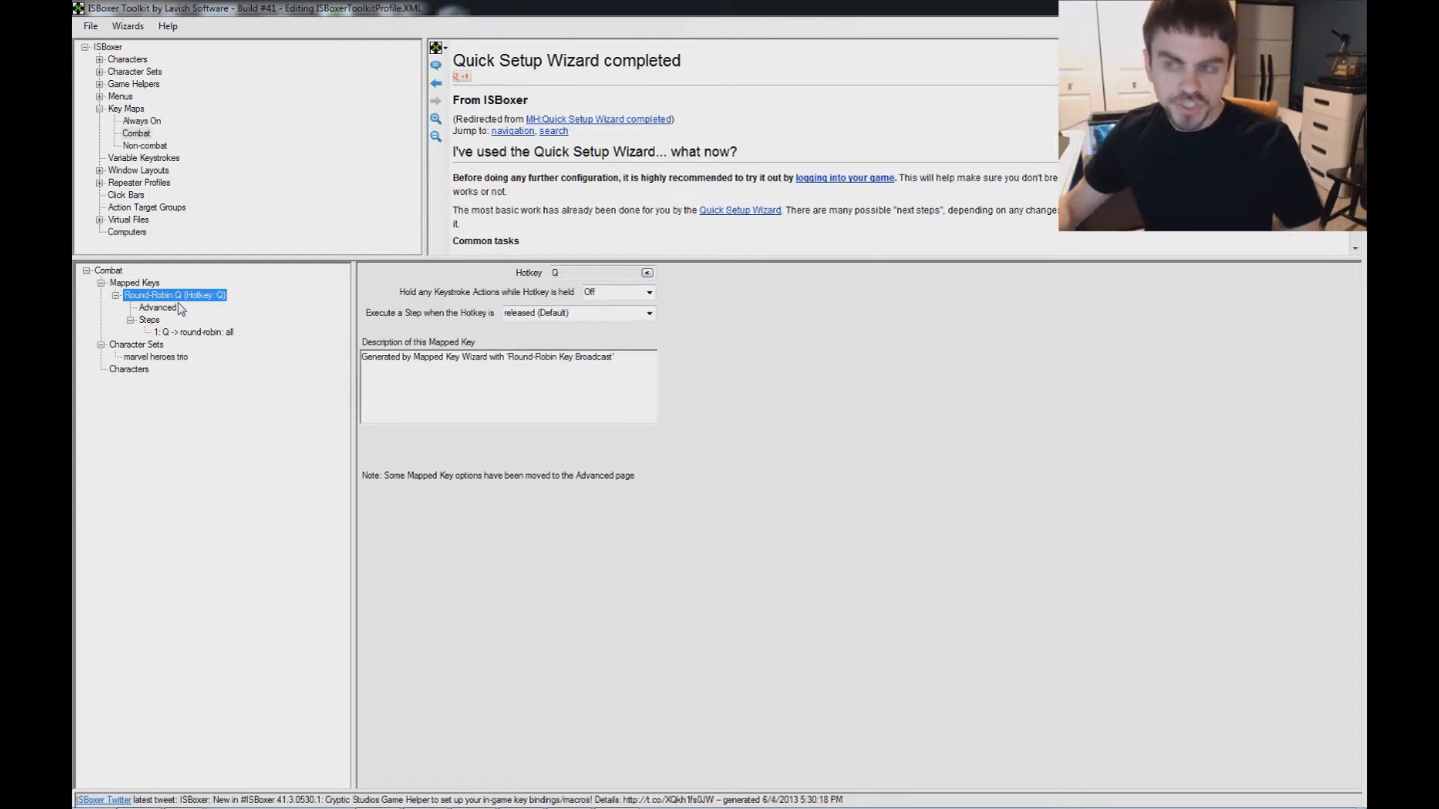
mouse_move(221, 305)
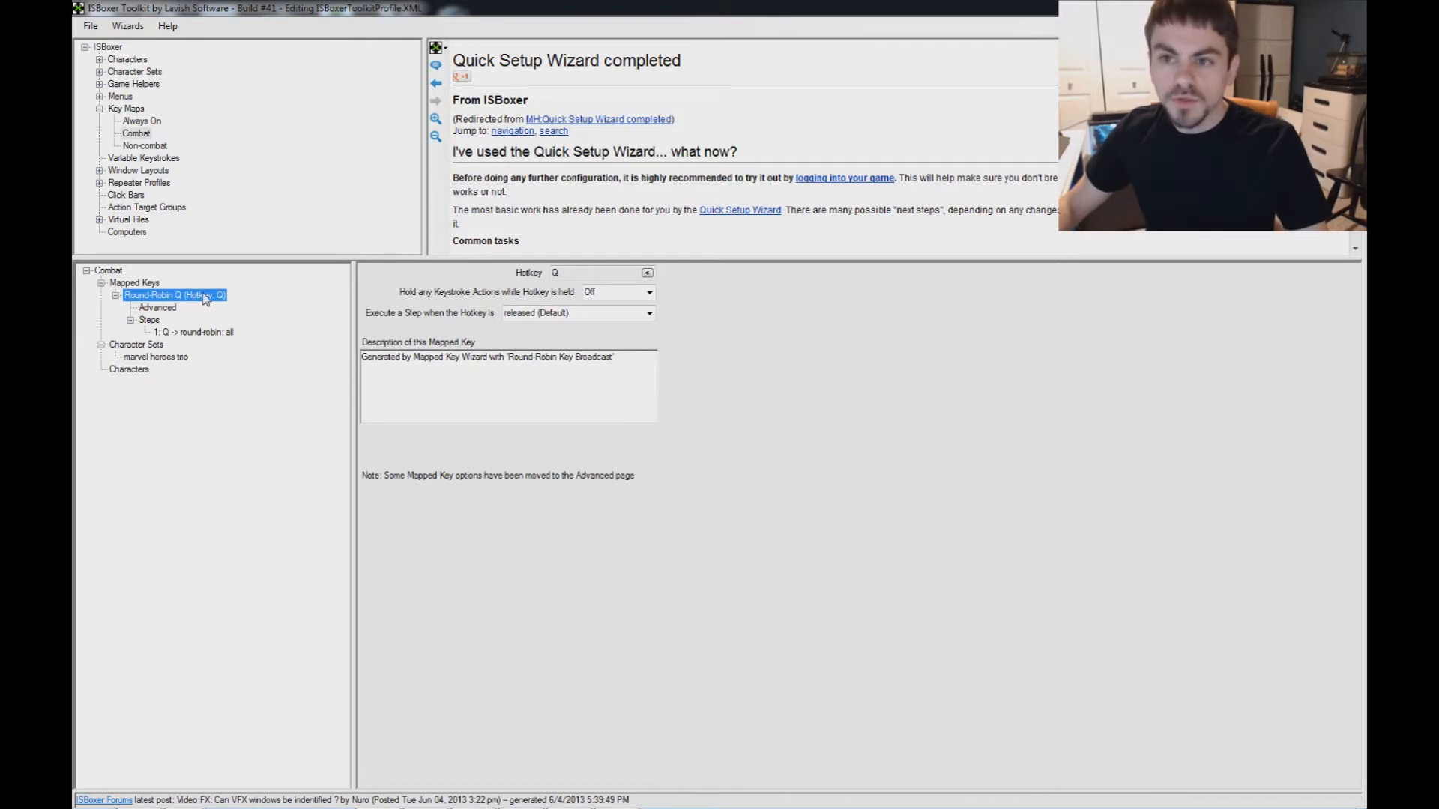
mouse_move(188, 306)
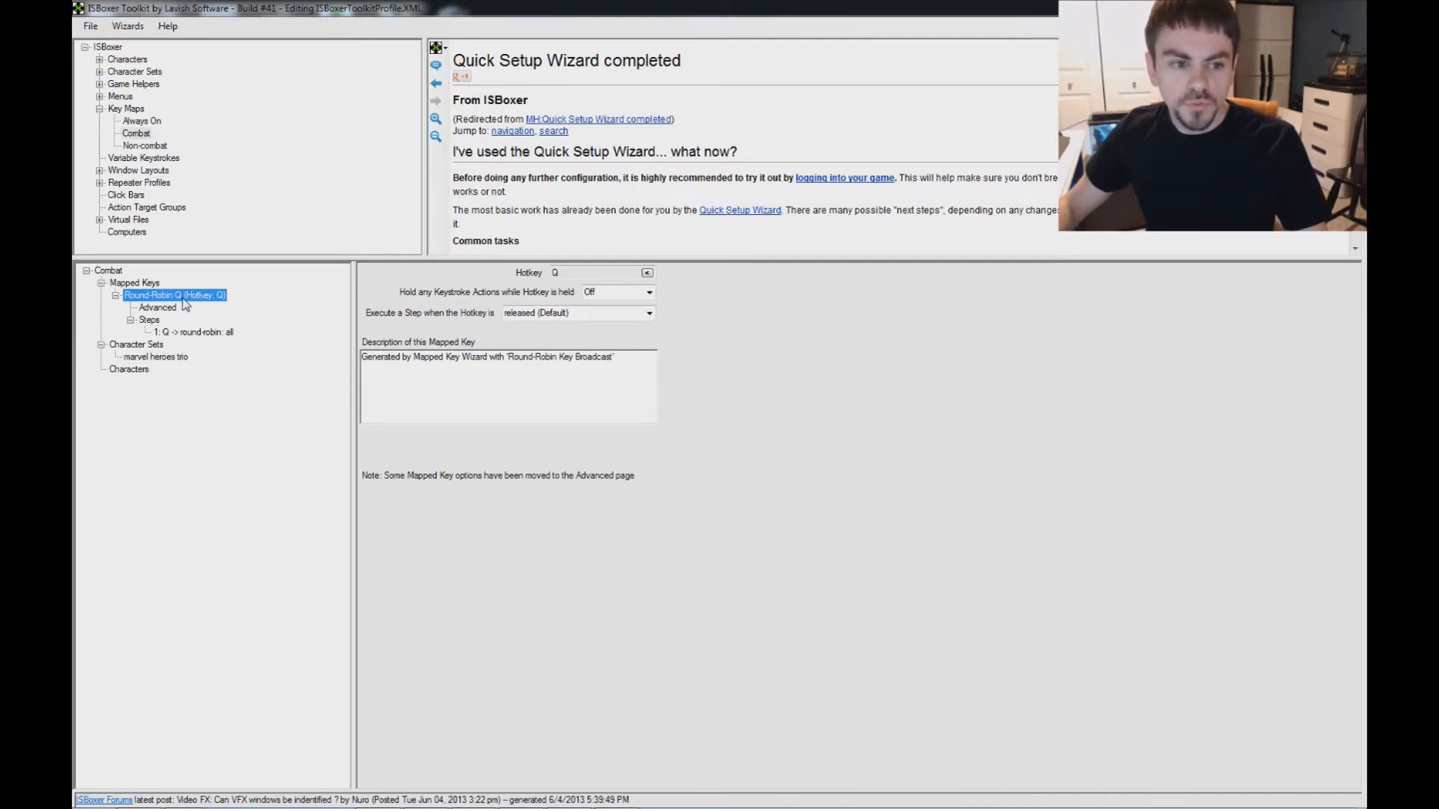
Step: Add a Shift+Q alternate hotkey to Round-Robin Q, then show Combat key map defaults
right_click(174, 294)
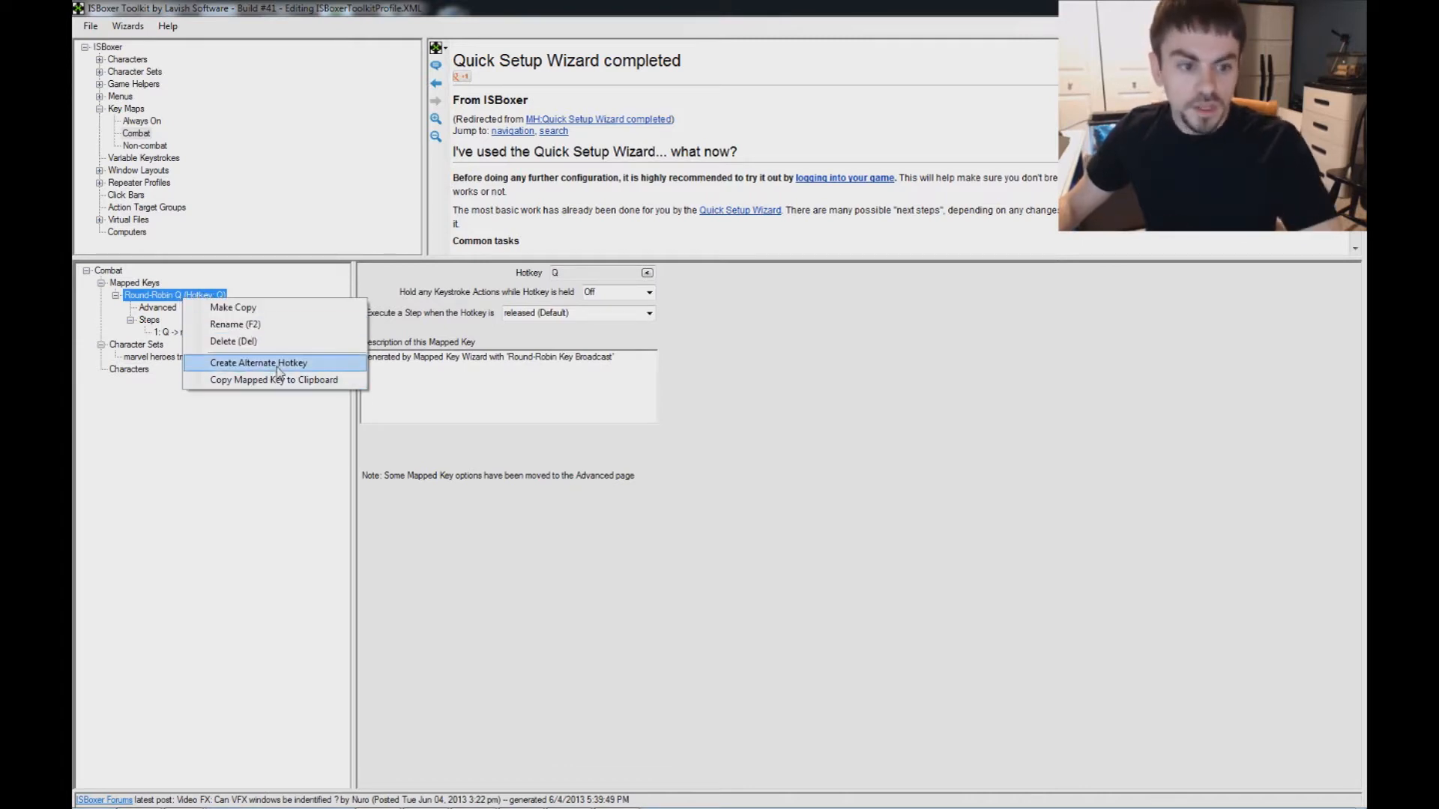
left_click(259, 362)
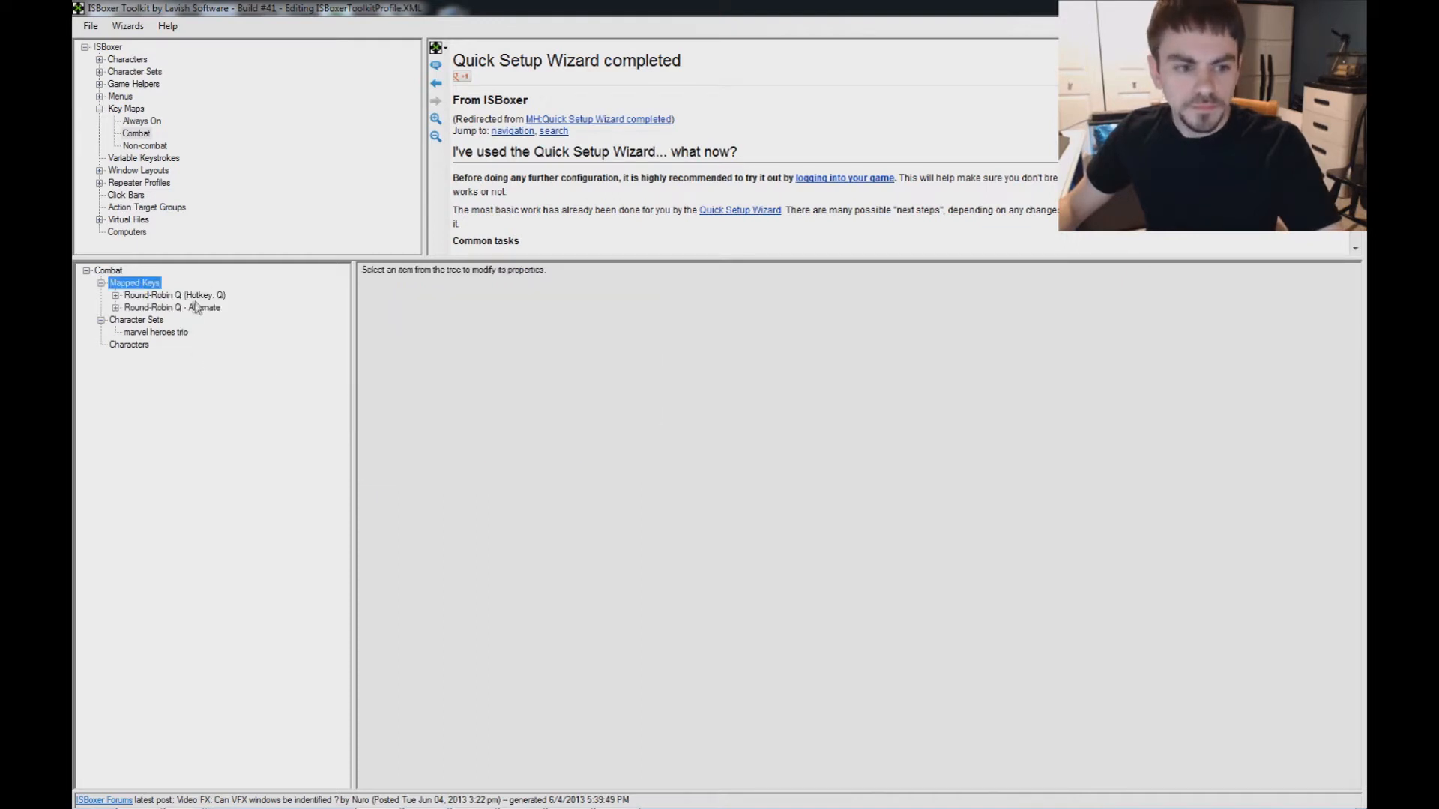
left_click(172, 307)
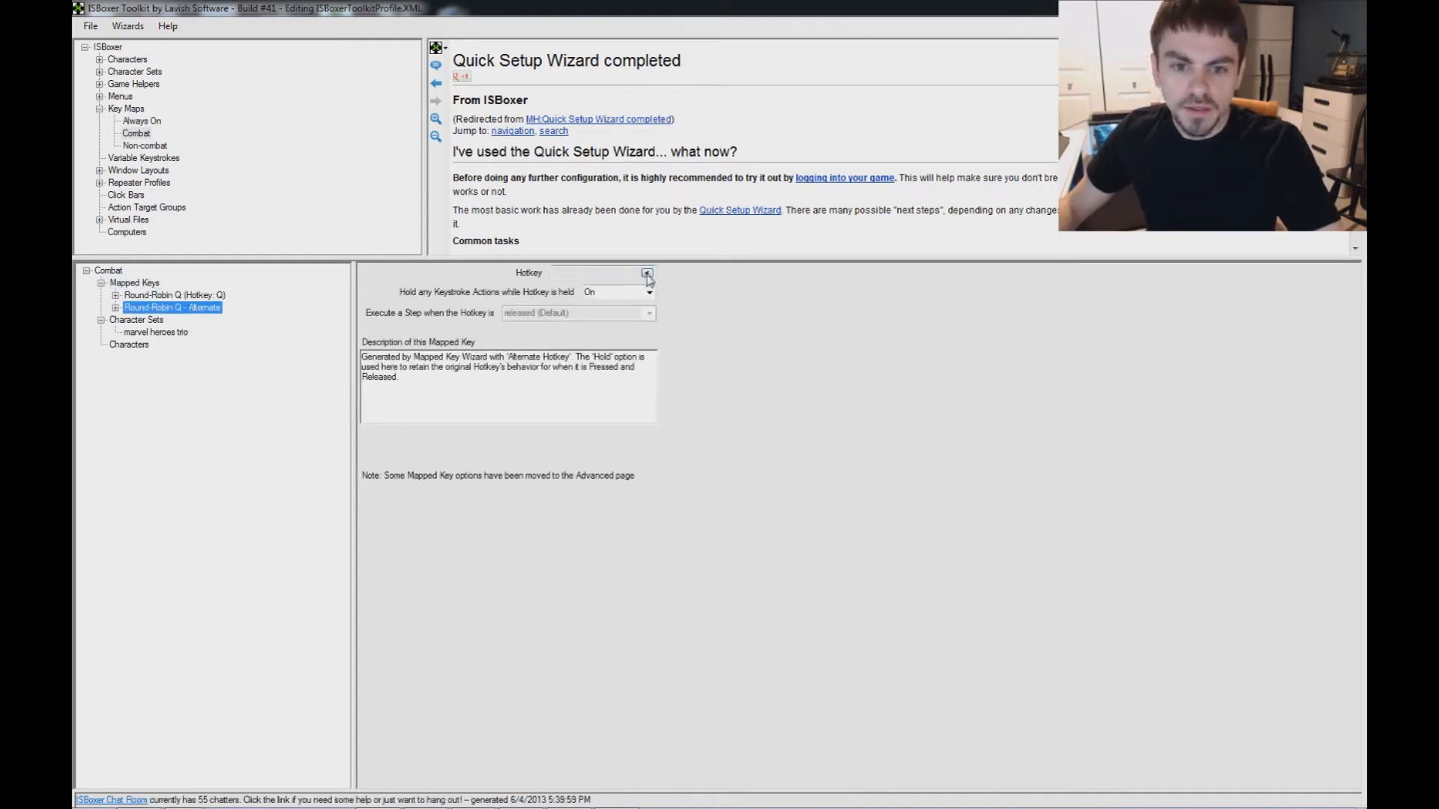
left_click(647, 273)
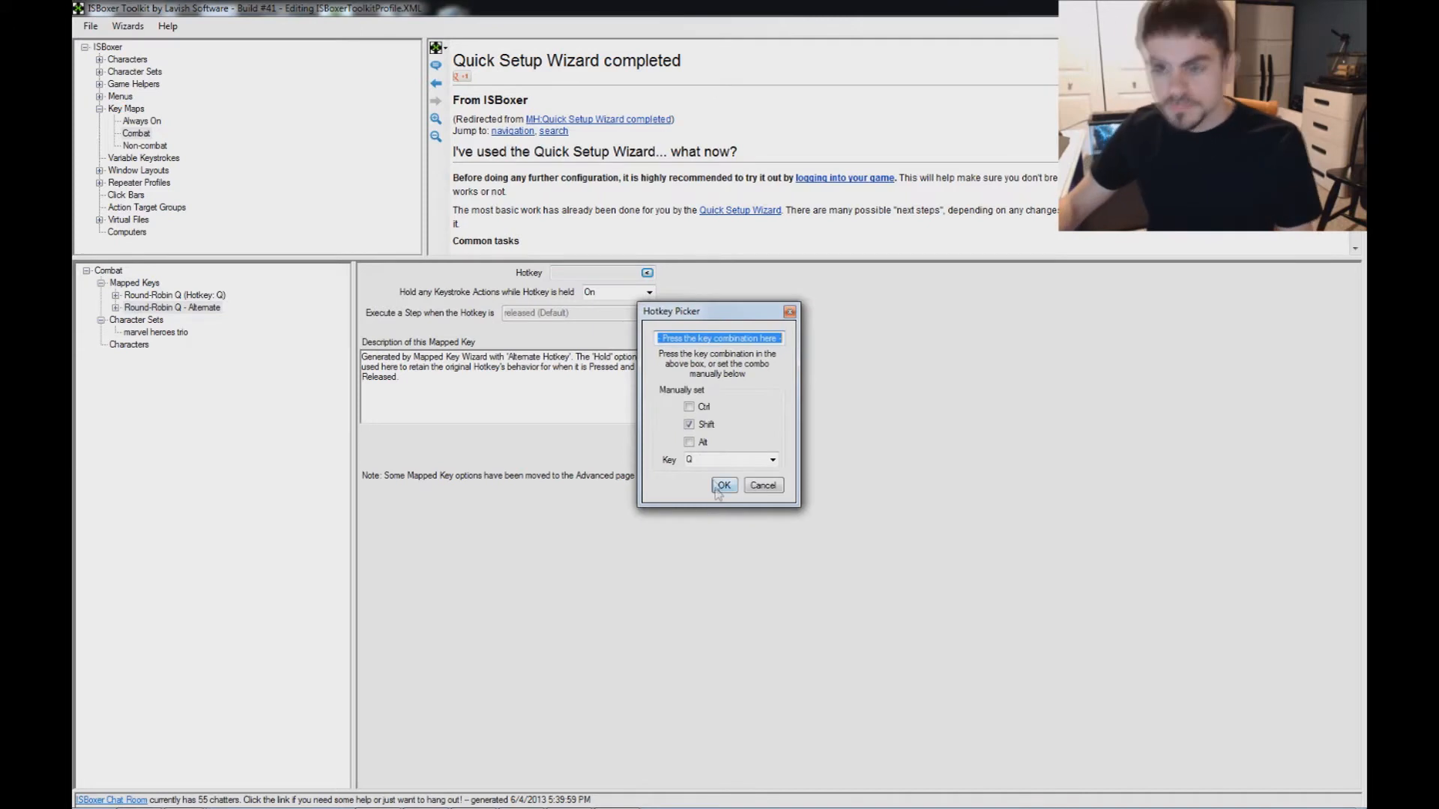
left_click(722, 485)
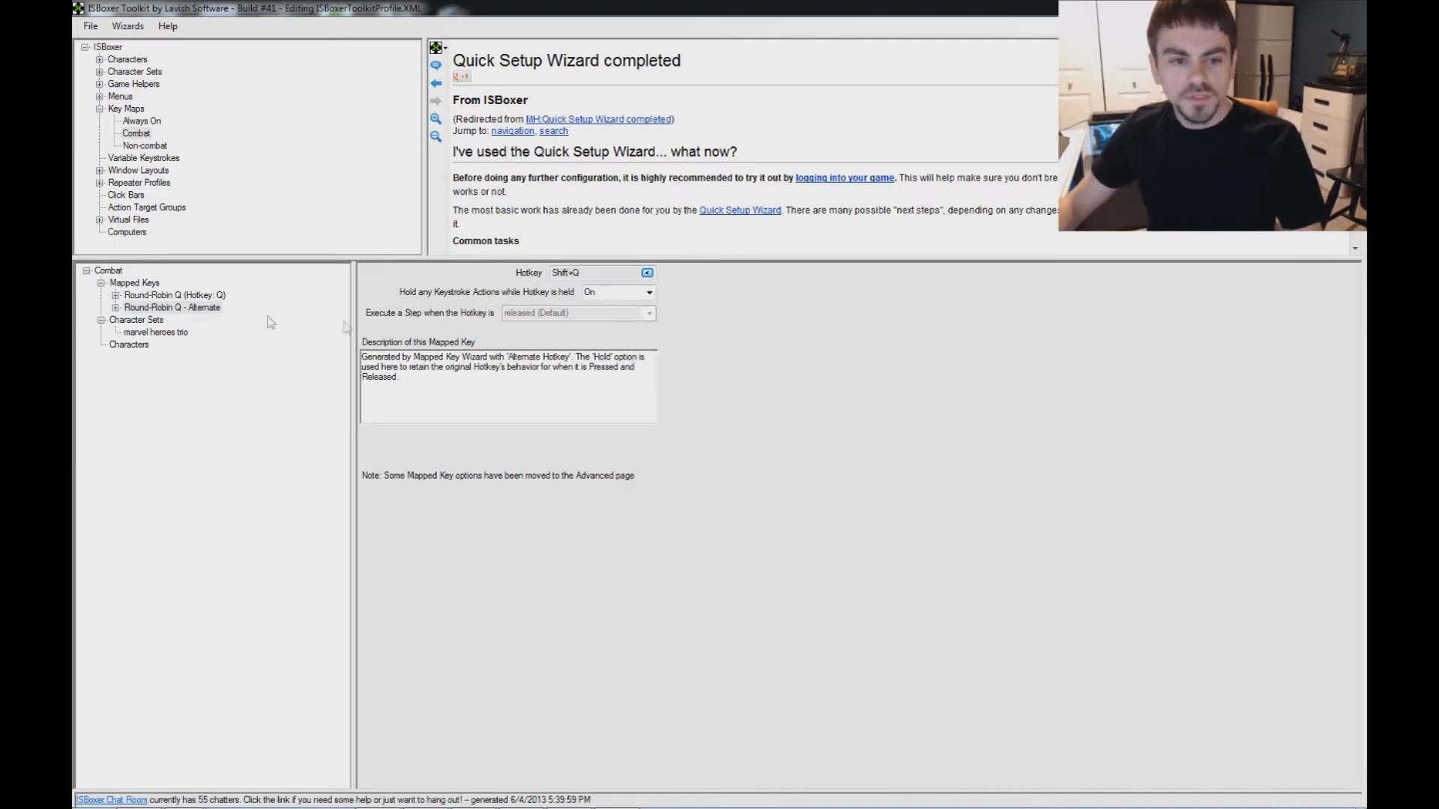
left_click(175, 295)
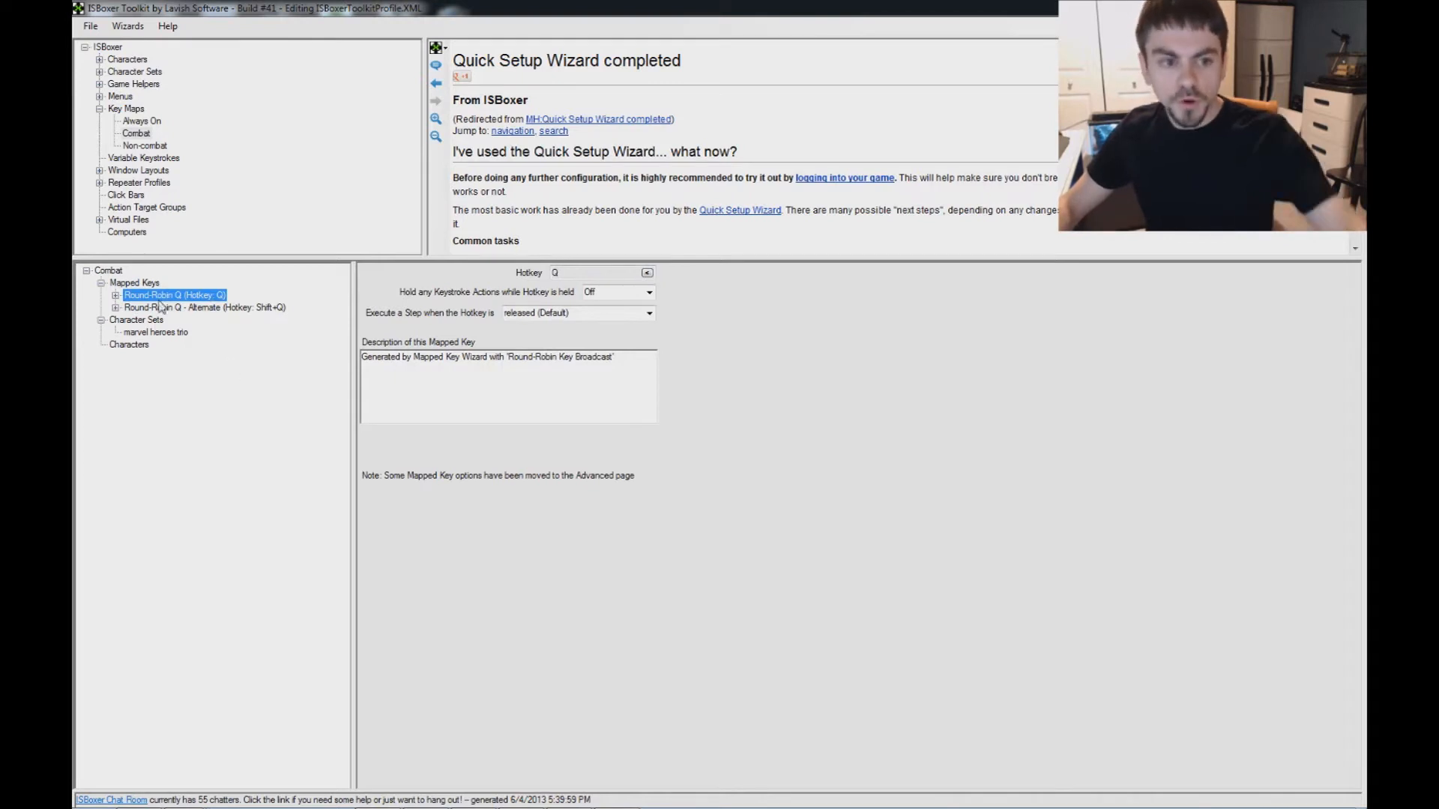
mouse_move(252, 316)
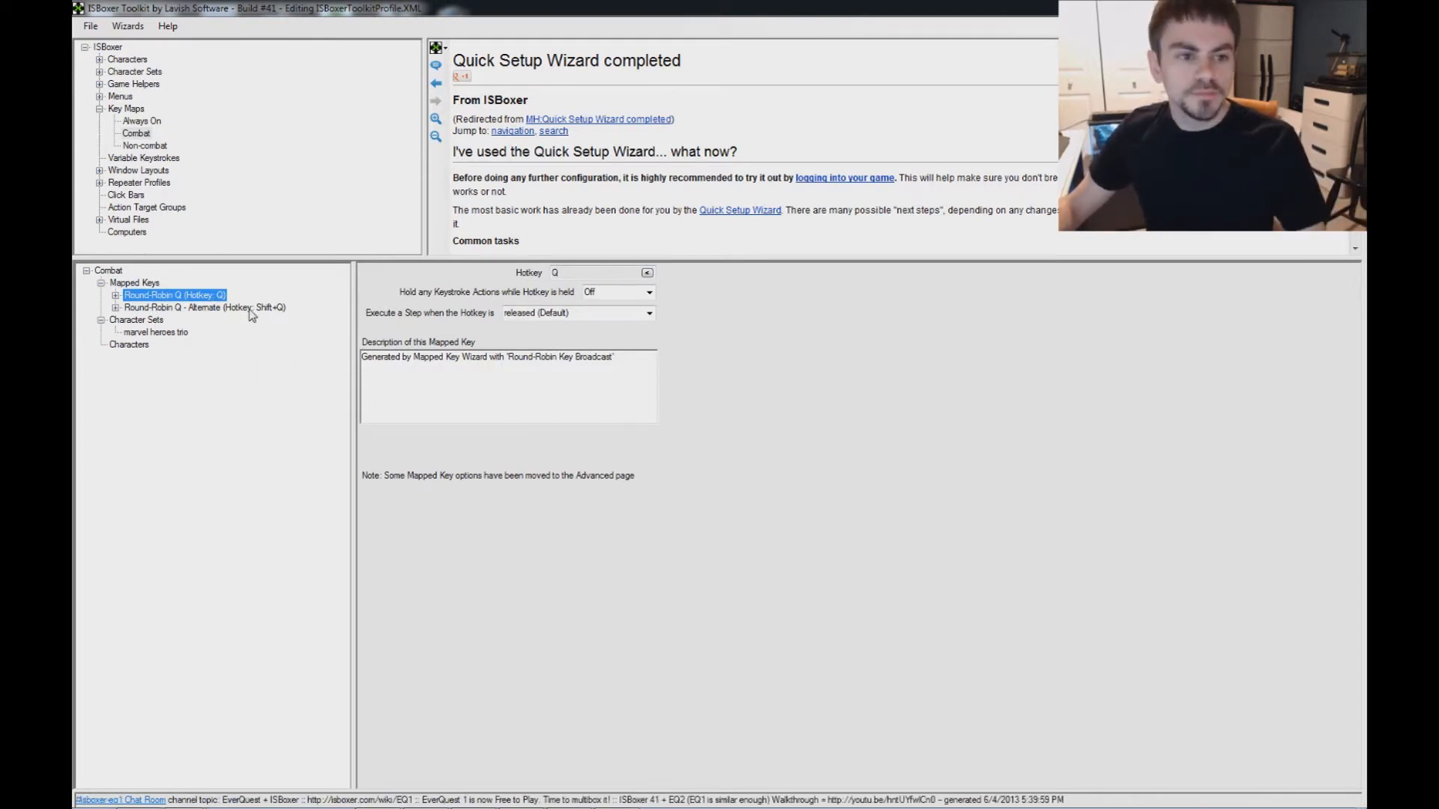
left_click(136, 133)
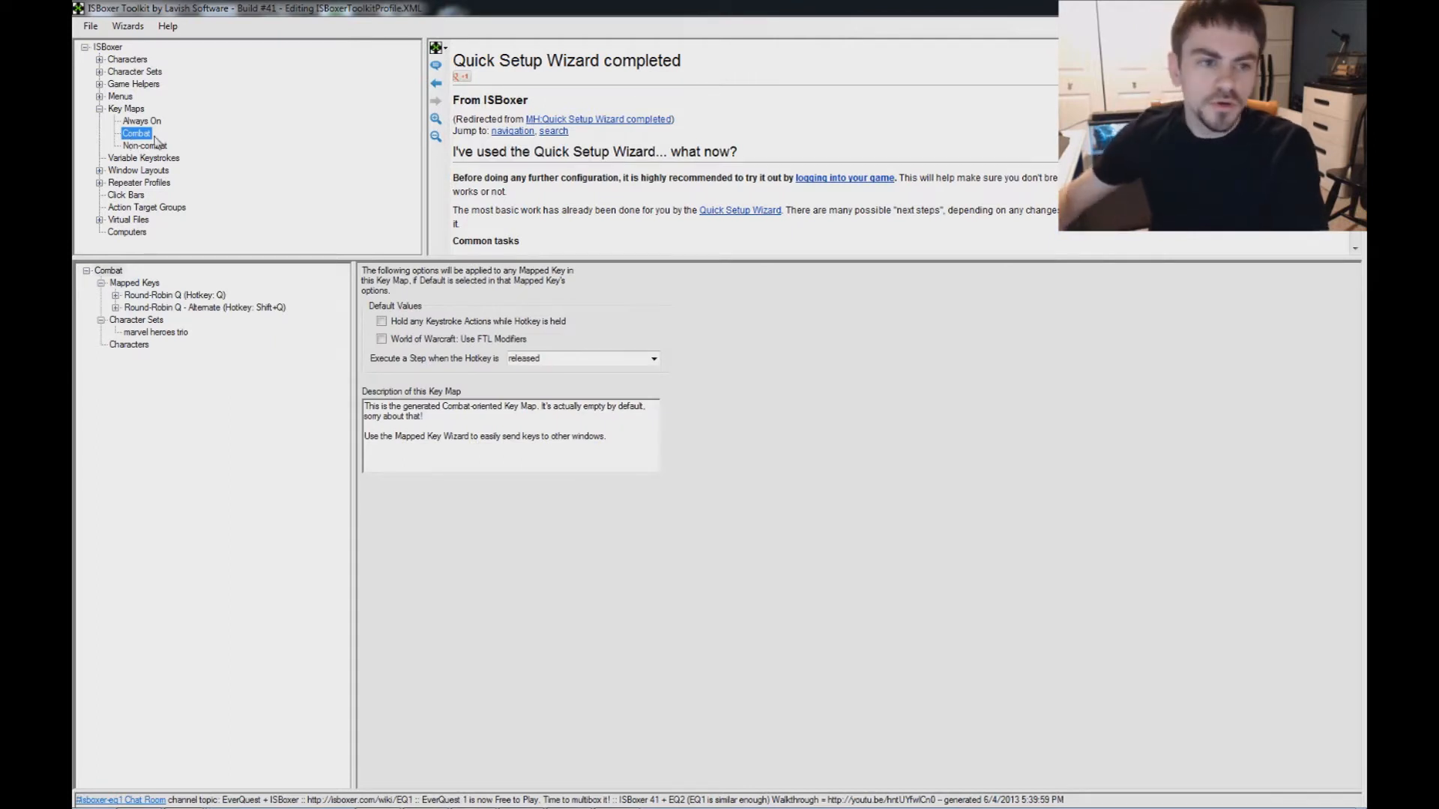
mouse_move(187, 126)
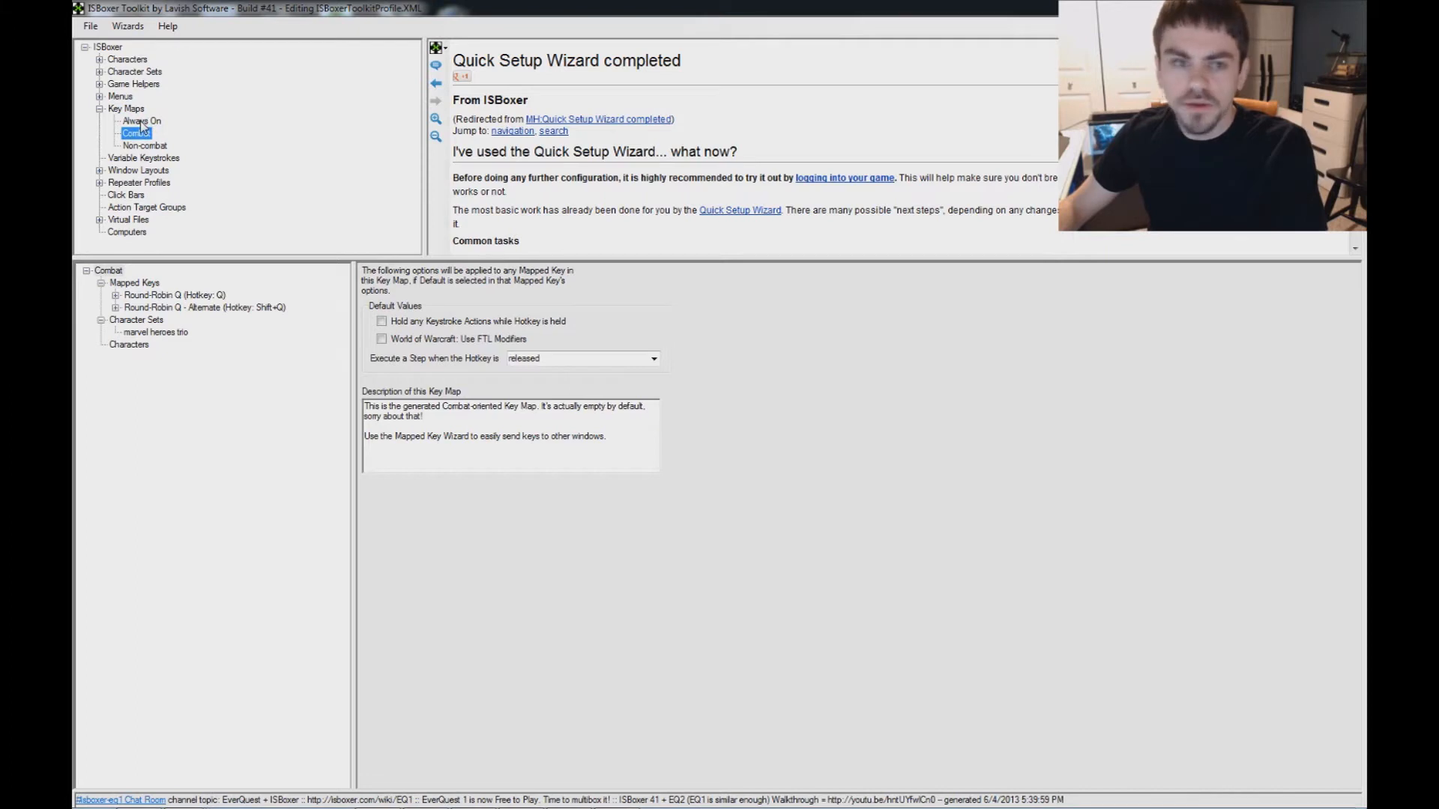
Step: Browse Non-combat keys: Others Jump, Others turn Left, Assist Me, Interact with Target, Follow Me
left_click(144, 145)
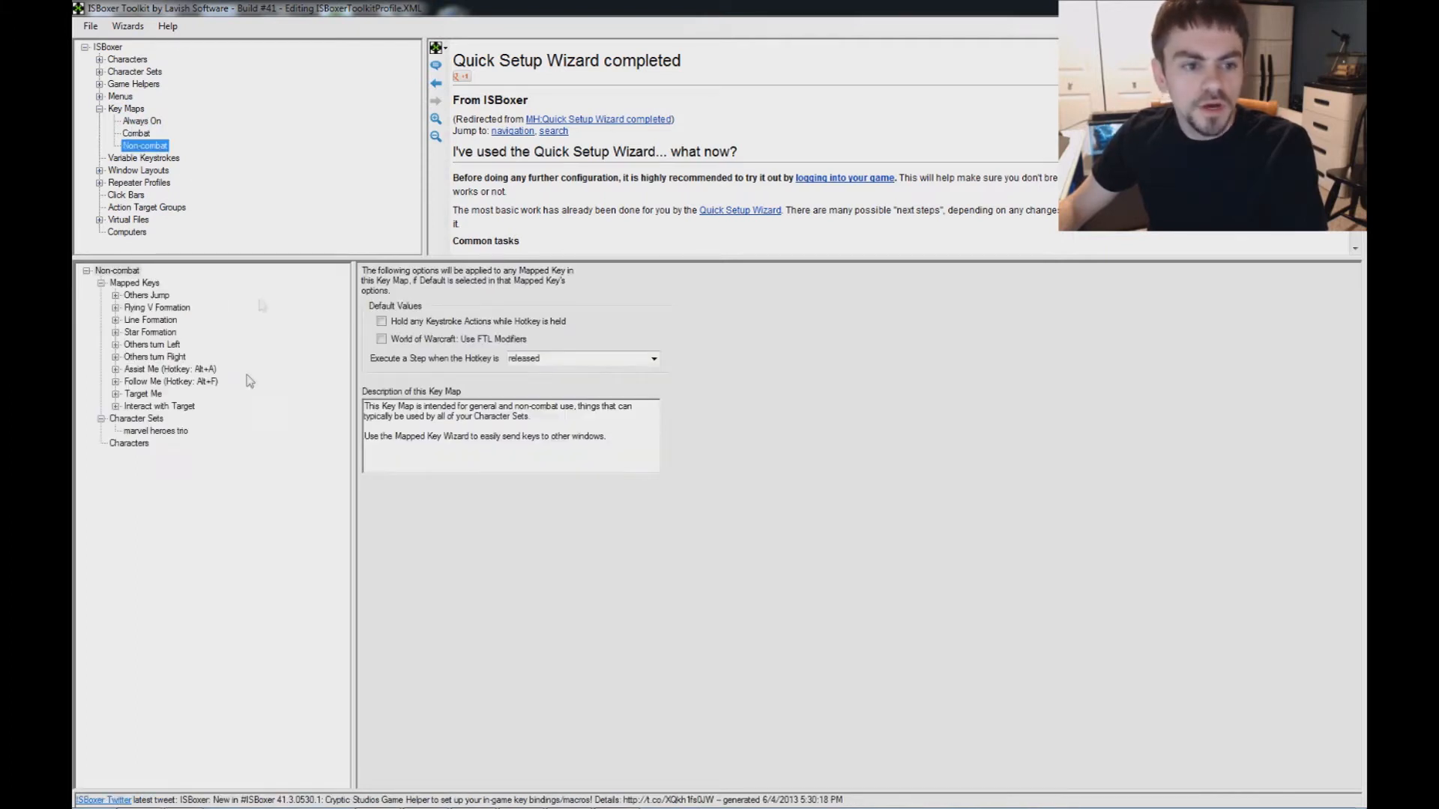
left_click(147, 295)
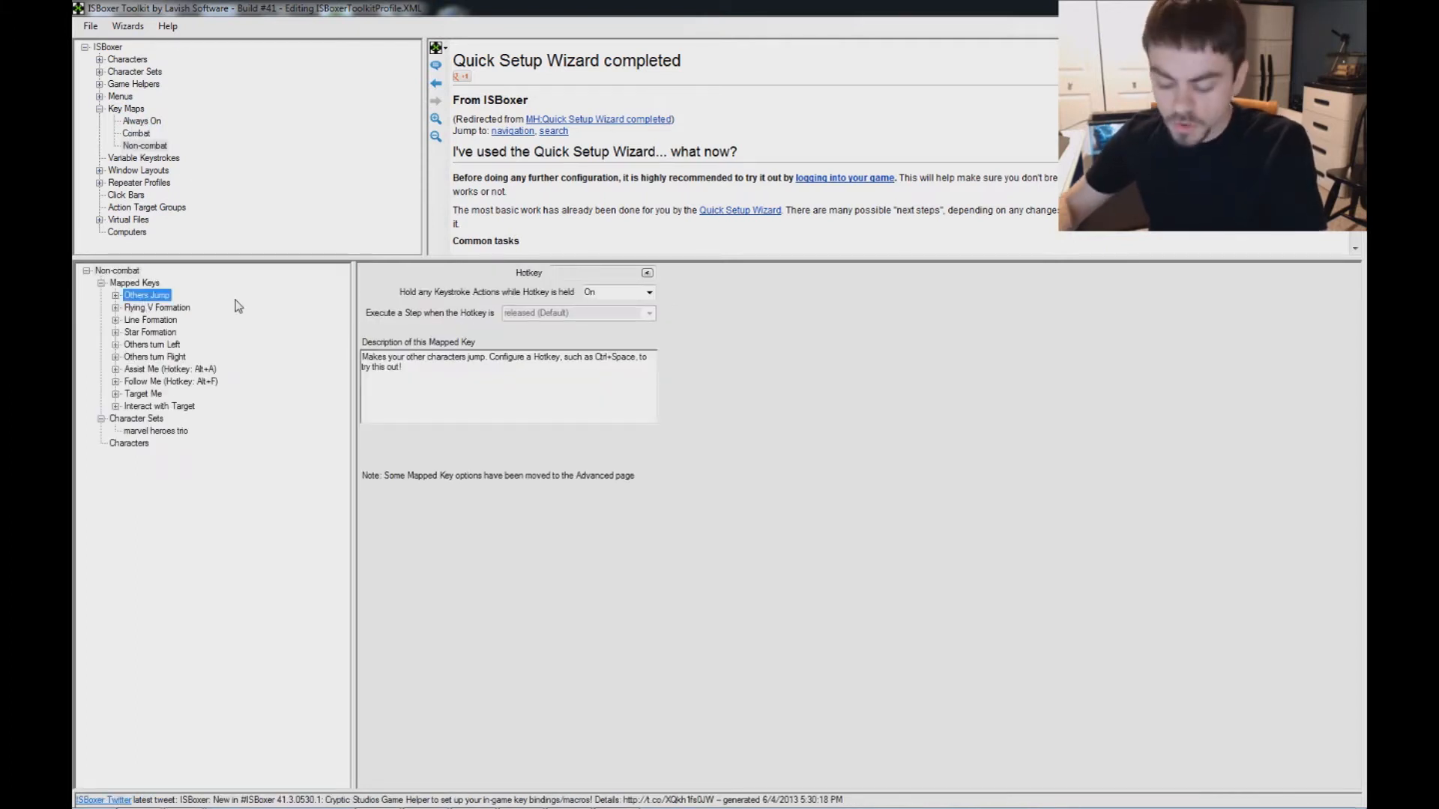
left_click(152, 344)
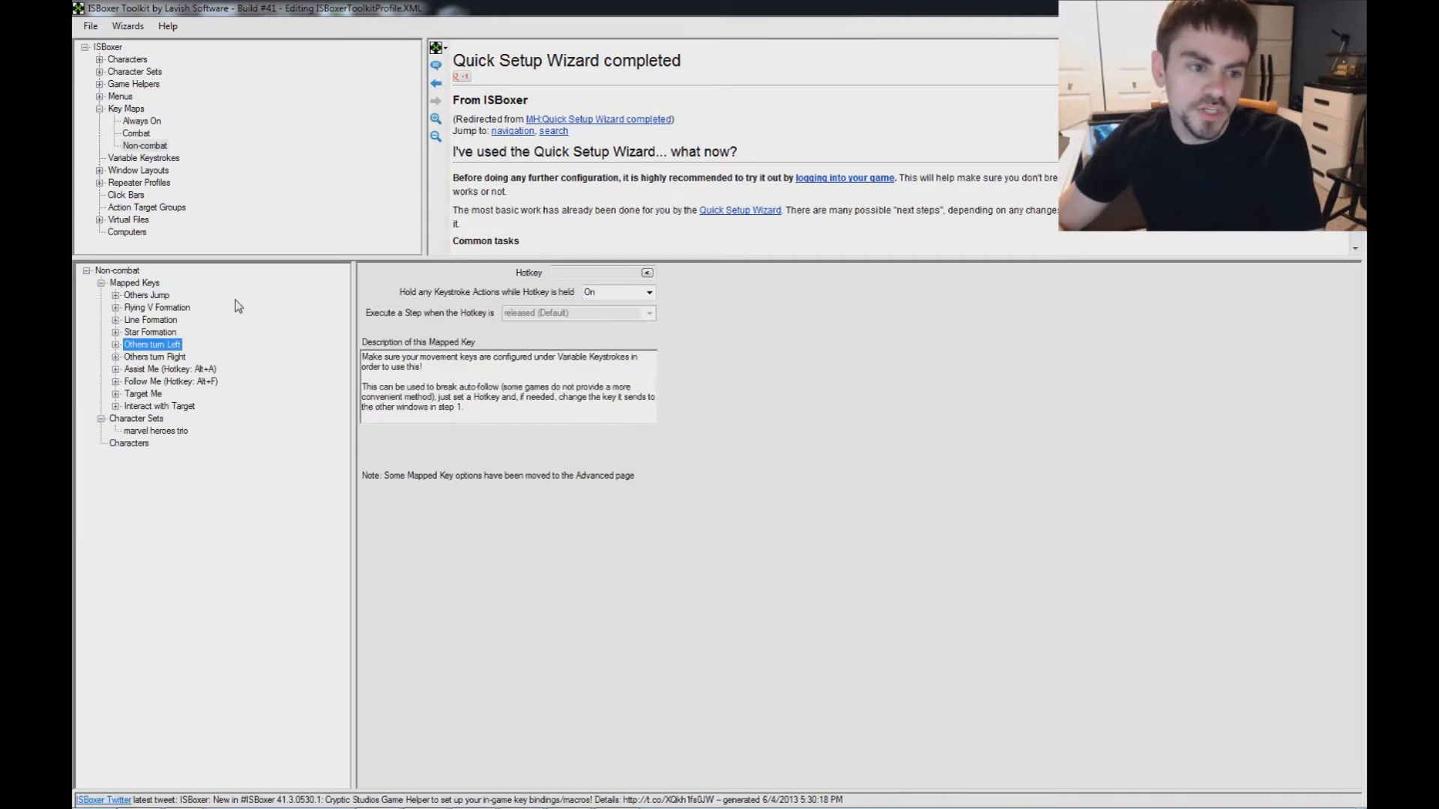
left_click(170, 368)
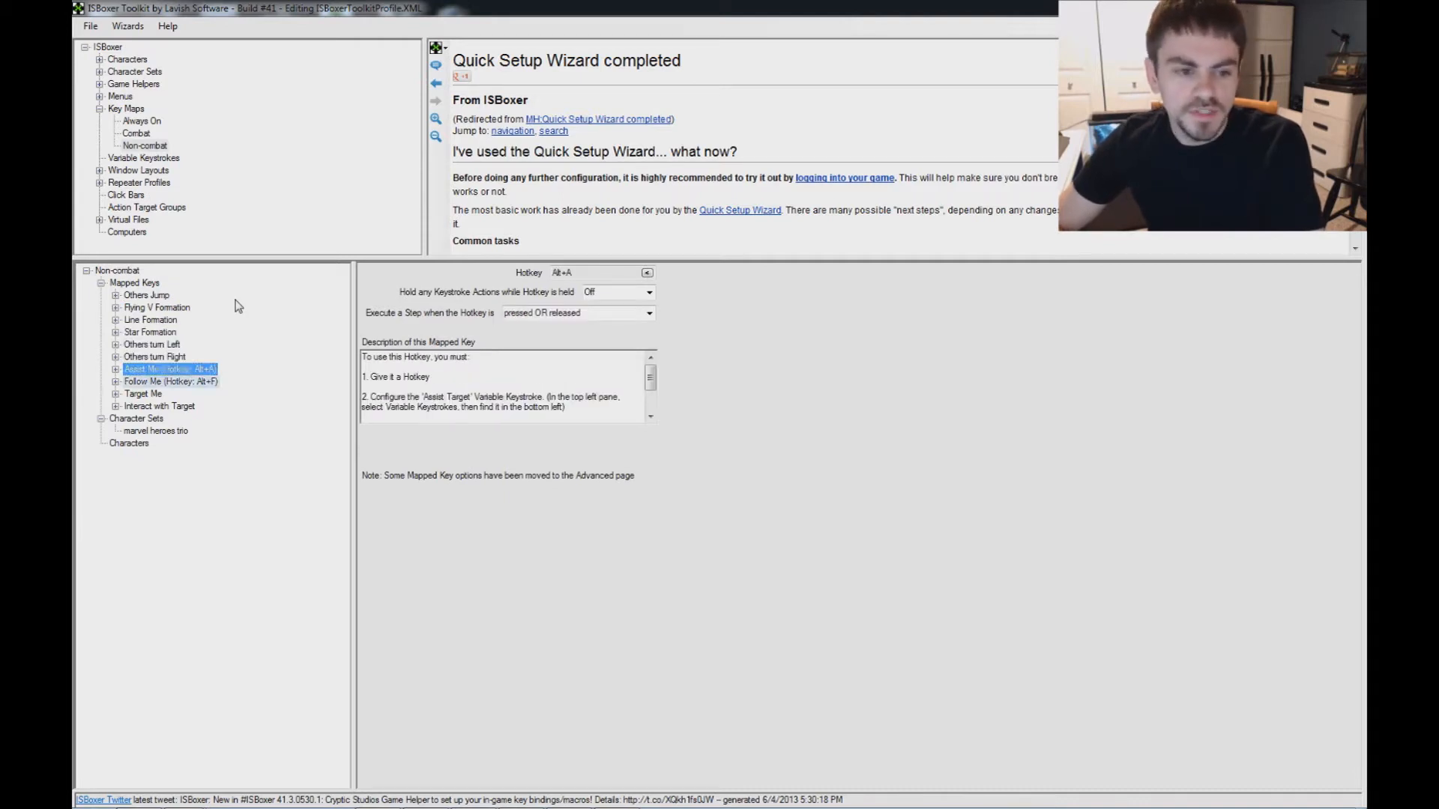
left_click(159, 405)
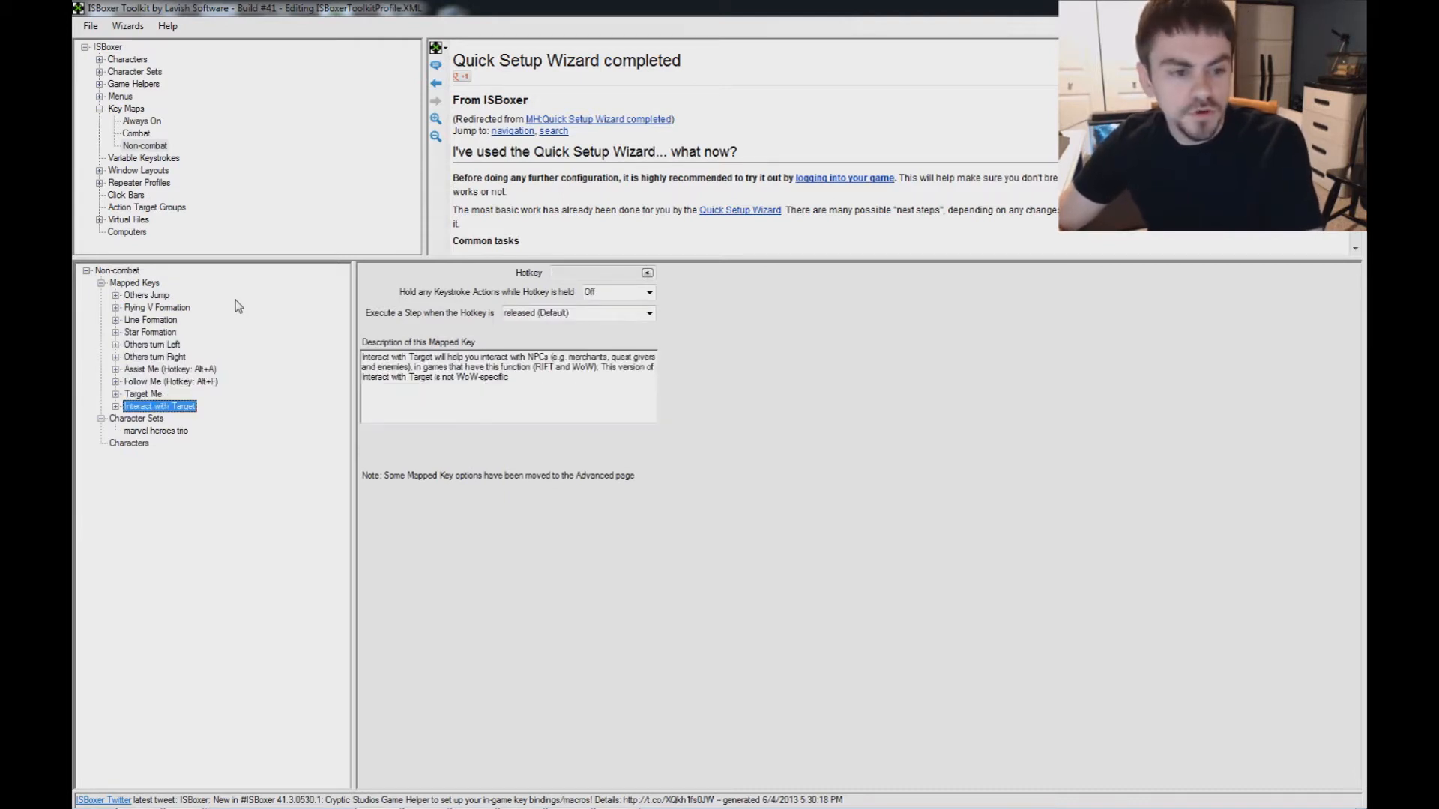
left_click(171, 381)
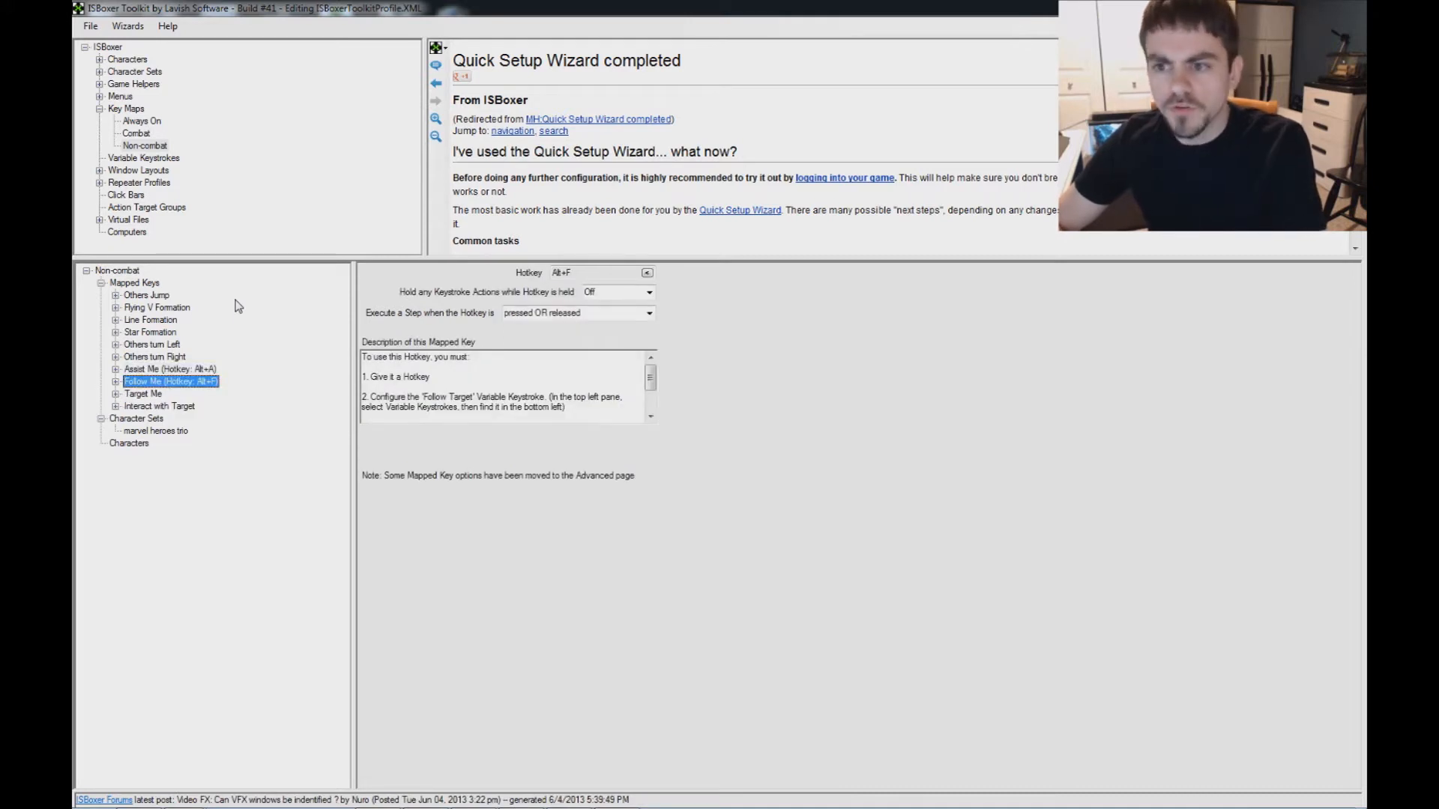
left_click(168, 369)
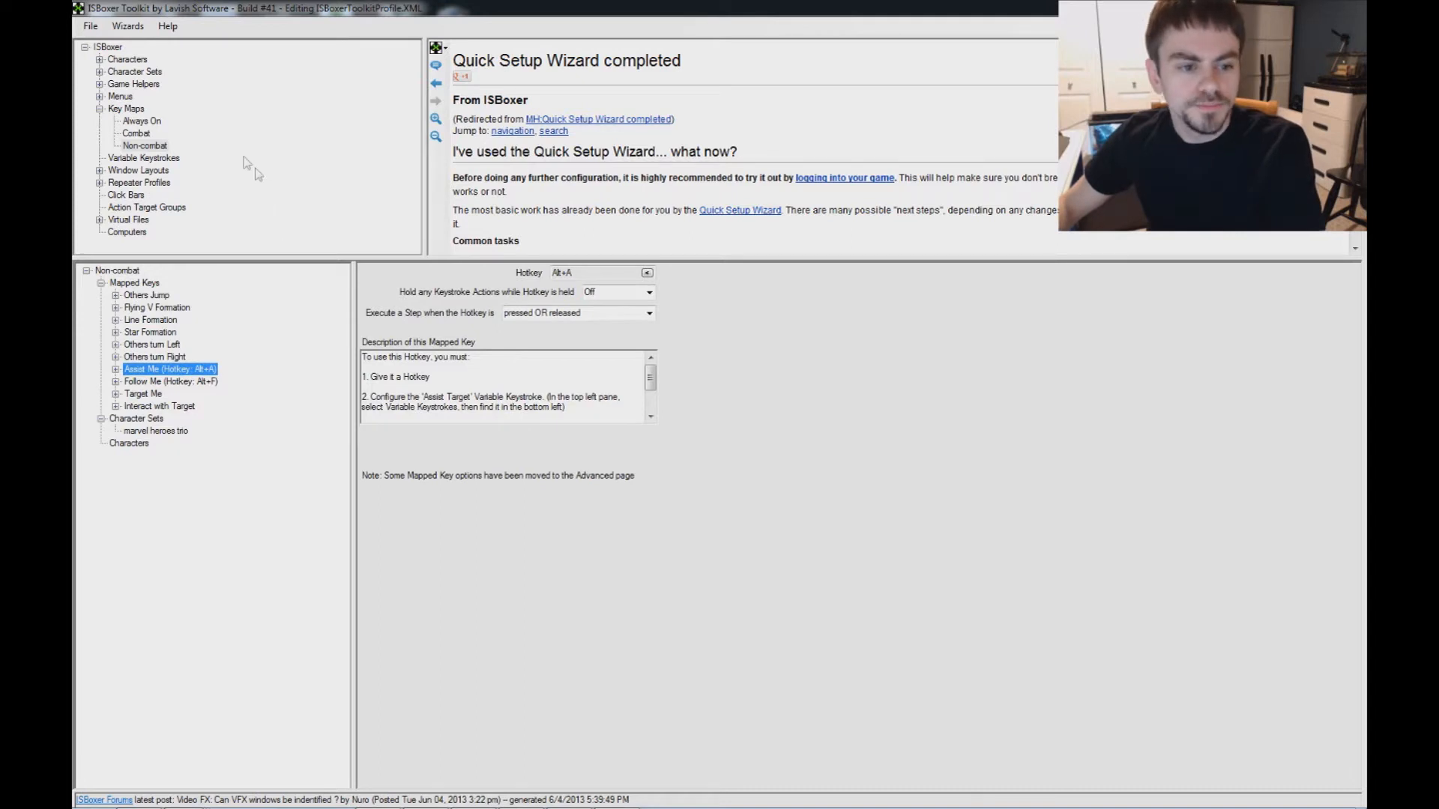
Step: Open the Toggles menu and add the marvel heroes trio character set back to it
left_click(126, 108)
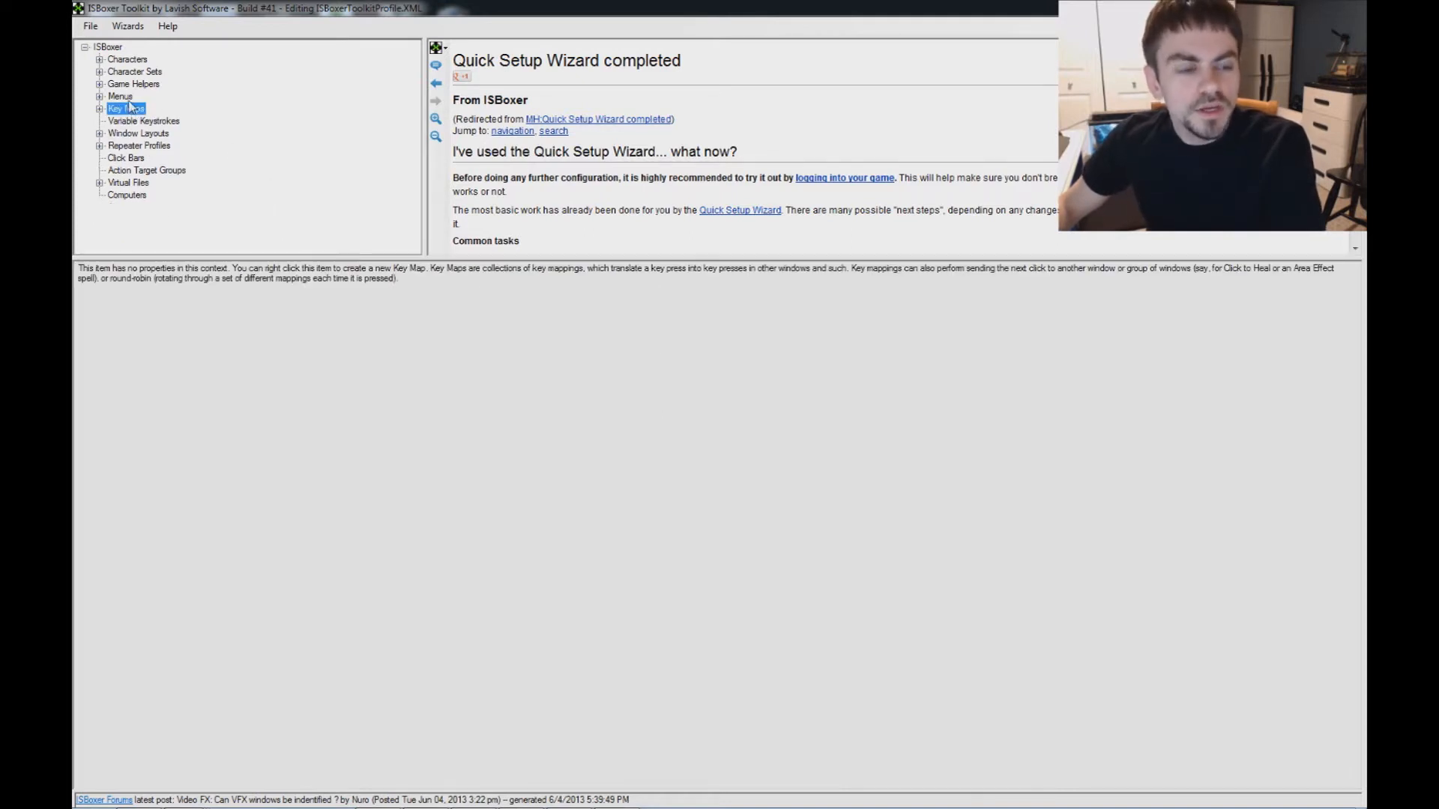
left_click(136, 120)
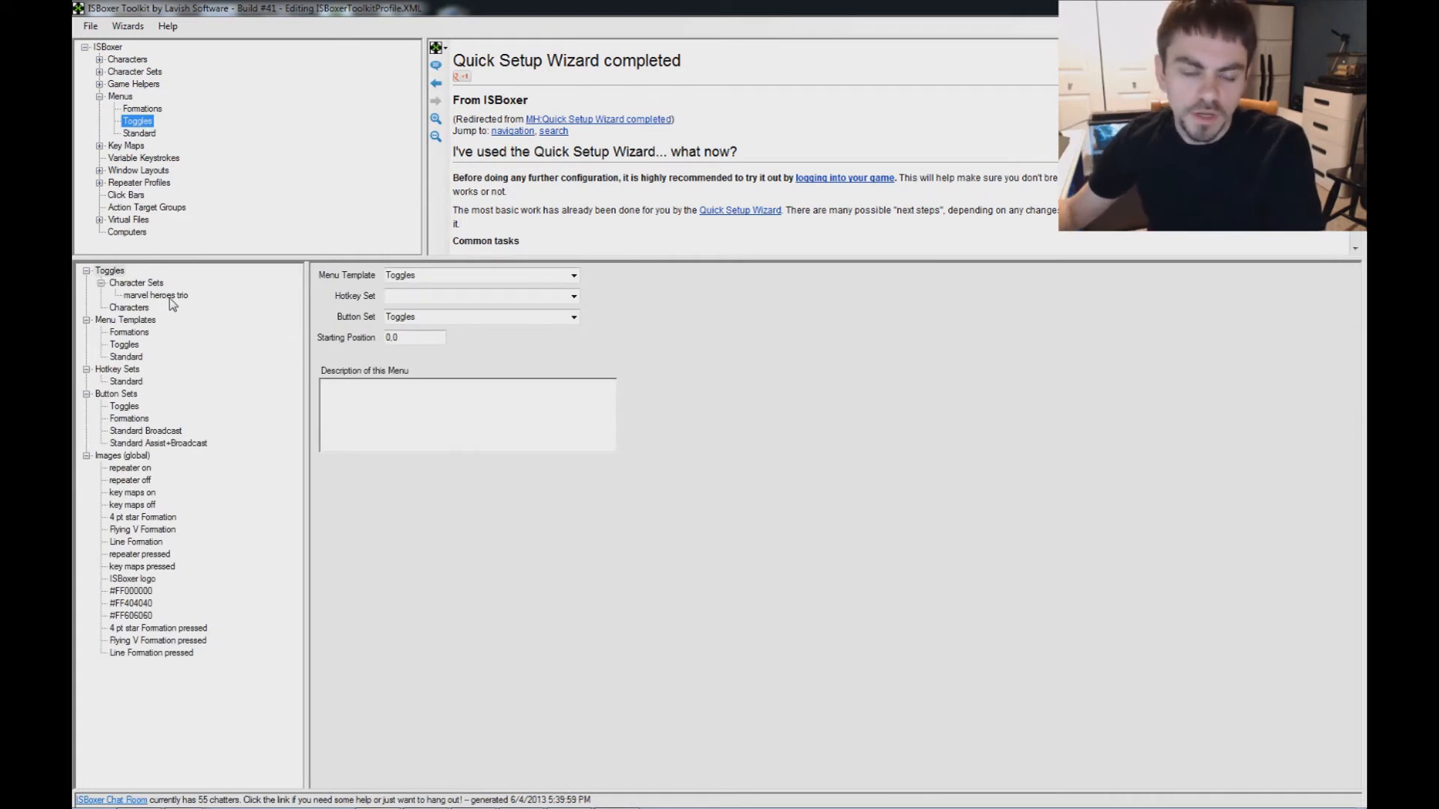
left_click(155, 295)
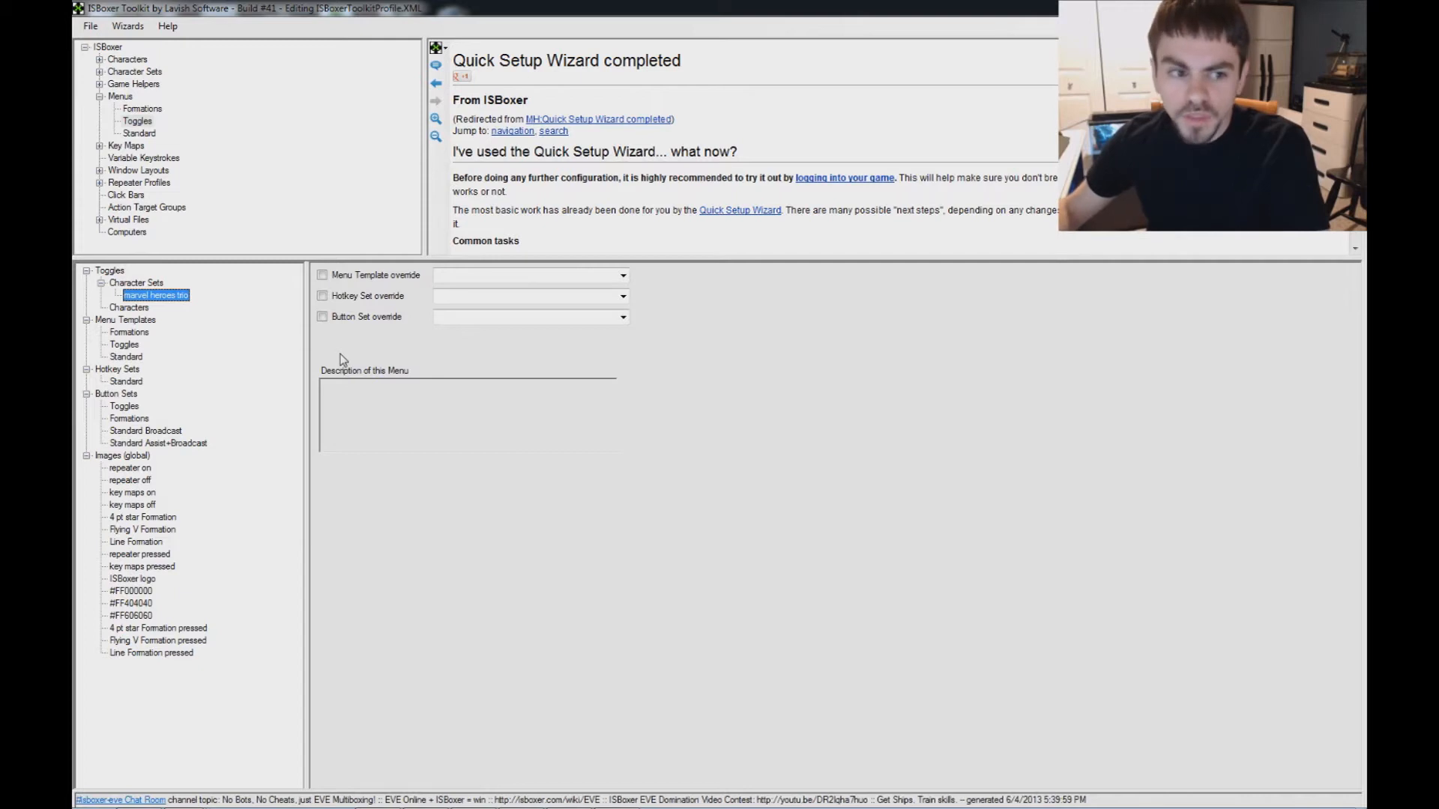
mouse_move(179, 127)
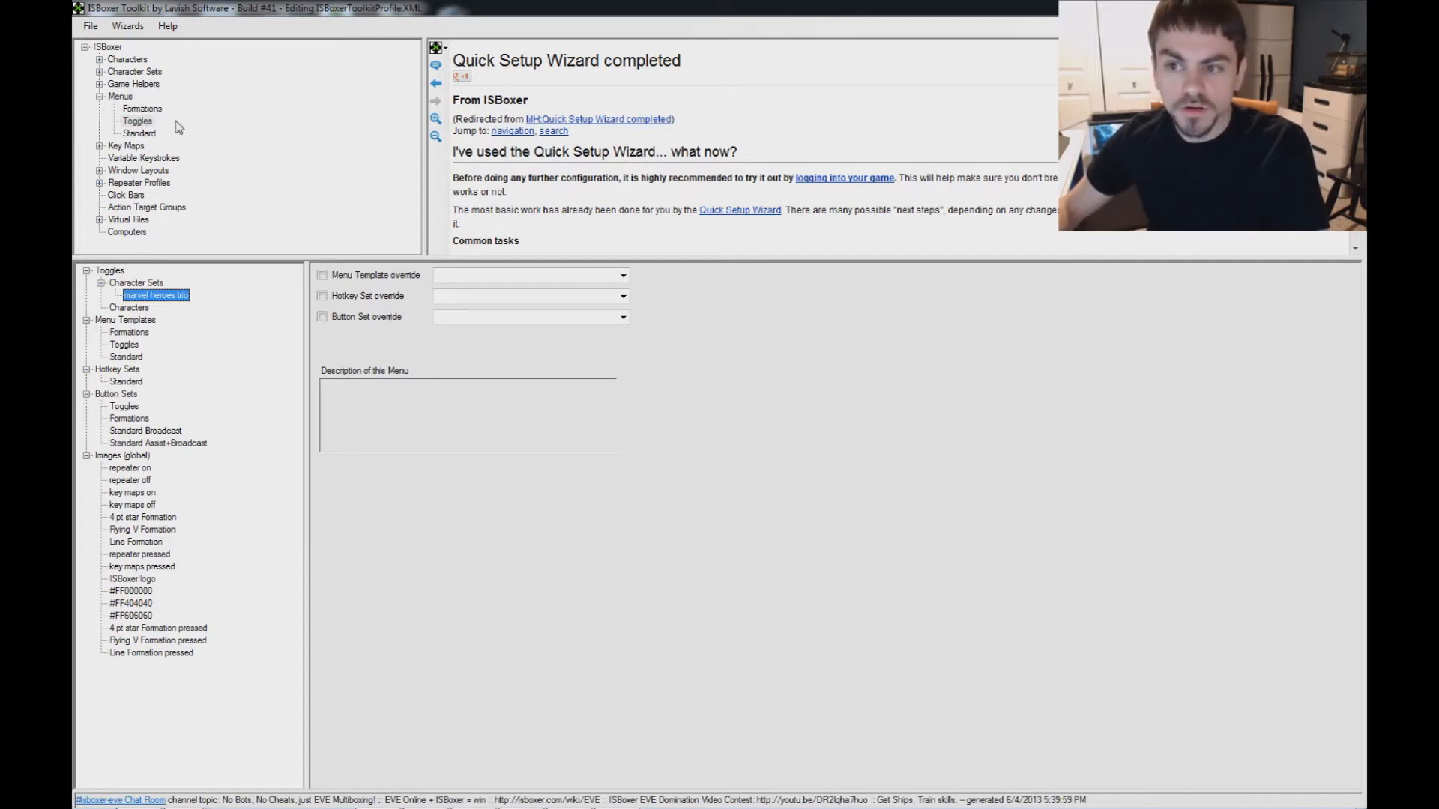
mouse_move(142, 128)
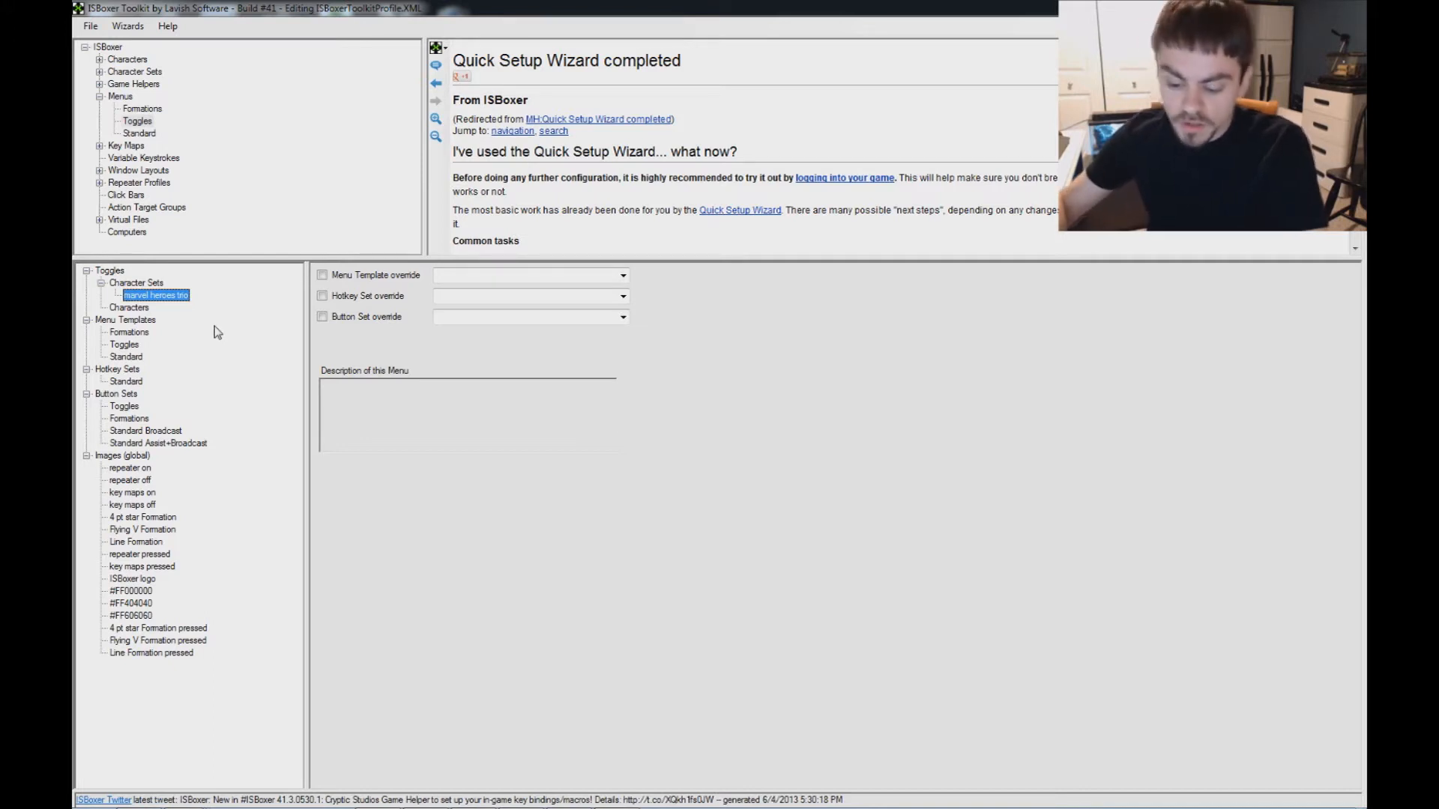
left_click(136, 282)
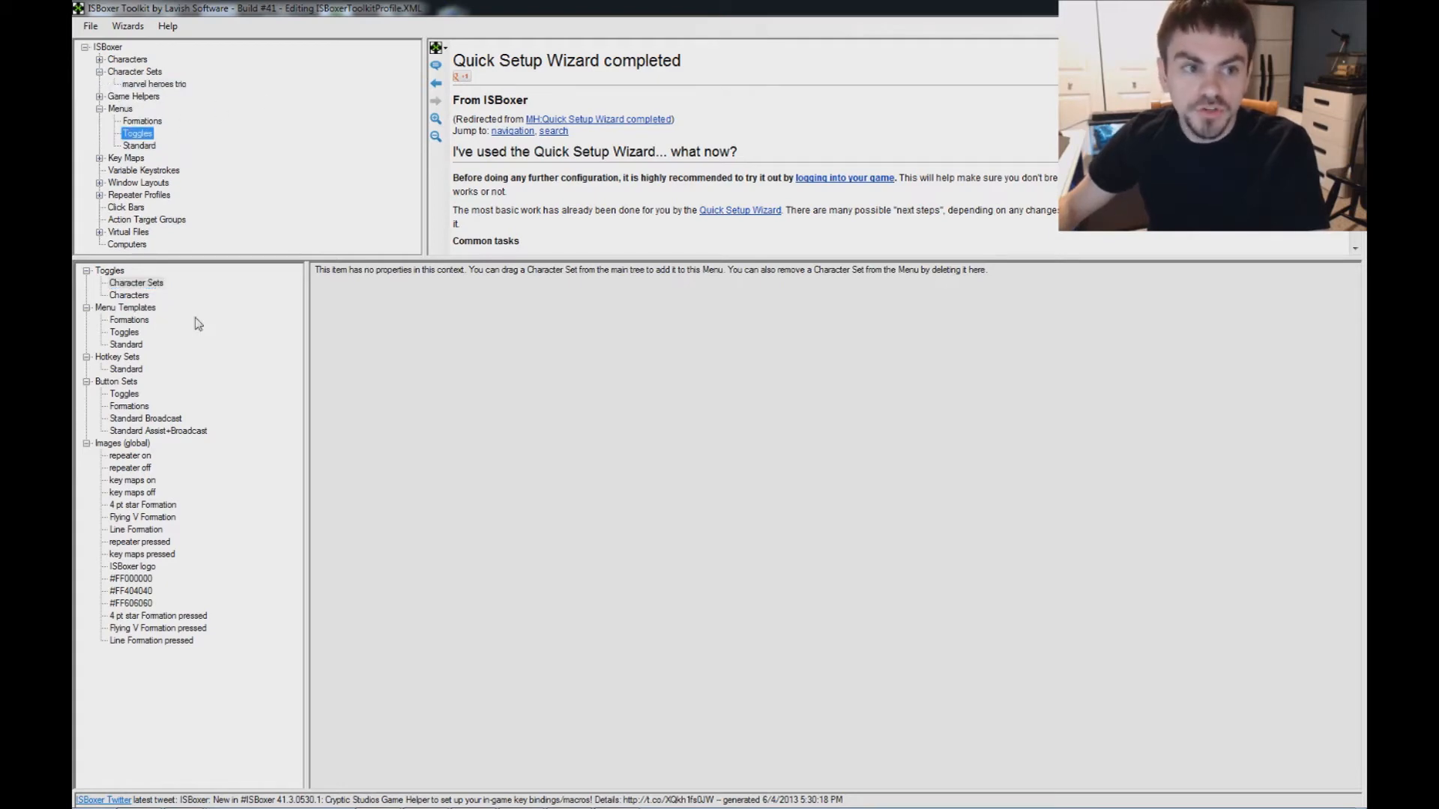
left_click(99, 283)
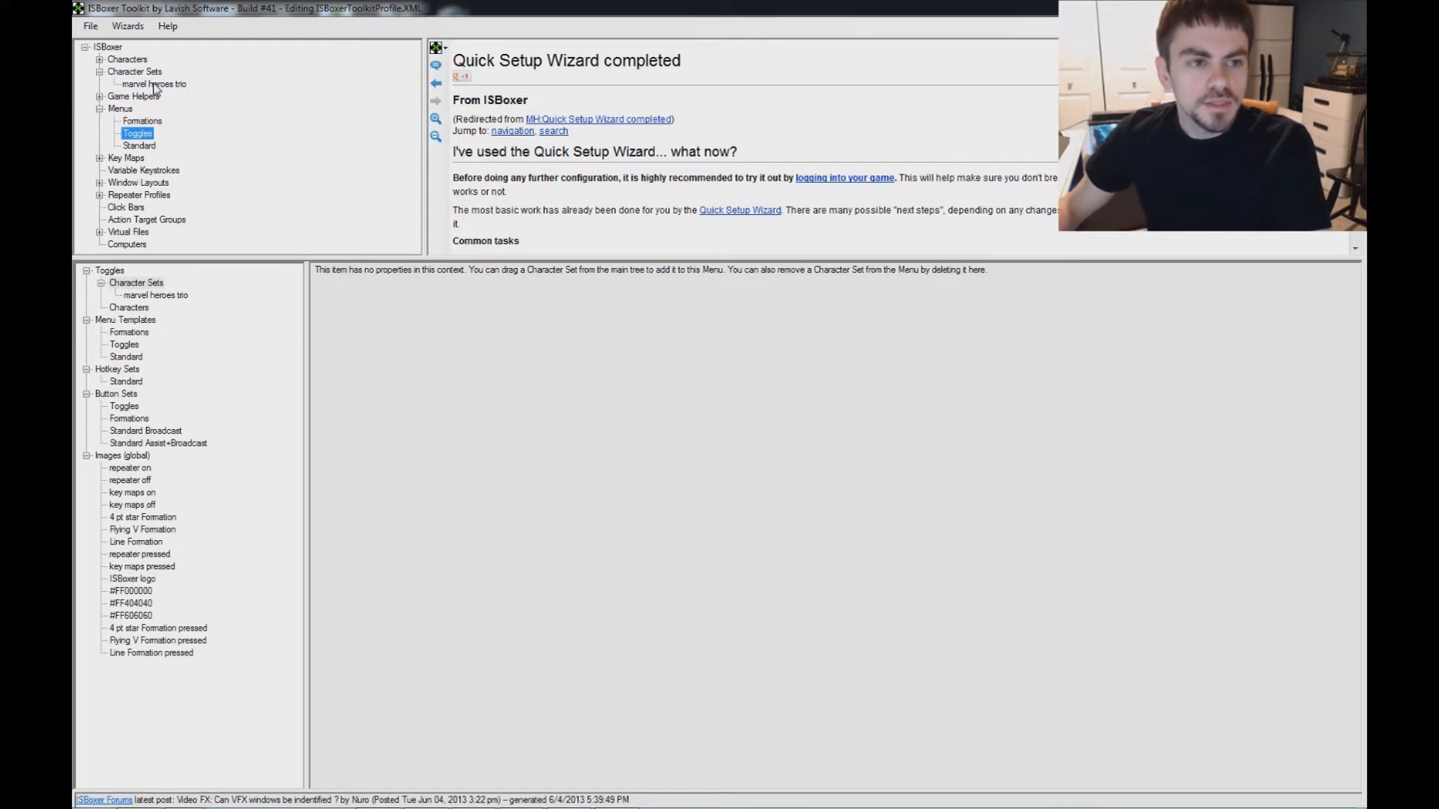
Step: Select the marvel heroes trio character set and turn on muting audio for background windows
left_click(154, 83)
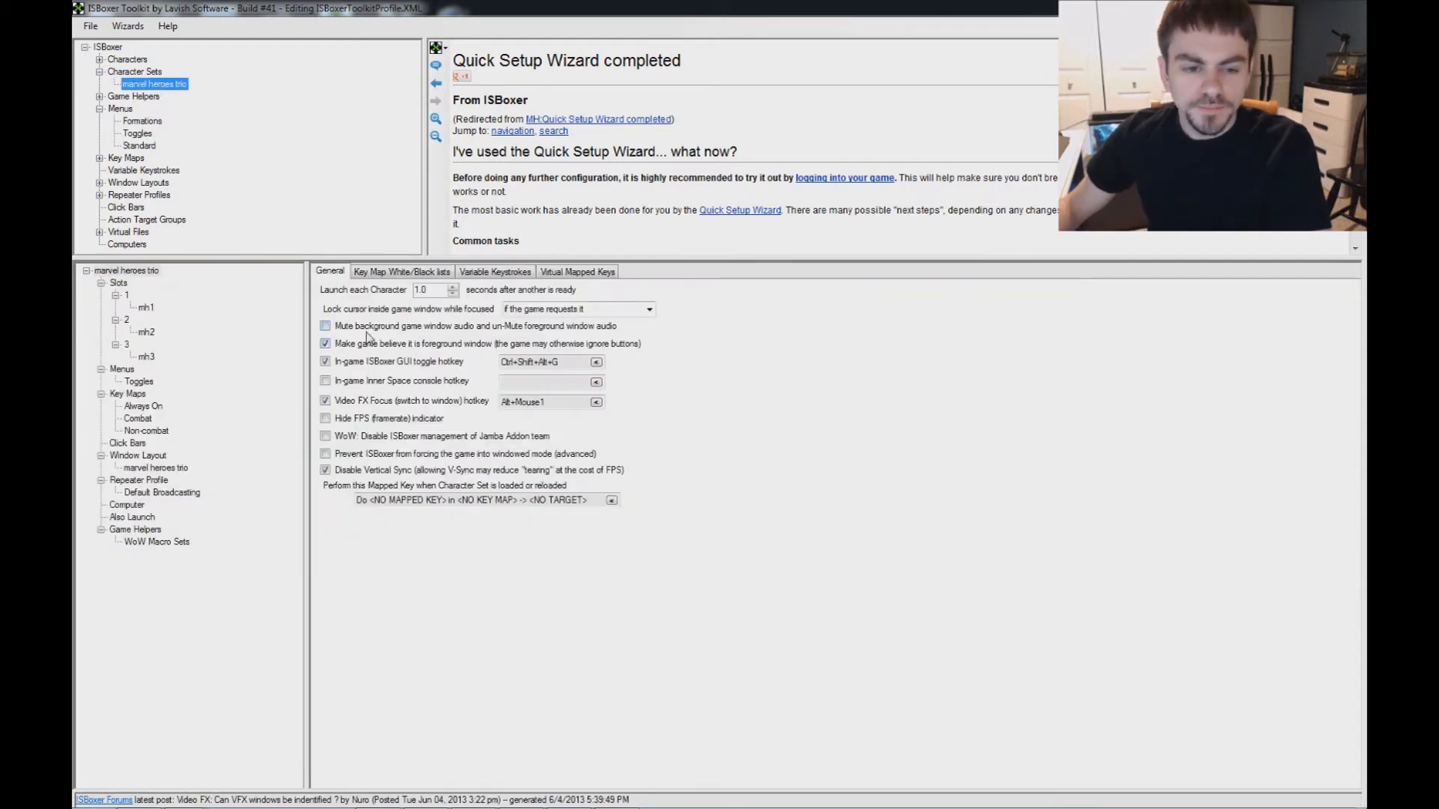
mouse_move(324, 325)
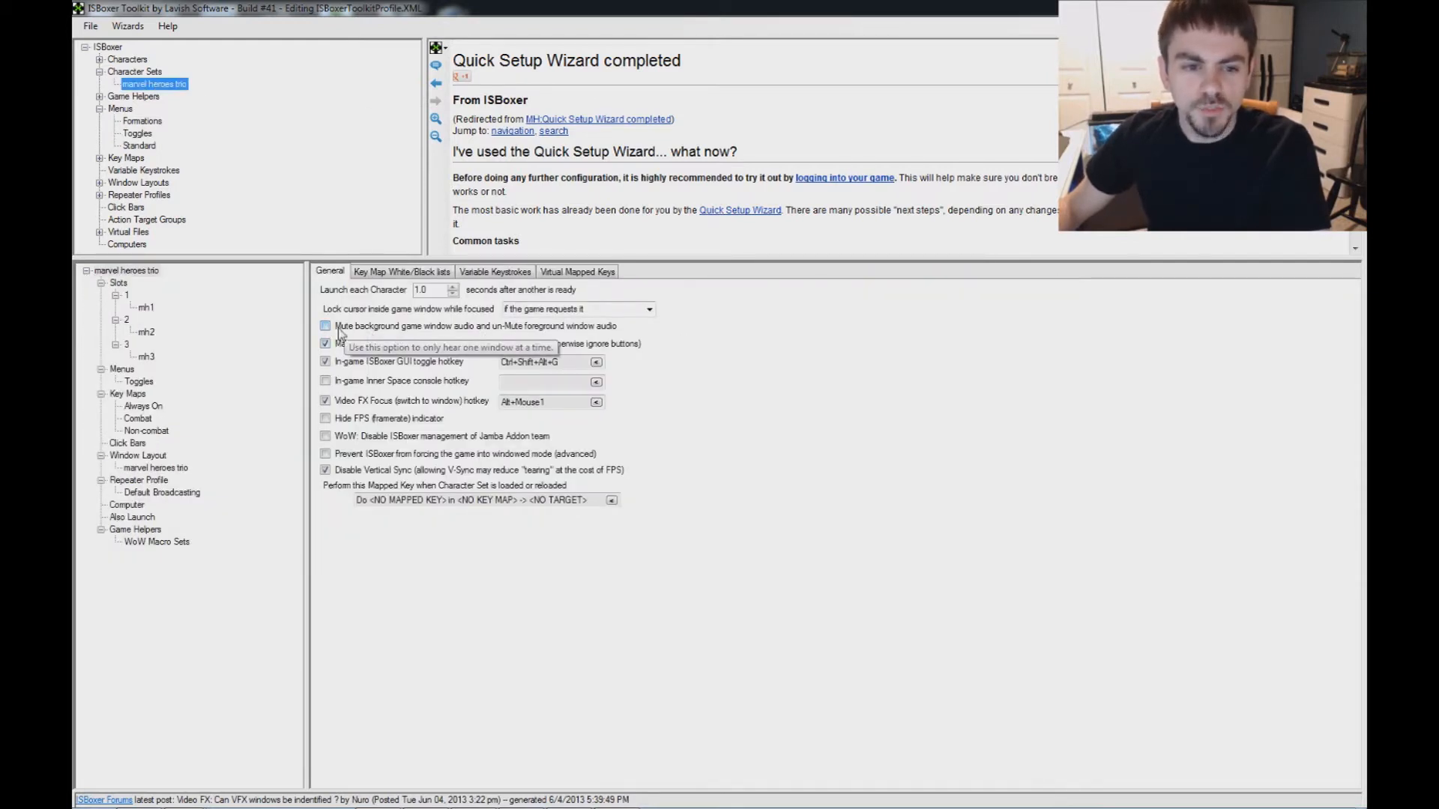
mouse_move(507, 332)
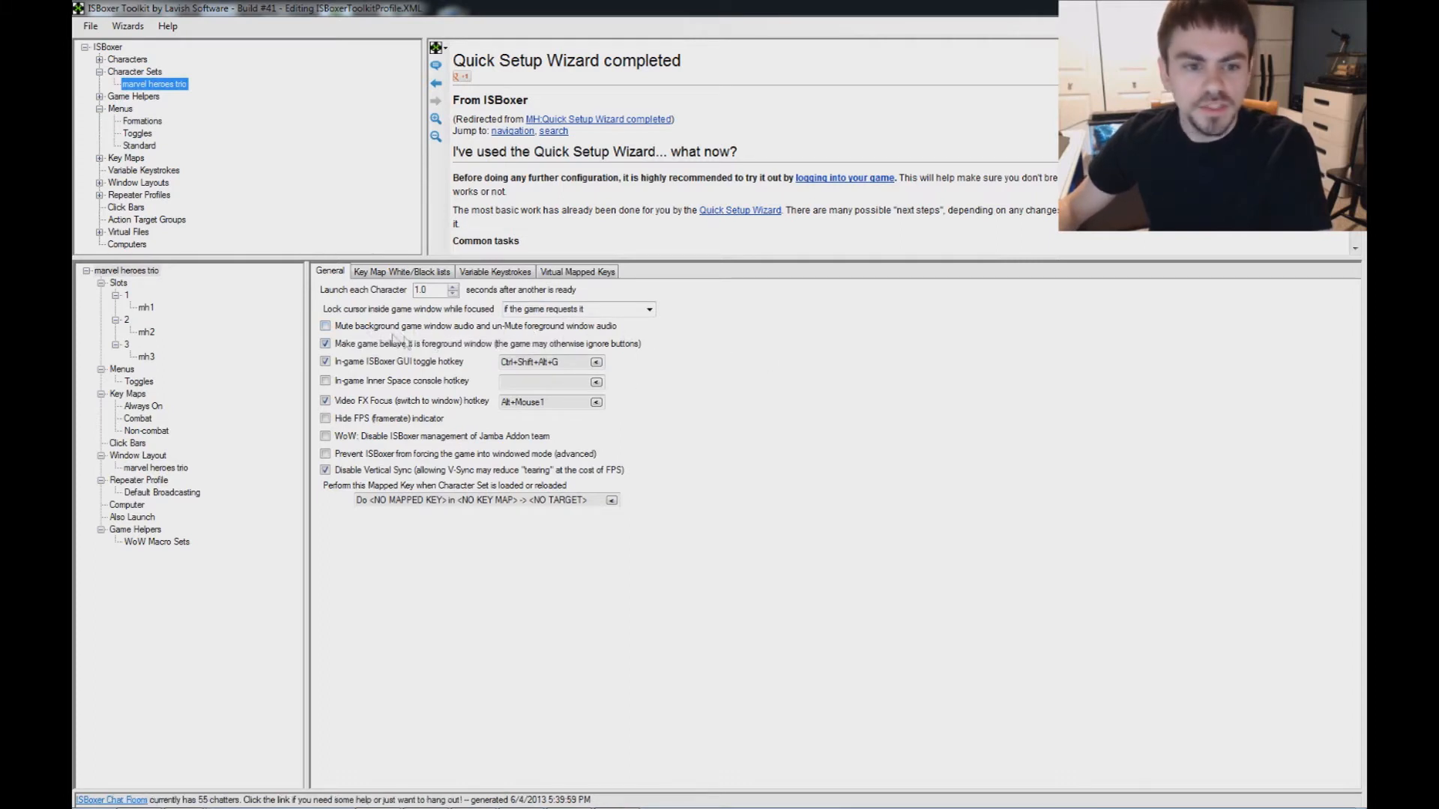
left_click(325, 326)
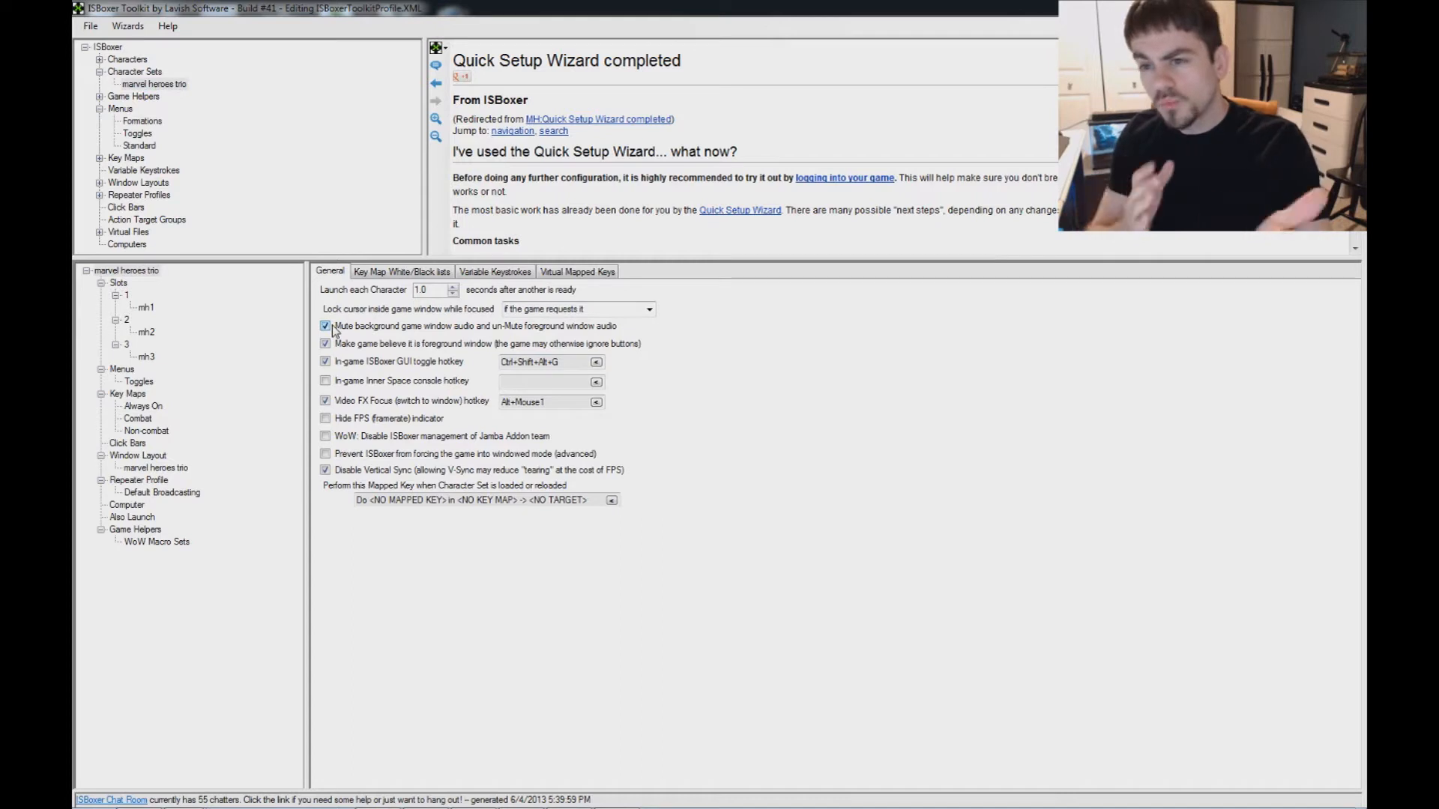
mouse_move(475, 307)
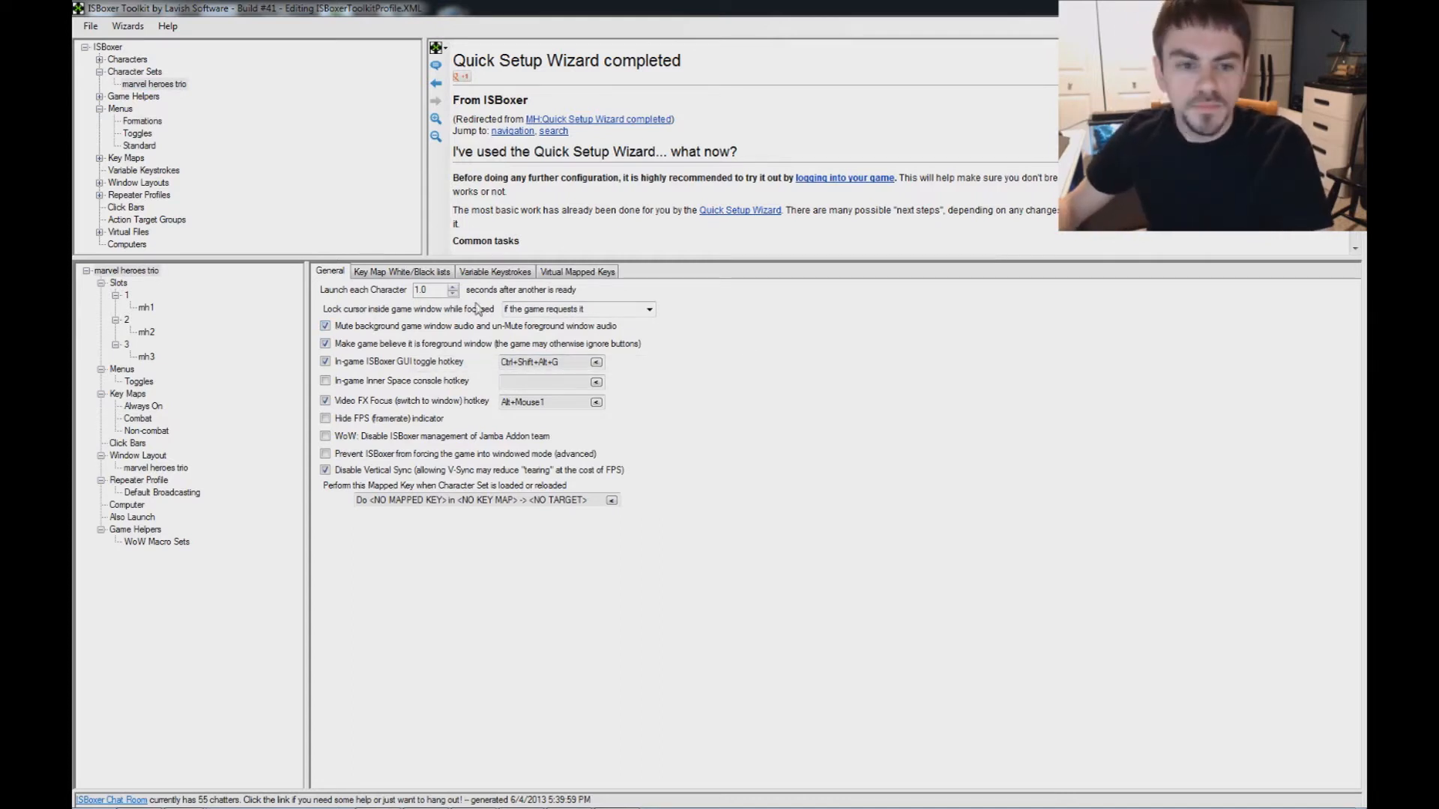
mouse_move(156, 62)
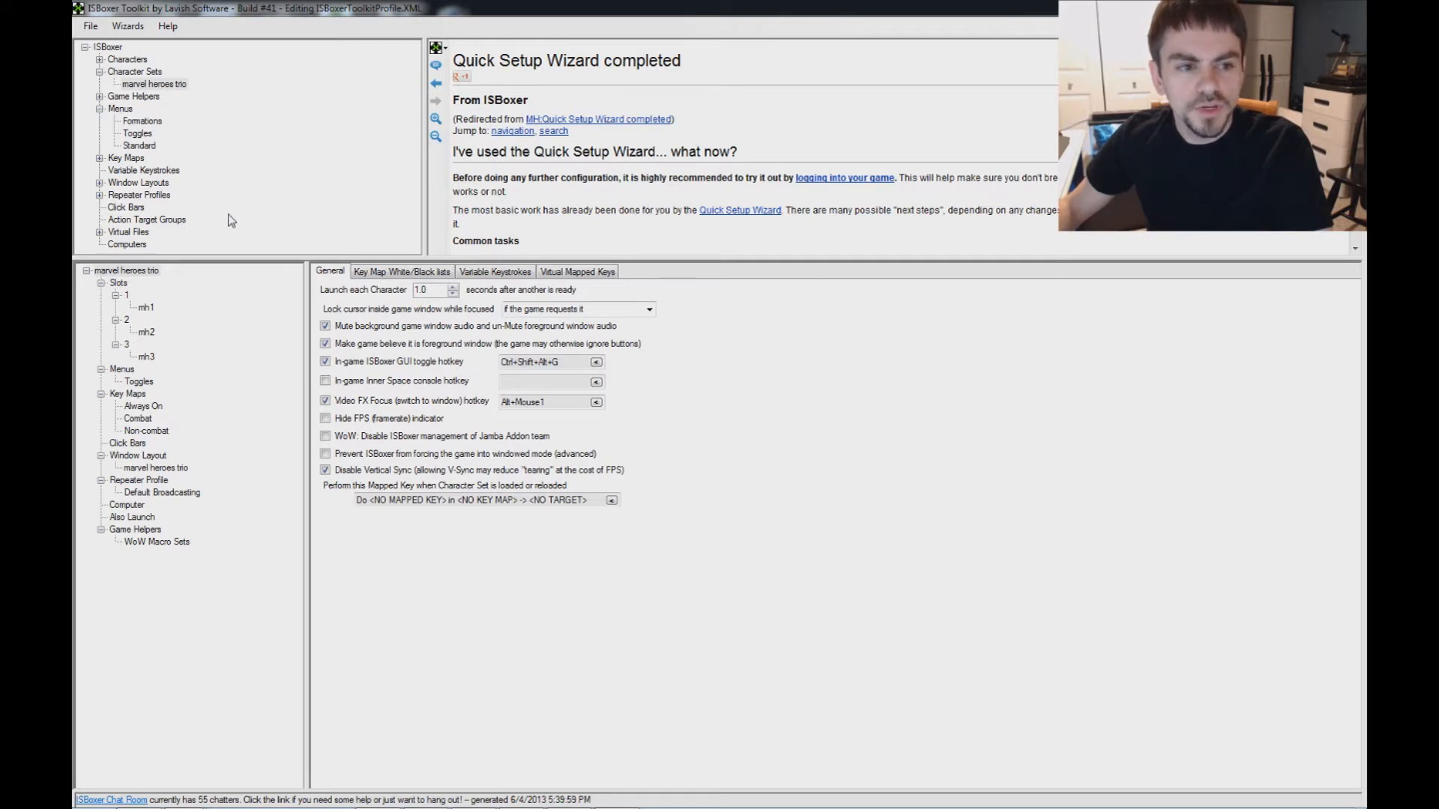
Step: Expand Repeater Profiles and select the Default Broadcasting profile
left_click(153, 83)
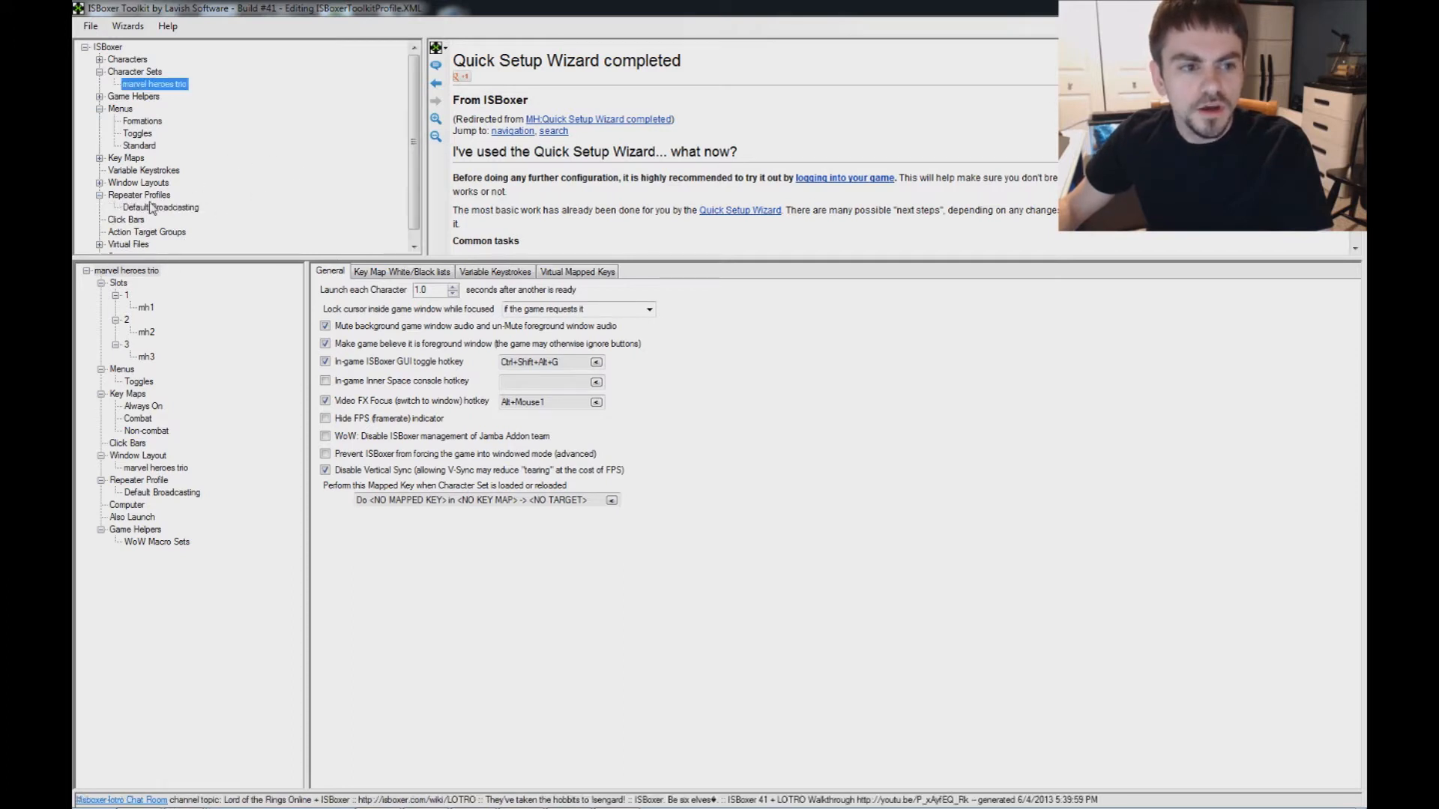
left_click(162, 207)
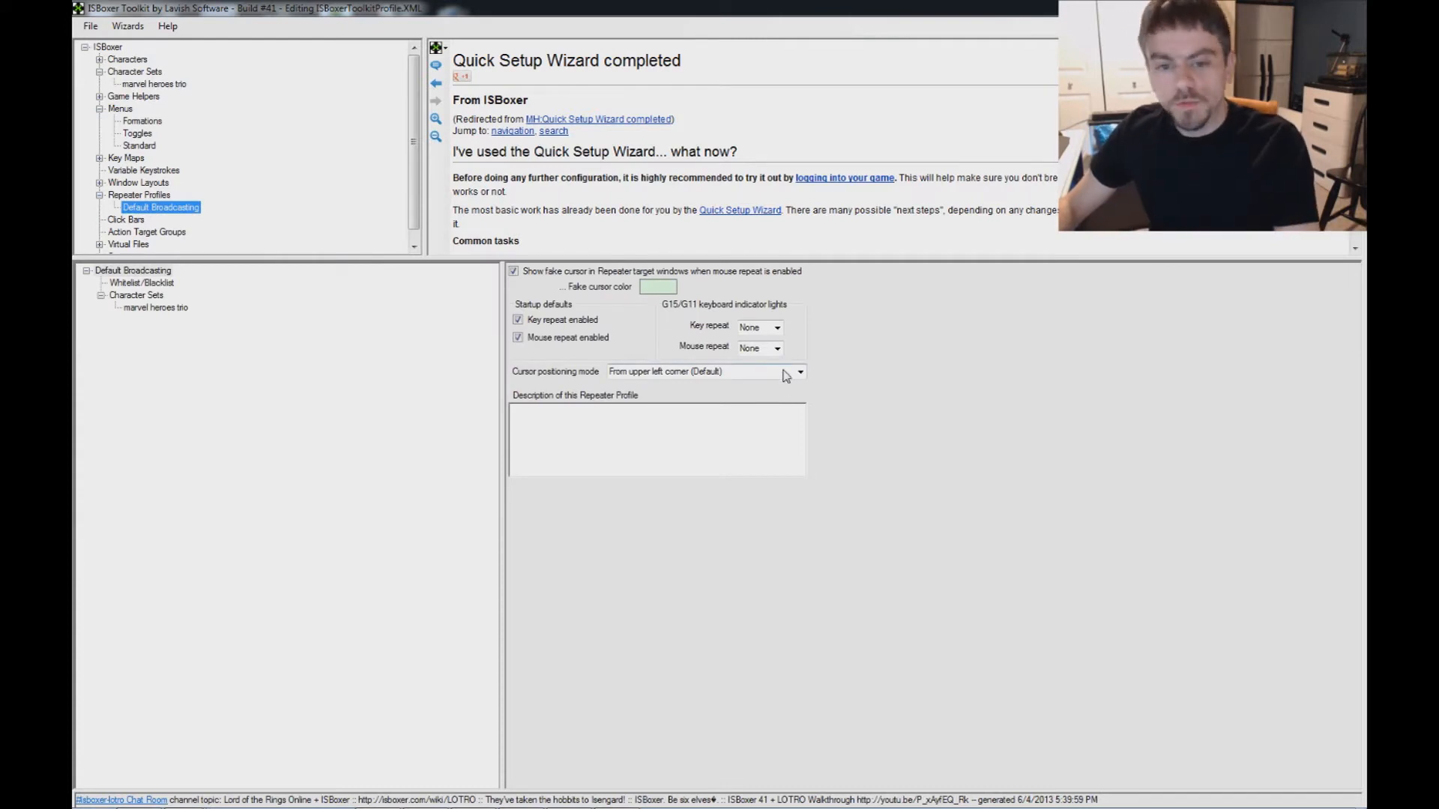
mouse_move(165, 184)
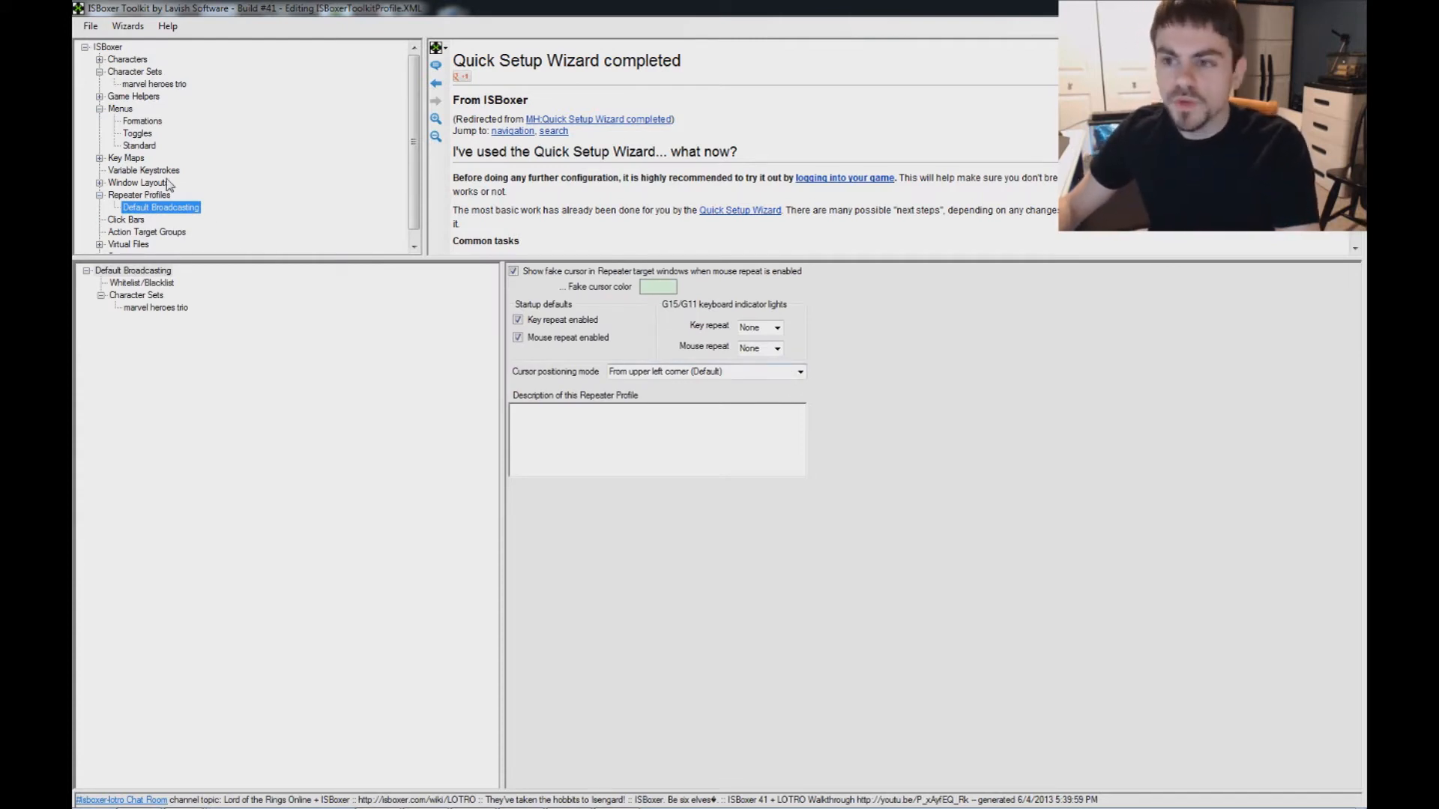
Step: View the marvel heroes trio layout's regions, leaving region 2 at 0,788 below region 1
left_click(154, 195)
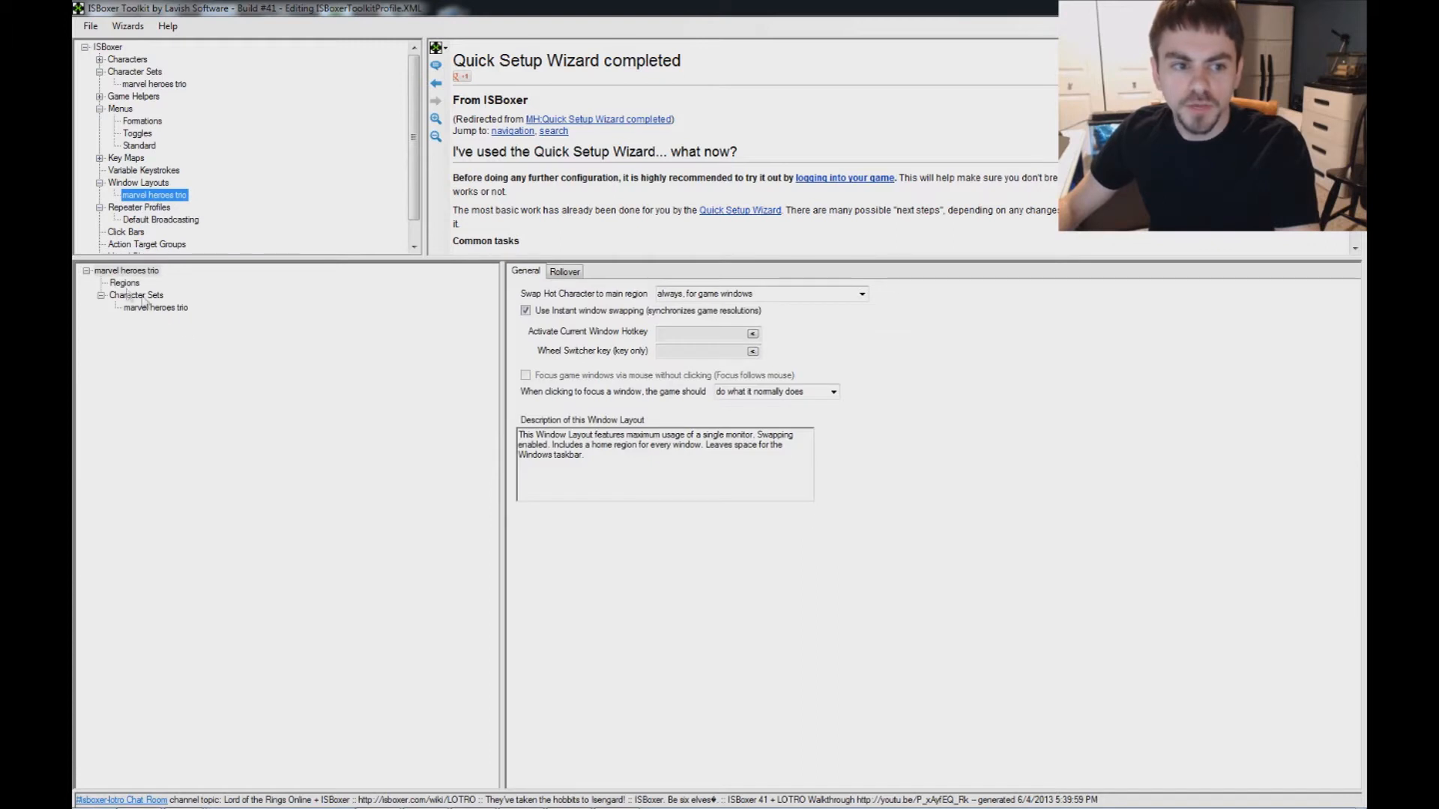
left_click(124, 282)
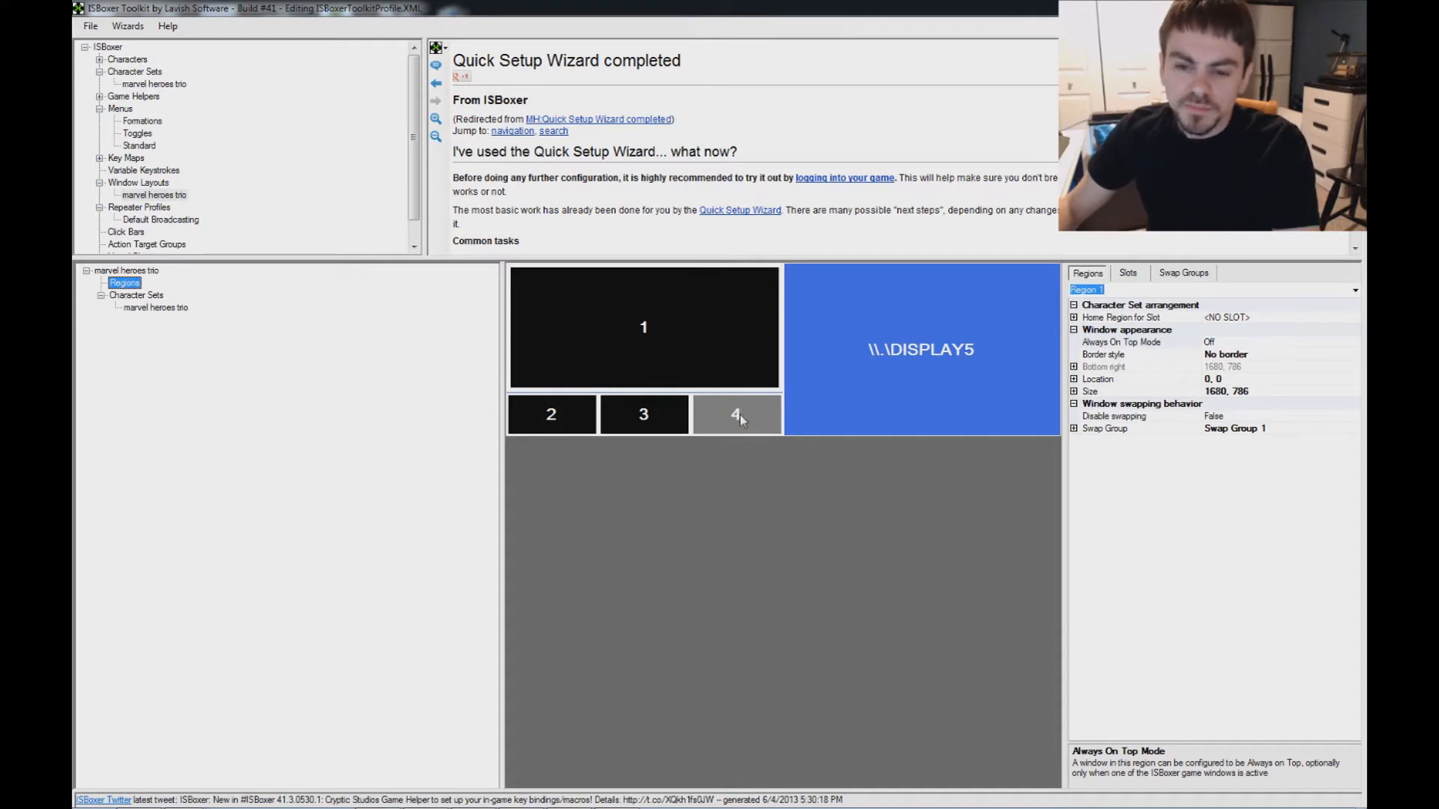
left_click(126, 270)
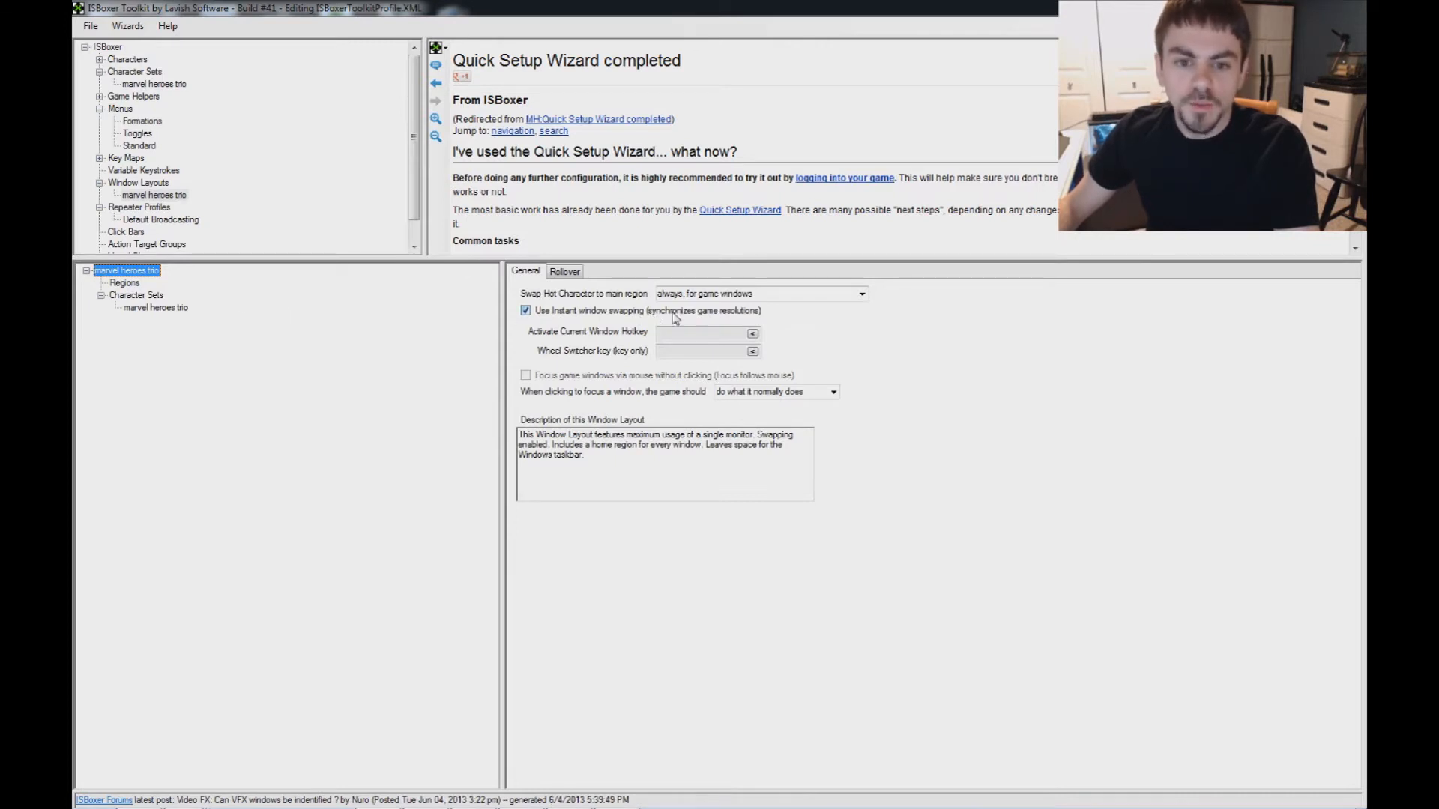
mouse_move(223, 311)
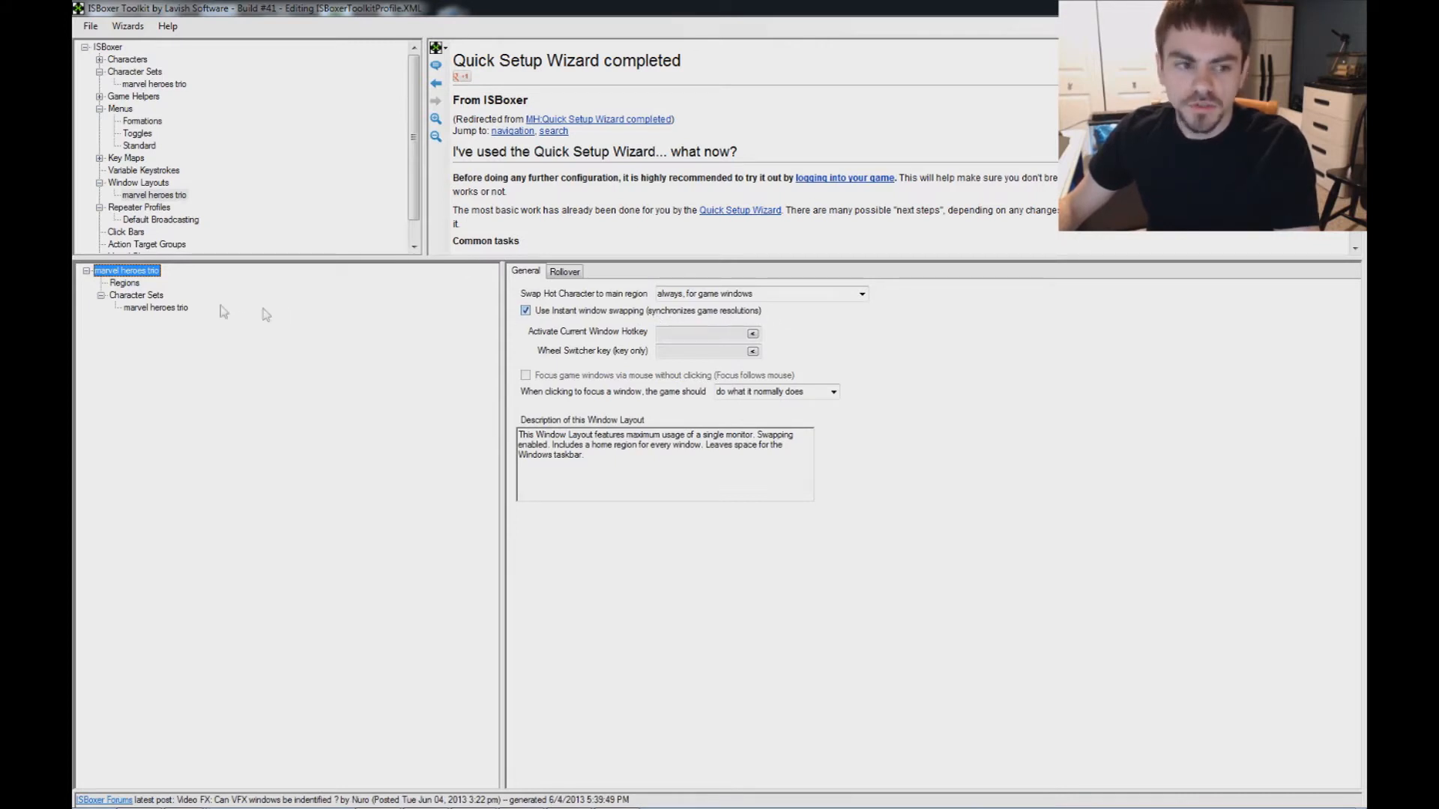
left_click(123, 282)
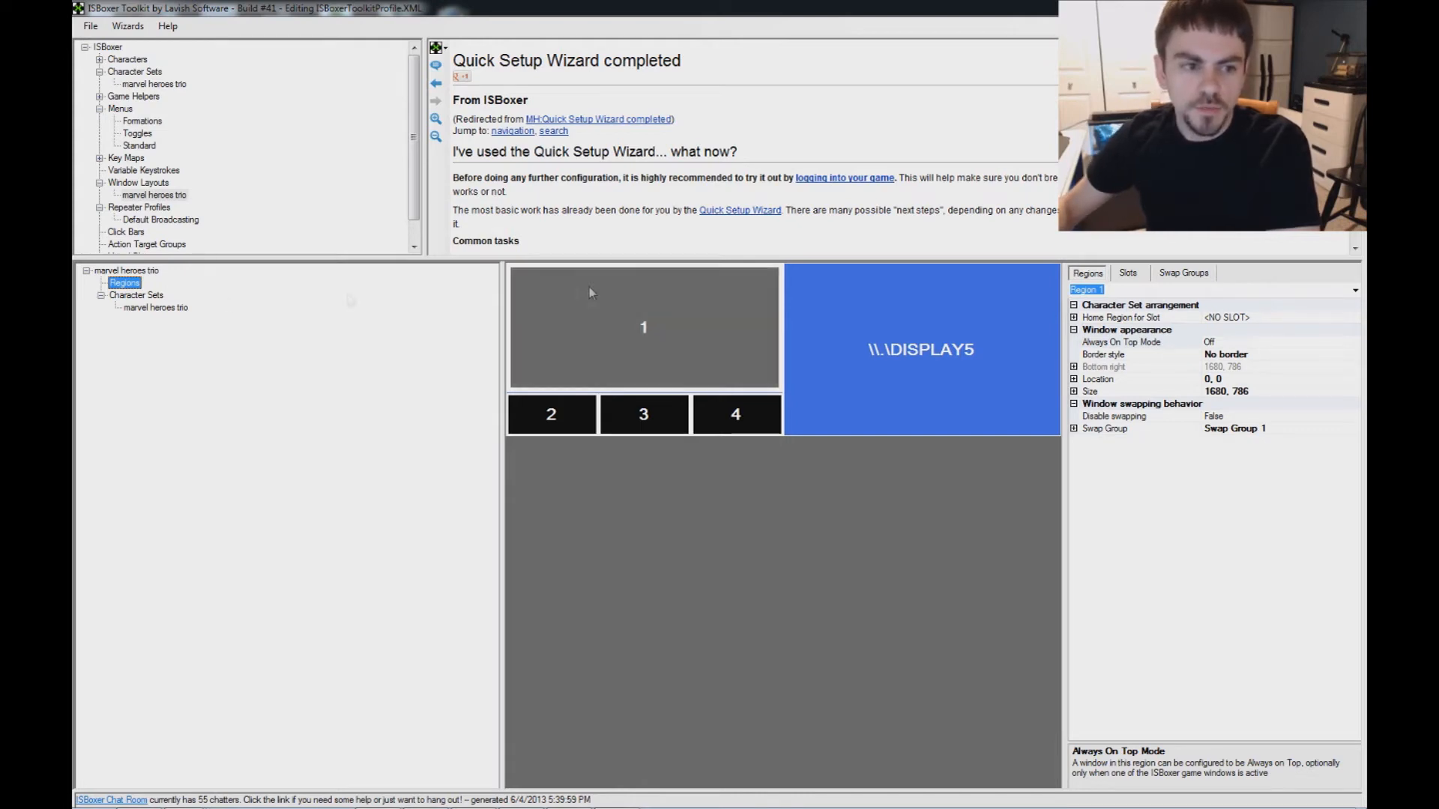
left_click(127, 270)
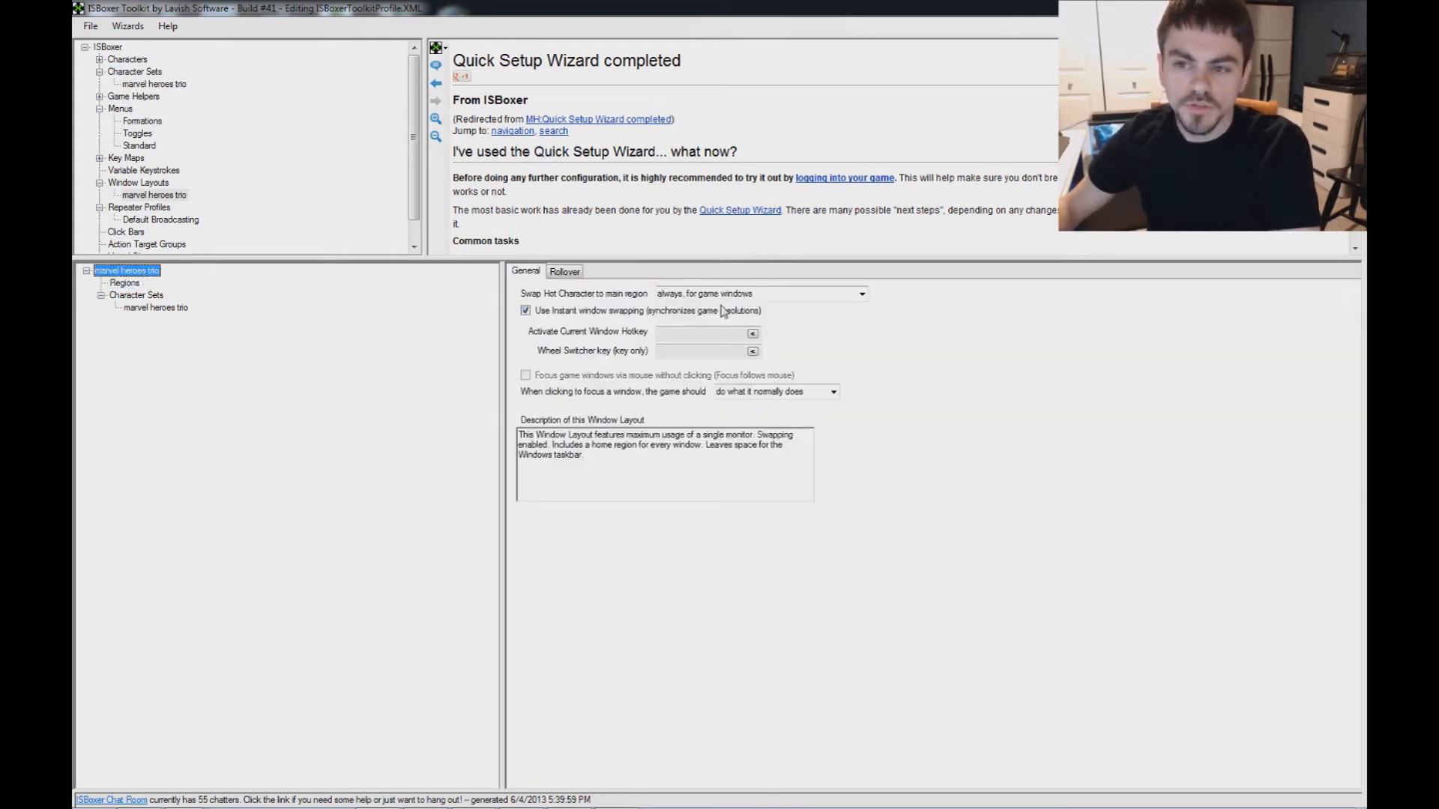
left_click(122, 282)
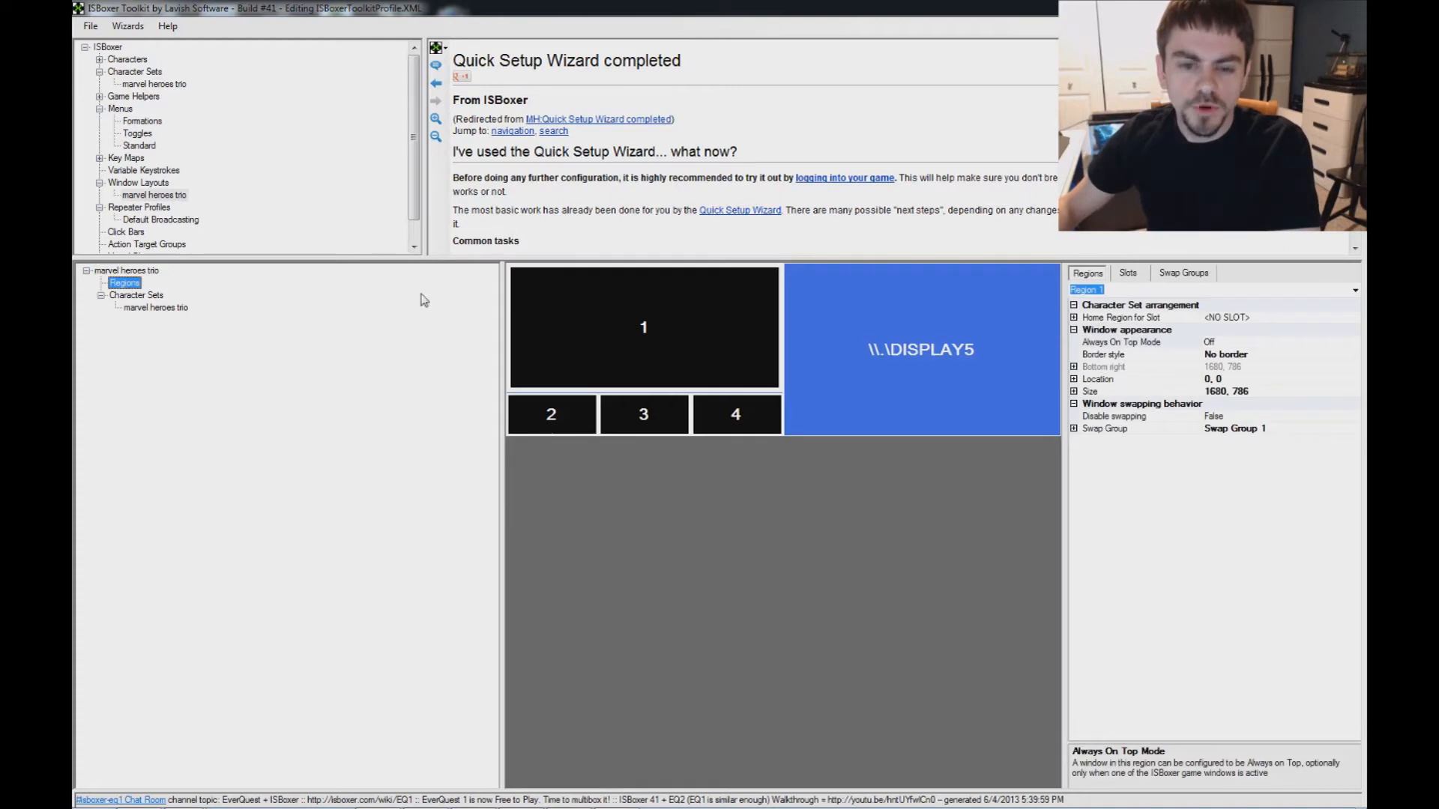
left_click(127, 270)
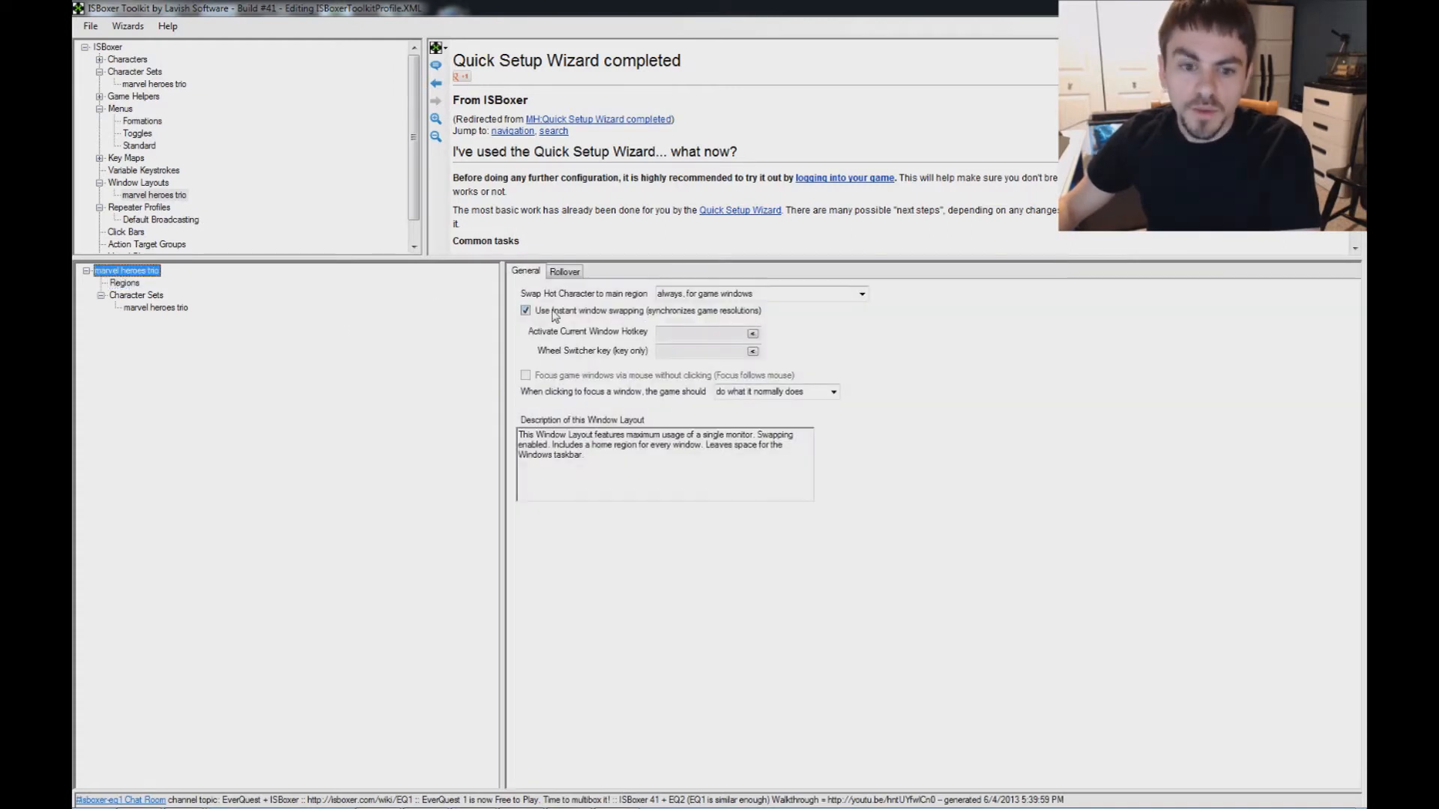
left_click(124, 282)
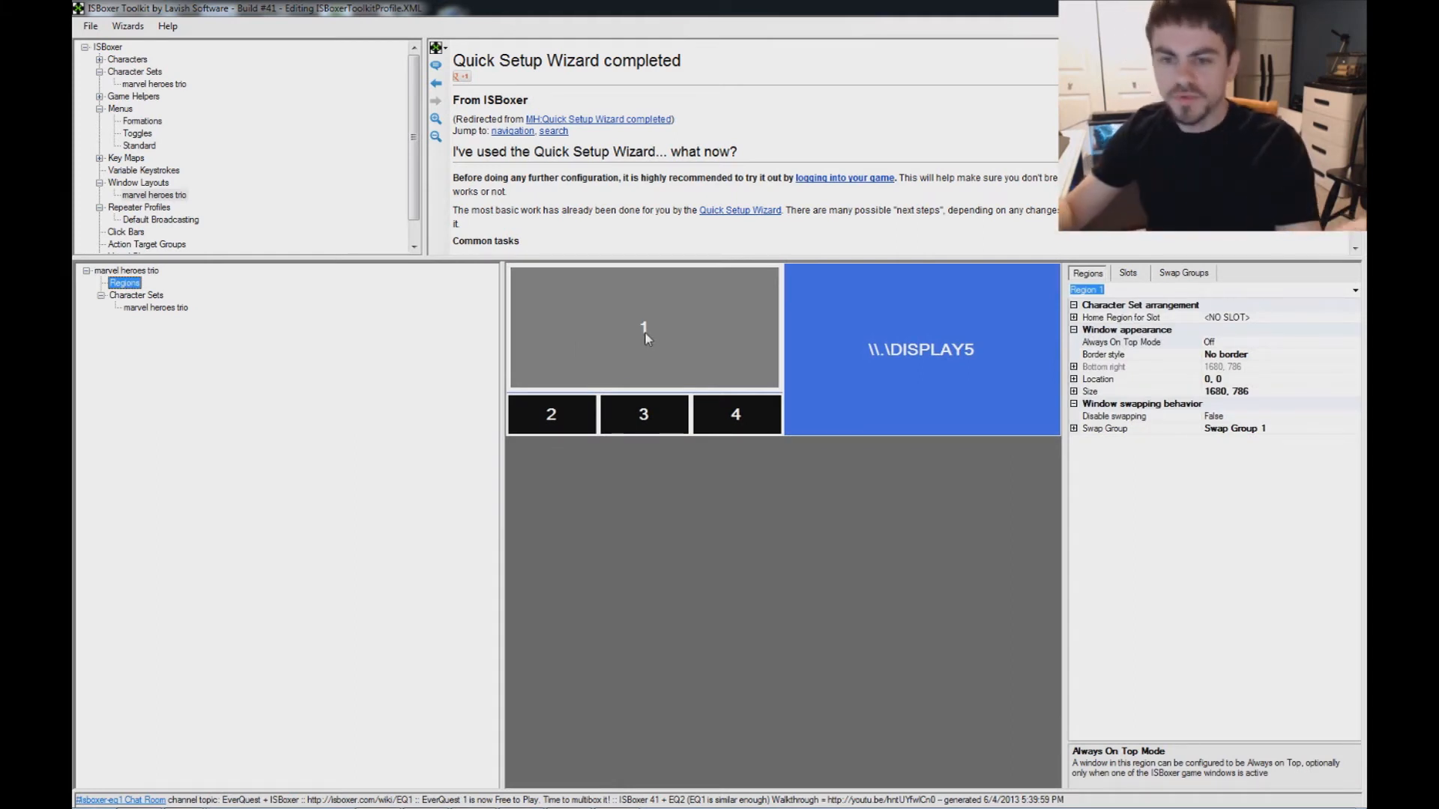
mouse_move(593, 352)
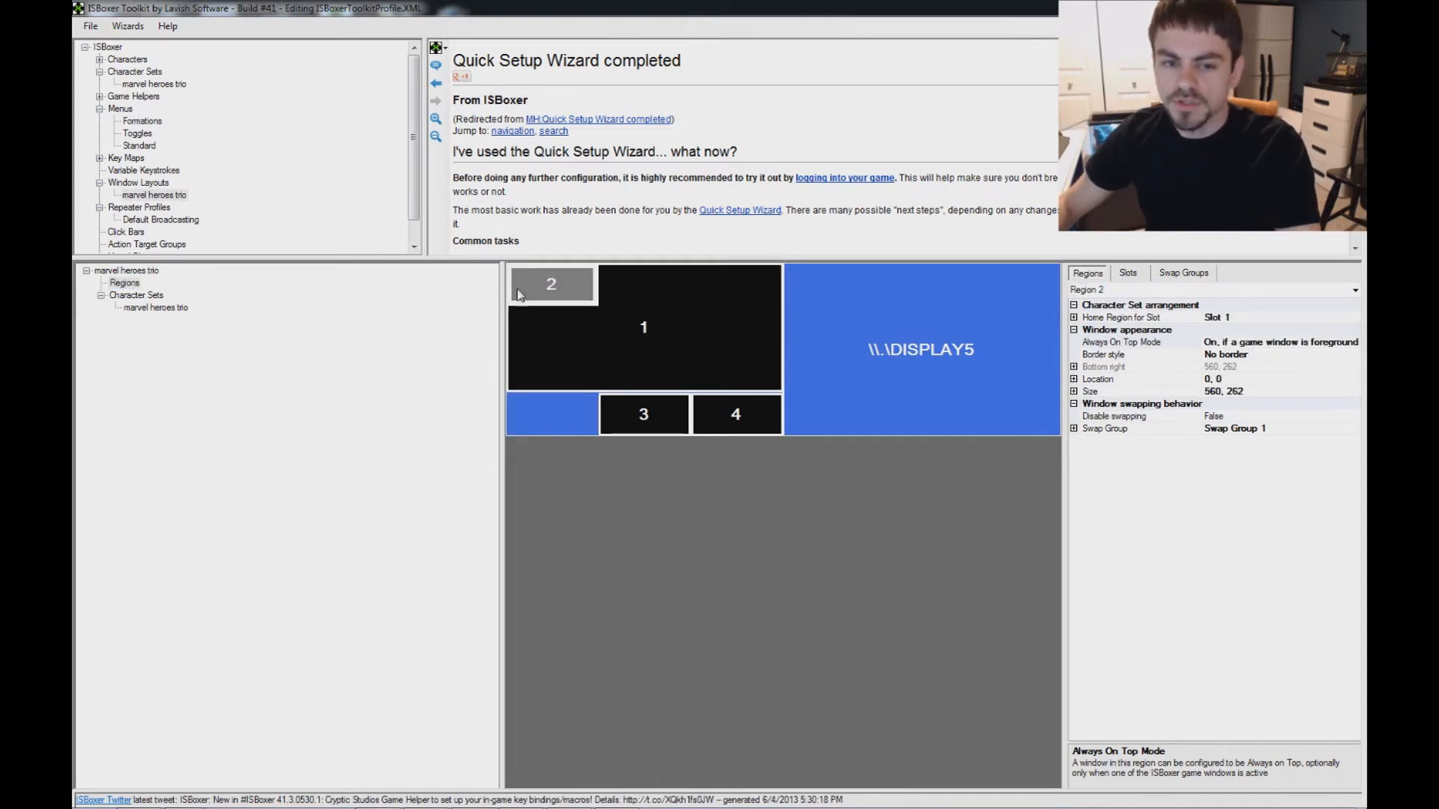
mouse_move(534, 274)
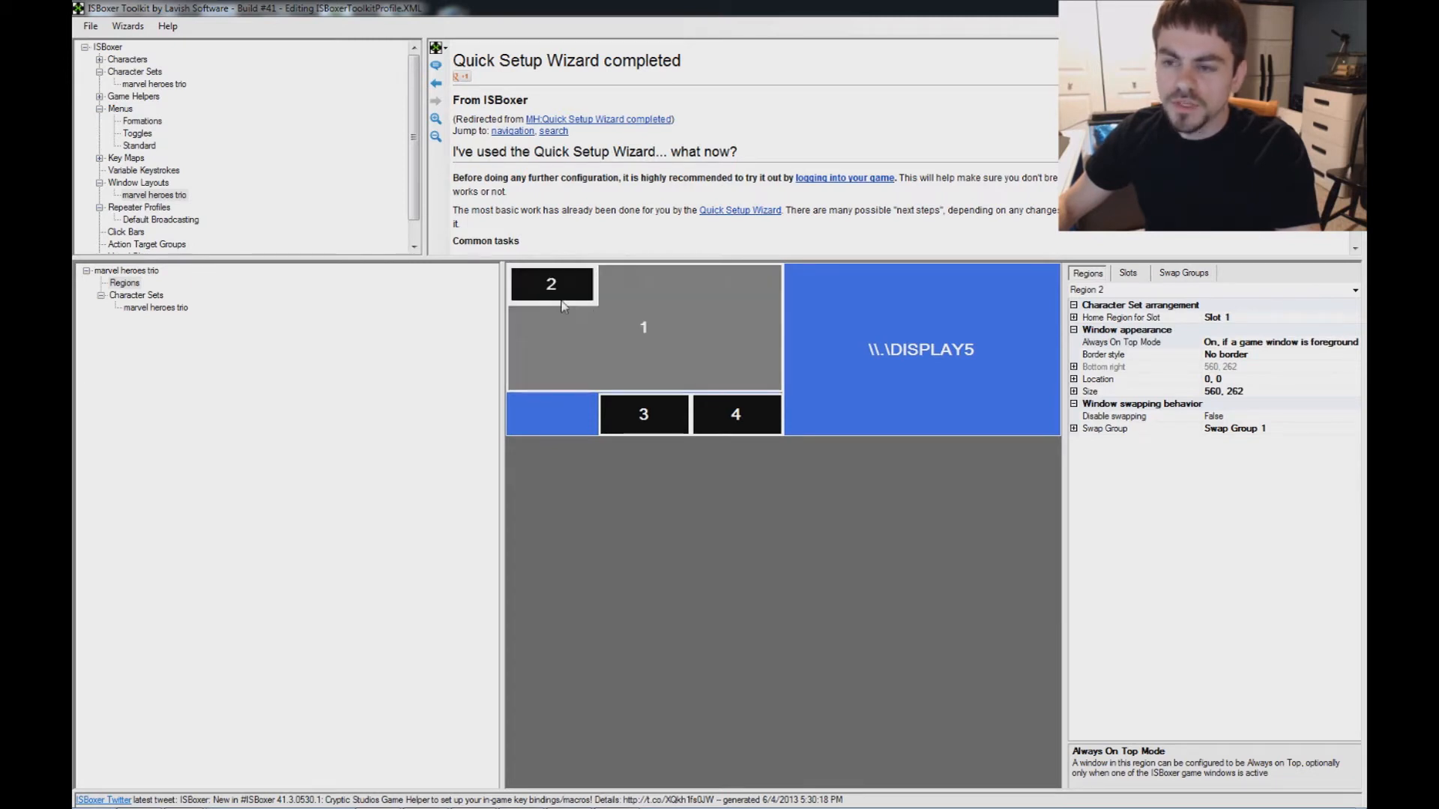
left_click(551, 283)
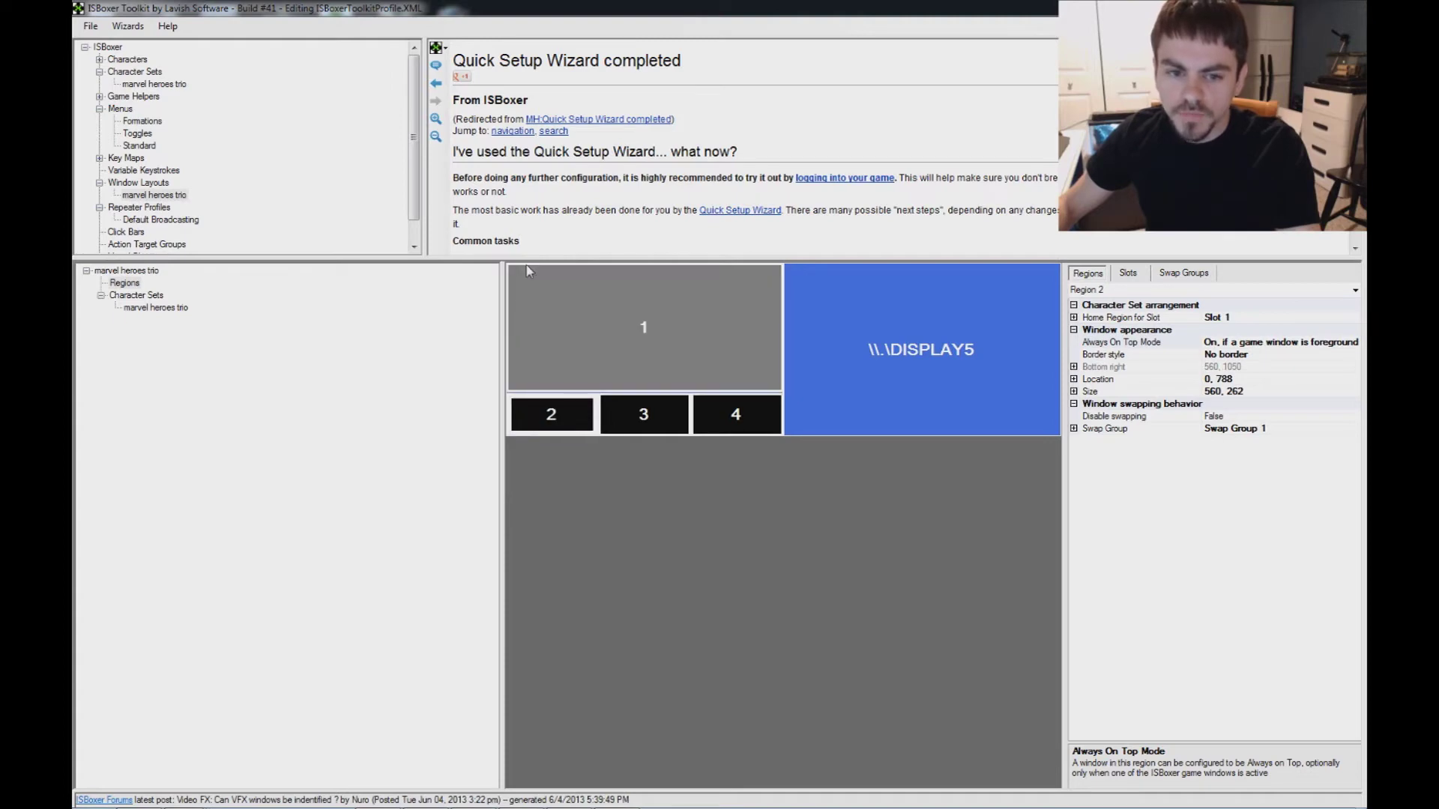
mouse_move(724, 376)
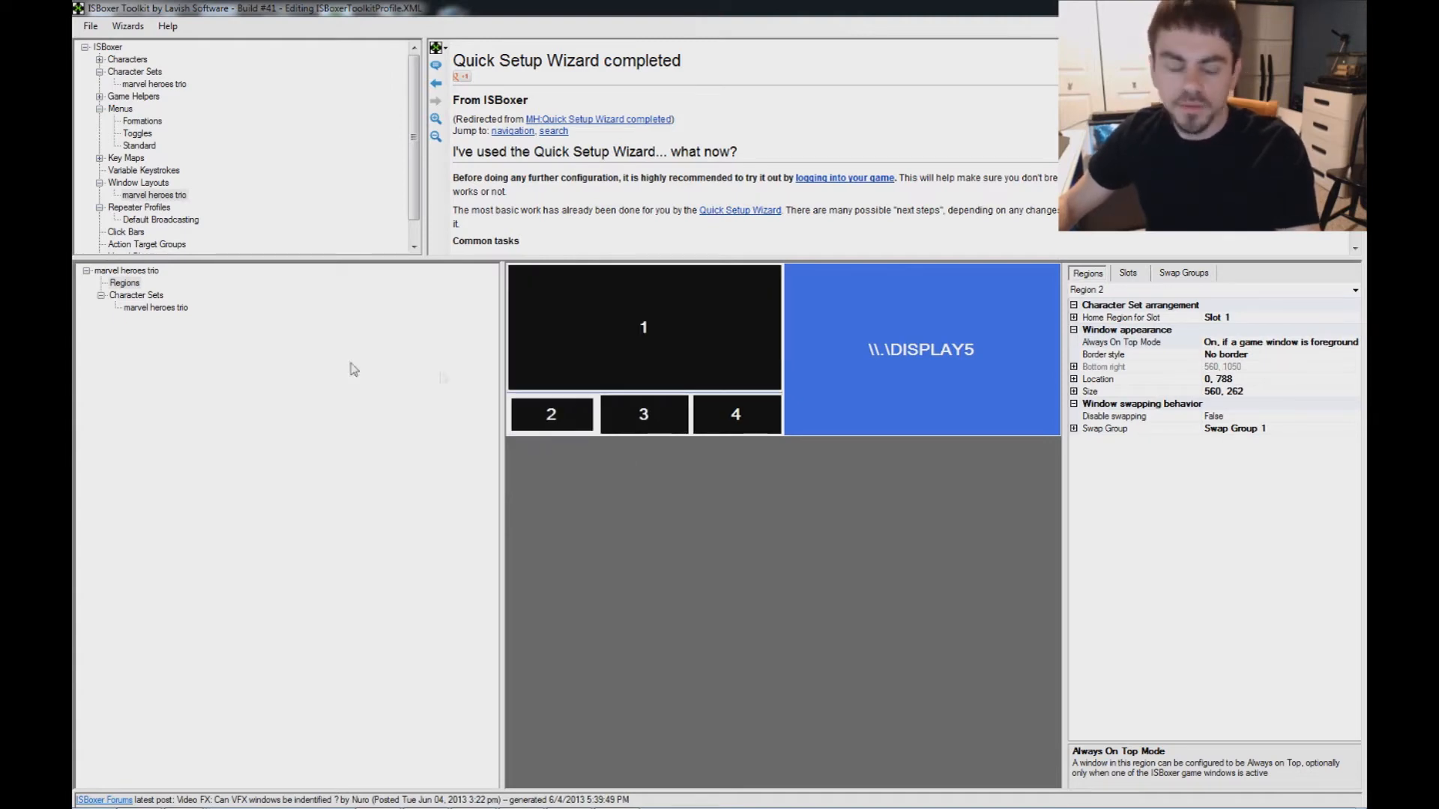
Step: Set Default Broadcasting's cursor positioning mode to Scaled to fit, From center
left_click(160, 220)
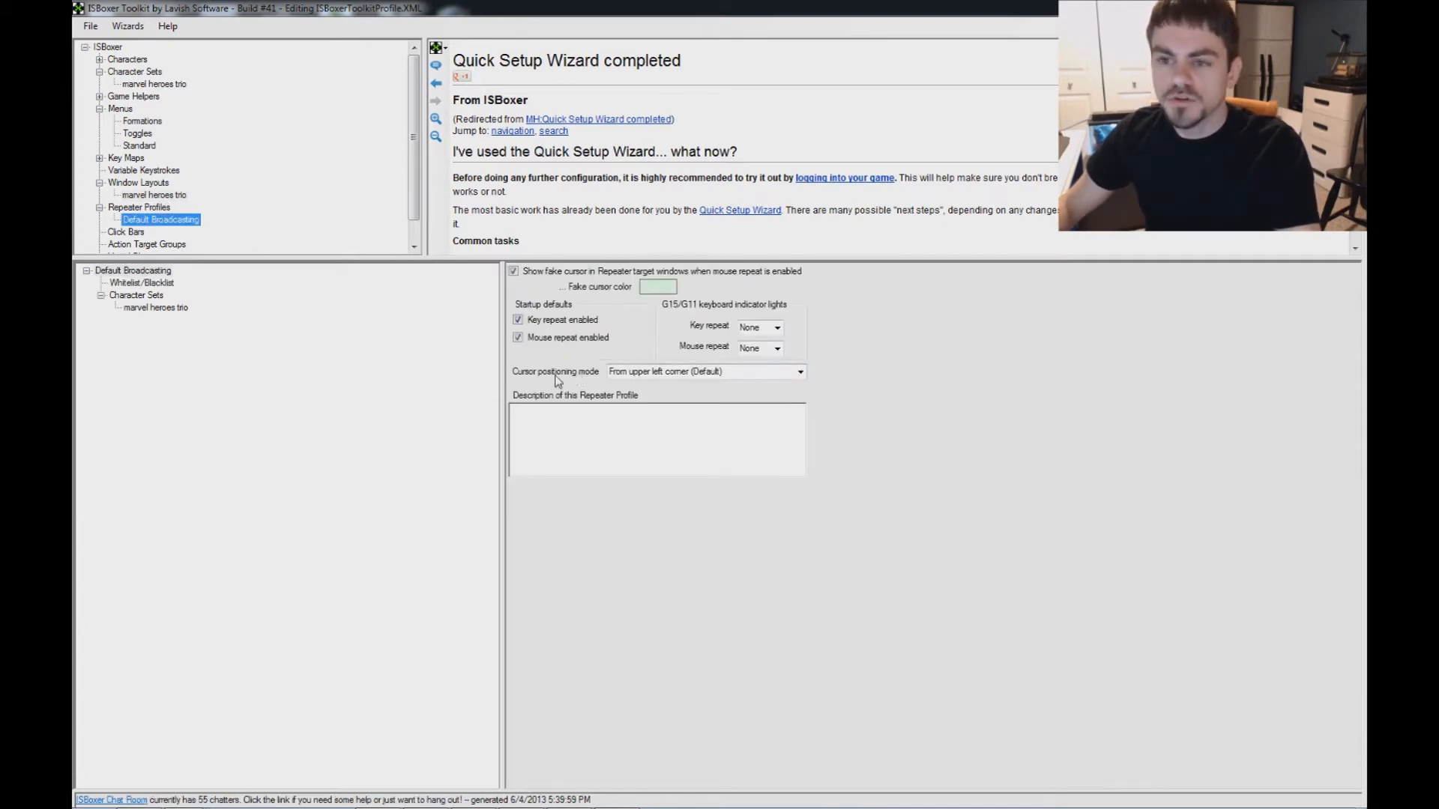
left_click(798, 372)
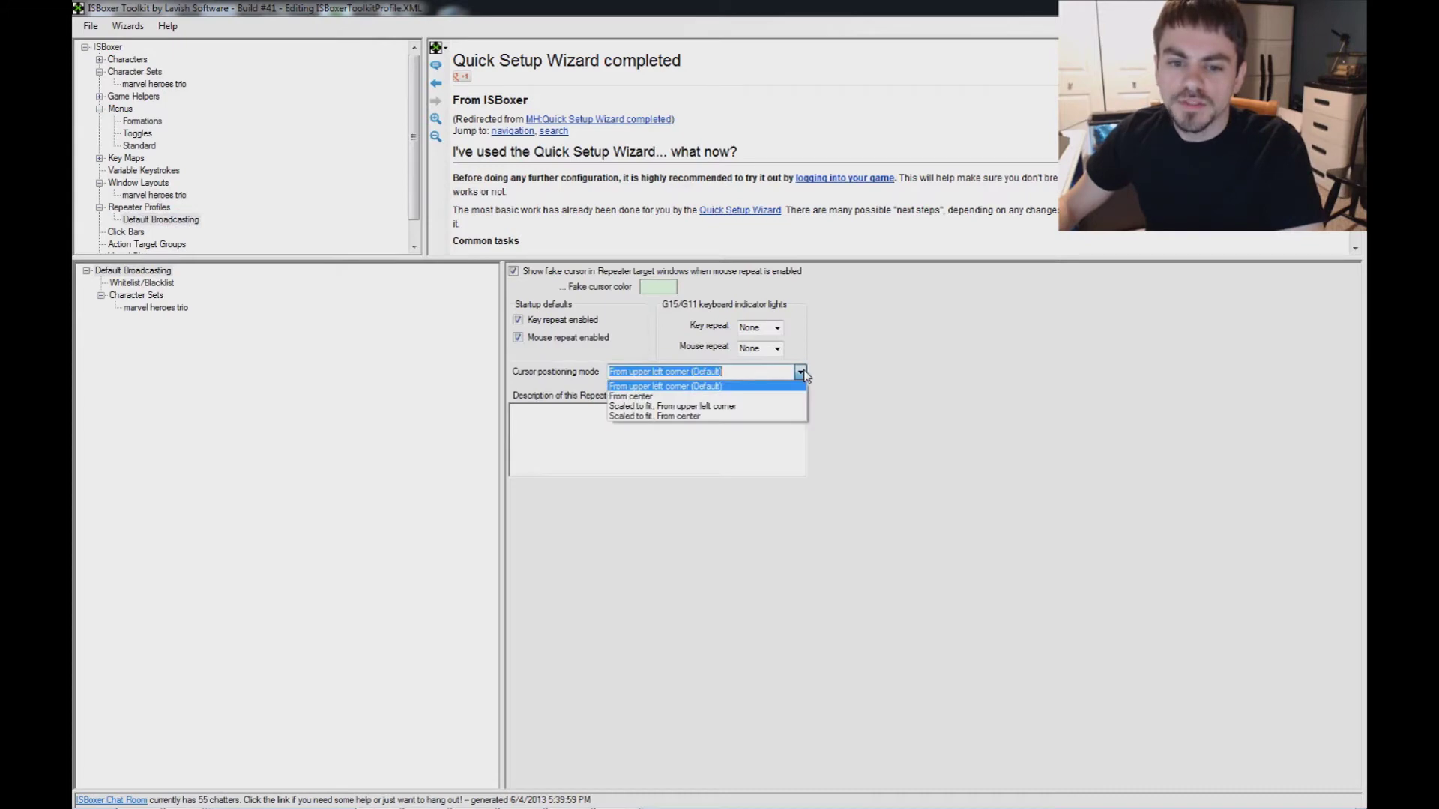
mouse_move(672, 405)
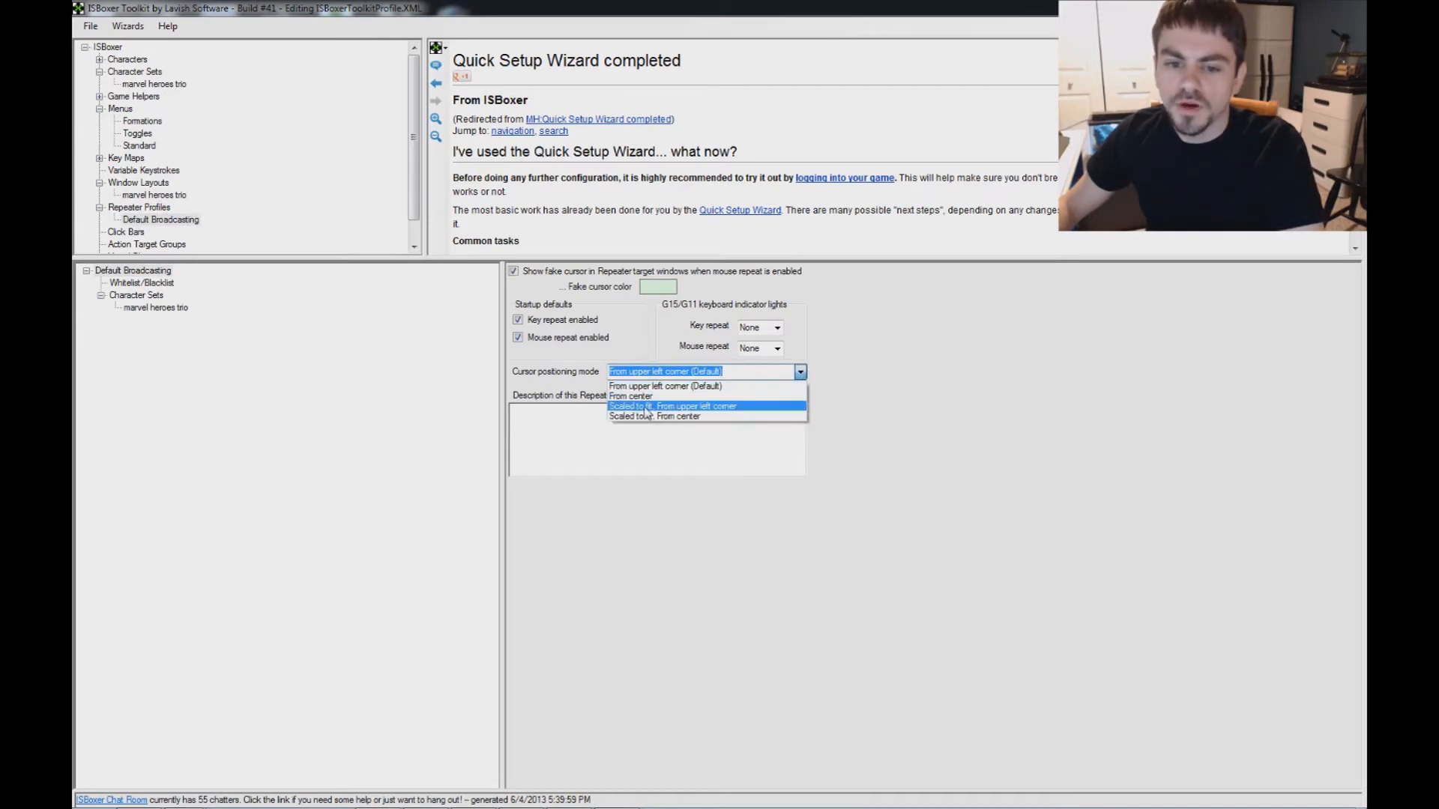
left_click(671, 405)
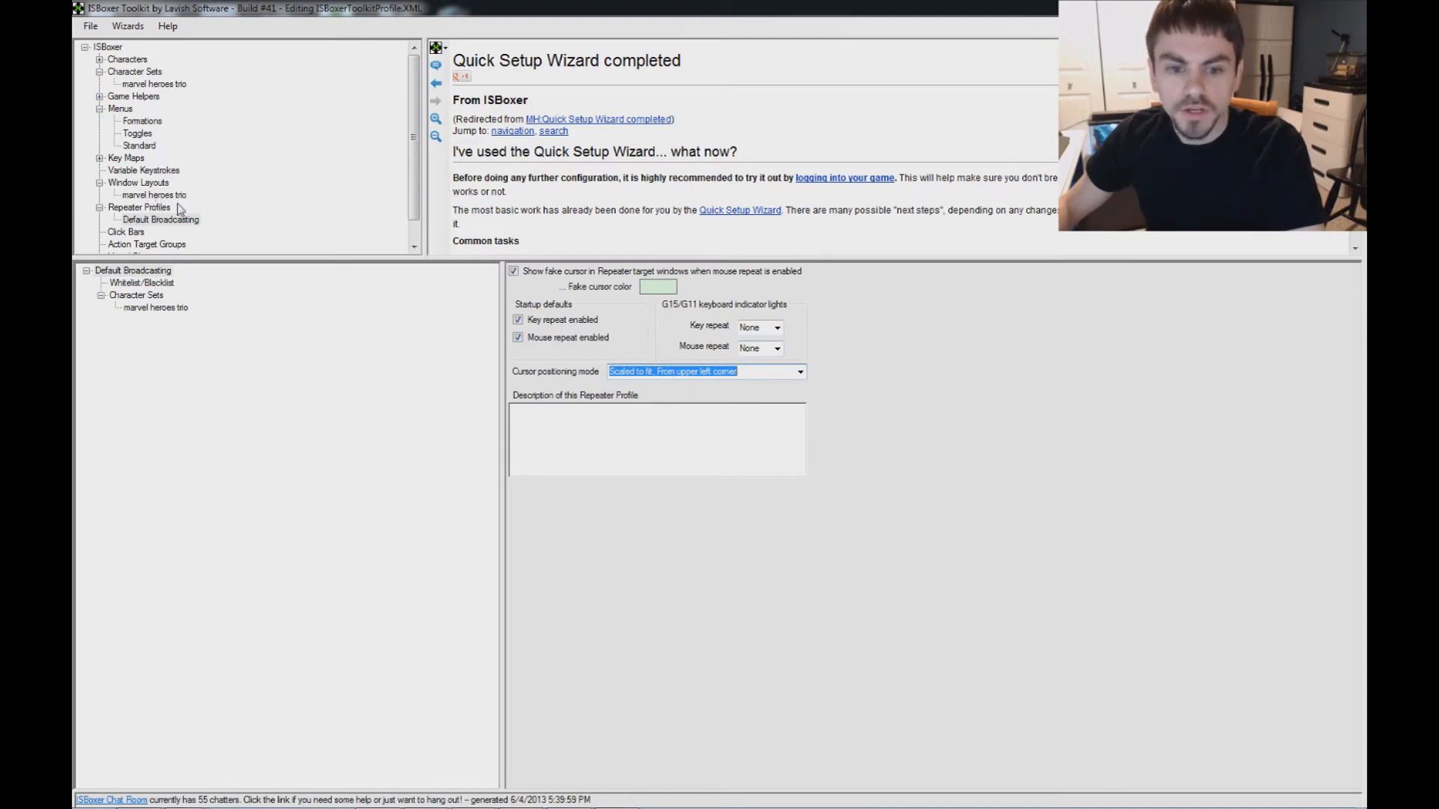
Step: Re-enable instant swapping on the window layout, then Export All to Inner Space
left_click(153, 196)
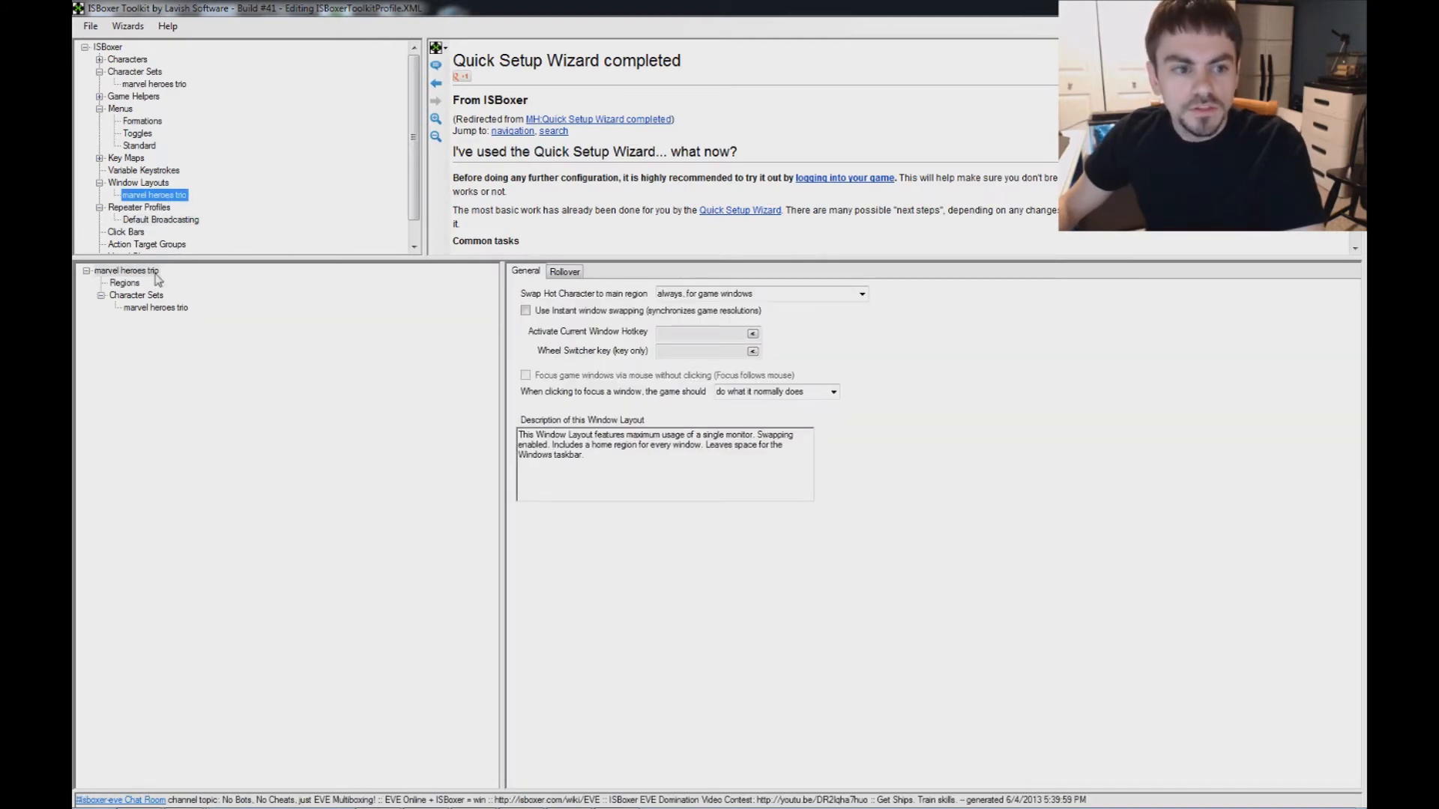
left_click(526, 310)
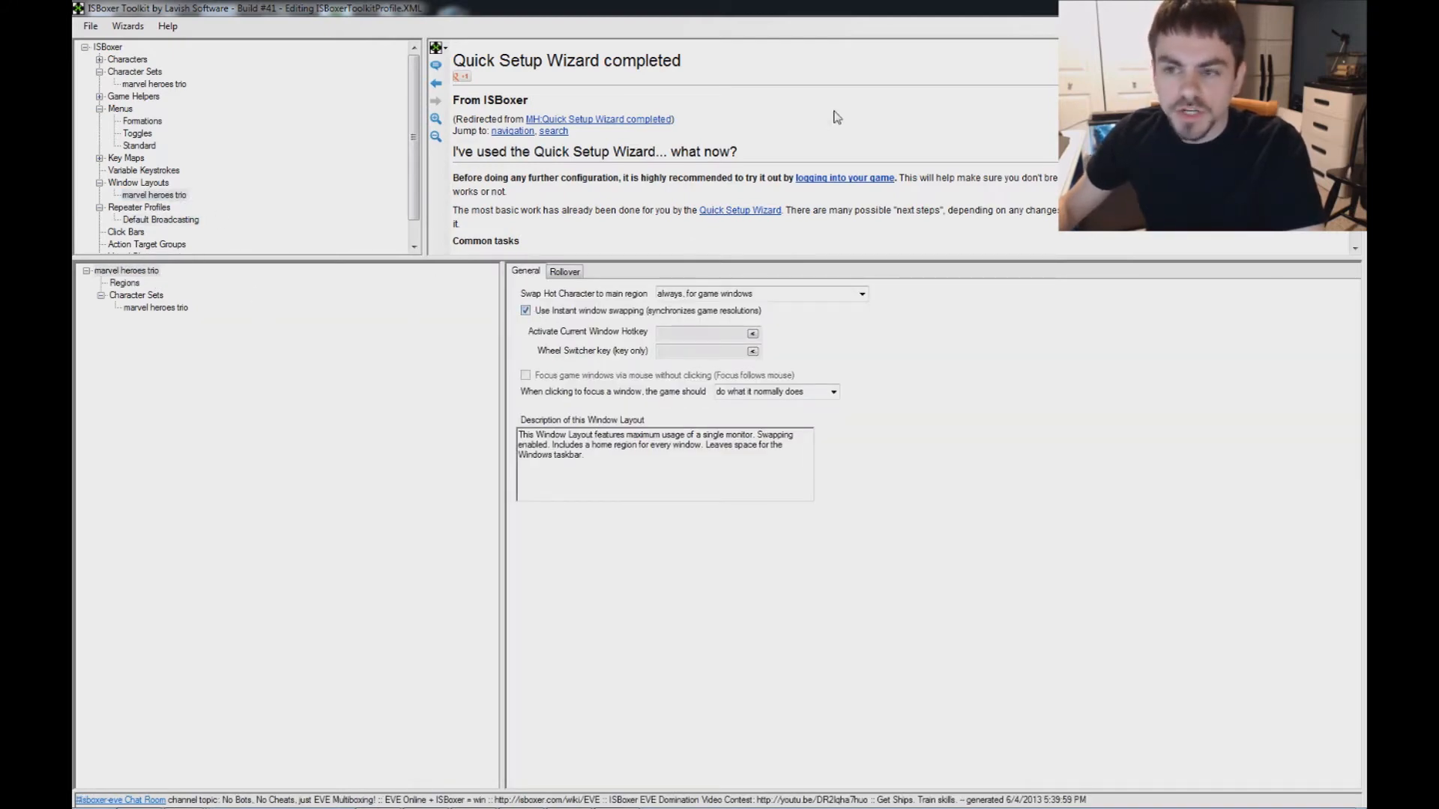
left_click(159, 195)
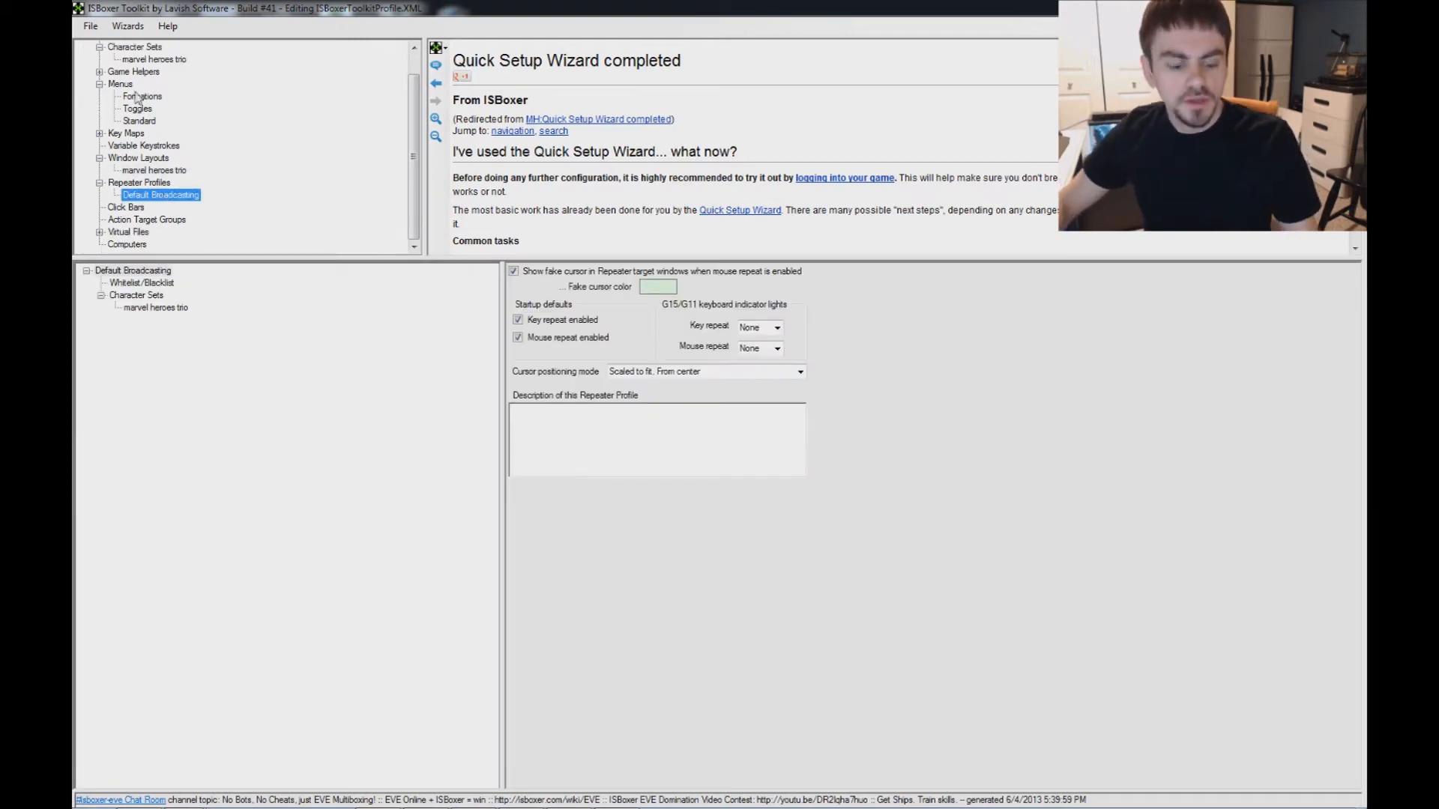
left_click(90, 24)
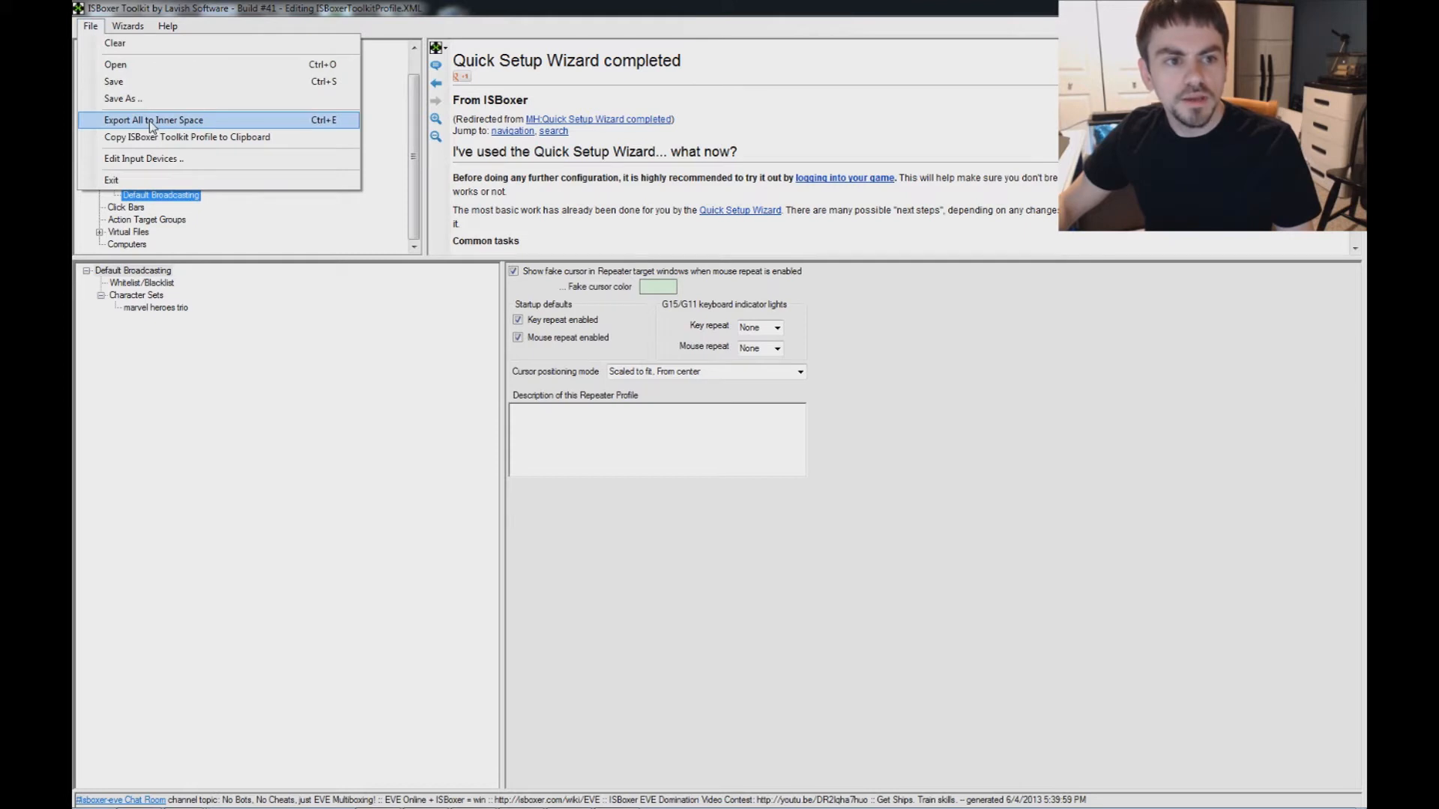
left_click(152, 119)
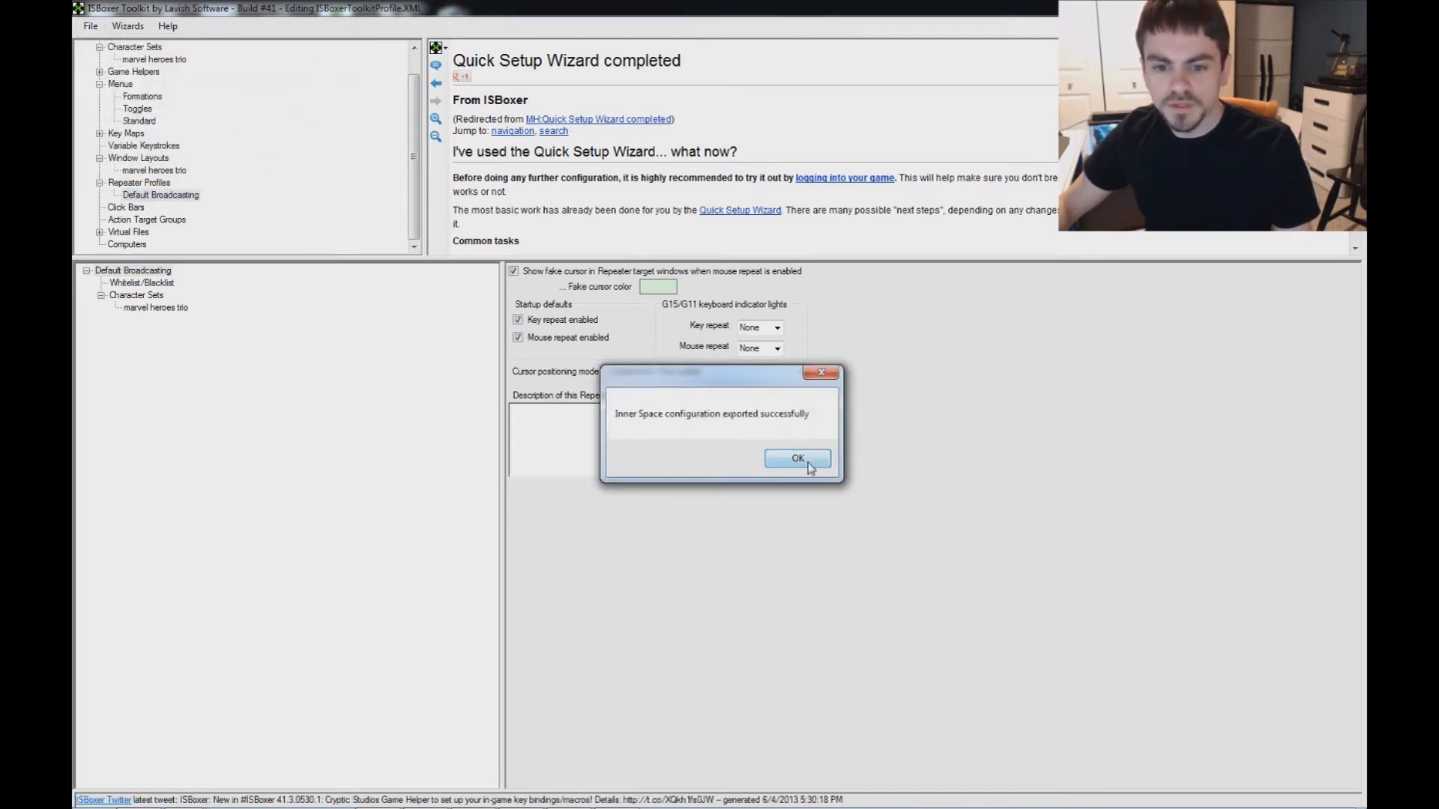
left_click(796, 458)
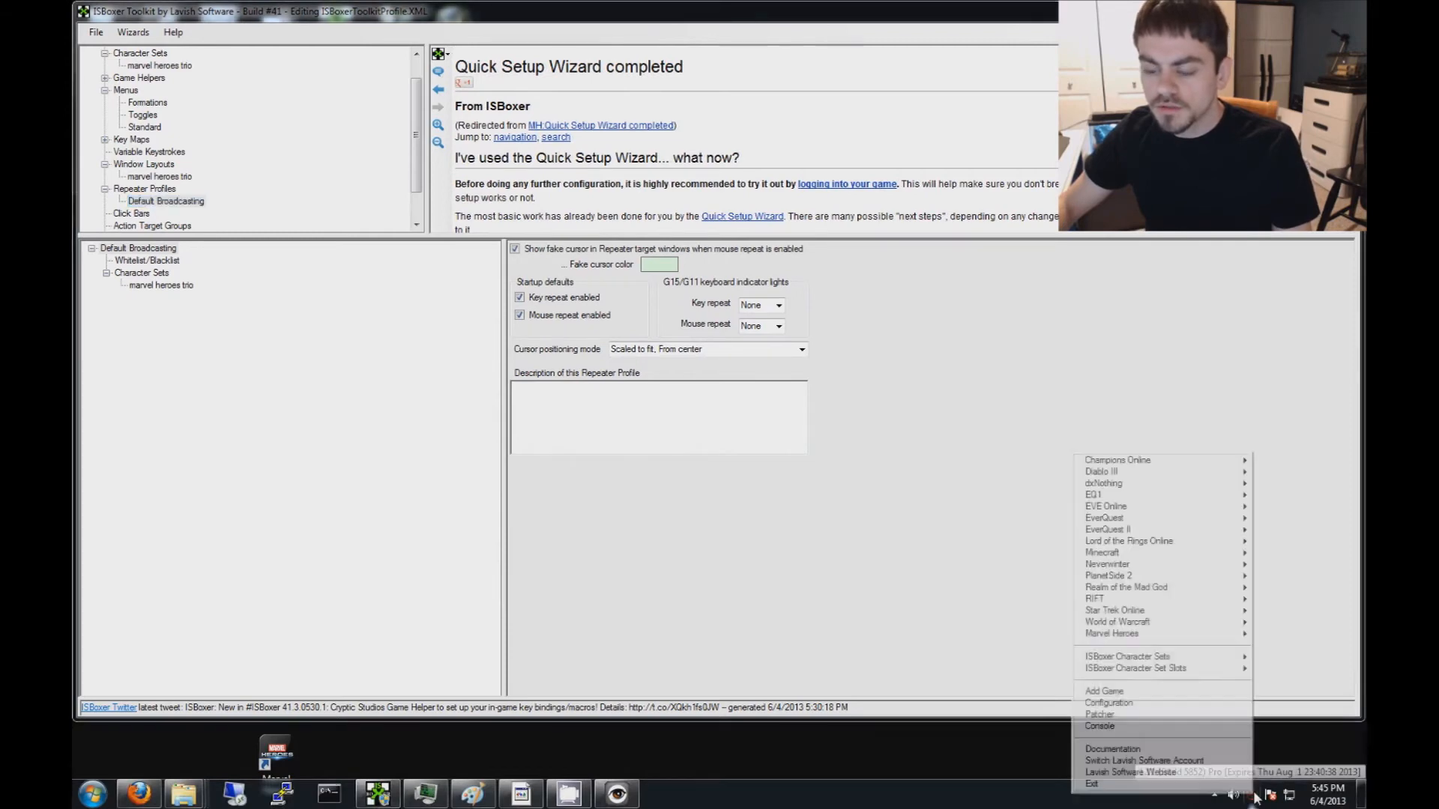
mouse_move(1127, 656)
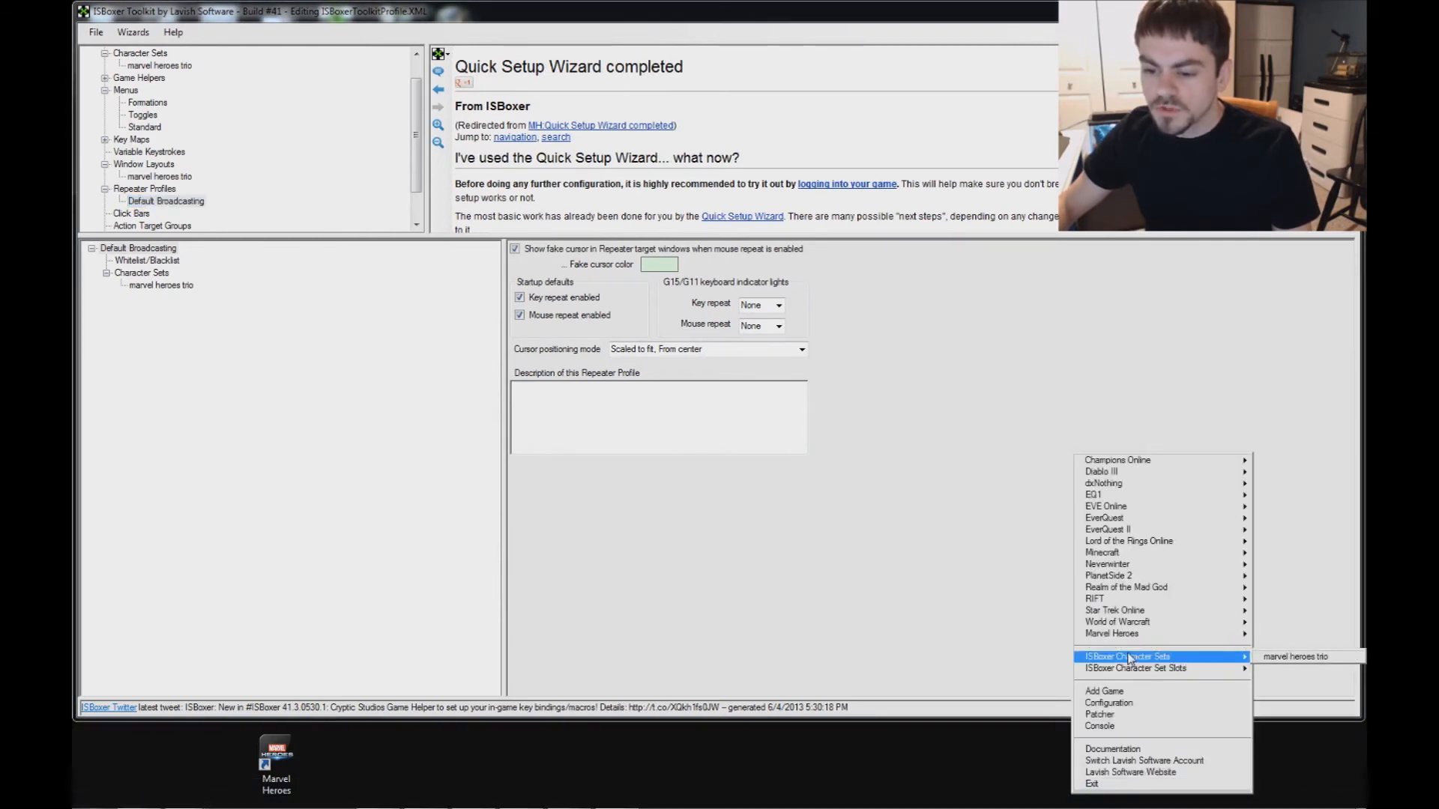
mouse_move(1304, 656)
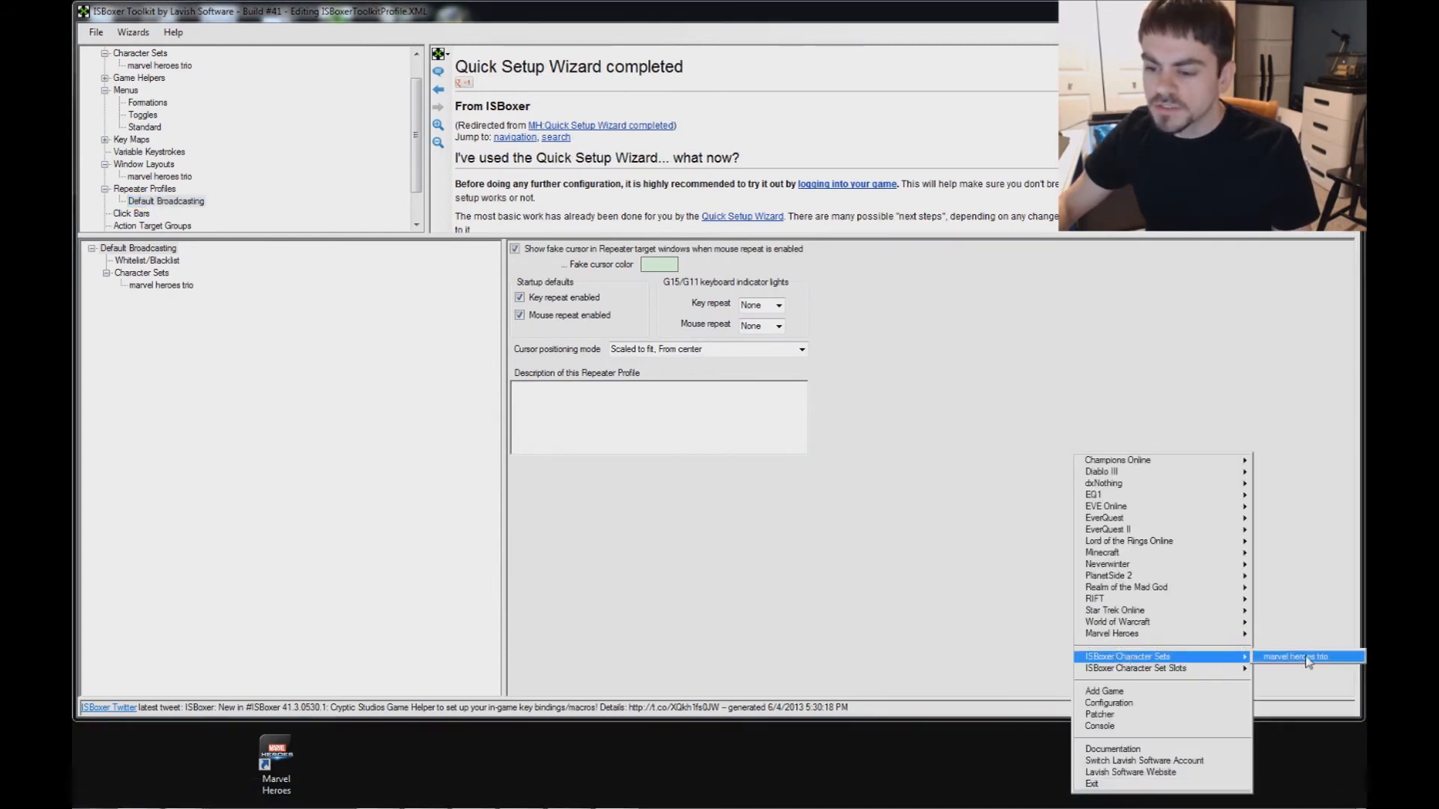
mouse_move(1319, 659)
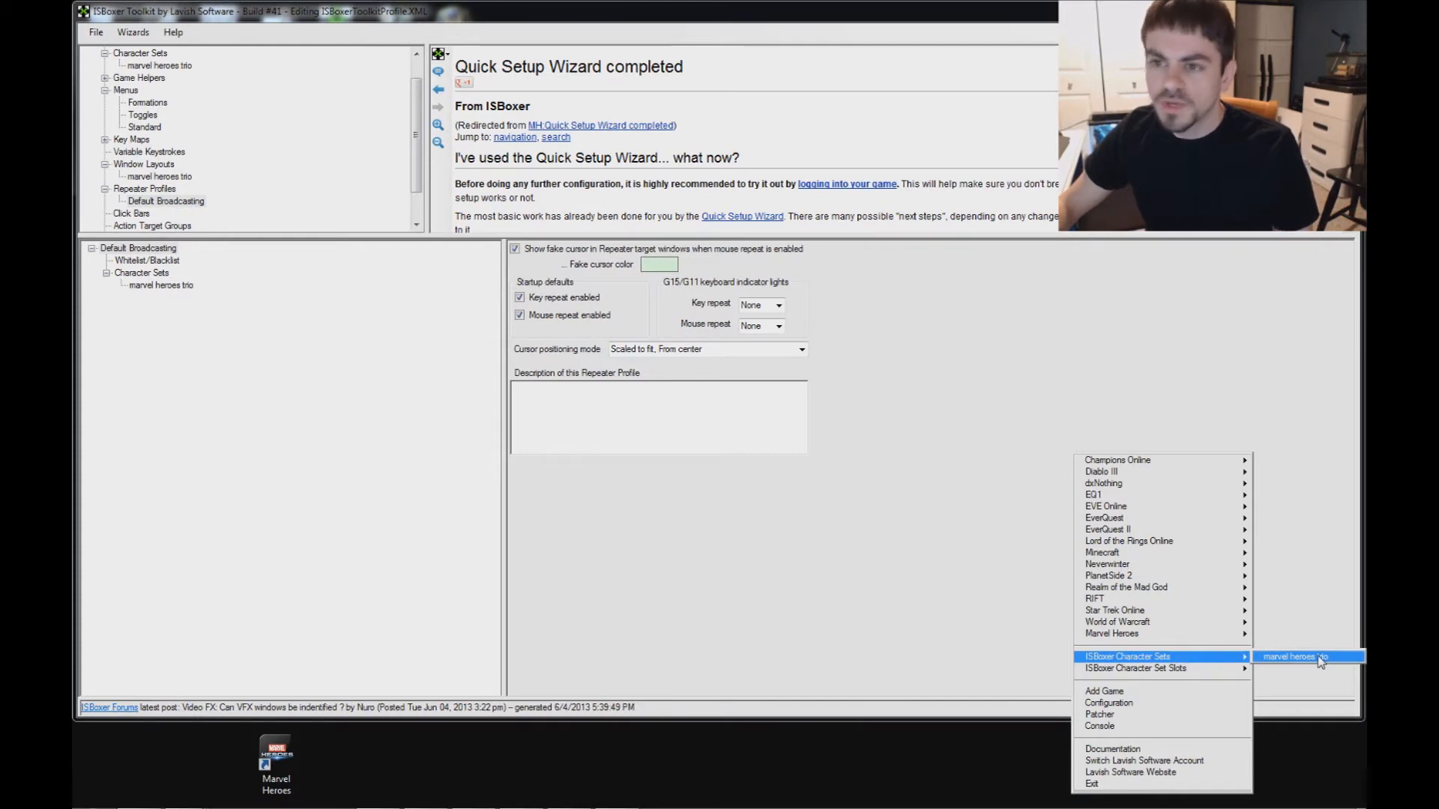
Step: Choose ISBoxer Character Sets > marvel heroes trio from the Inner Space tray menu
left_click(1294, 657)
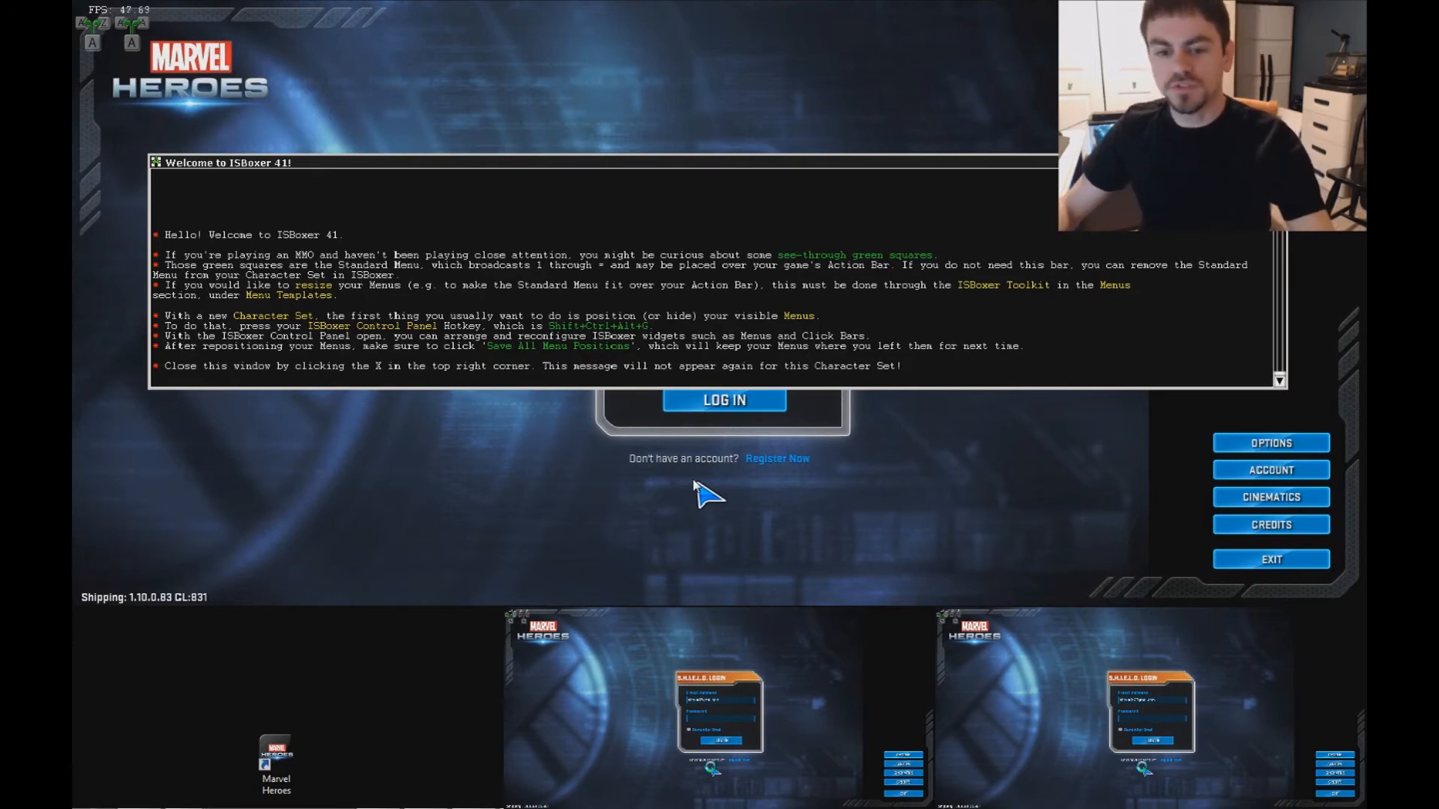
mouse_move(441, 440)
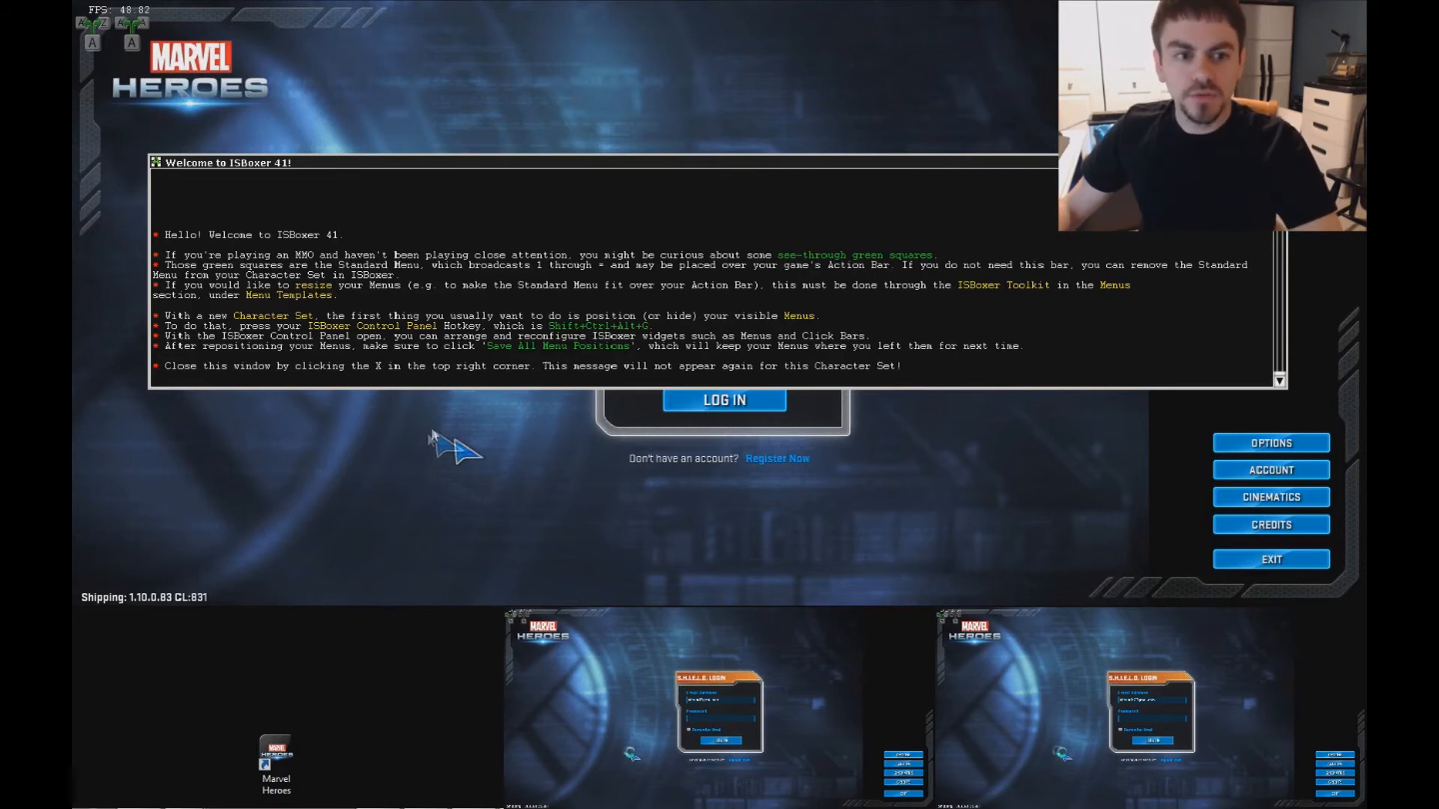
mouse_move(344, 445)
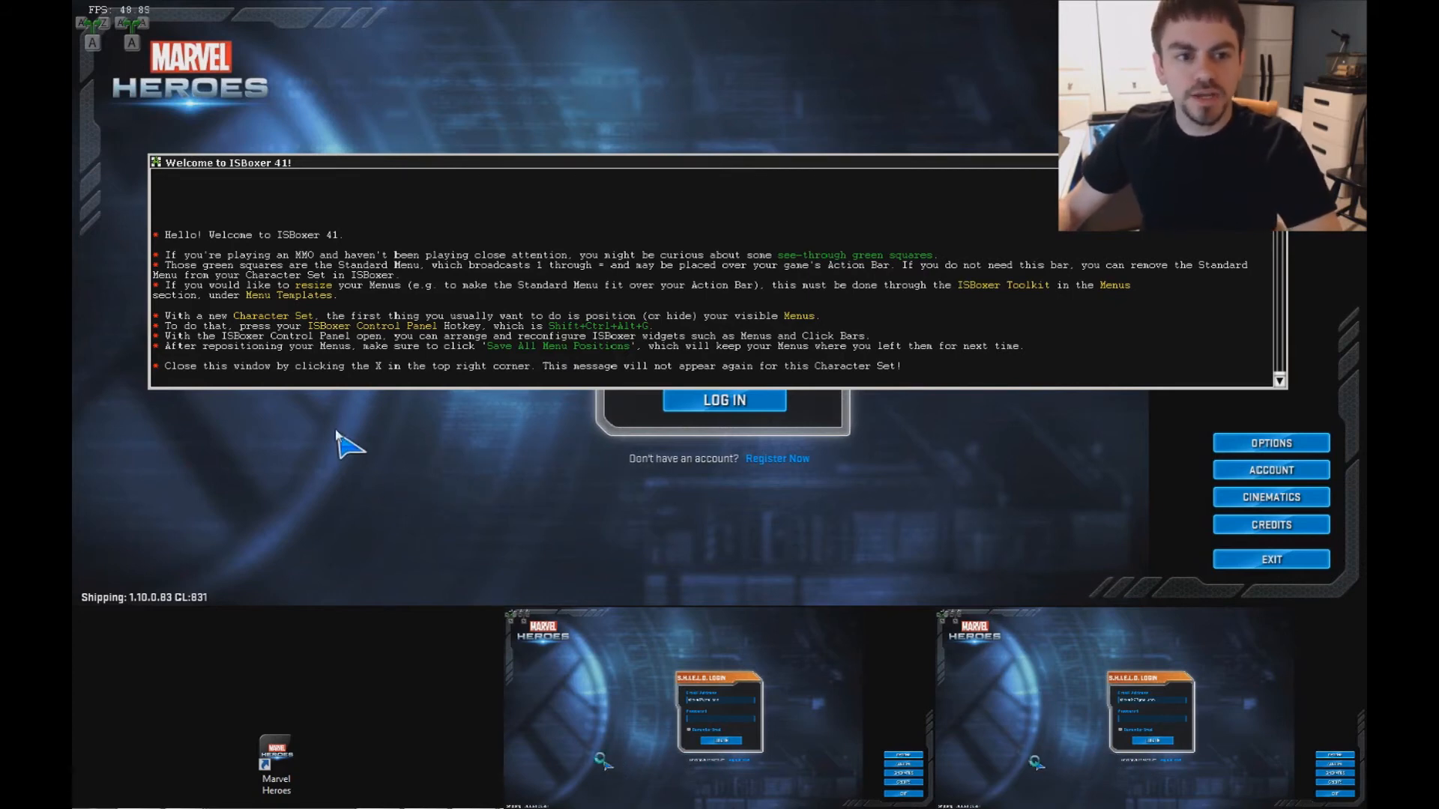
mouse_move(110, 225)
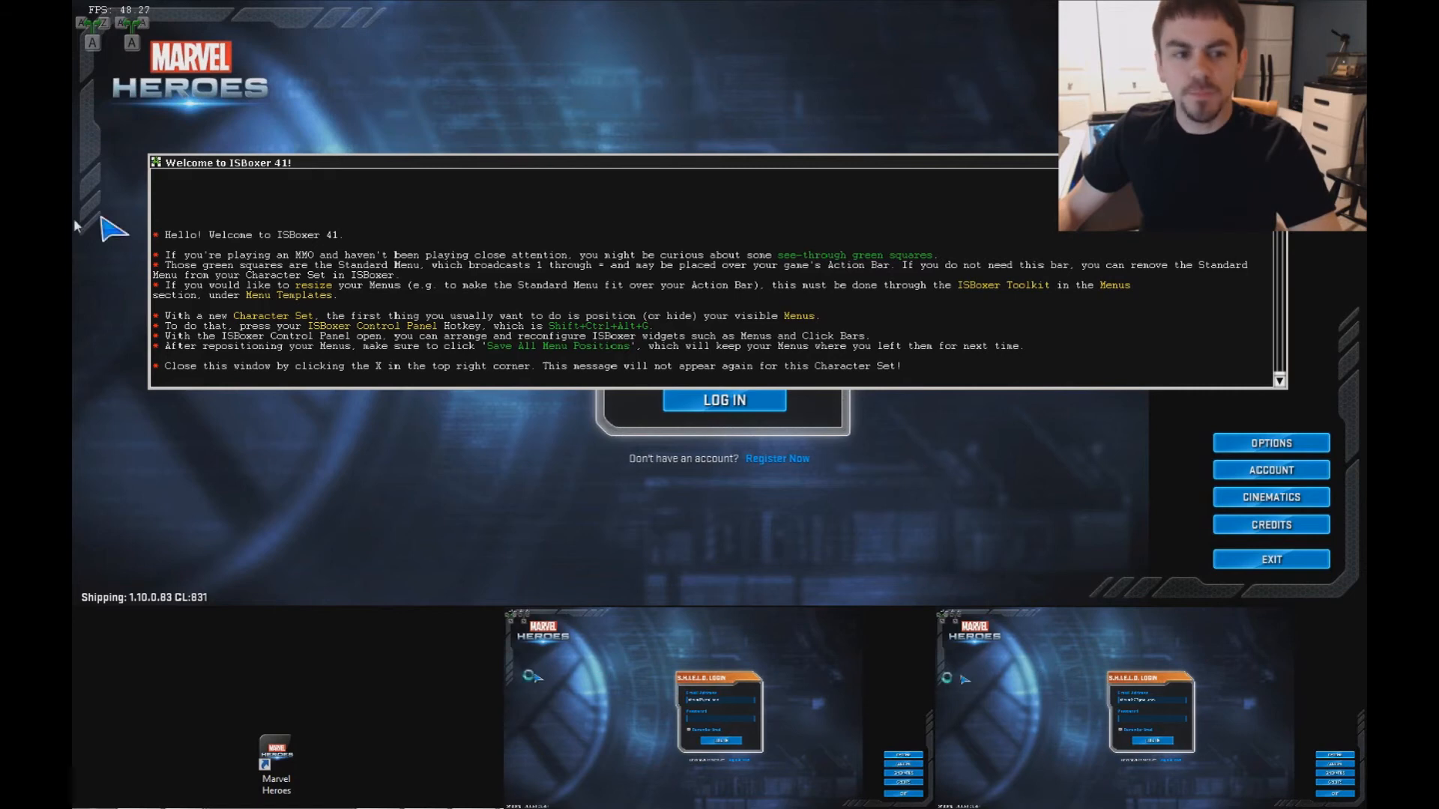
mouse_move(294, 110)
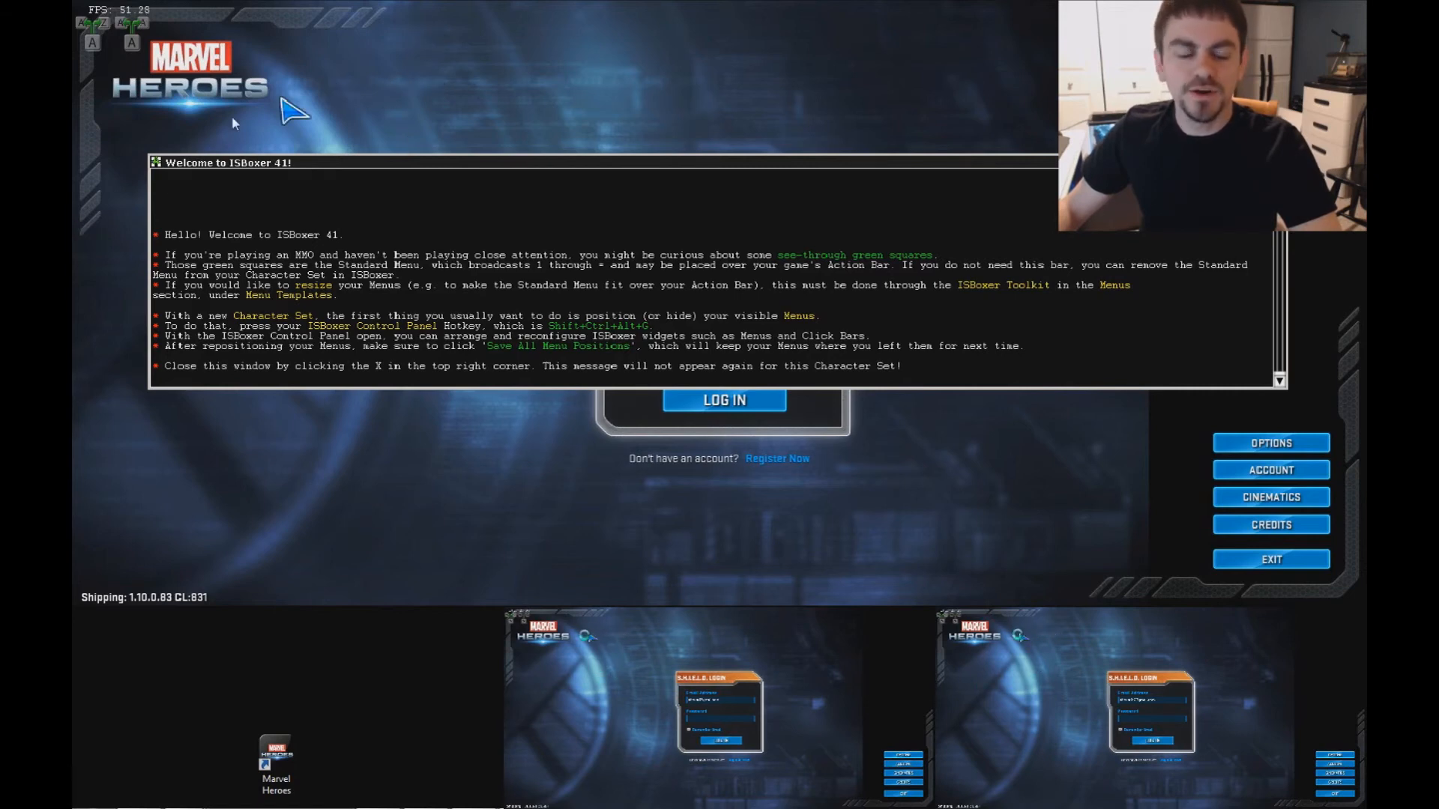
mouse_move(361, 459)
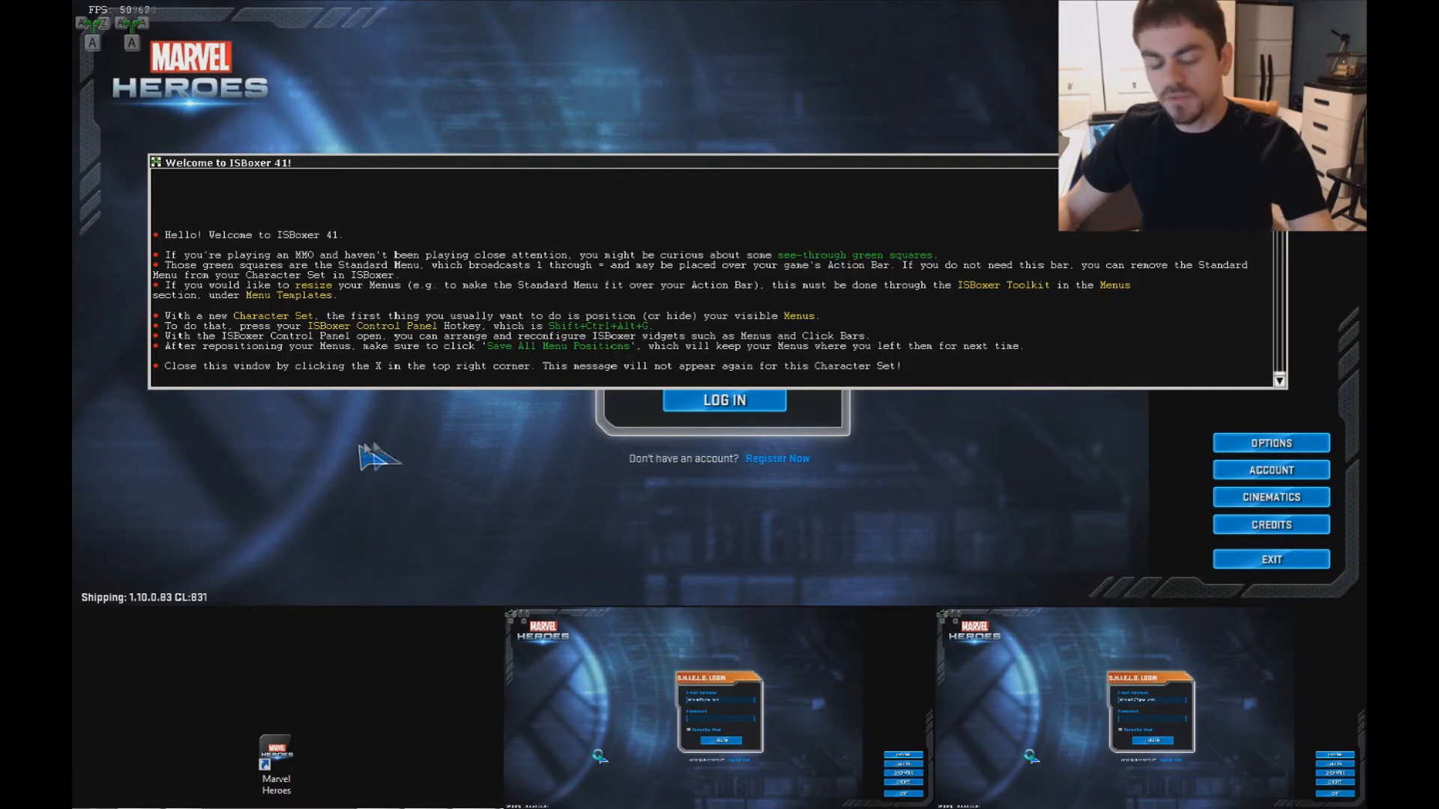
mouse_move(536, 232)
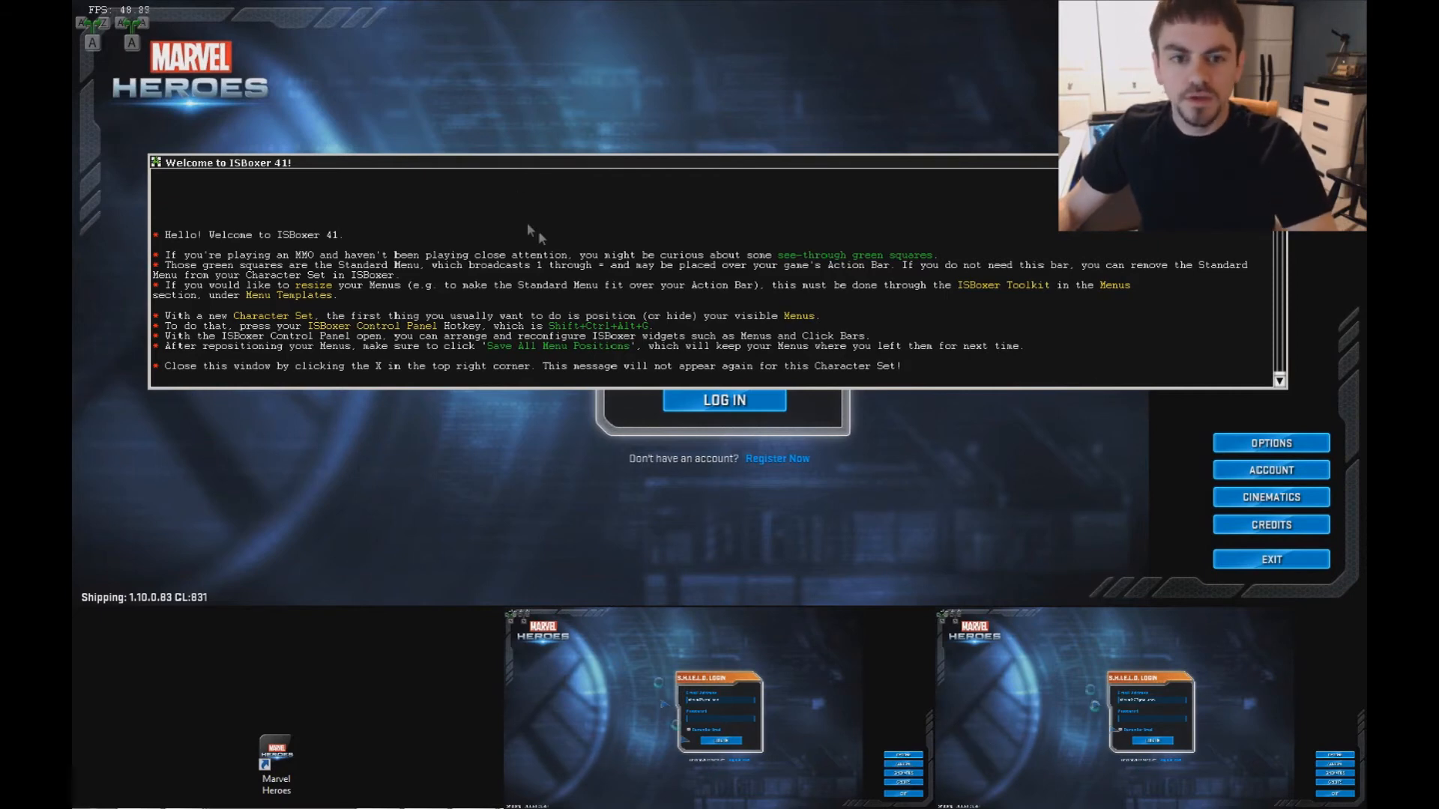
mouse_move(502, 179)
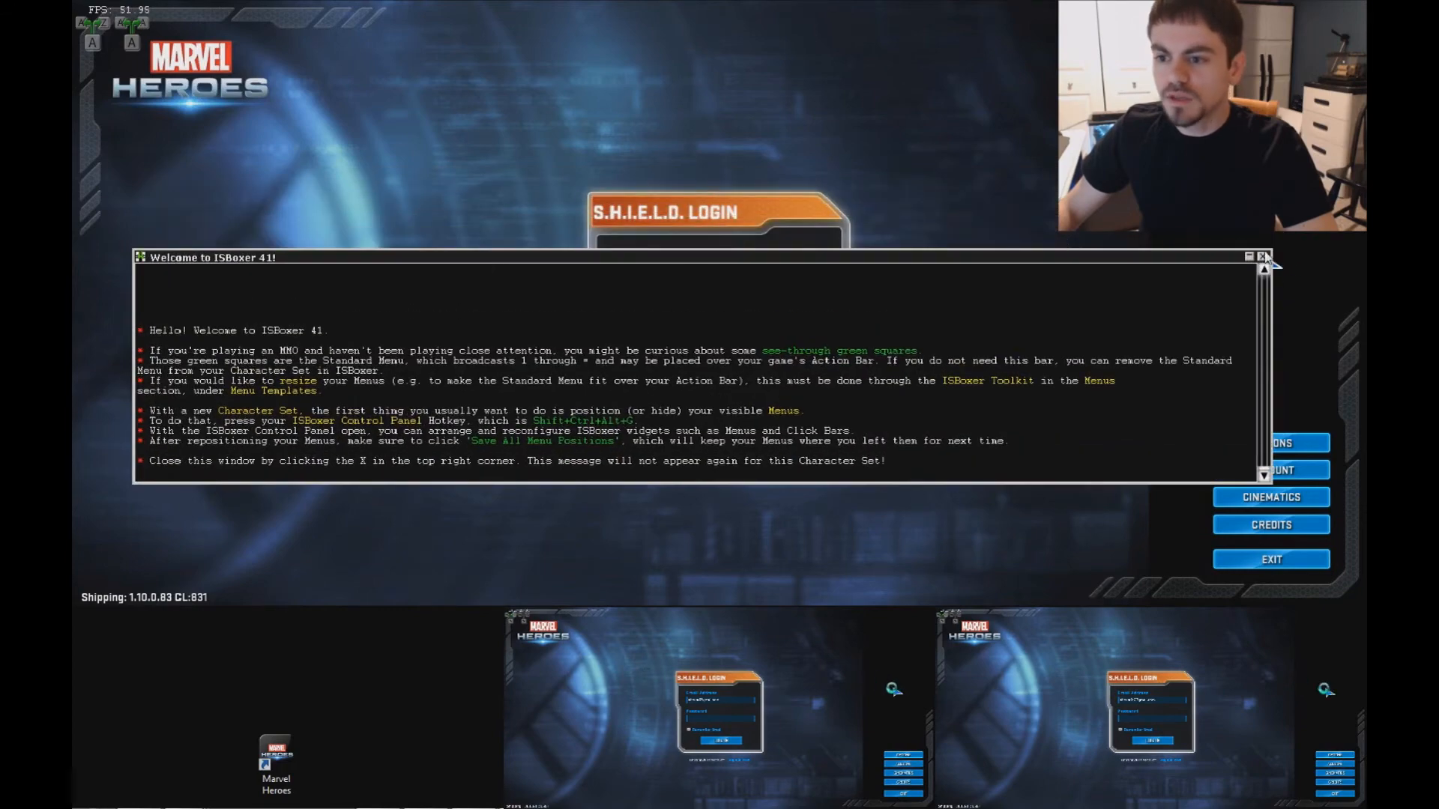
Step: Minimize and then close the 'Welcome to ISBoxer 41' window
left_click(1254, 257)
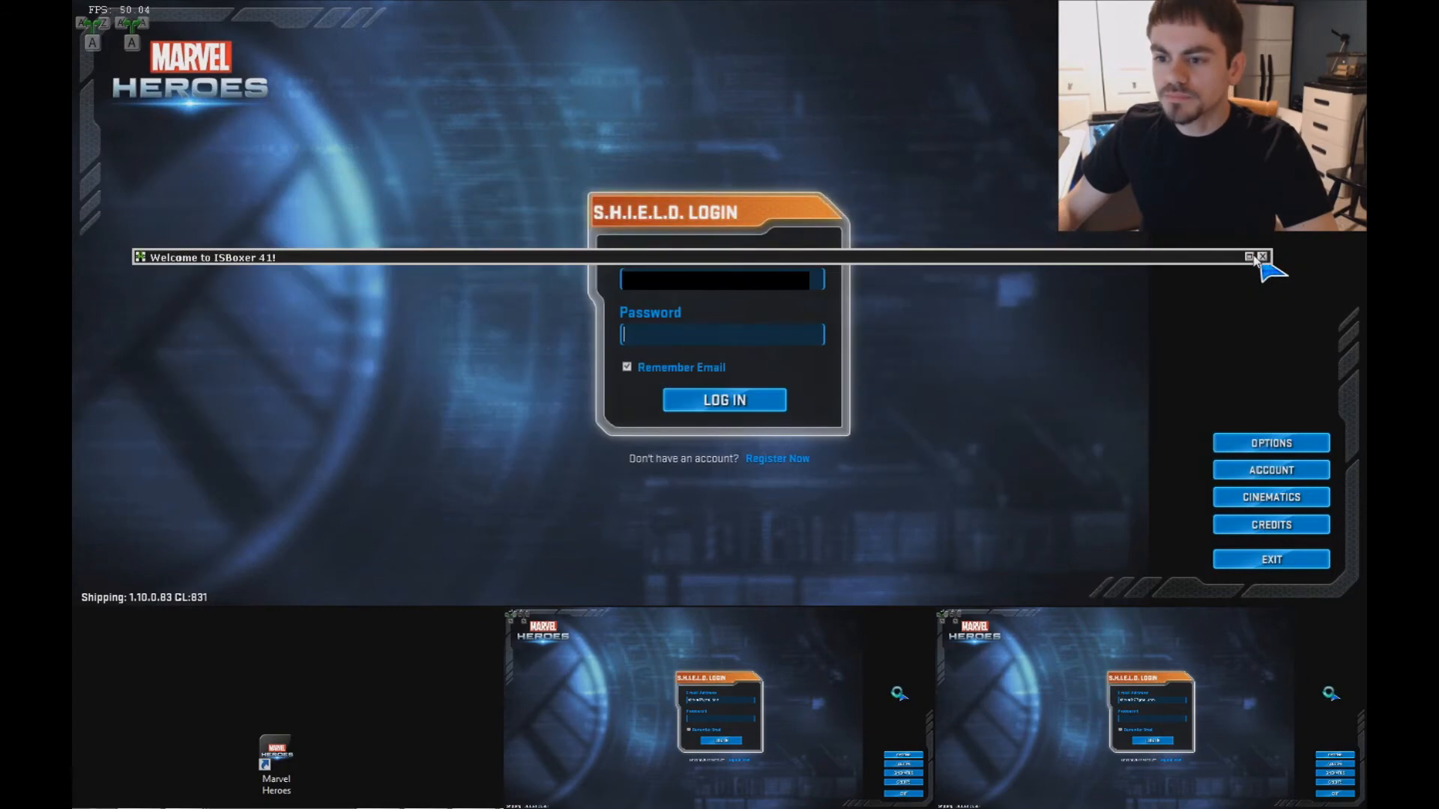
left_click(1260, 257)
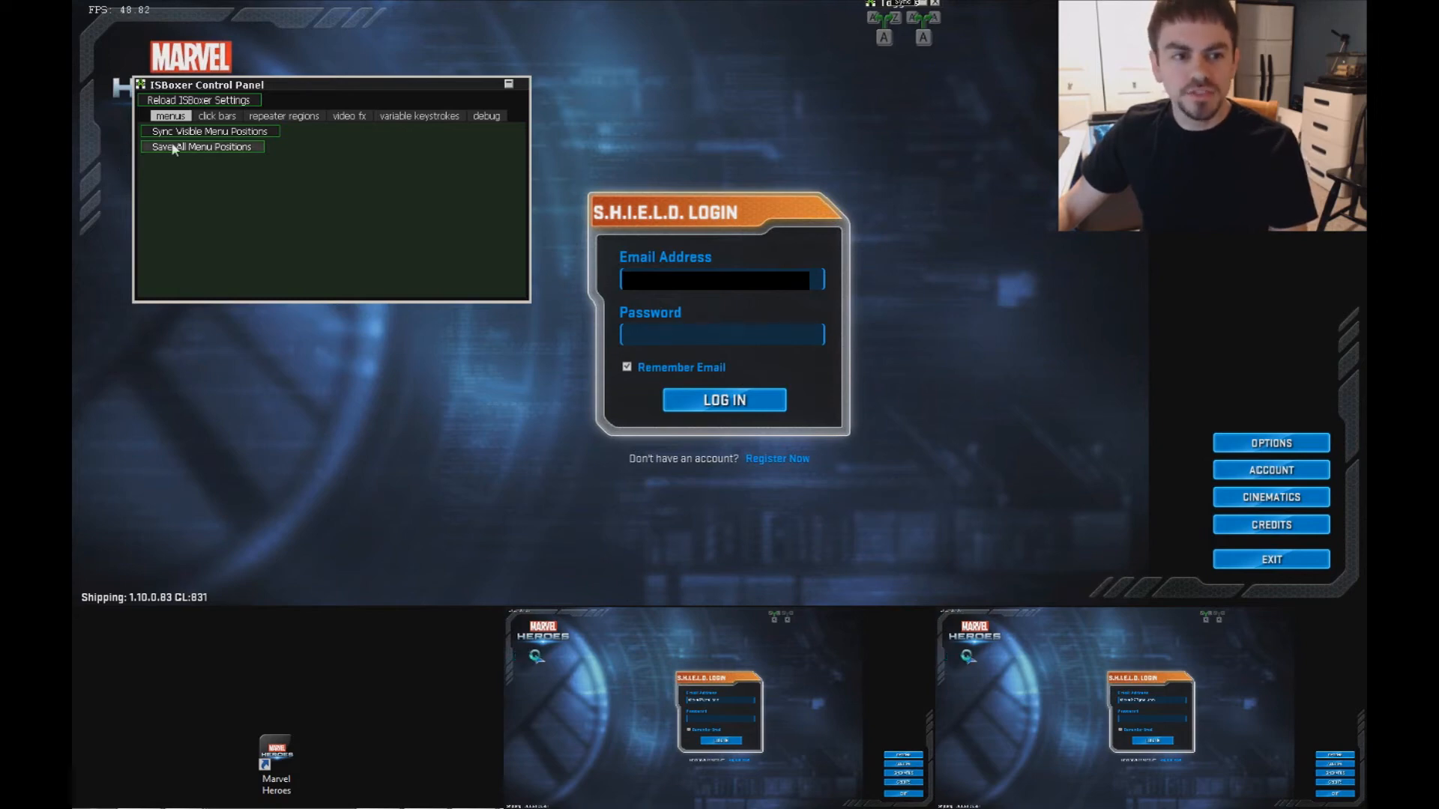
mouse_move(87, 175)
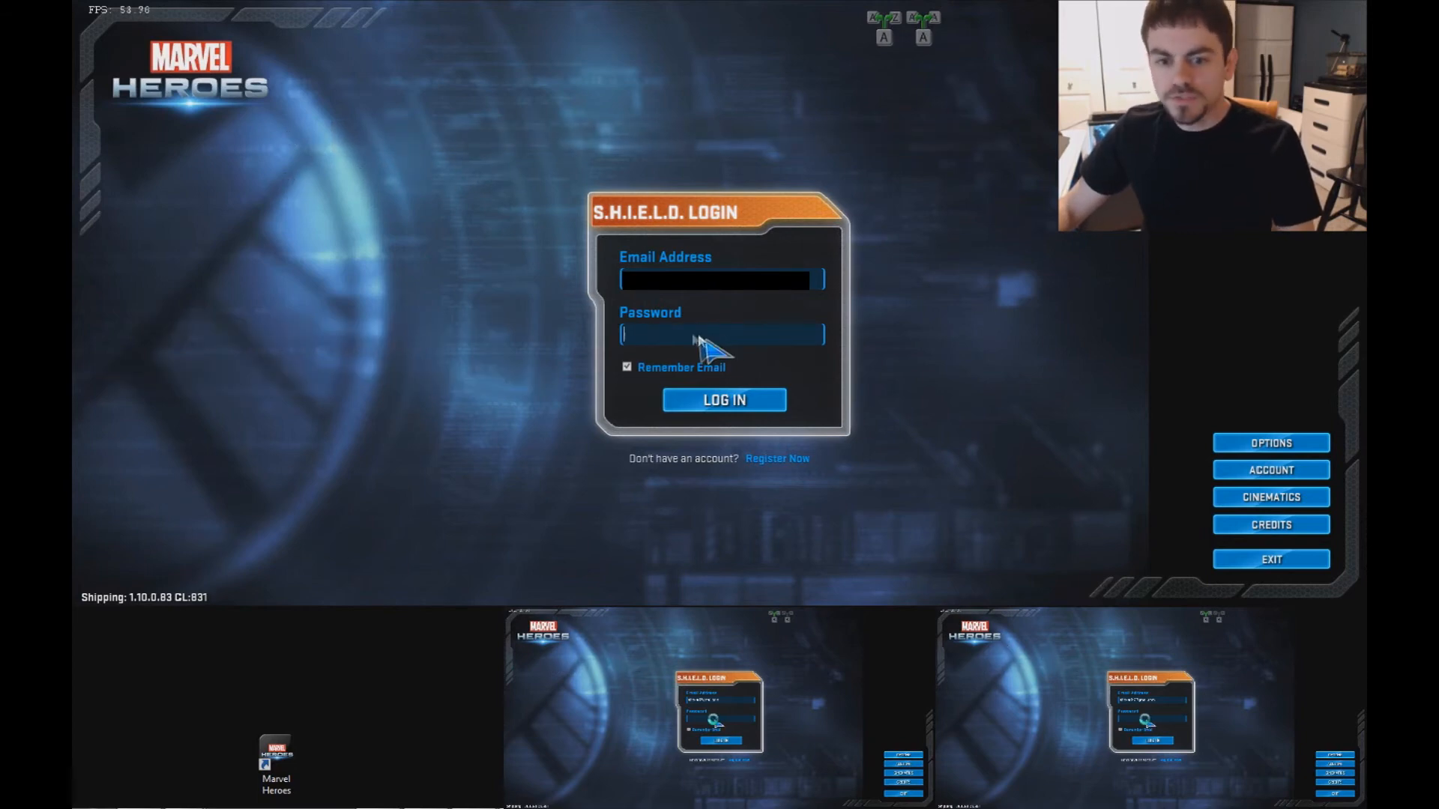
Step: Enter the account password and log in on all three windows
type("password")
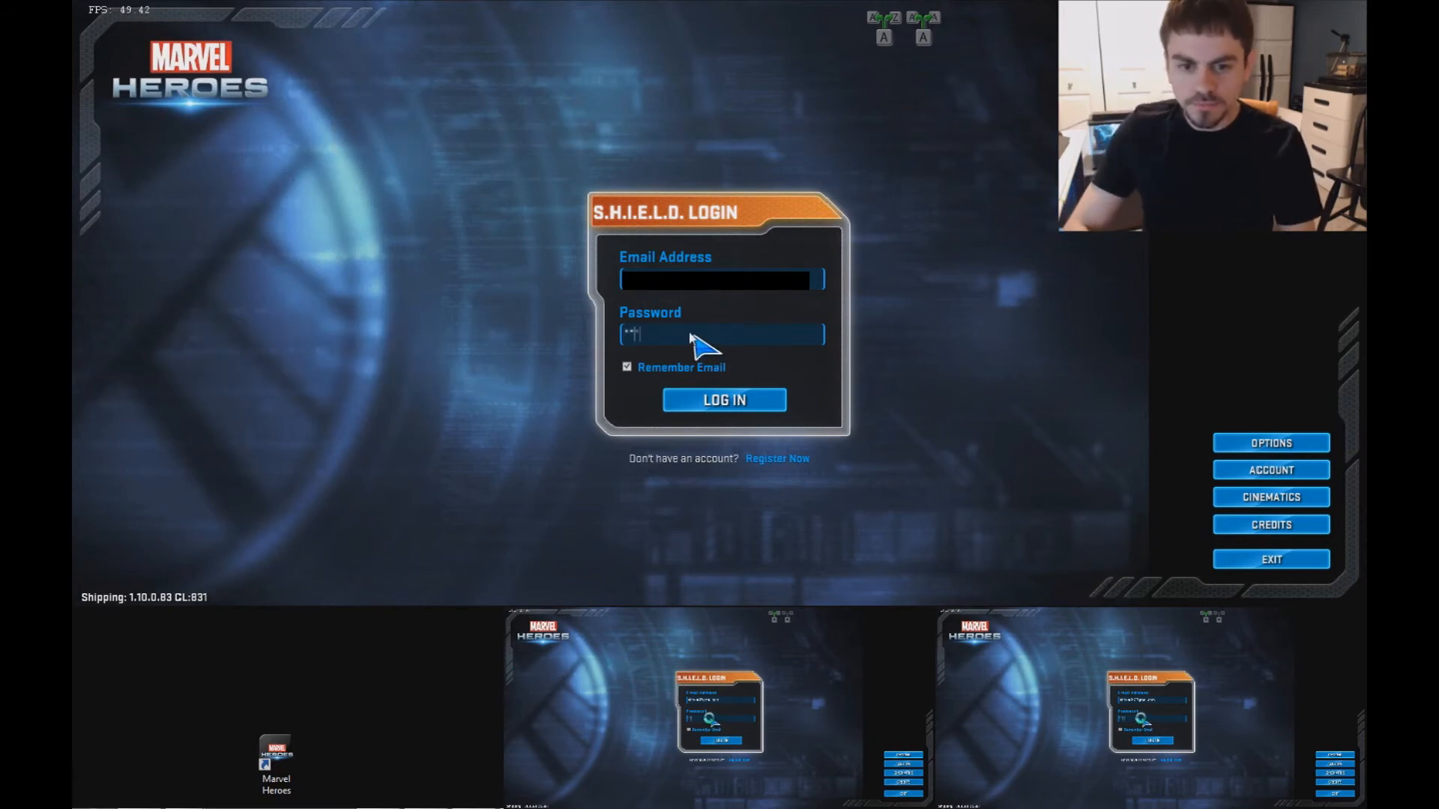
type("password")
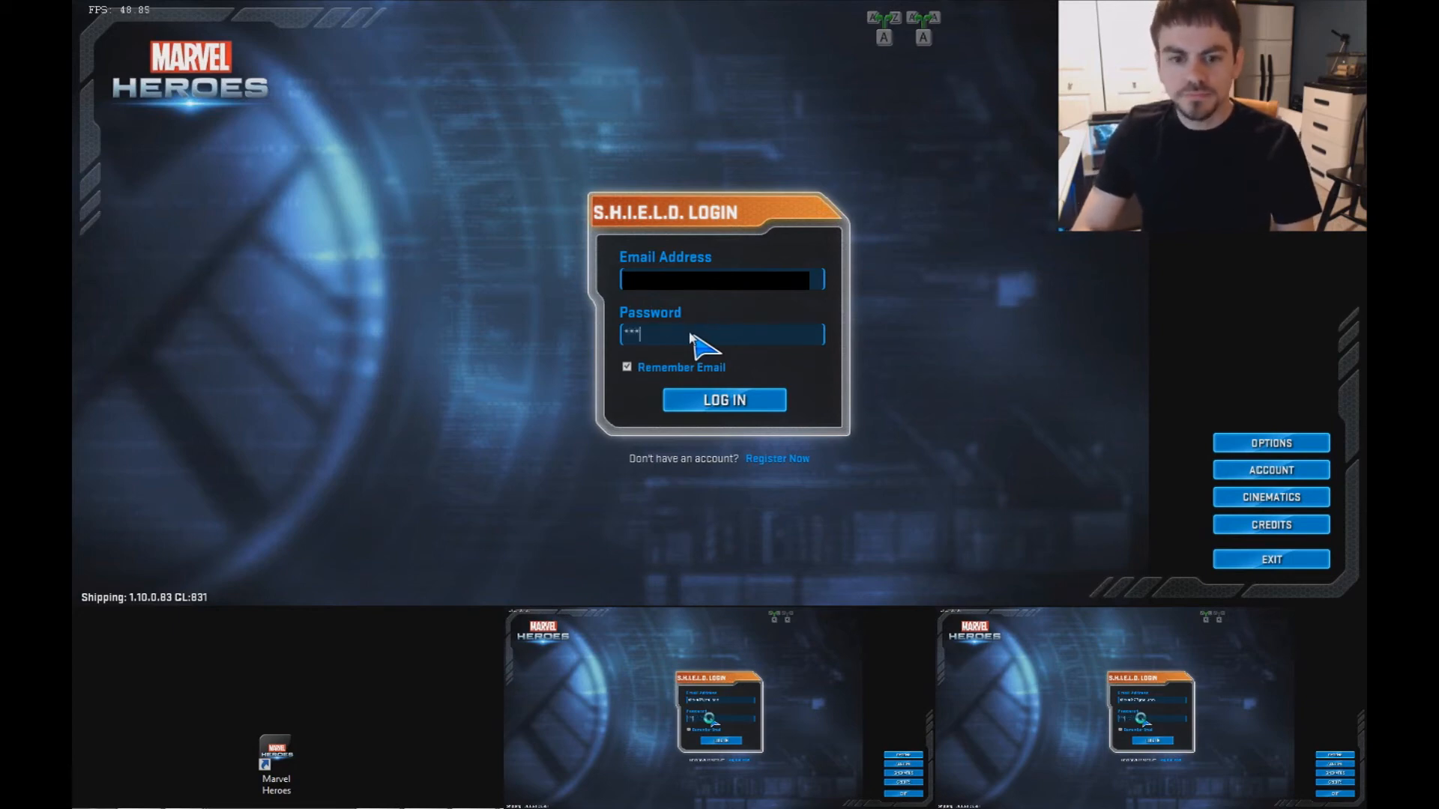
left_click(723, 399)
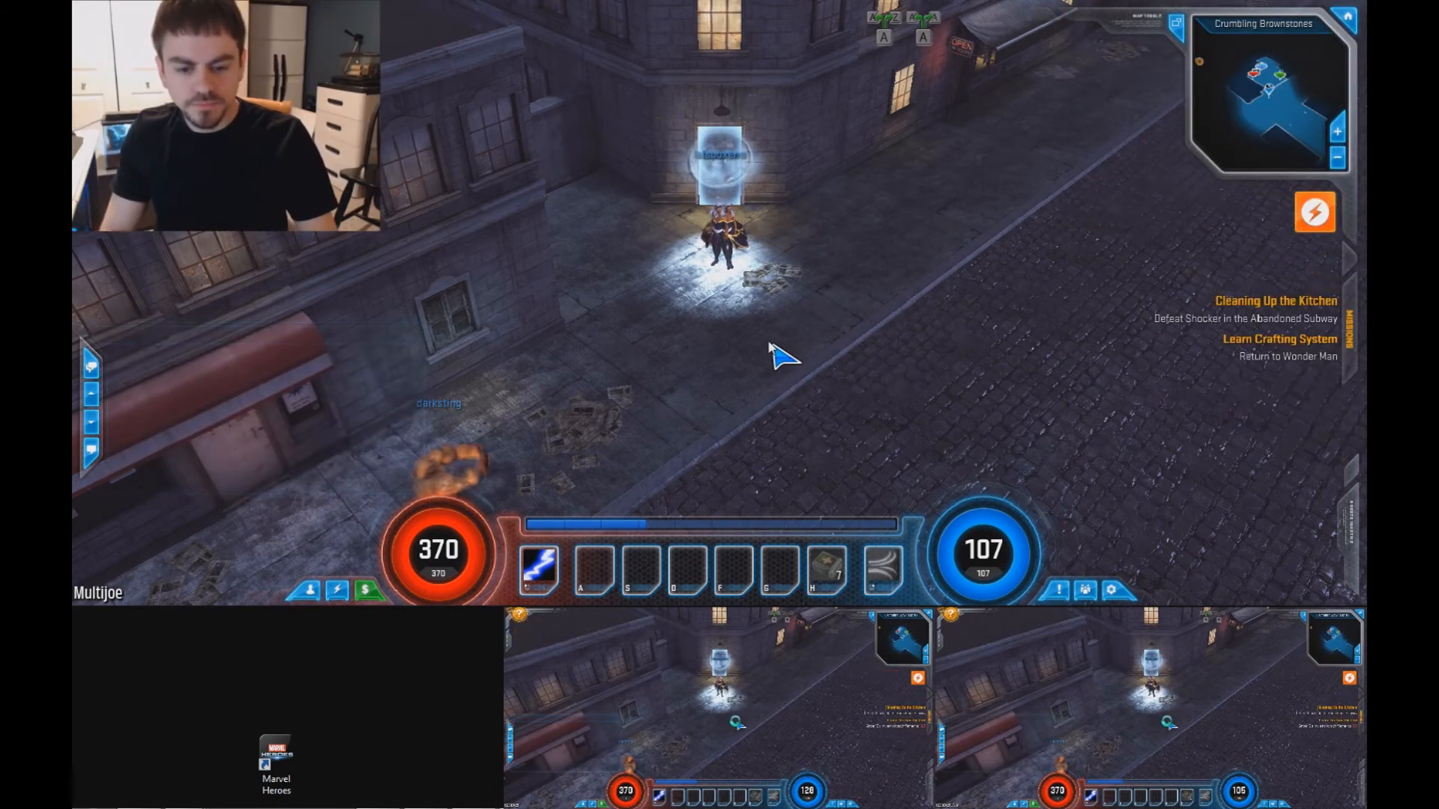
Step: Send /invite to isboxer and isboxertwo and accept the party invitation on both
type("/invite is")
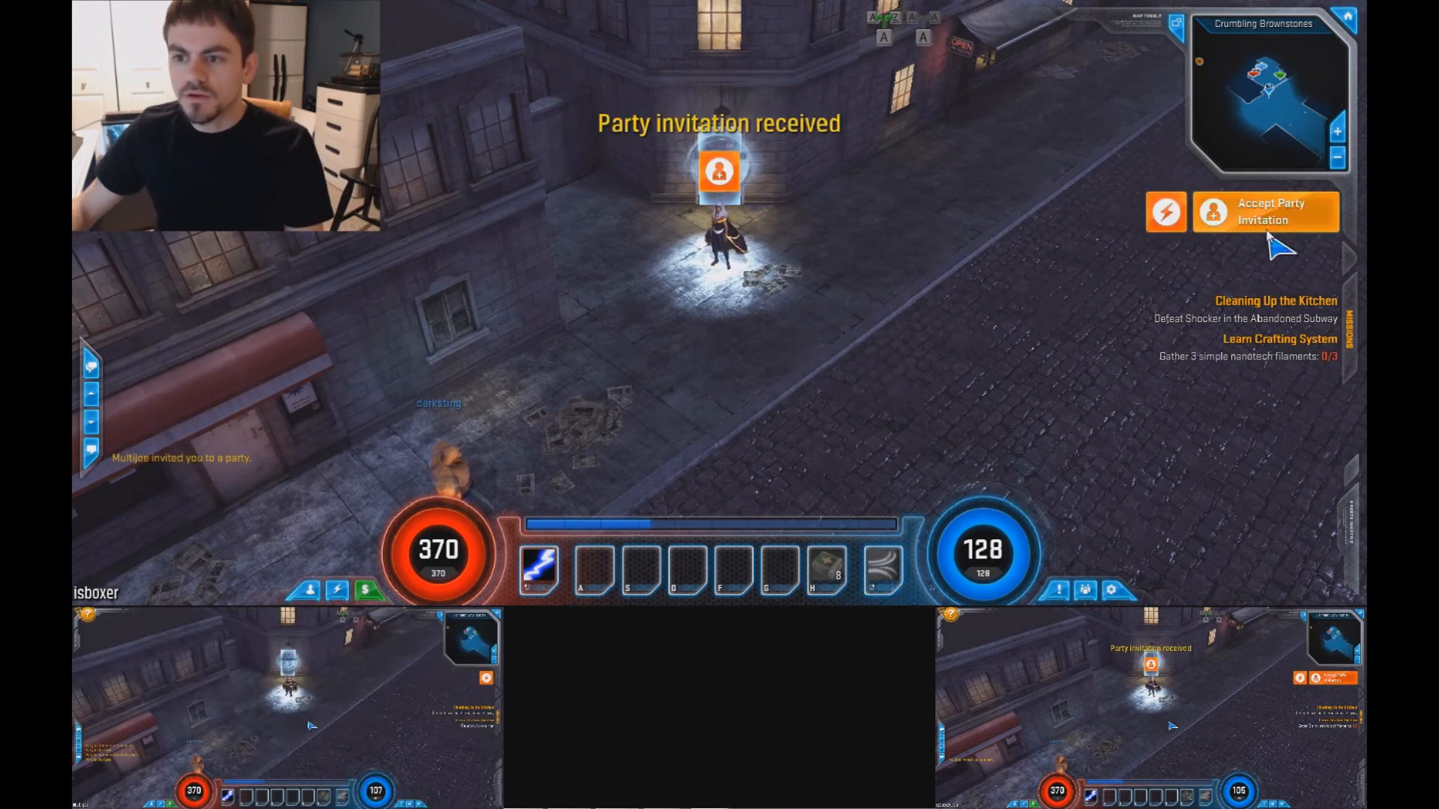
left_click(1264, 212)
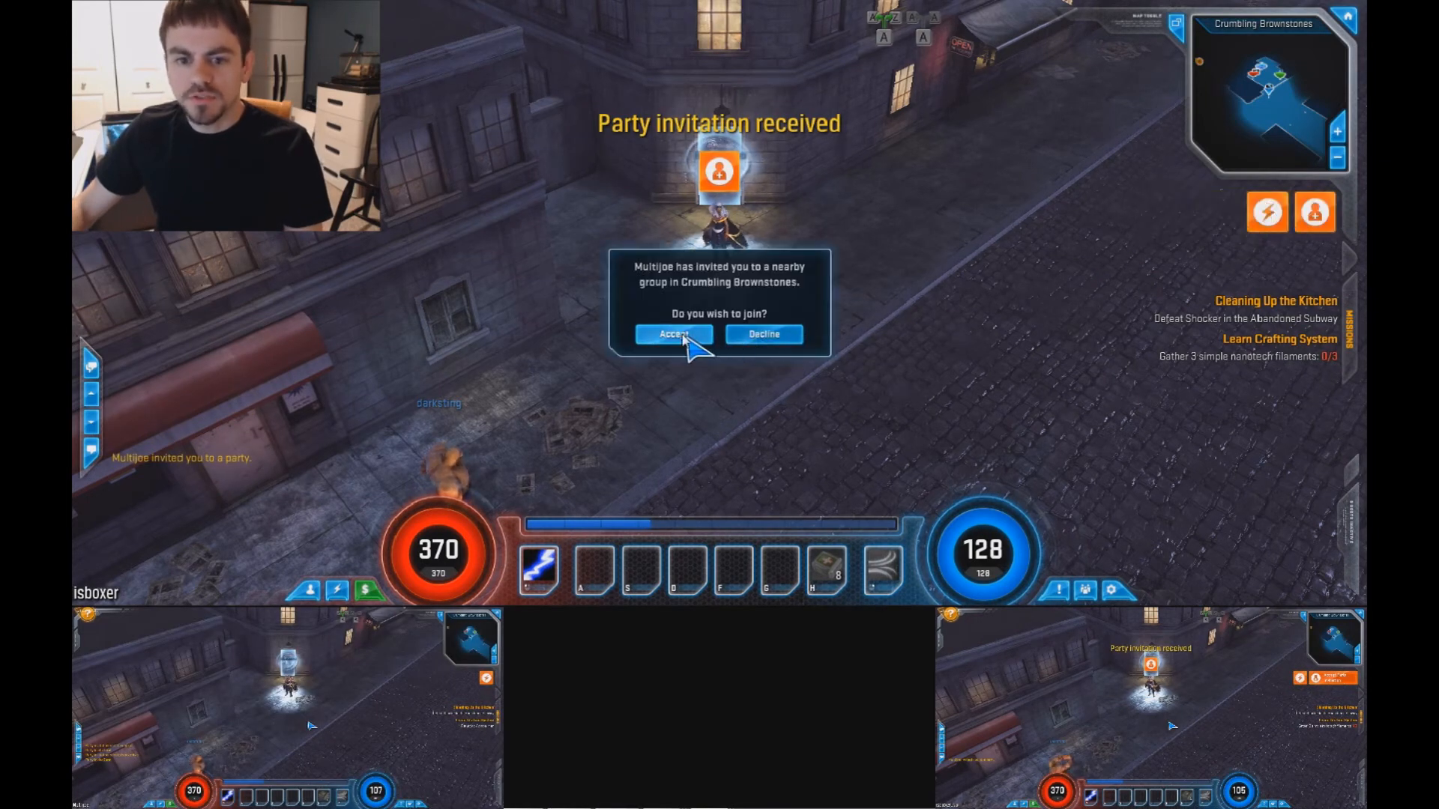
left_click(673, 334)
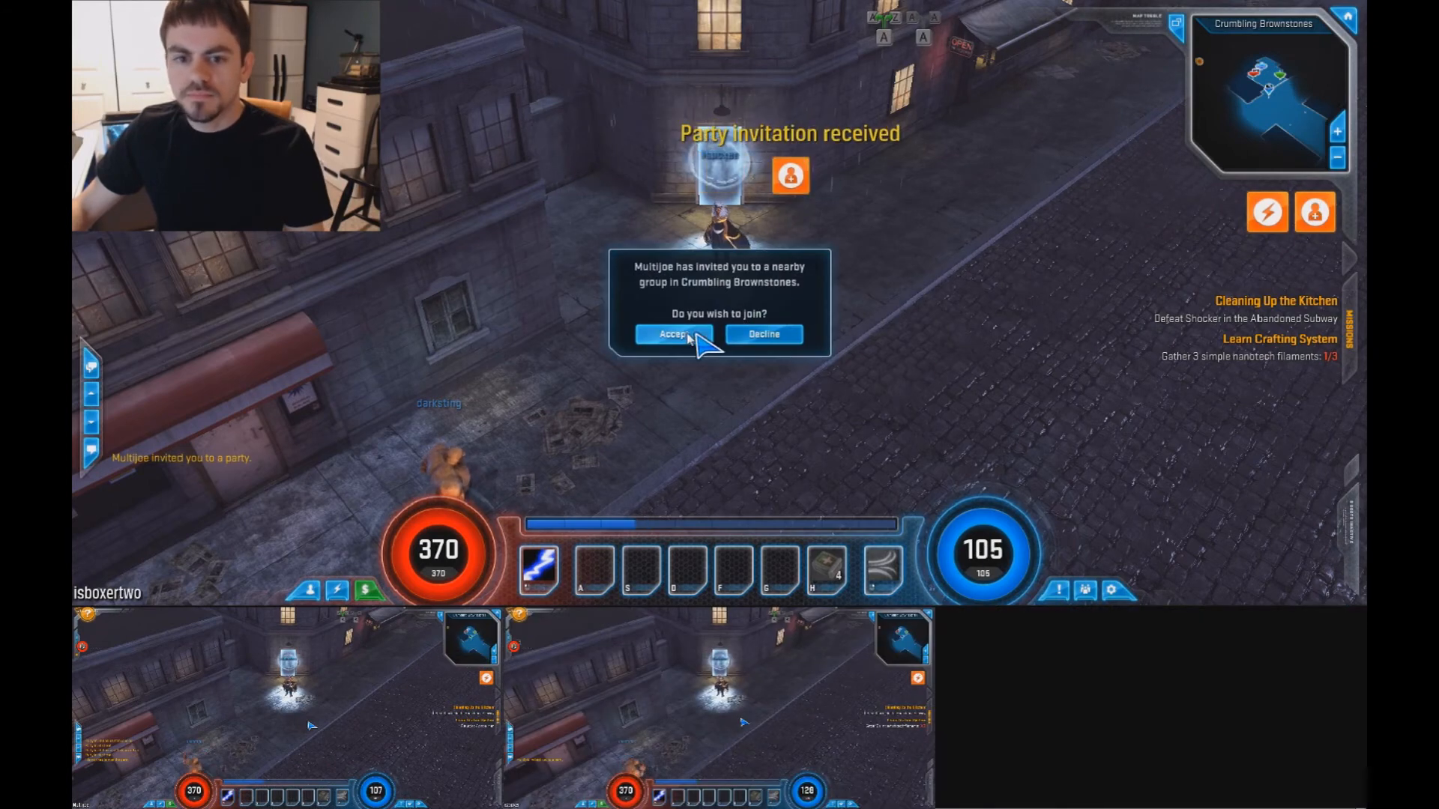
left_click(673, 333)
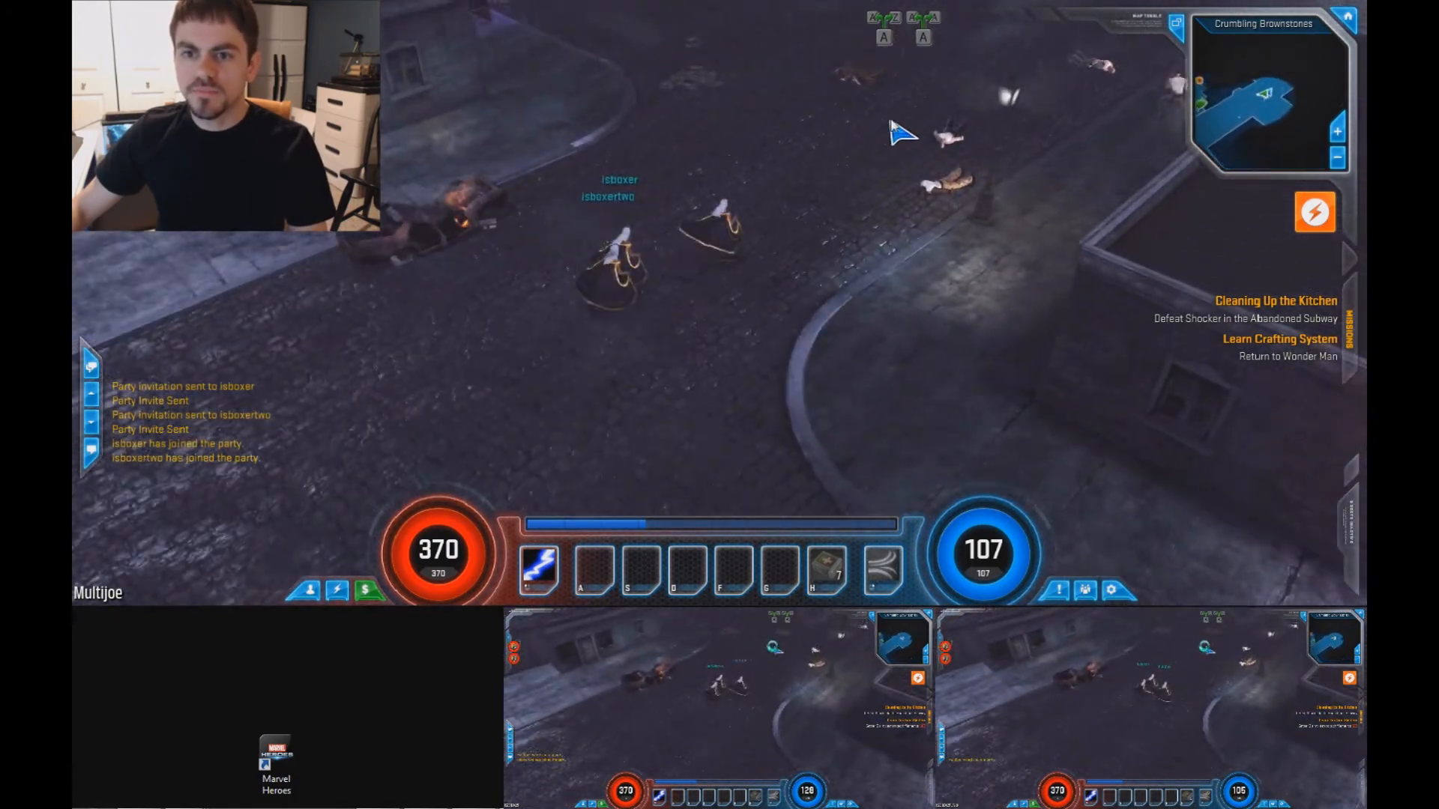
Step: Move the team across the street and attack the Mugger and enemies near the building
left_click(990, 184)
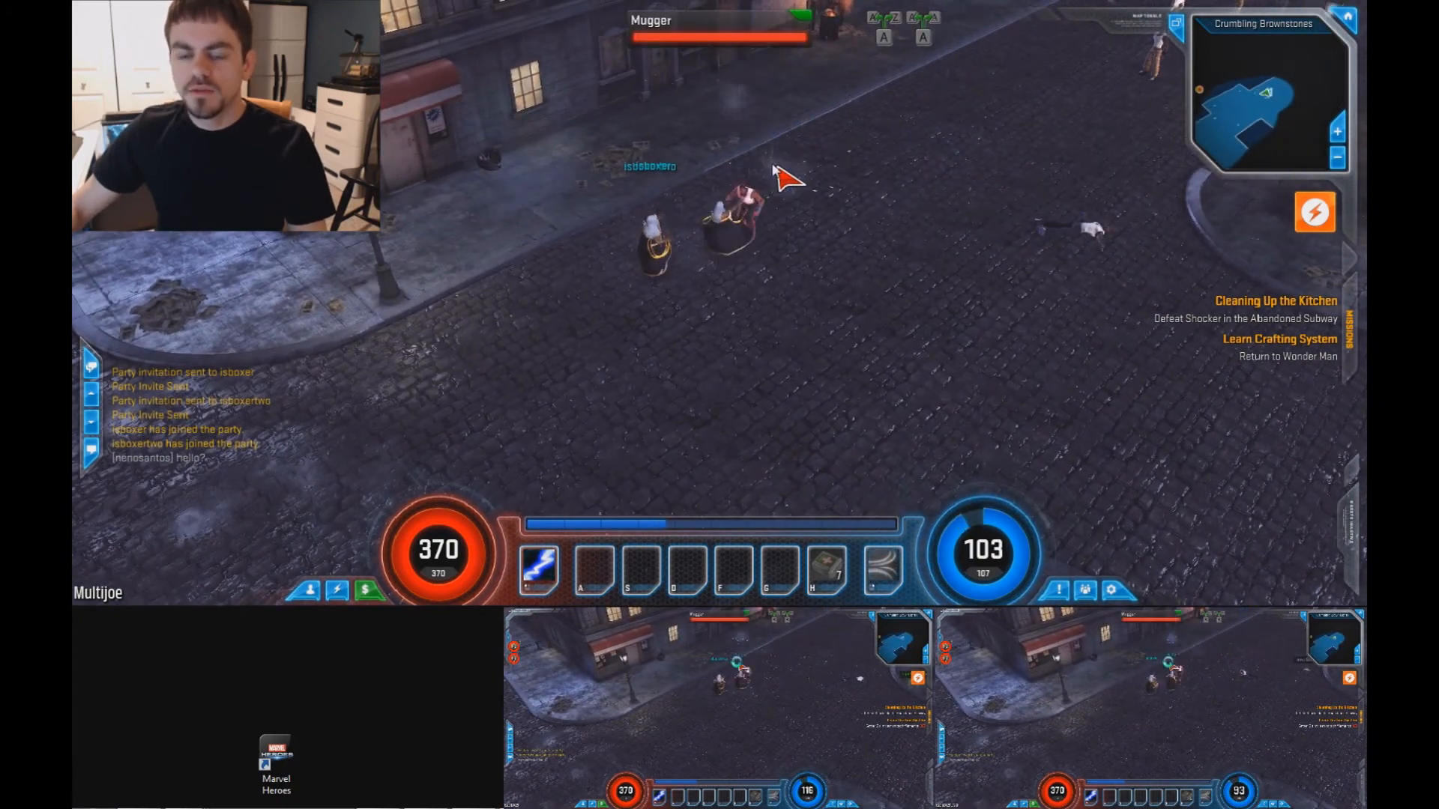
left_click(904, 221)
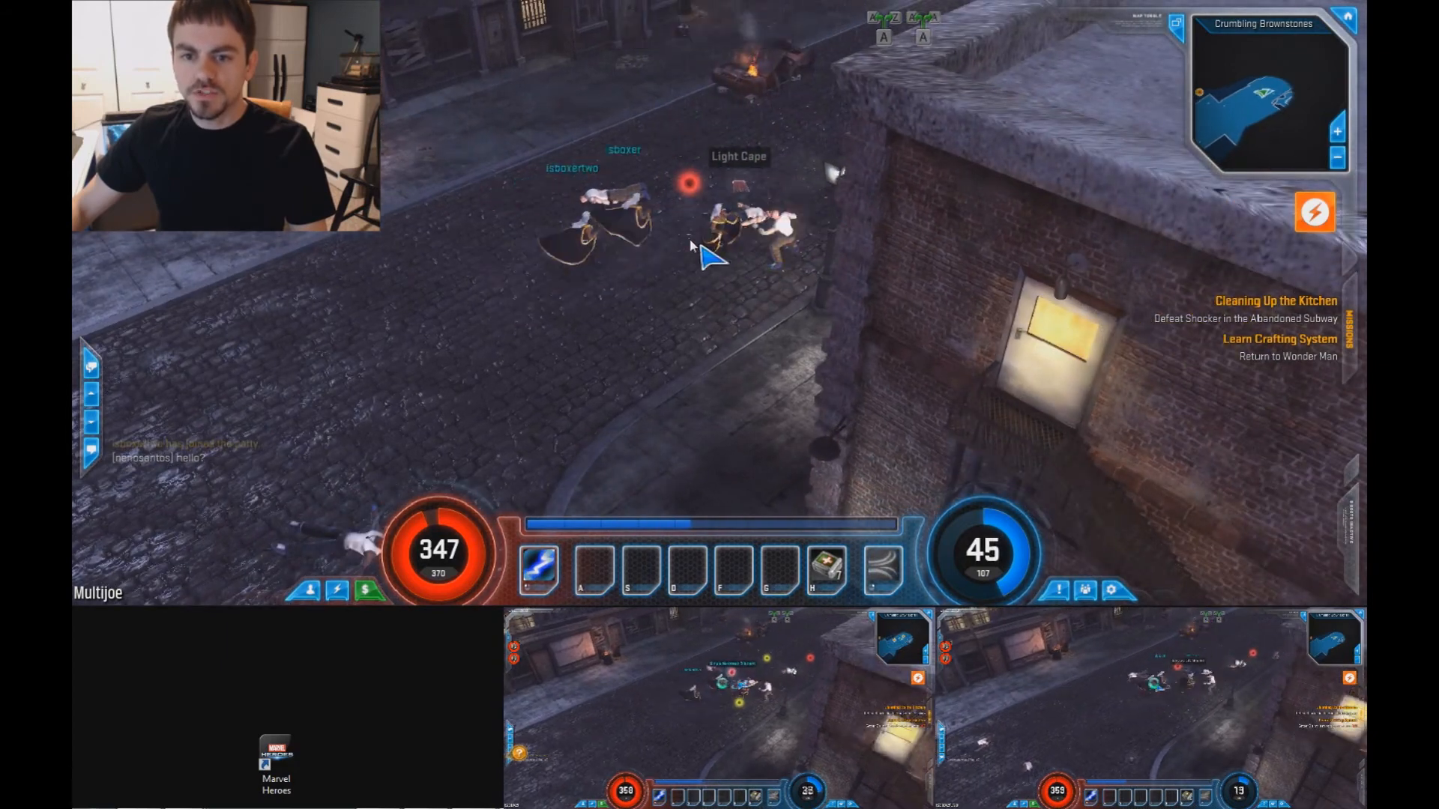
left_click(789, 252)
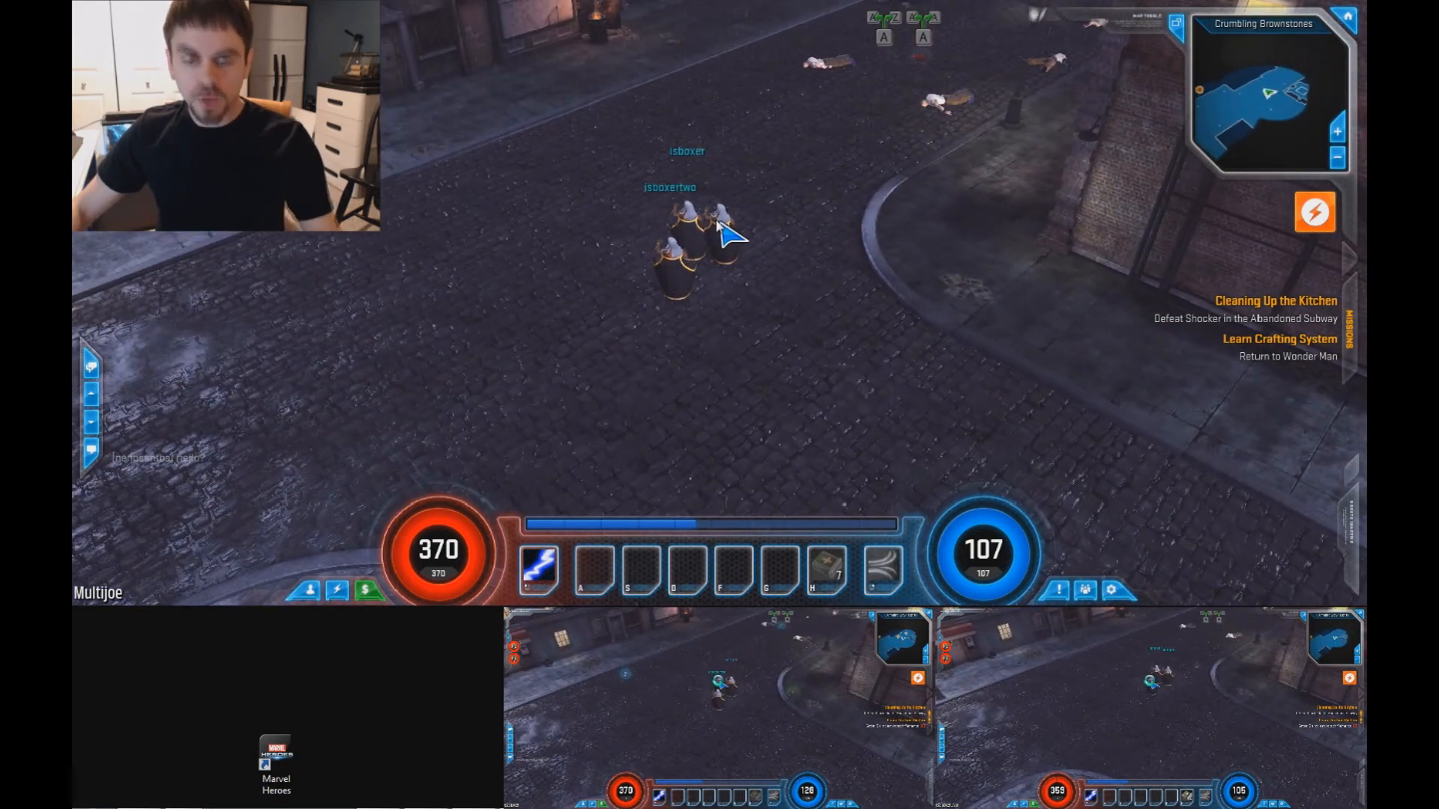
mouse_move(785, 238)
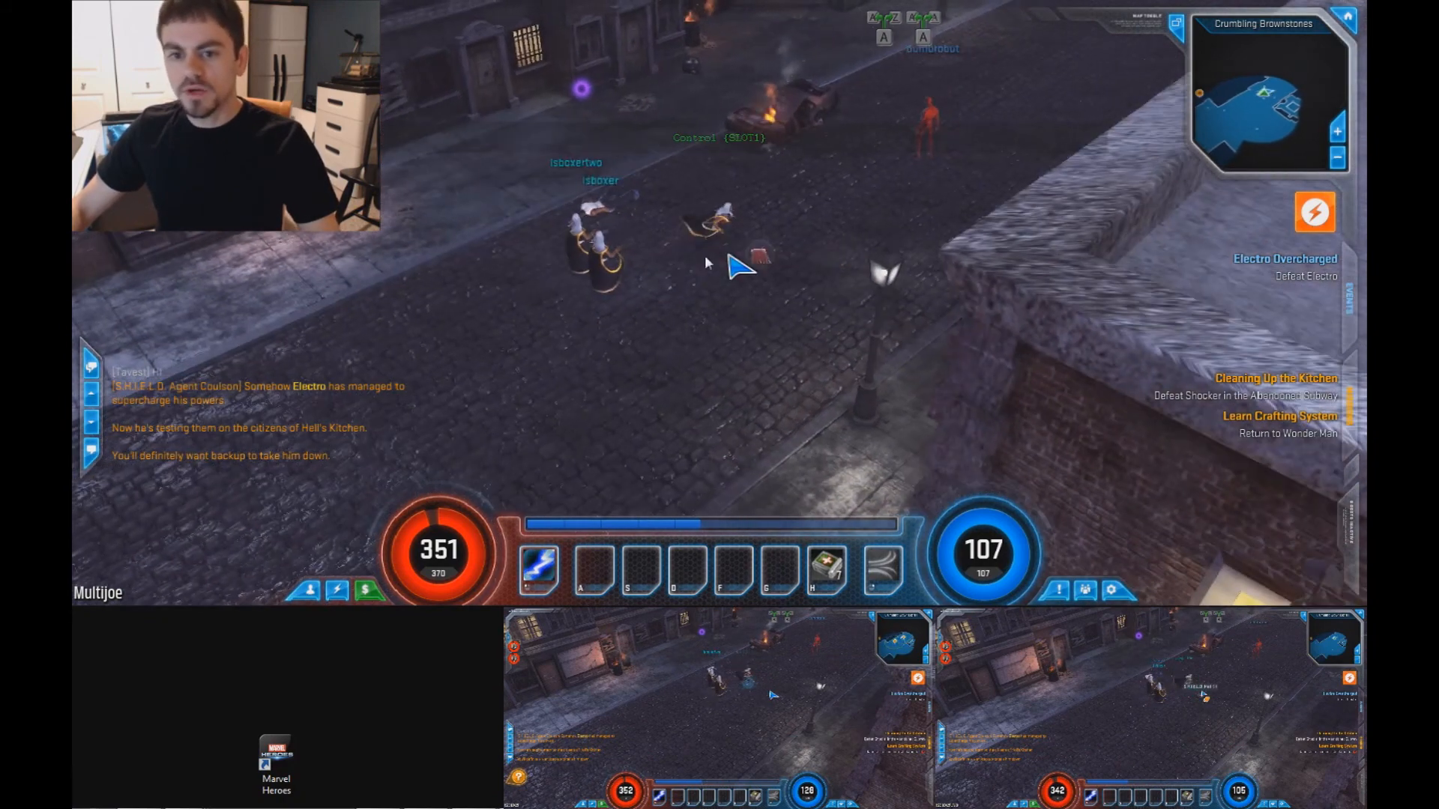
Step: Walk the party further along the street toward the Defeat Electro event
left_click(752, 266)
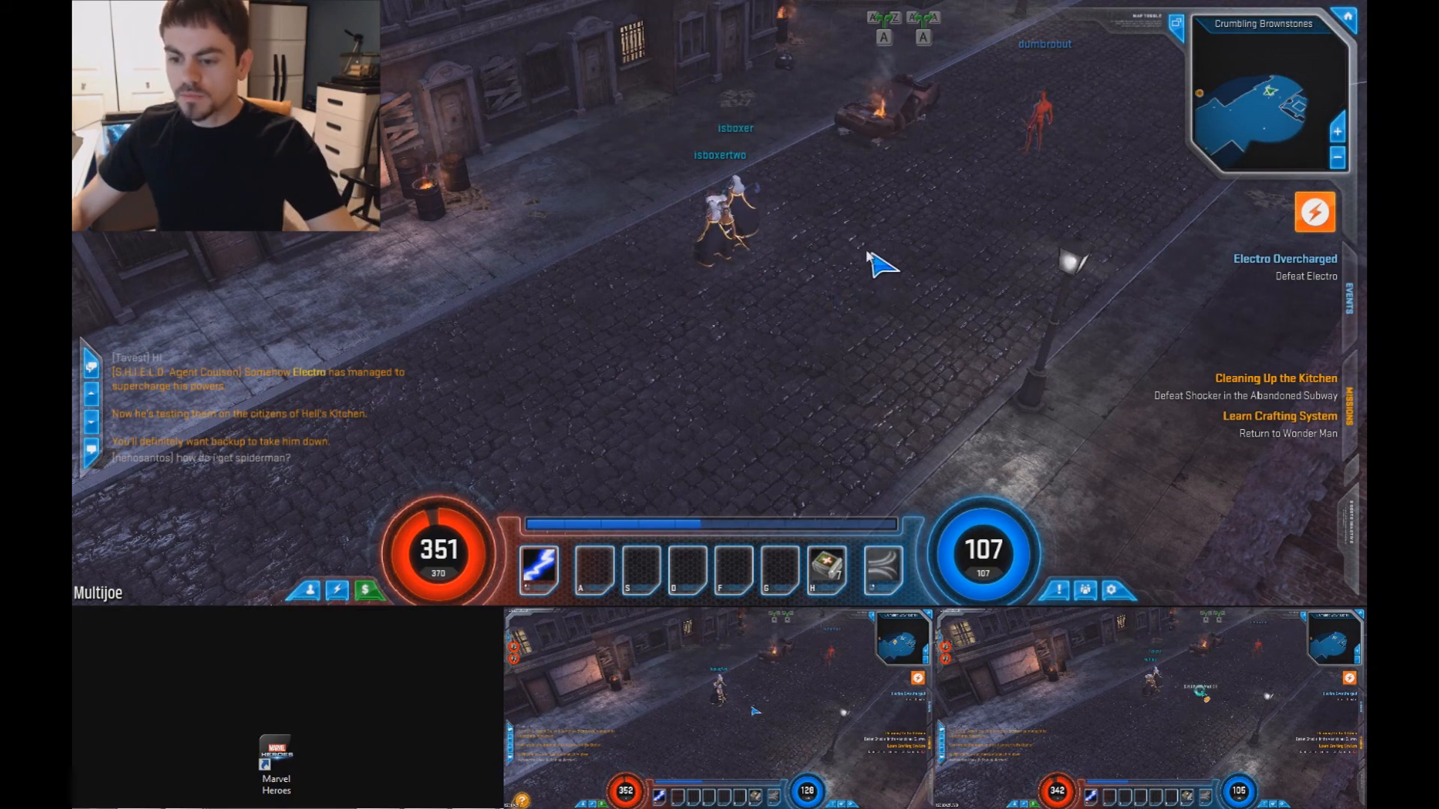
left_click(765, 248)
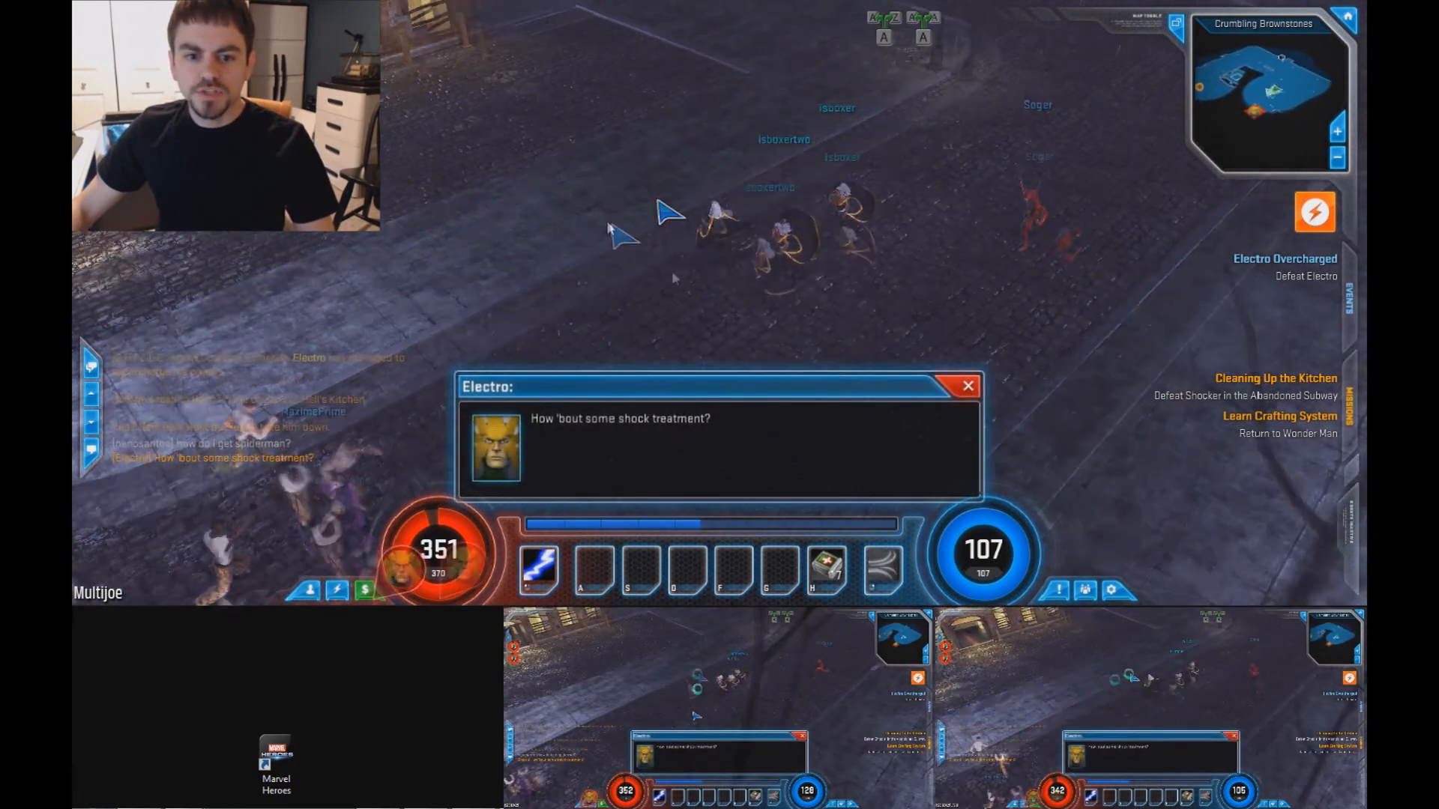
Step: Close Electro's shock treatment dialogue once the trio reaches him on the street
left_click(965, 385)
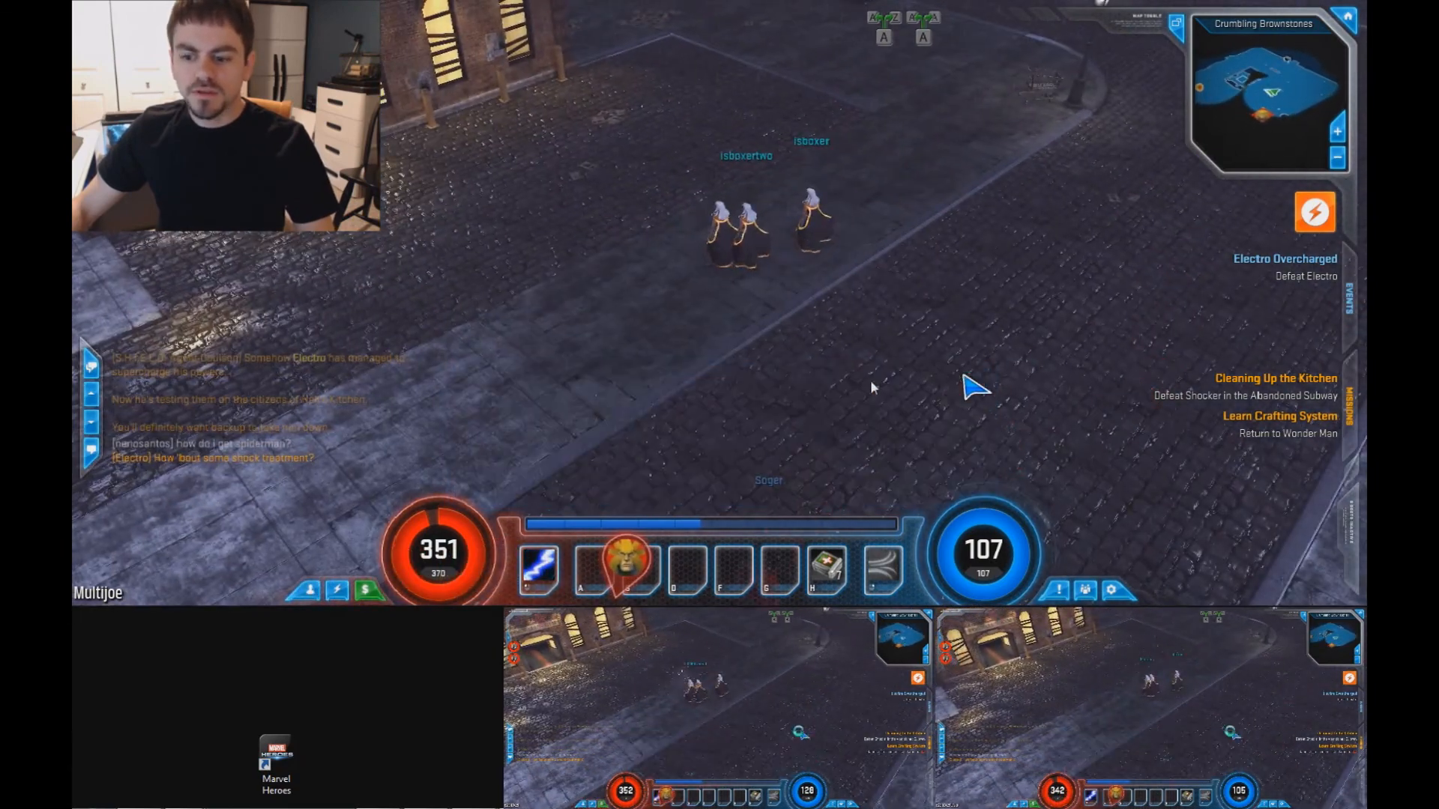